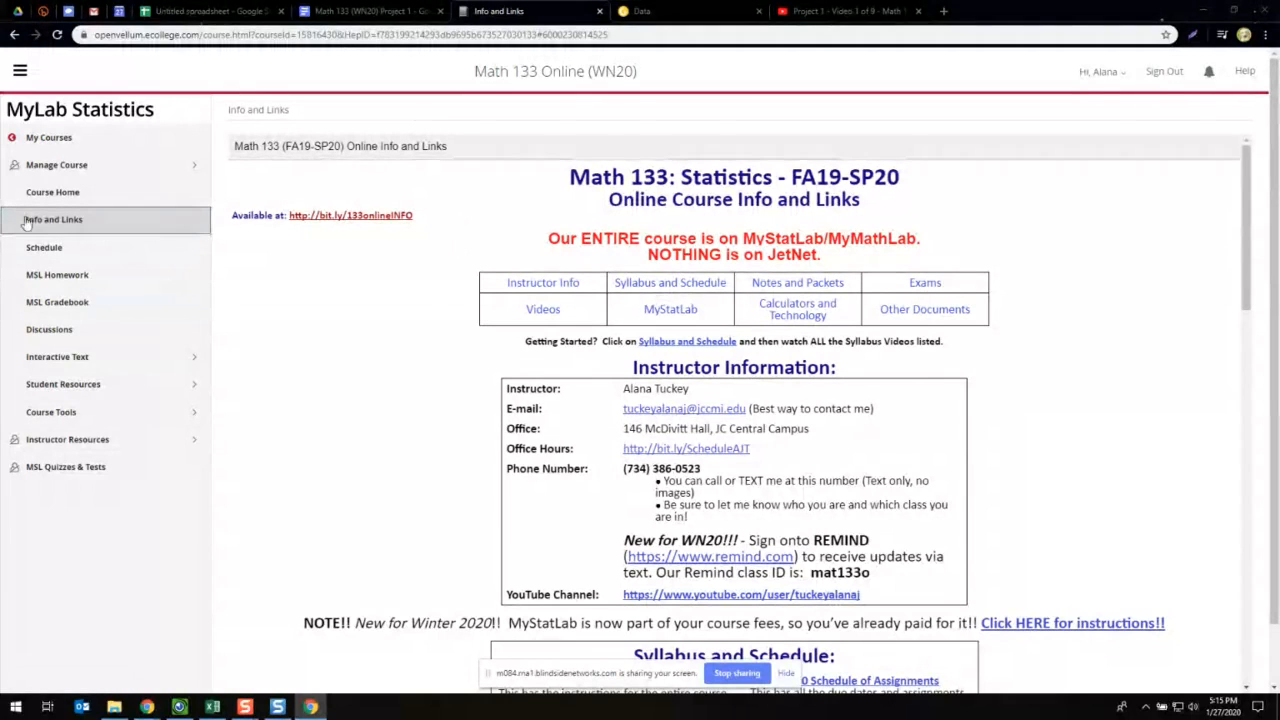
# - Search Drive for '133 exam note sheet' and review the matching note sheet templates
pyautogui.scroll(-3)
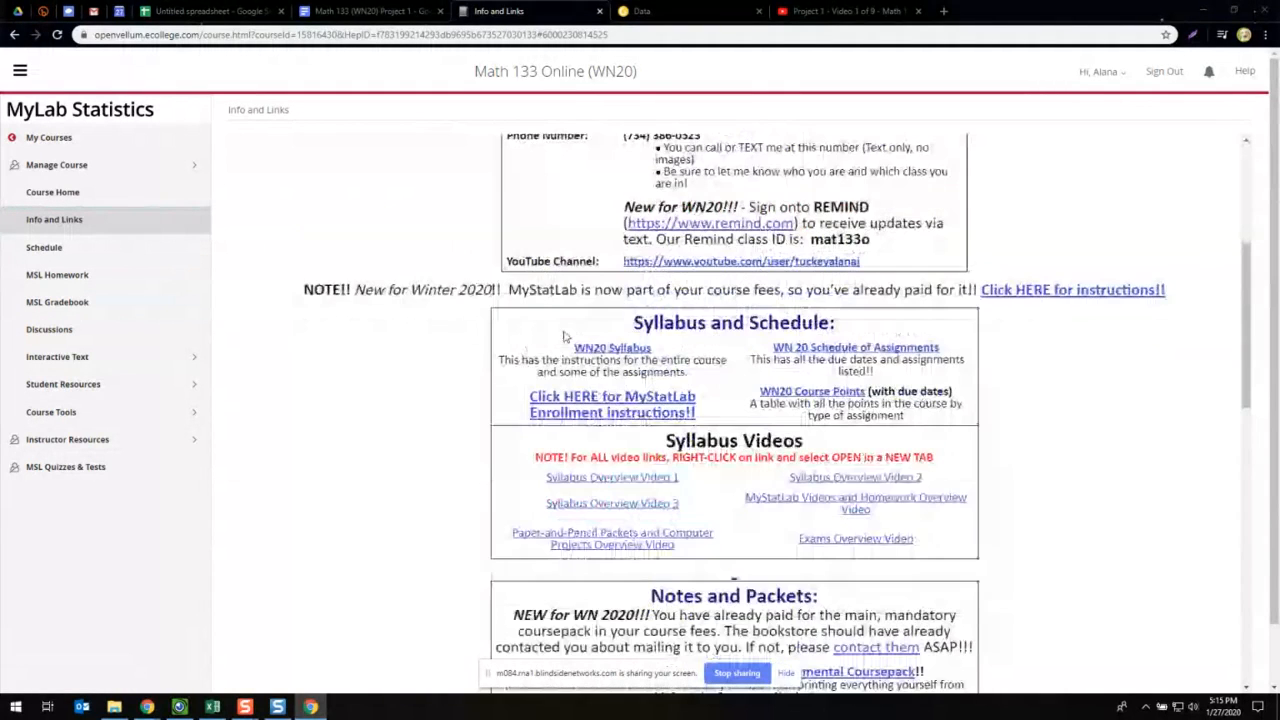
pyautogui.scroll(-3)
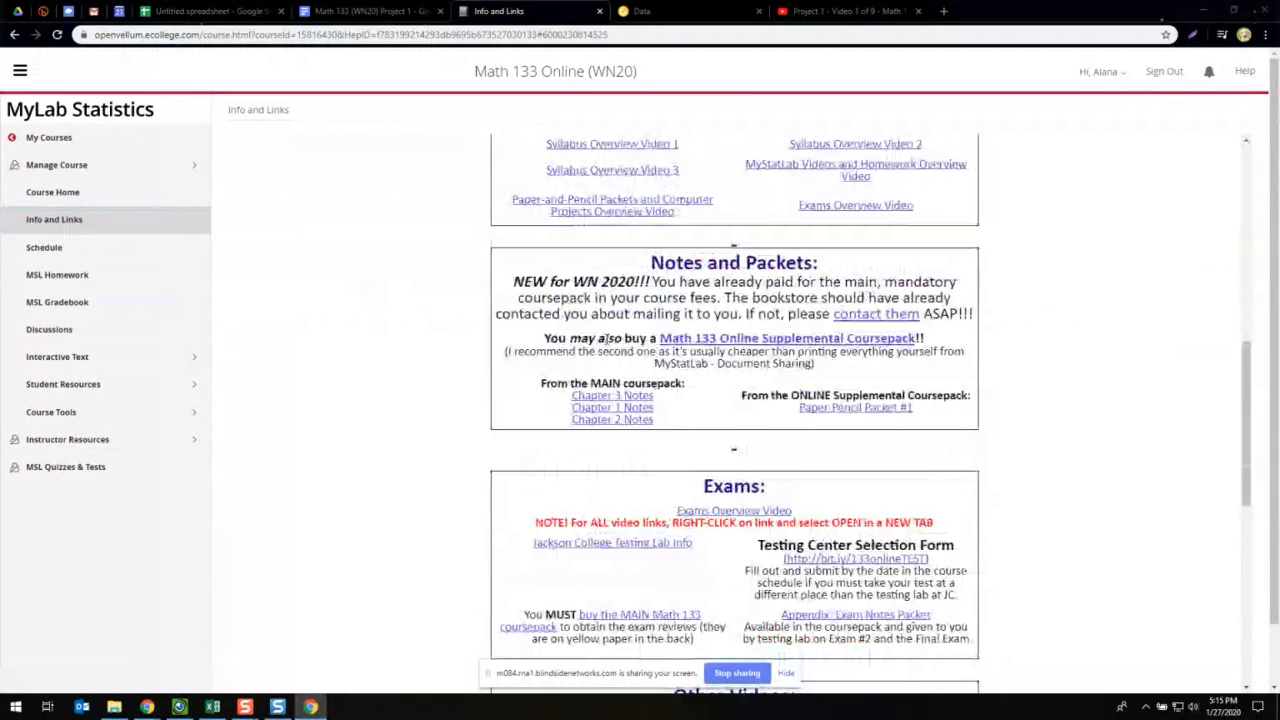
pyautogui.scroll(-3)
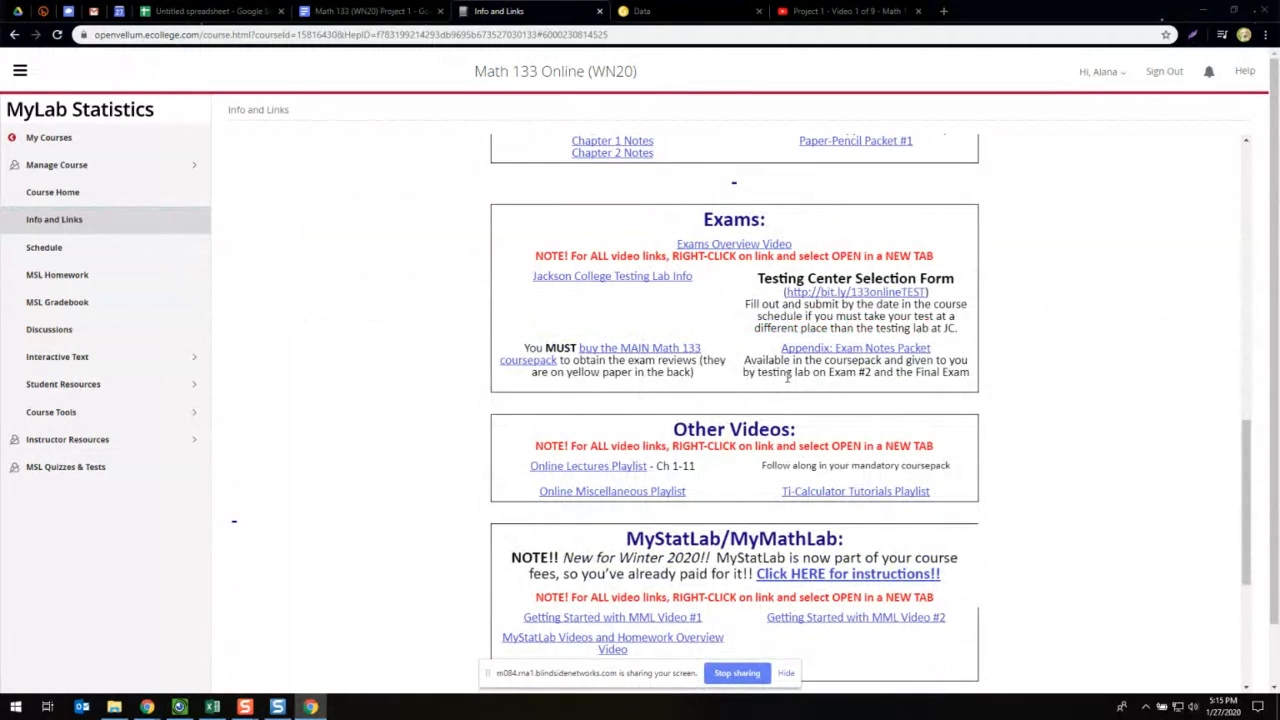
pyautogui.scroll(-3)
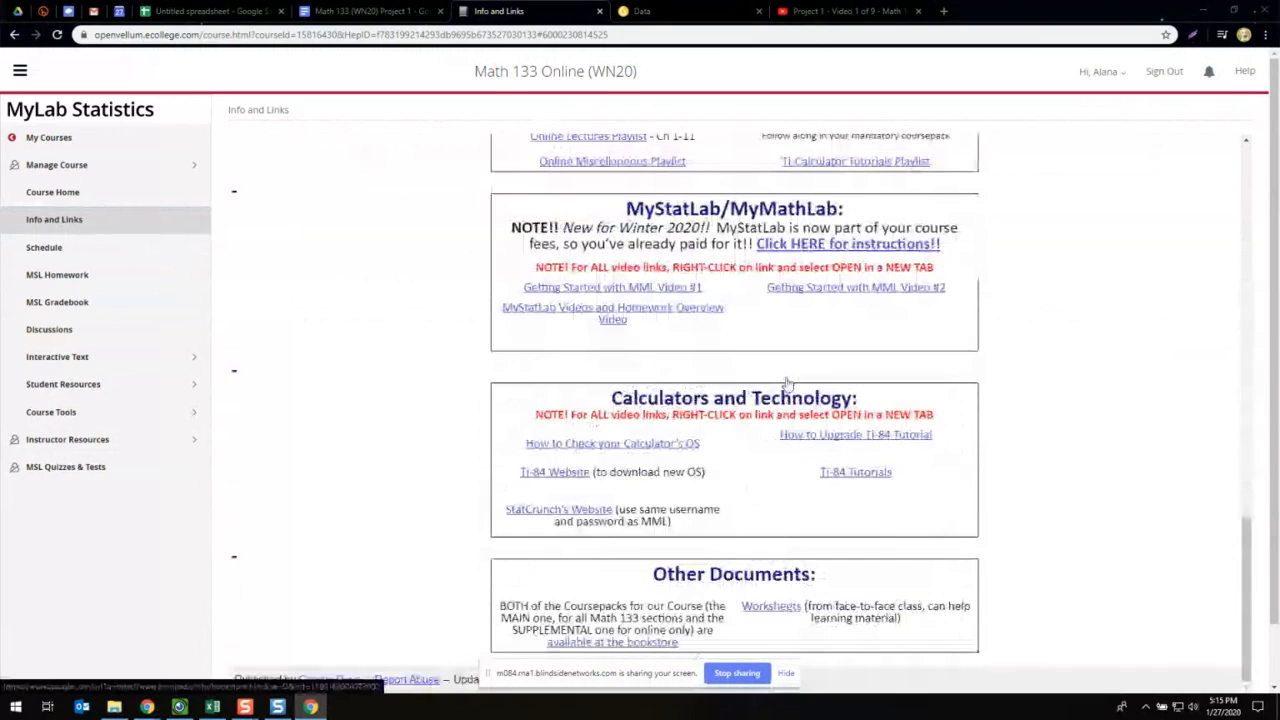
pyautogui.scroll(-3)
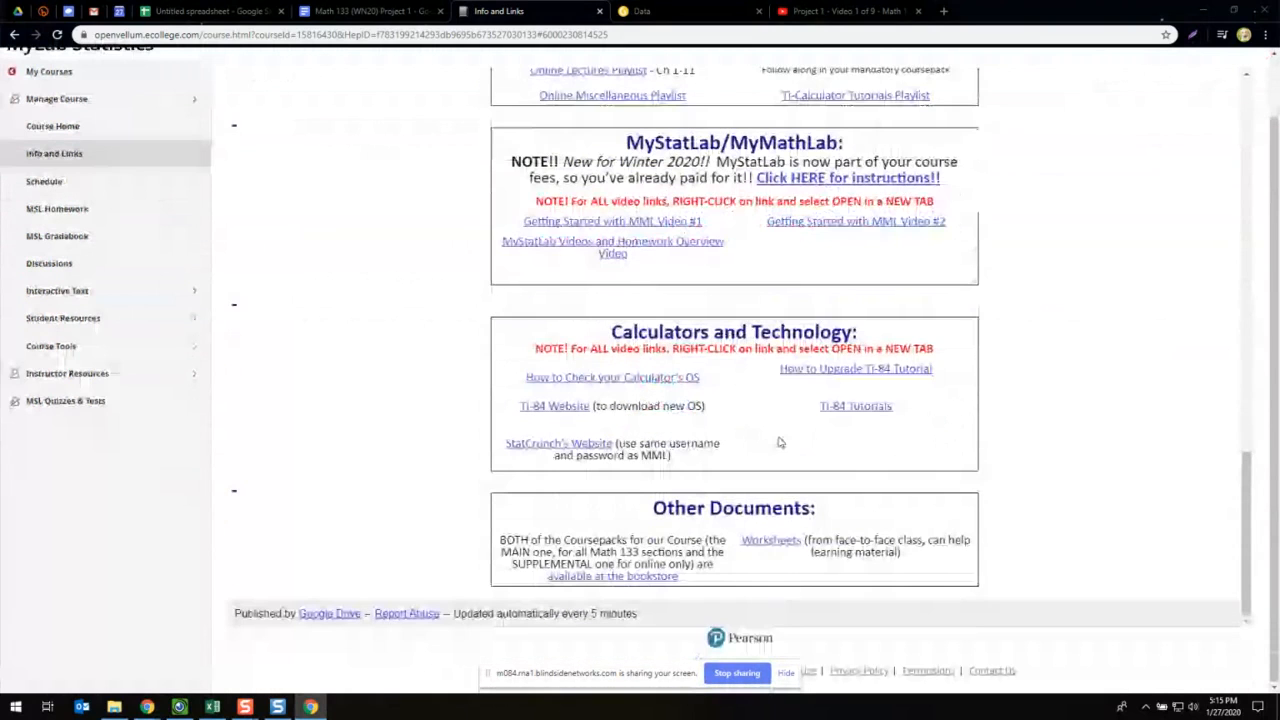
pyautogui.moveTo(743, 299)
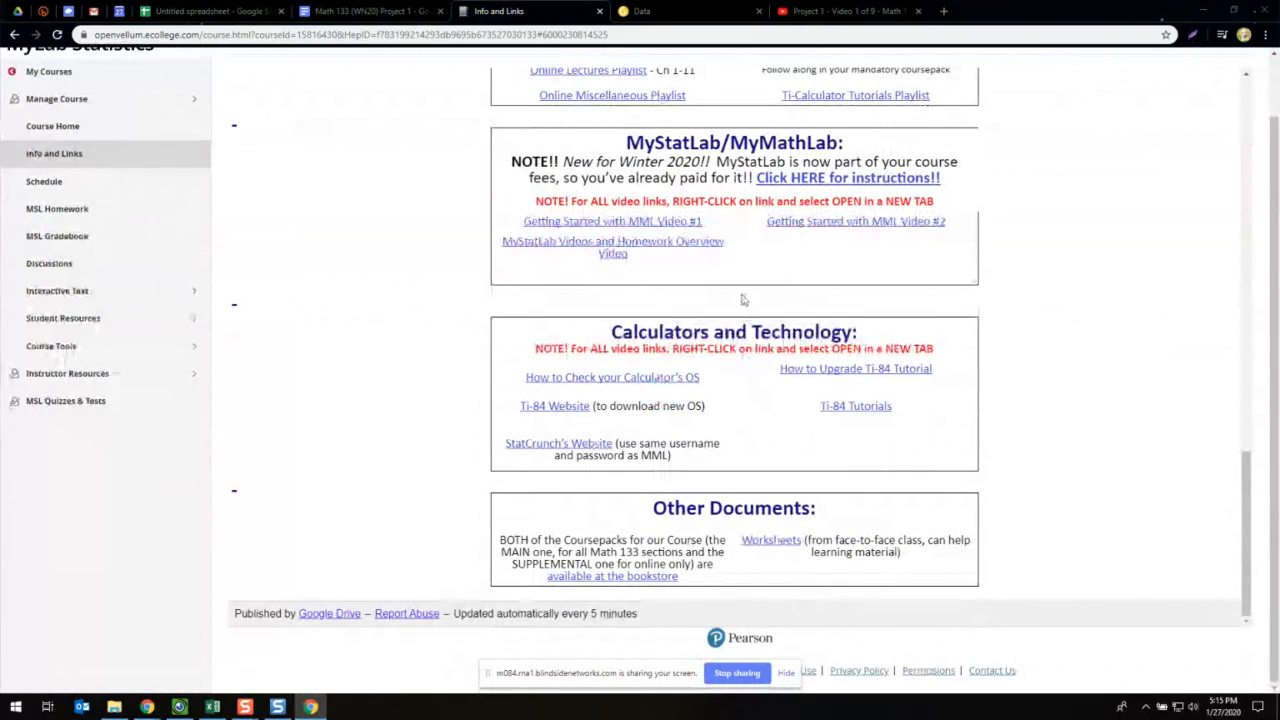
pyautogui.scroll(3)
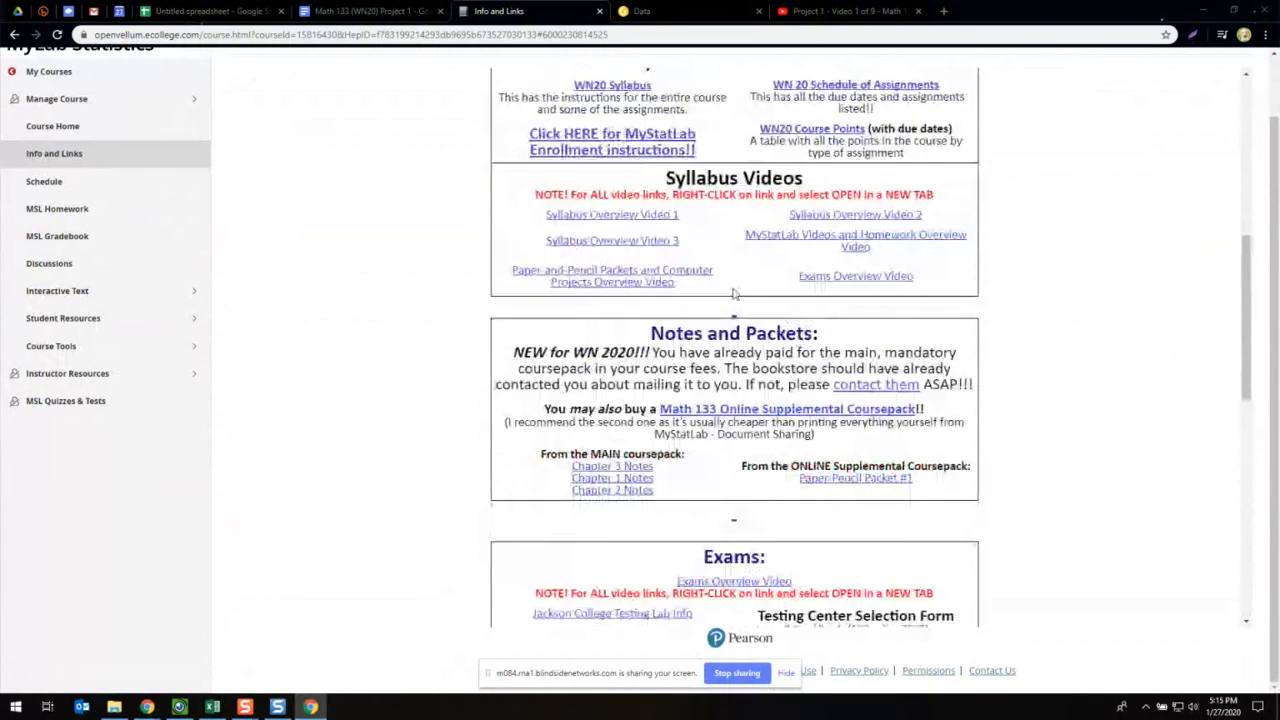
pyautogui.scroll(-3)
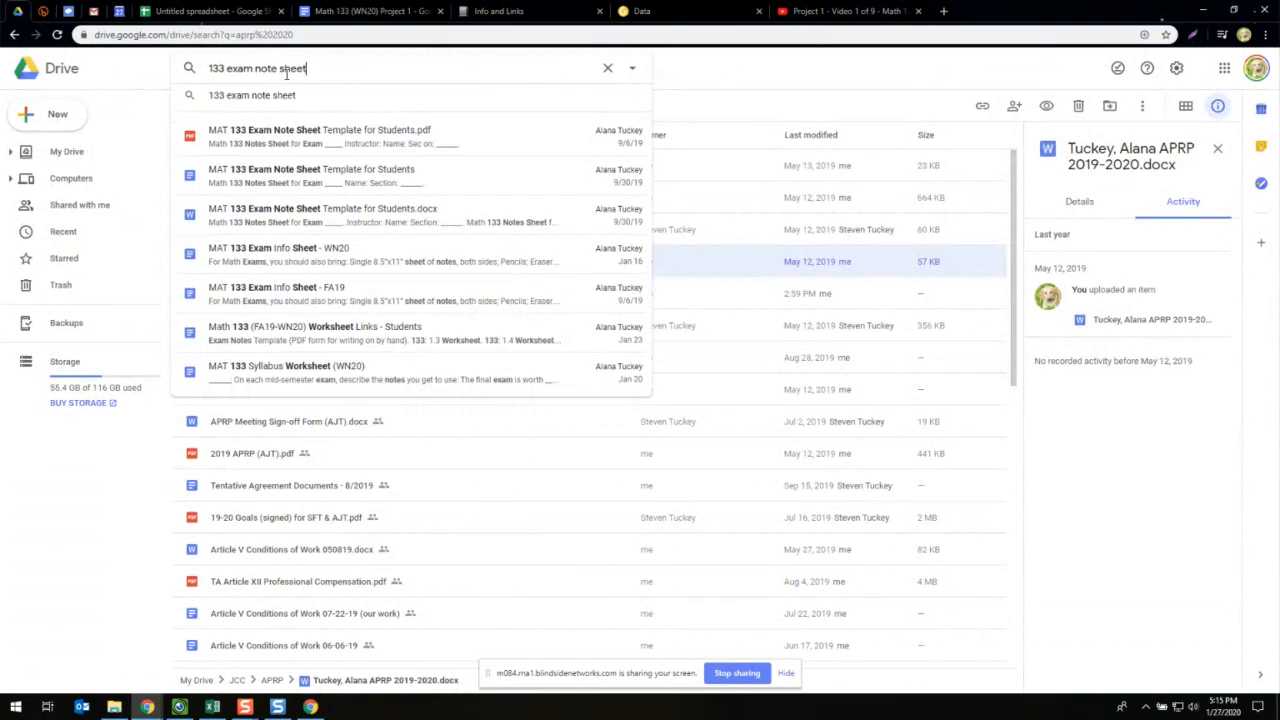
pyautogui.moveTo(345, 244)
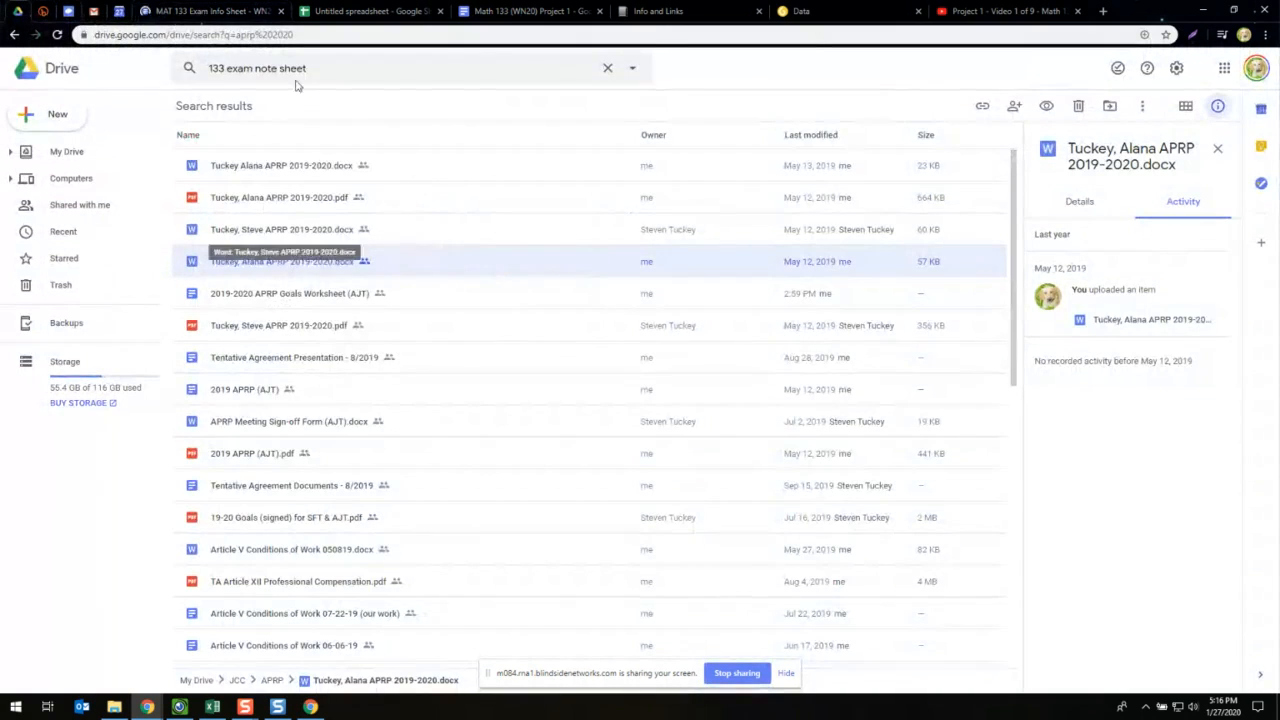
pyautogui.click(320, 68)
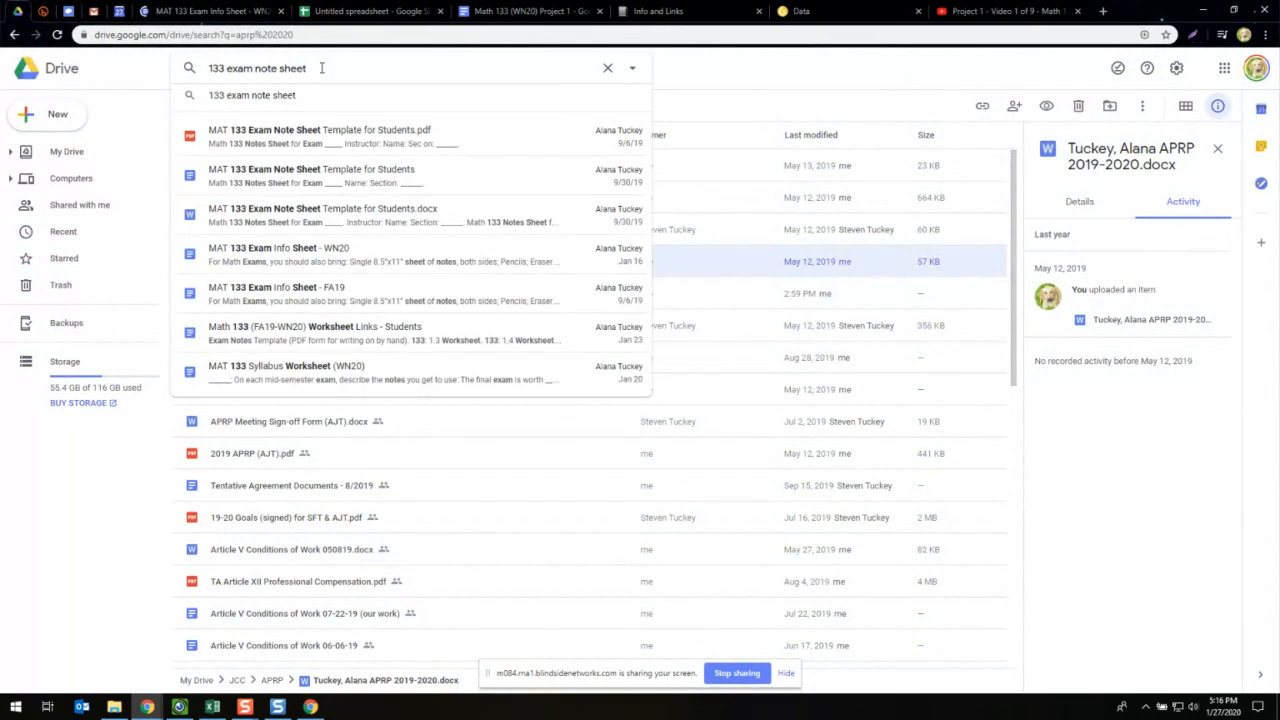
pyautogui.press('Backspace')
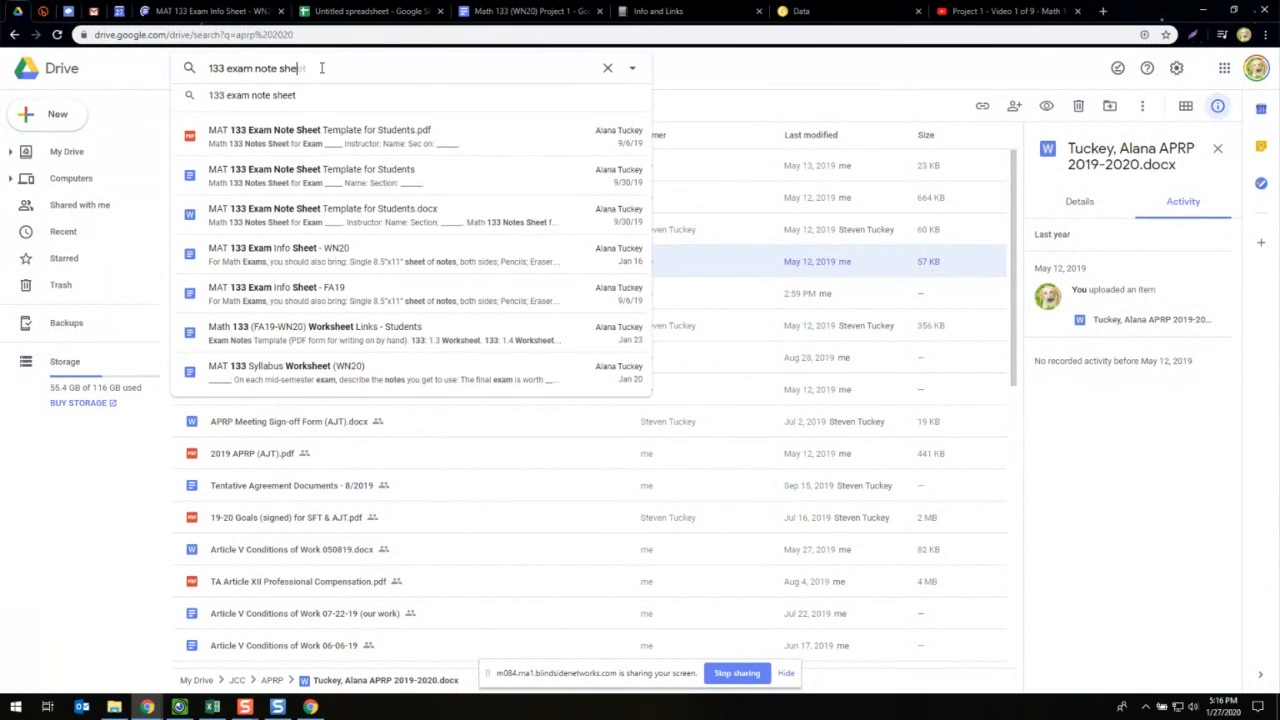
pyautogui.press('Backspace')
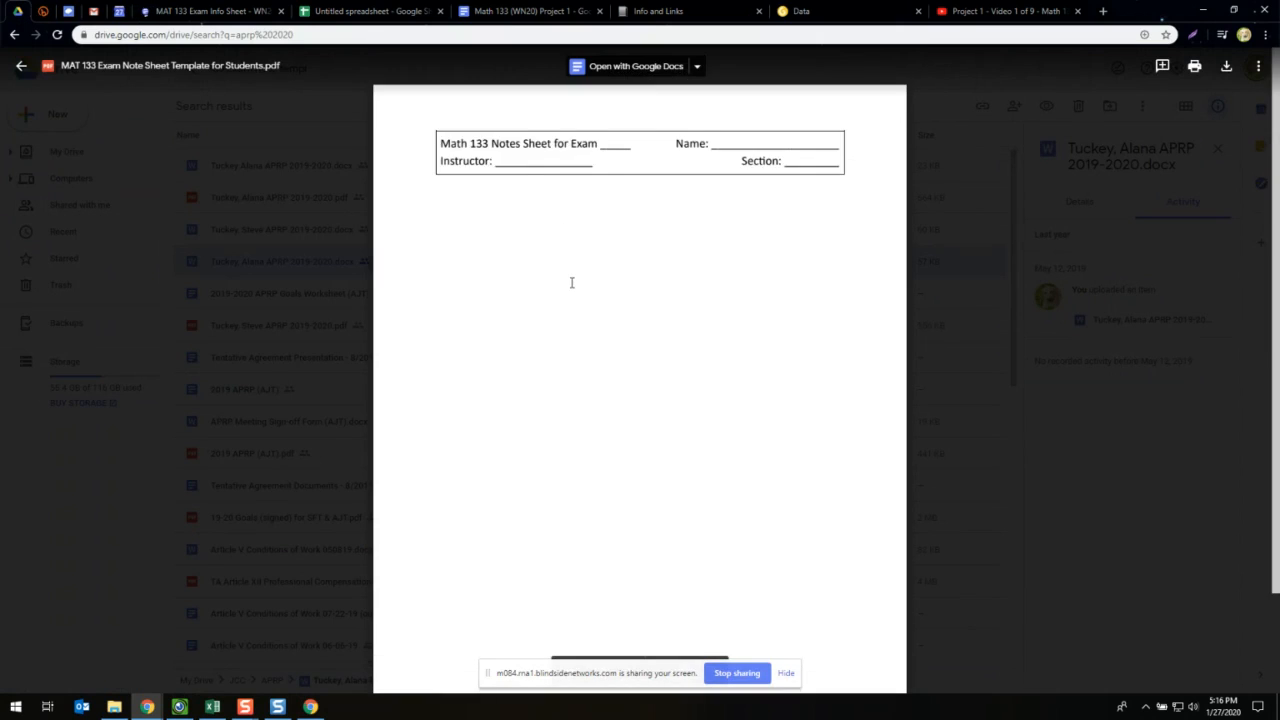
pyautogui.moveTo(381, 126)
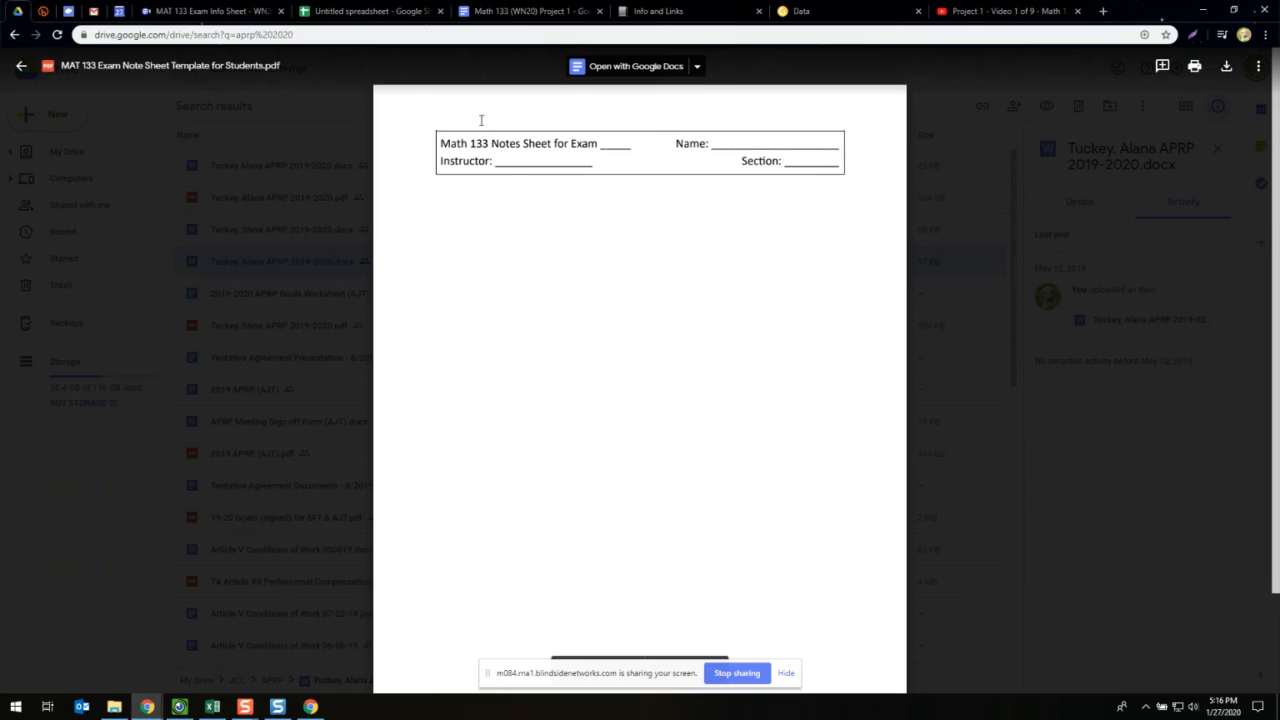
pyautogui.moveTo(467, 197)
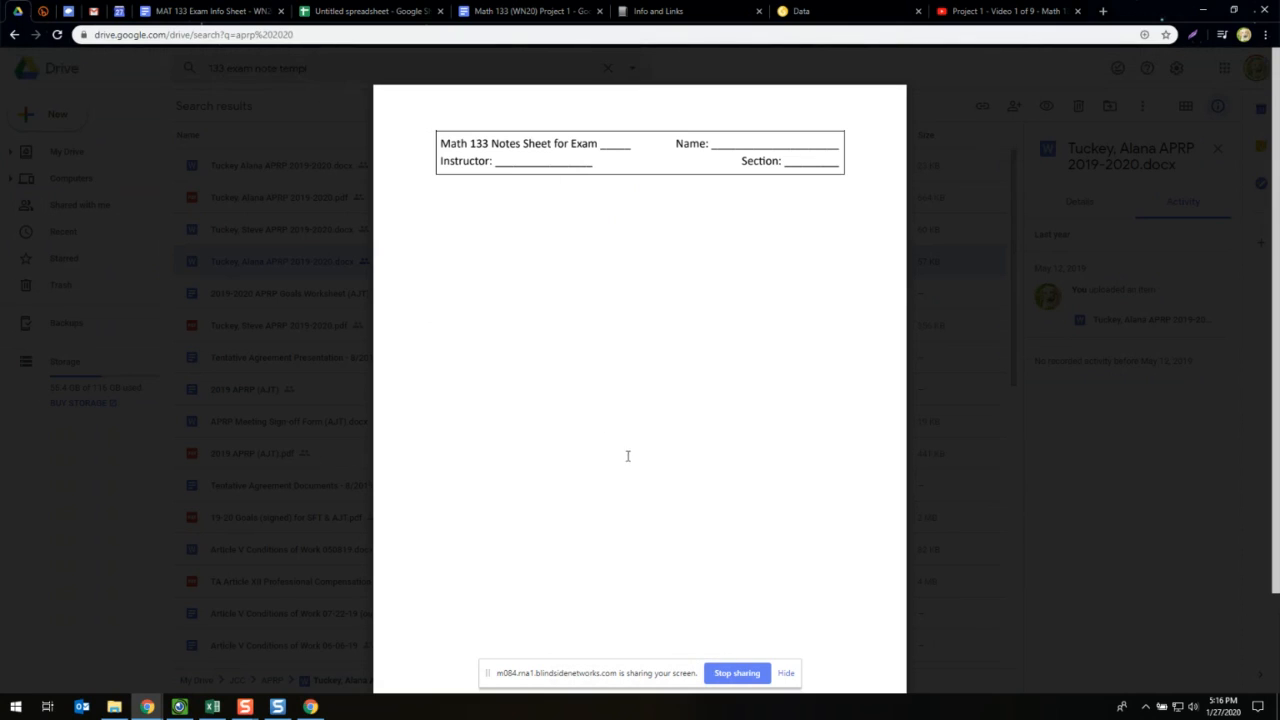
pyautogui.moveTo(604, 370)
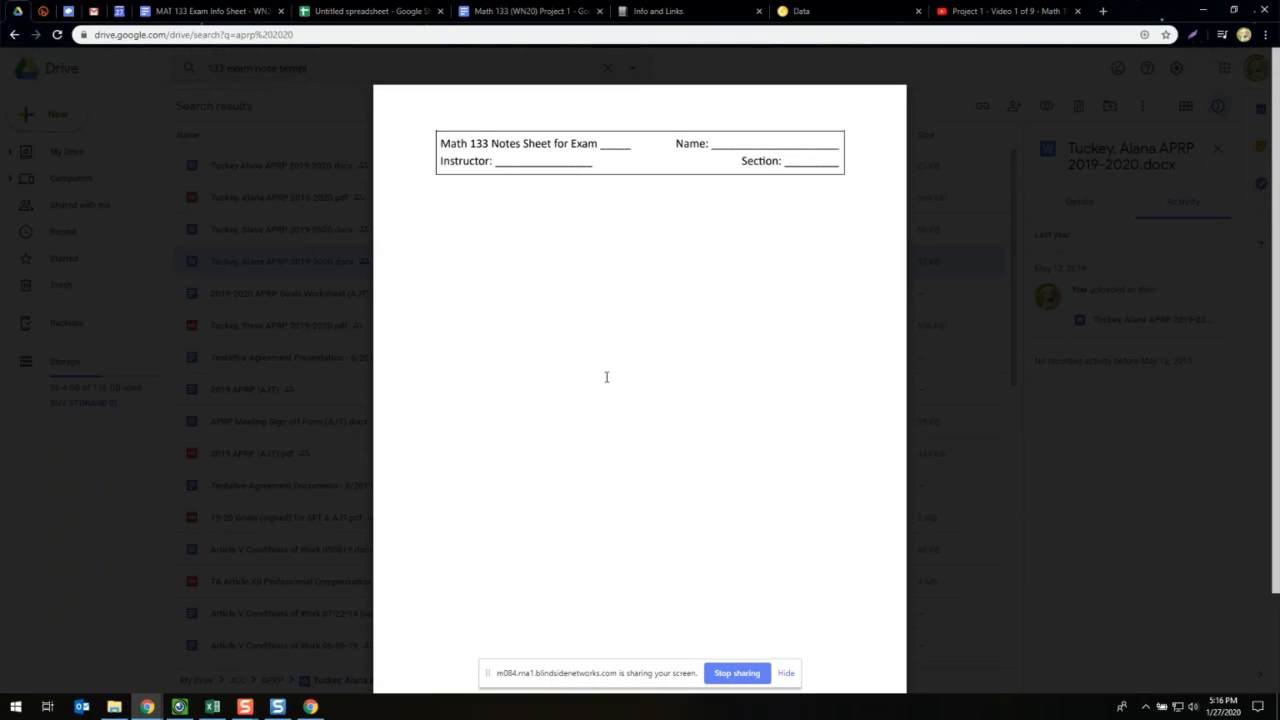
pyautogui.moveTo(587, 339)
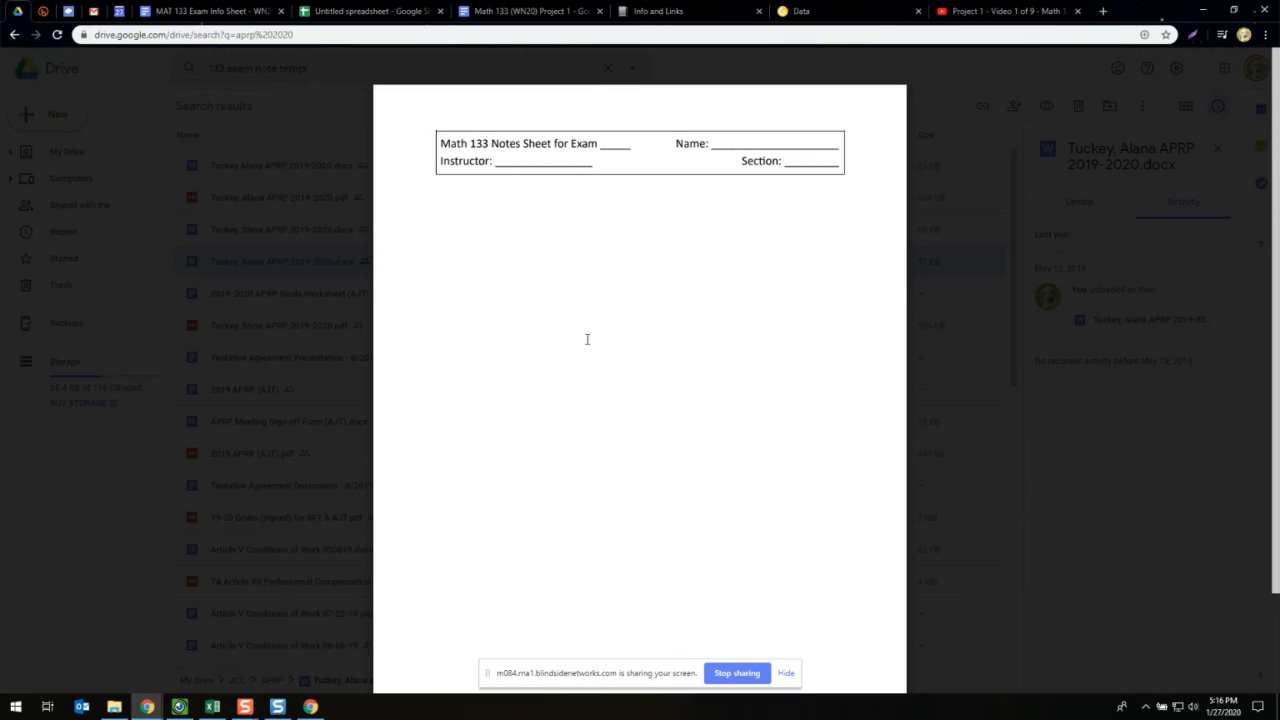
pyautogui.moveTo(620, 352)
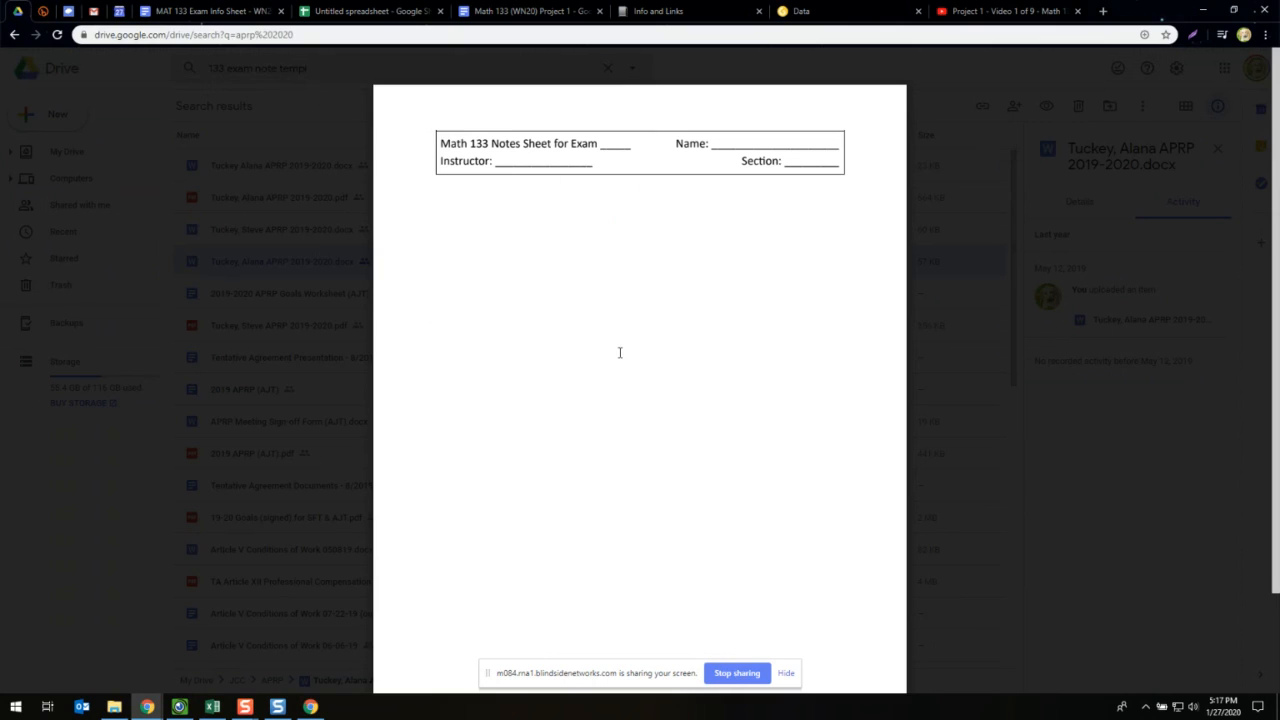
pyautogui.moveTo(694, 339)
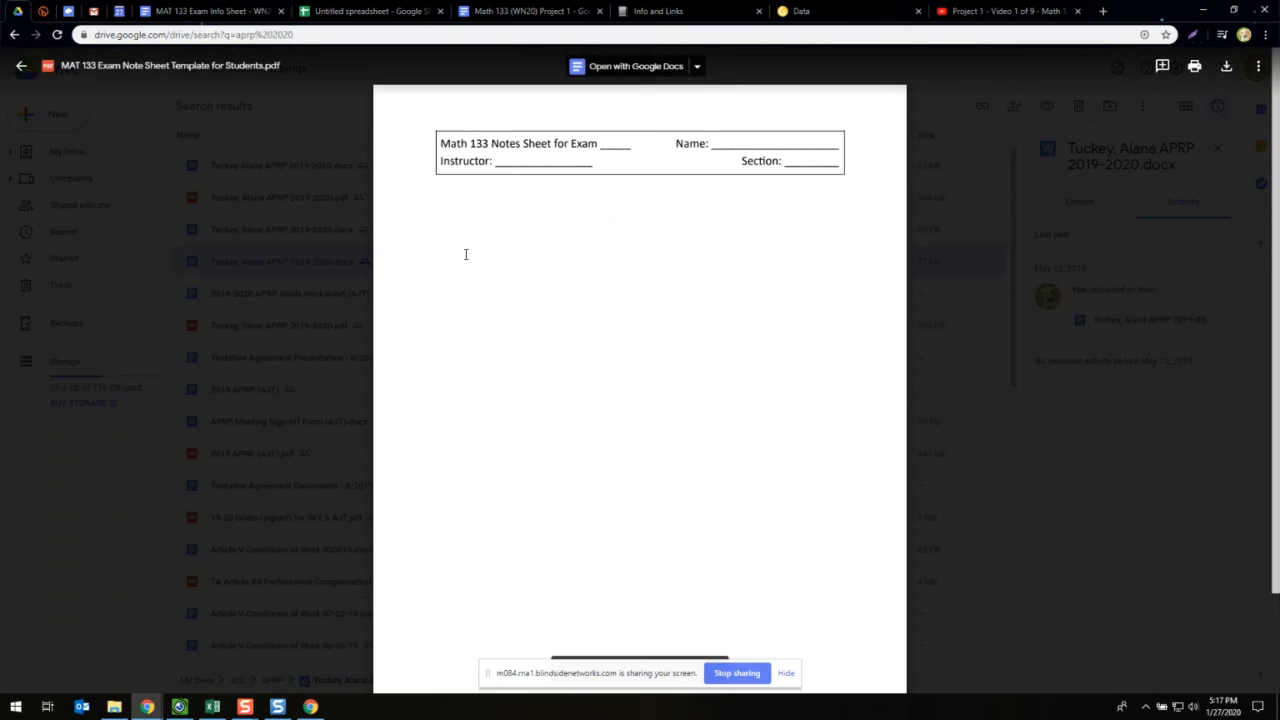
pyautogui.moveTo(195, 301)
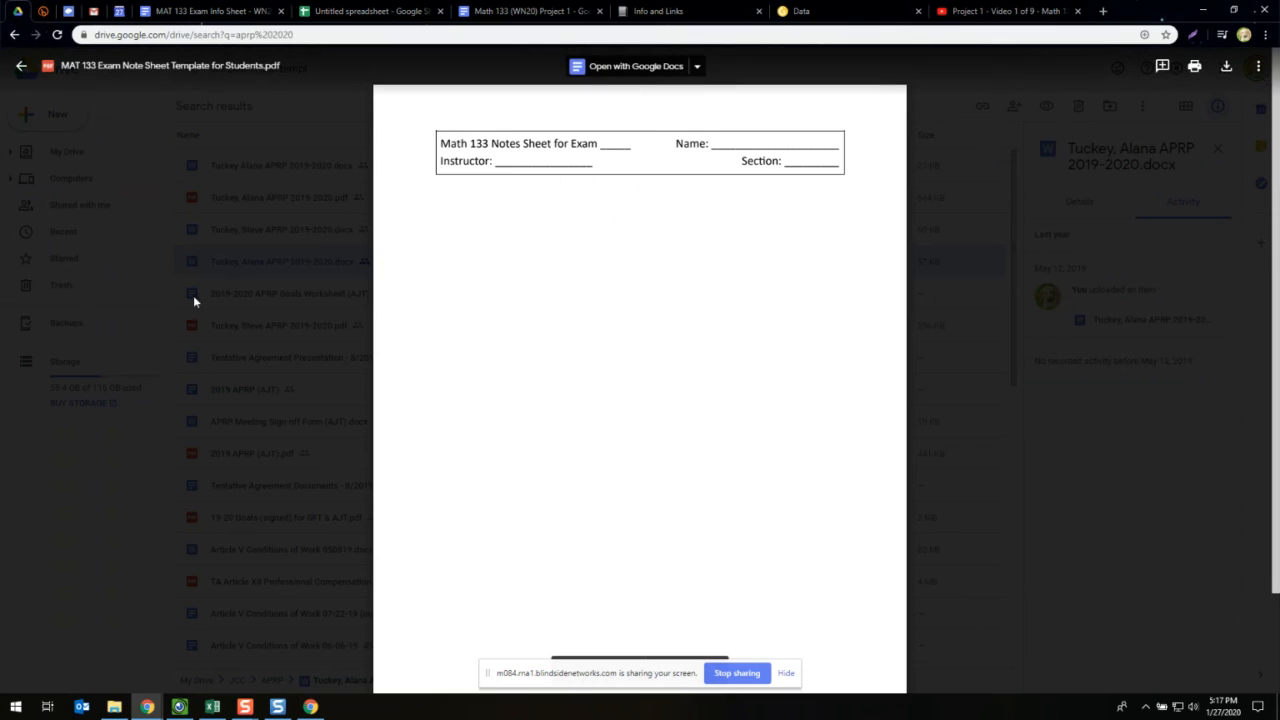
pyautogui.moveTo(232, 291)
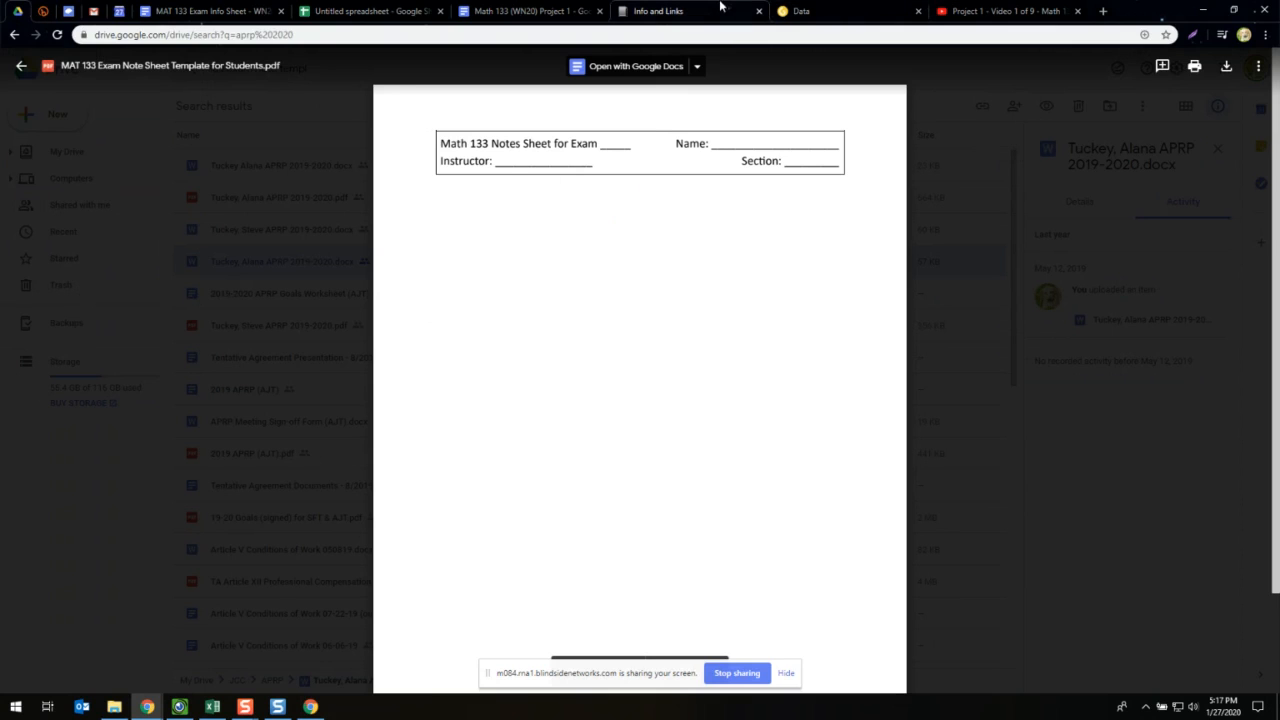
# - Return to the course and list Sample Exams files: both note sheet templates and three exams
pyautogui.click(668, 12)
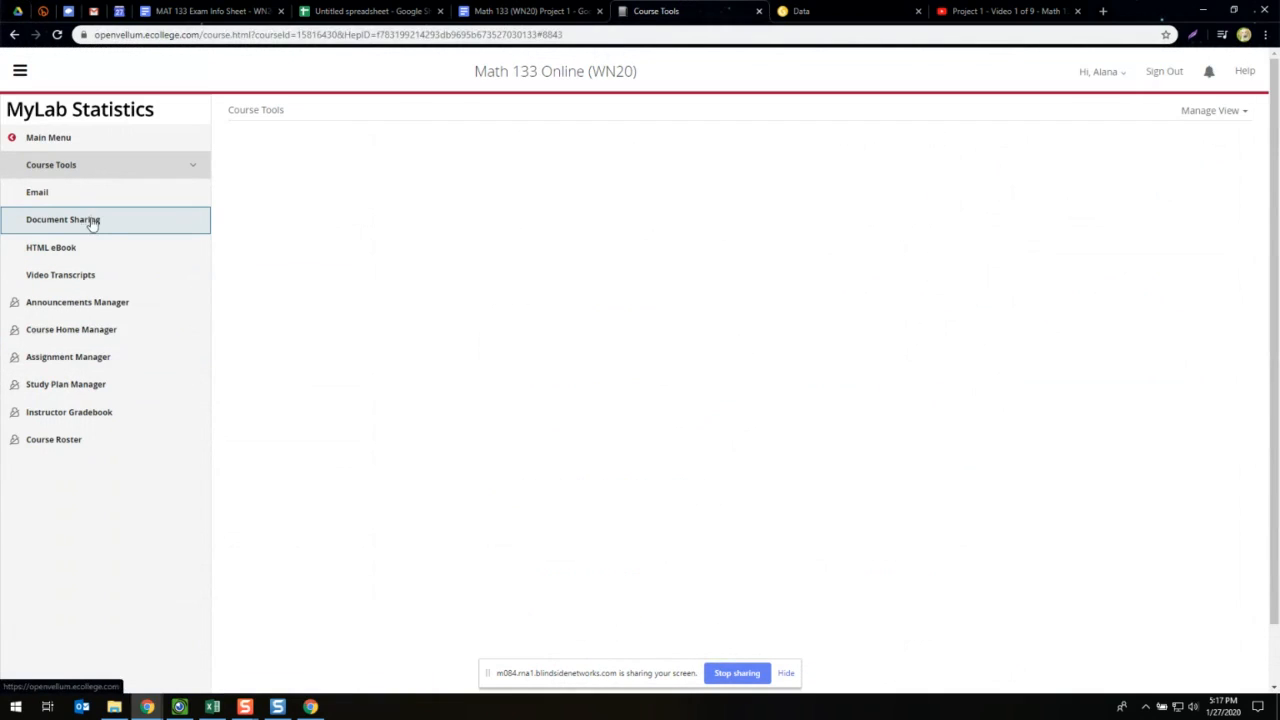
pyautogui.click(62, 219)
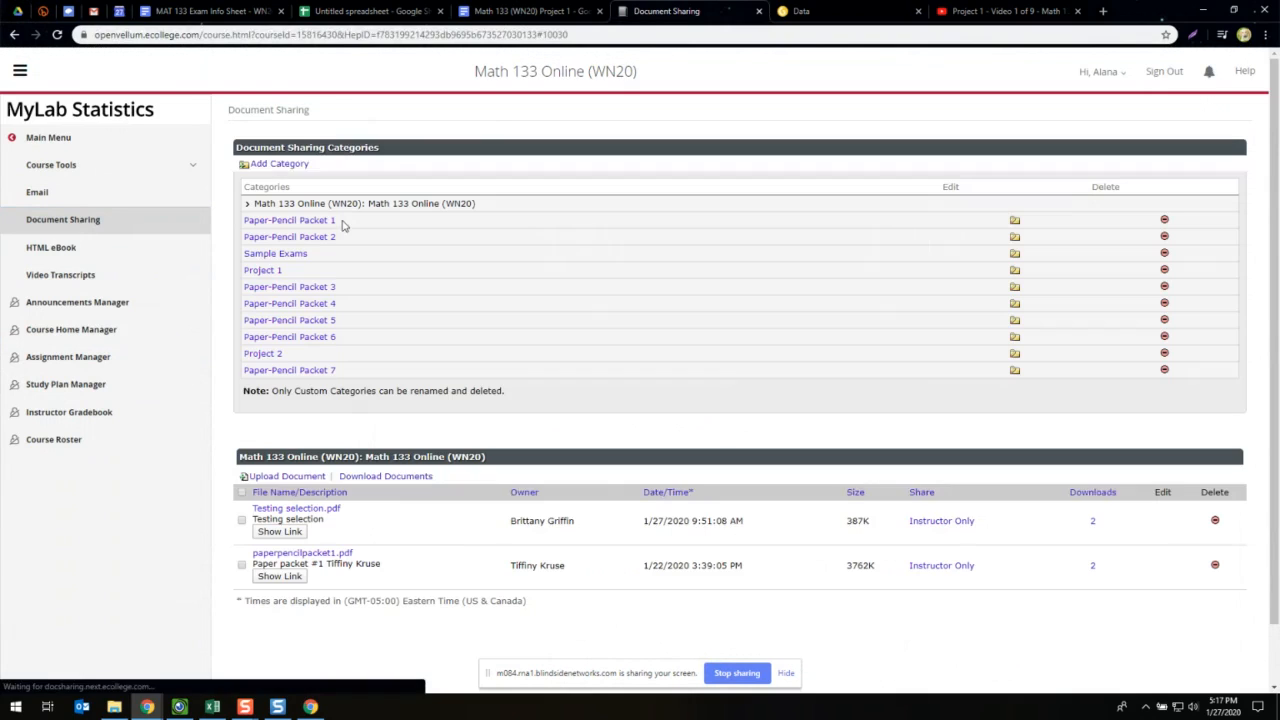
pyautogui.click(285, 253)
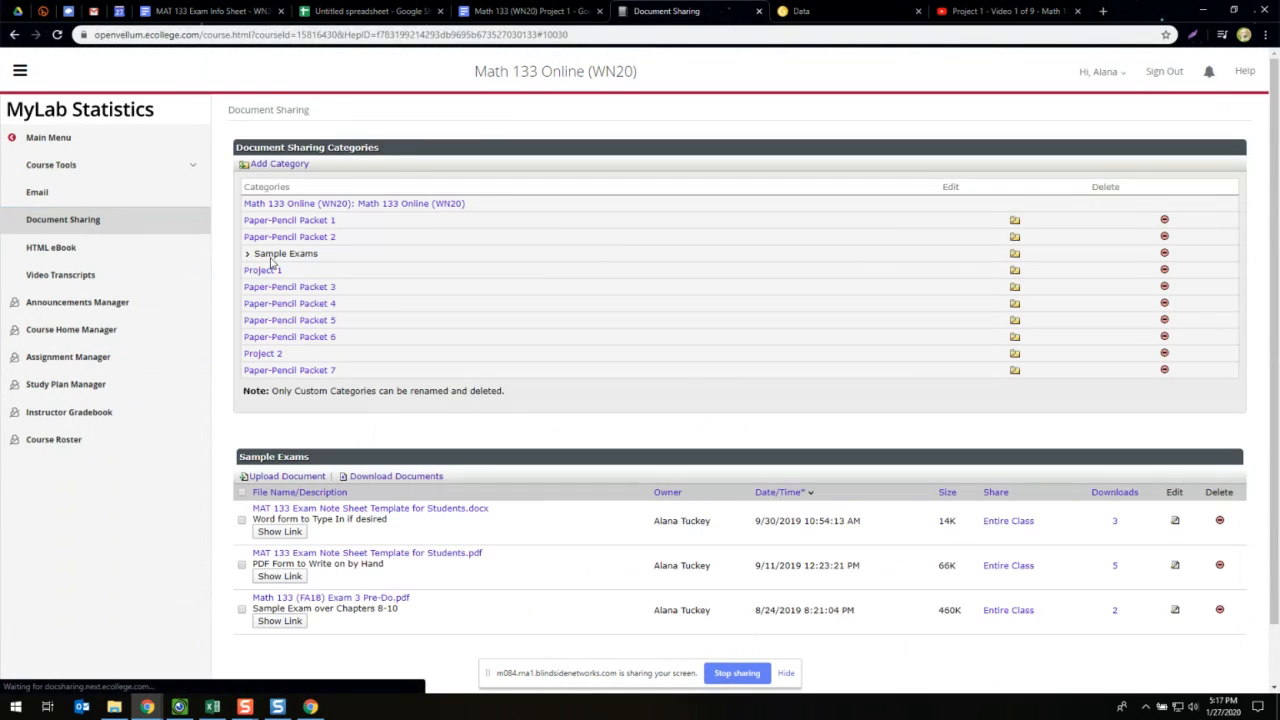
pyautogui.scroll(-3)
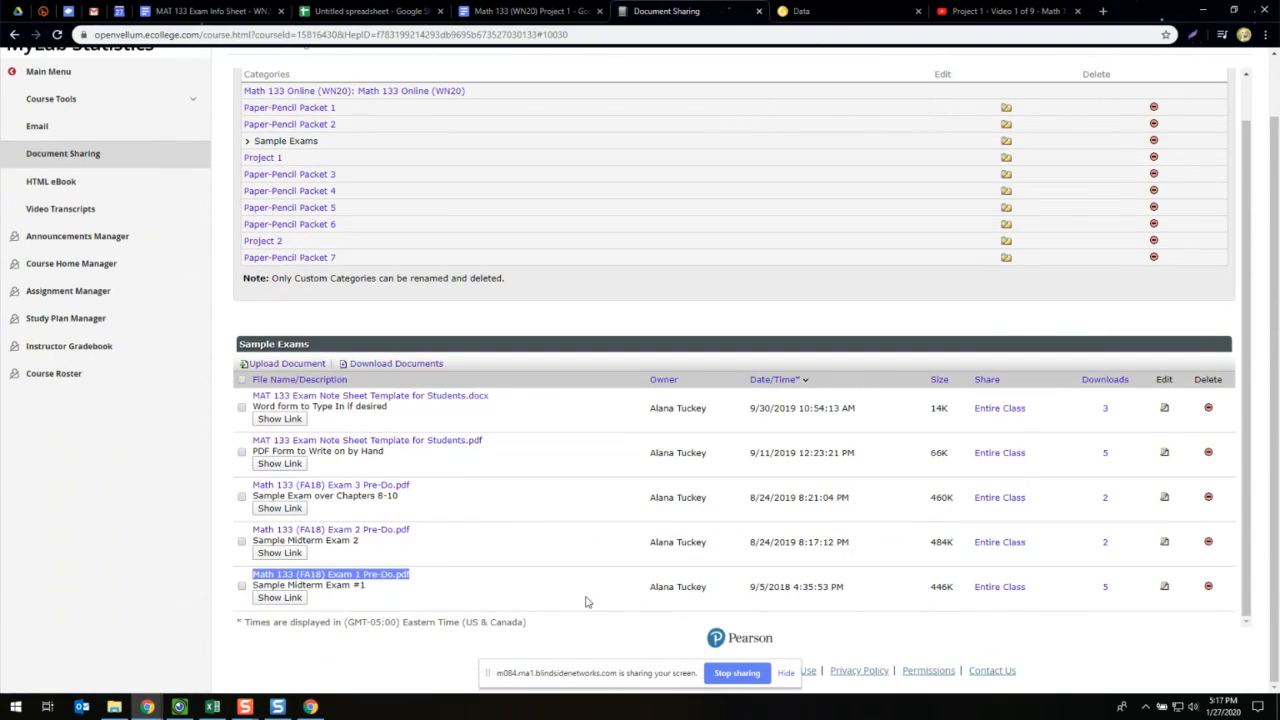
pyautogui.moveTo(393, 583)
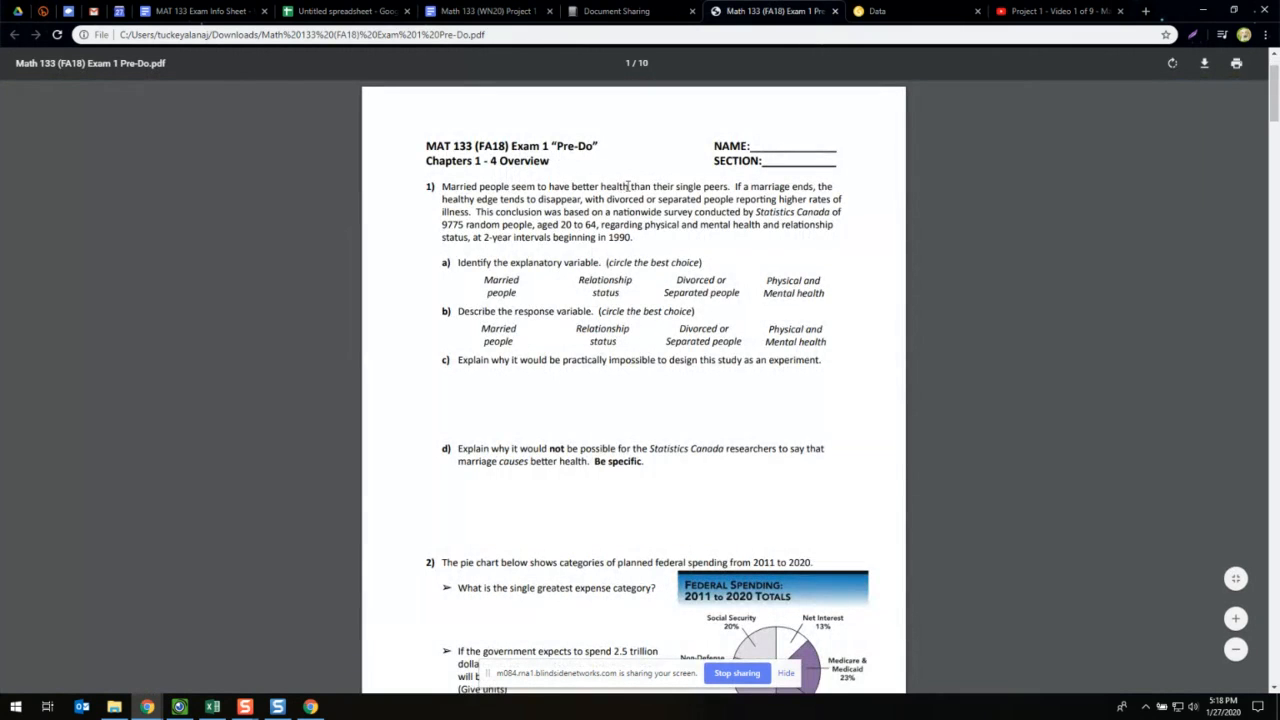
# - Scroll the Exam 1 Pre-Do PDF through questions 1–4 to question 2's pie chart
pyautogui.scroll(-3)
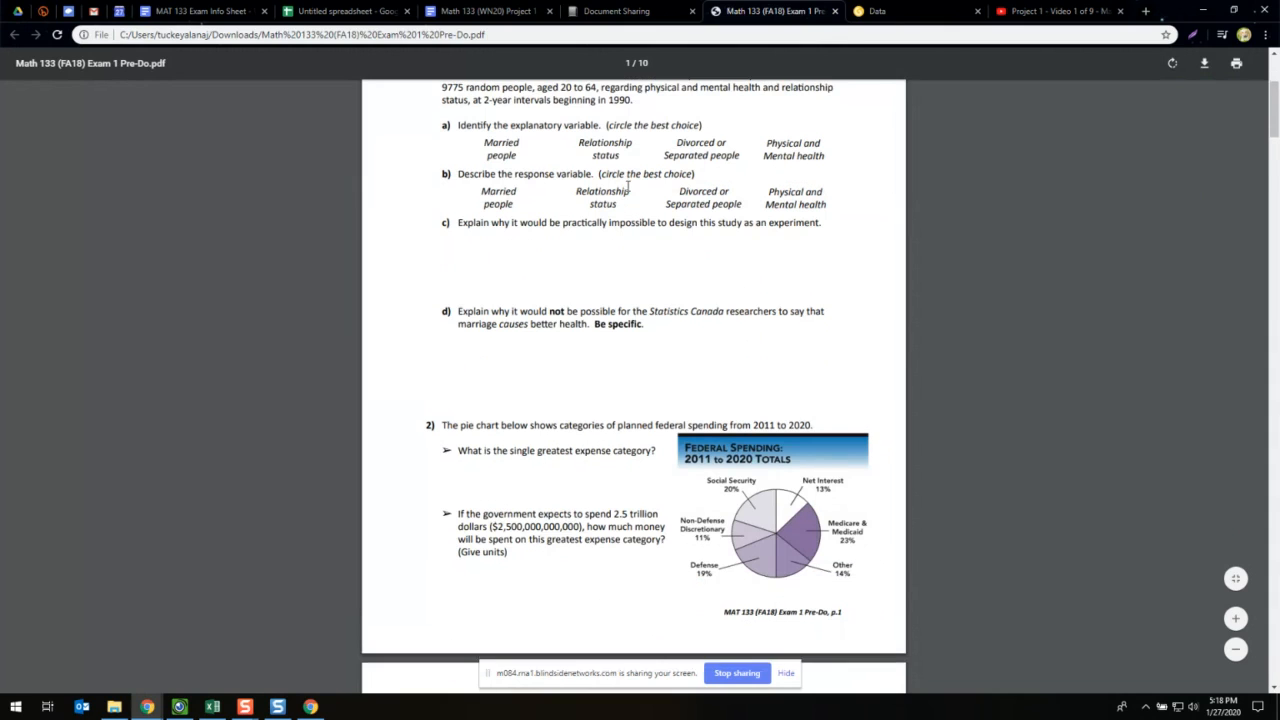
pyautogui.scroll(-3)
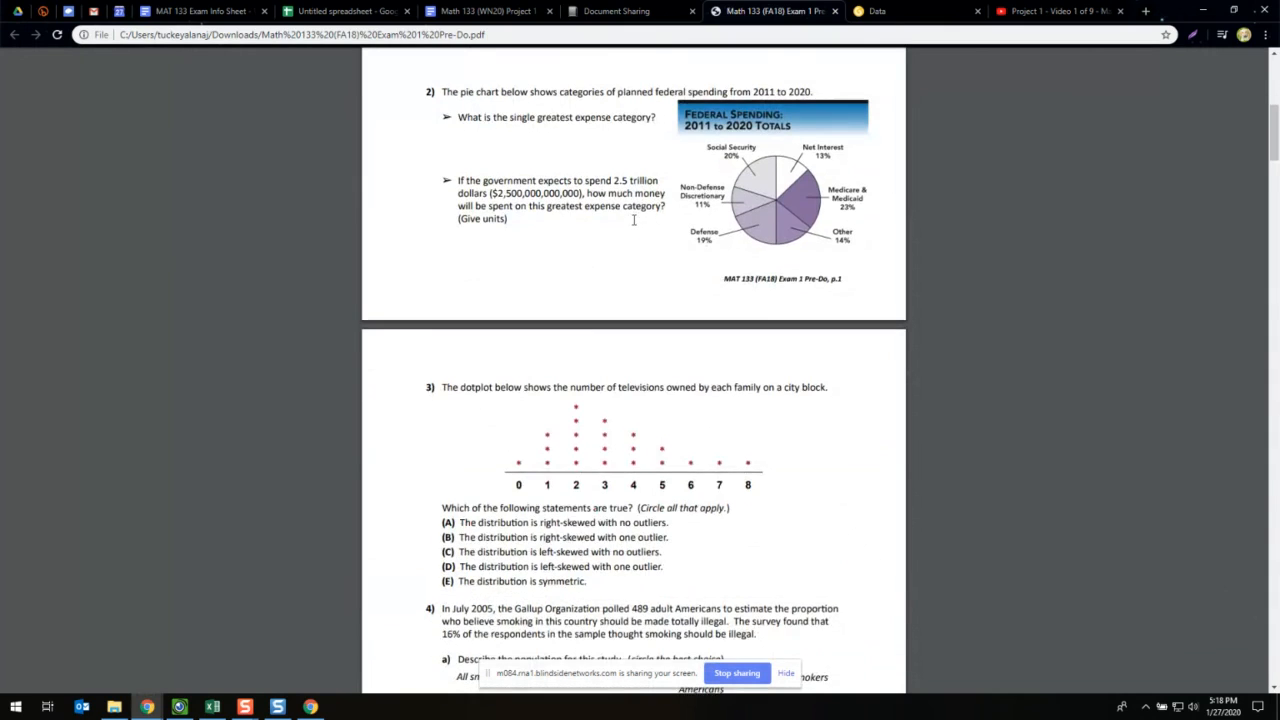
pyautogui.scroll(-3)
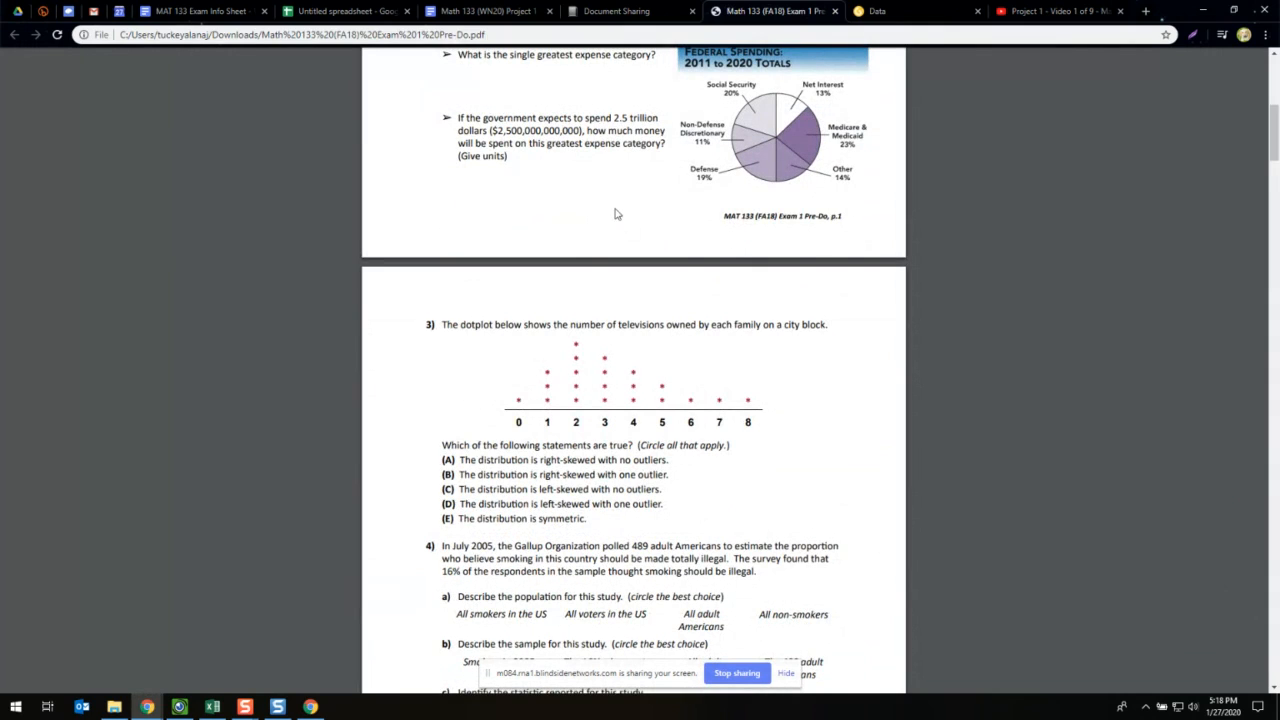
pyautogui.moveTo(637, 211)
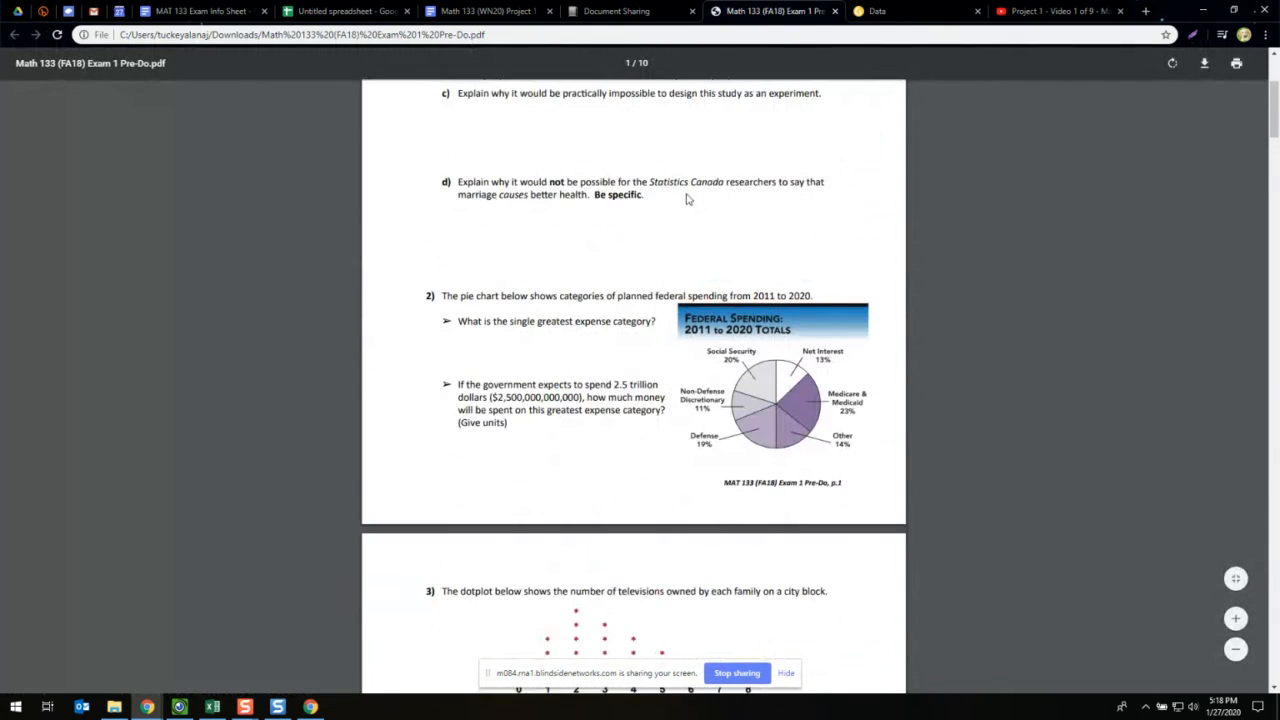
pyautogui.moveTo(682, 232)
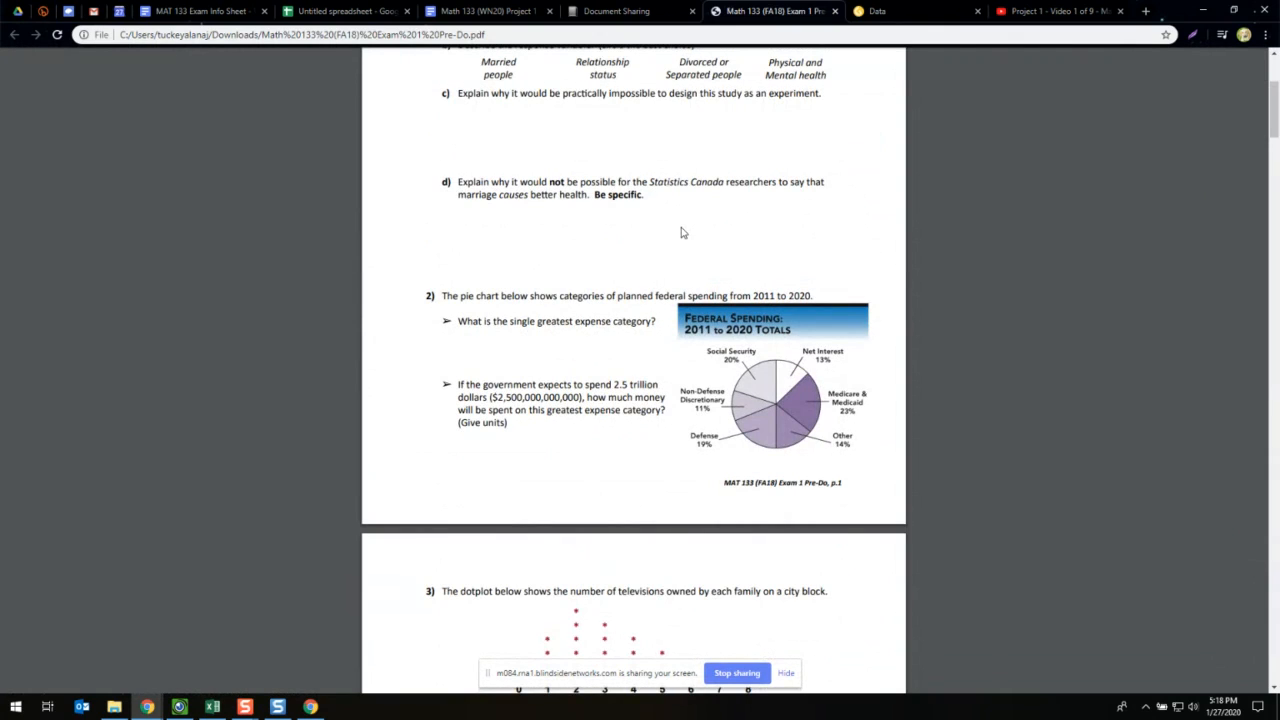
pyautogui.moveTo(677, 212)
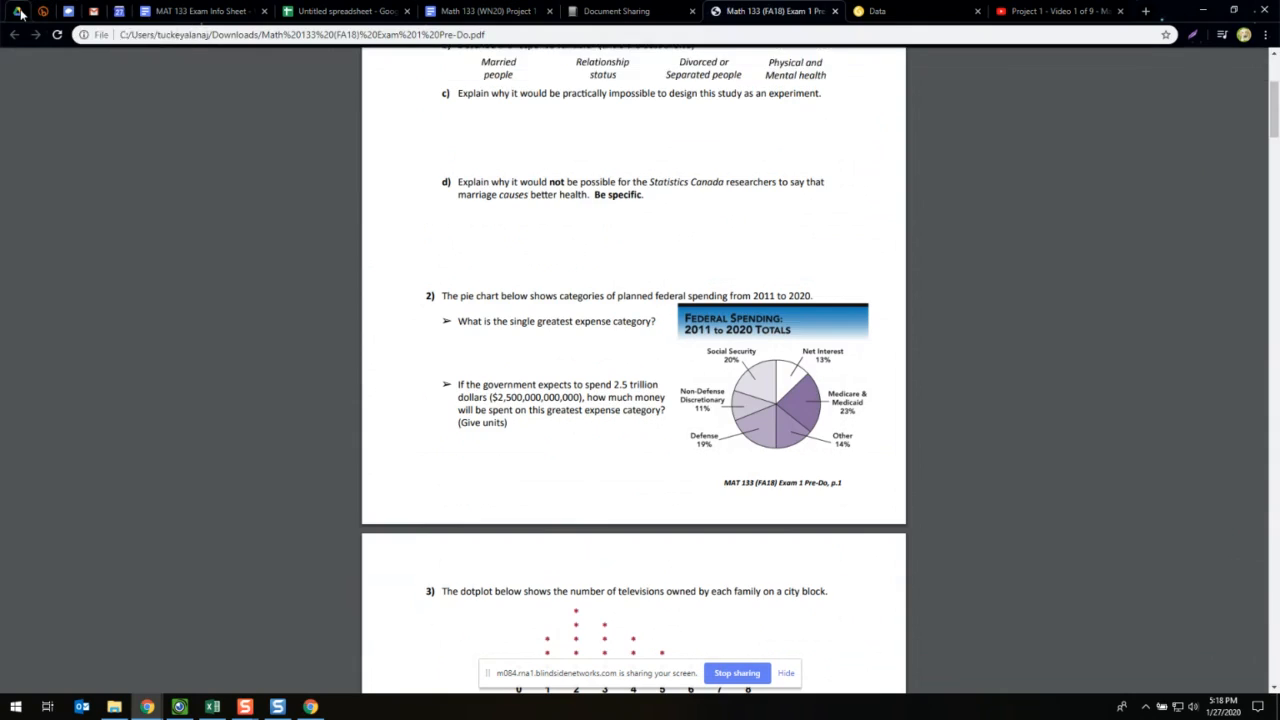
# - Switch to the Google Drive tab showing the Math 133 exam note sheet preview
pyautogui.click(205, 15)
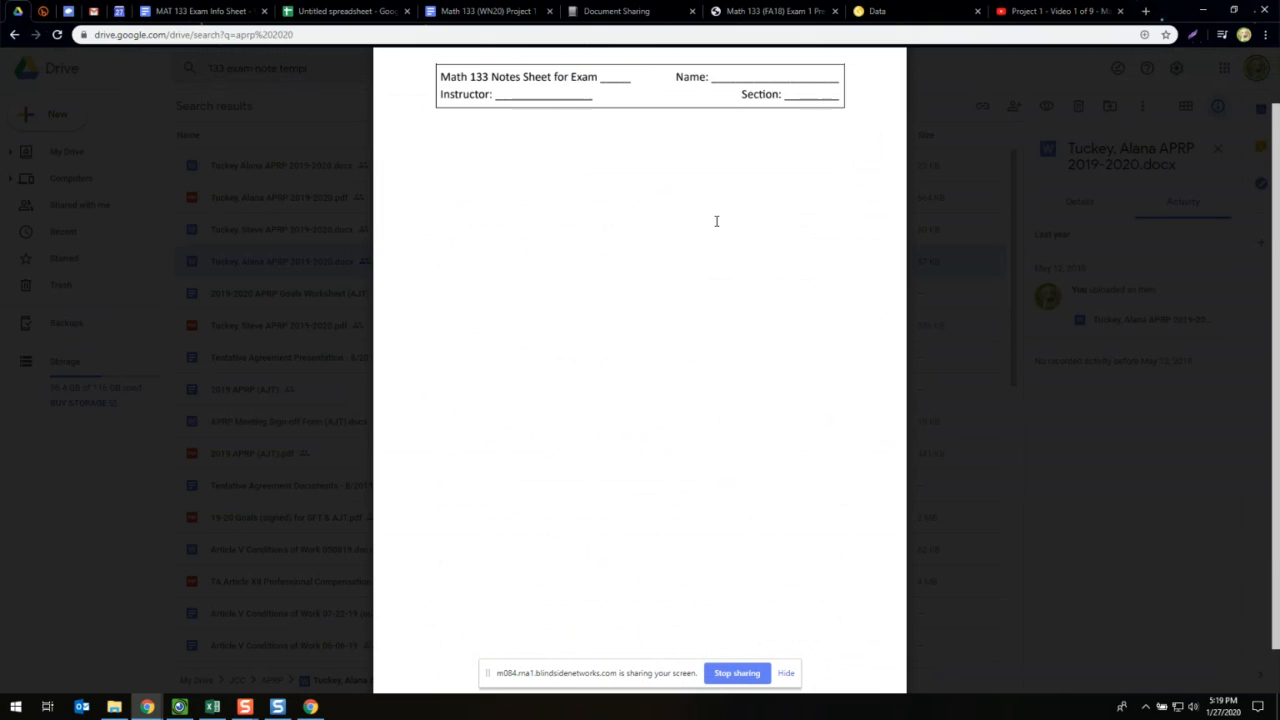
pyautogui.moveTo(697, 172)
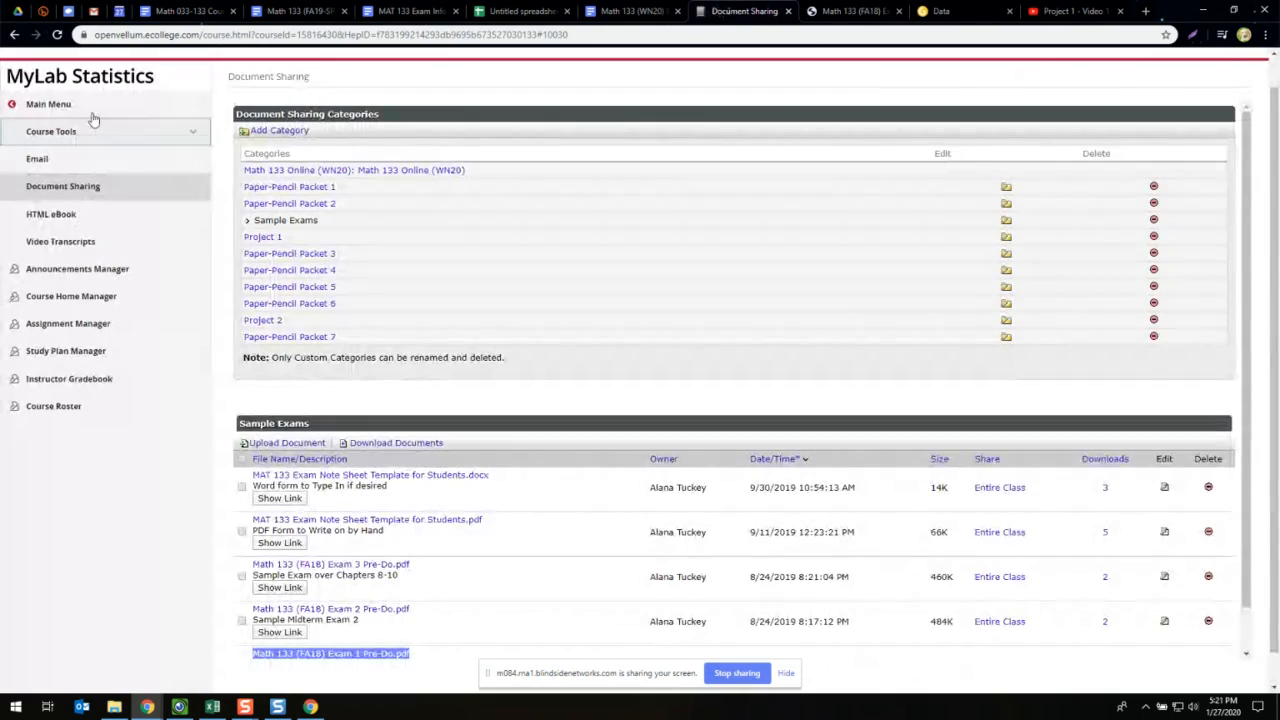
pyautogui.moveTo(97, 155)
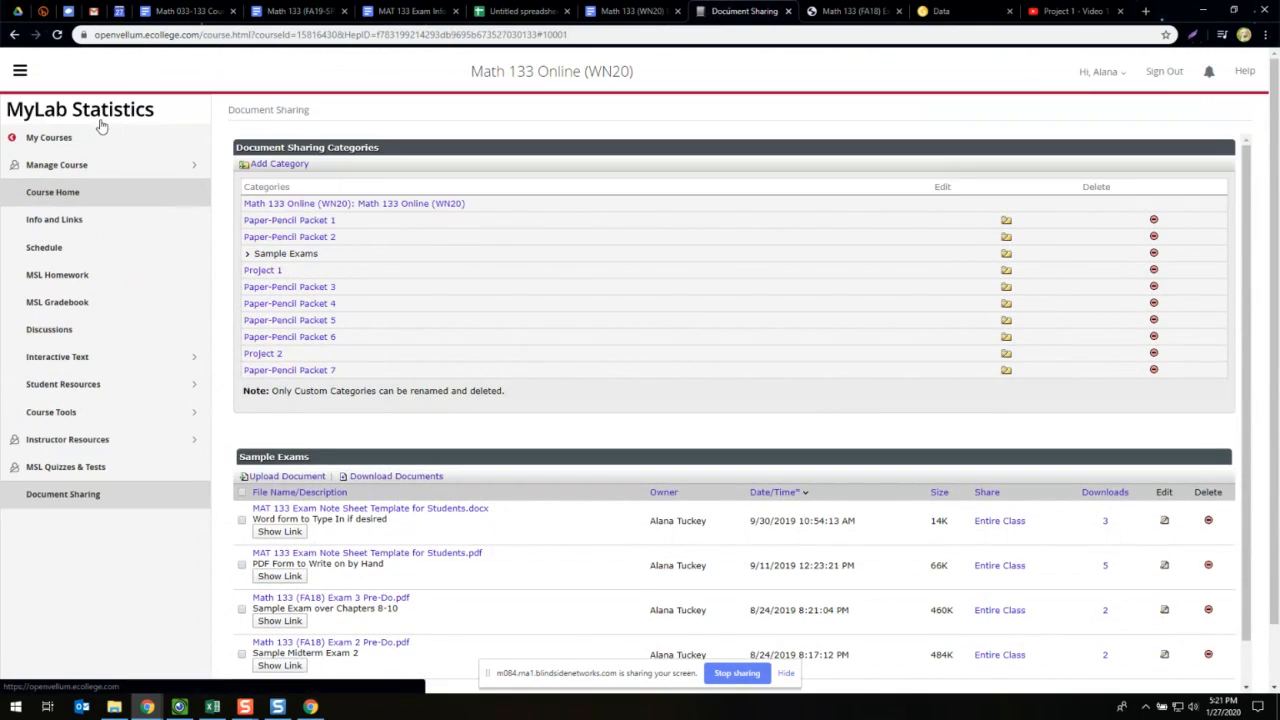
# - Go to Course Home, then load the Math 133 Winter 2020 online schedule PDF
pyautogui.click(52, 192)
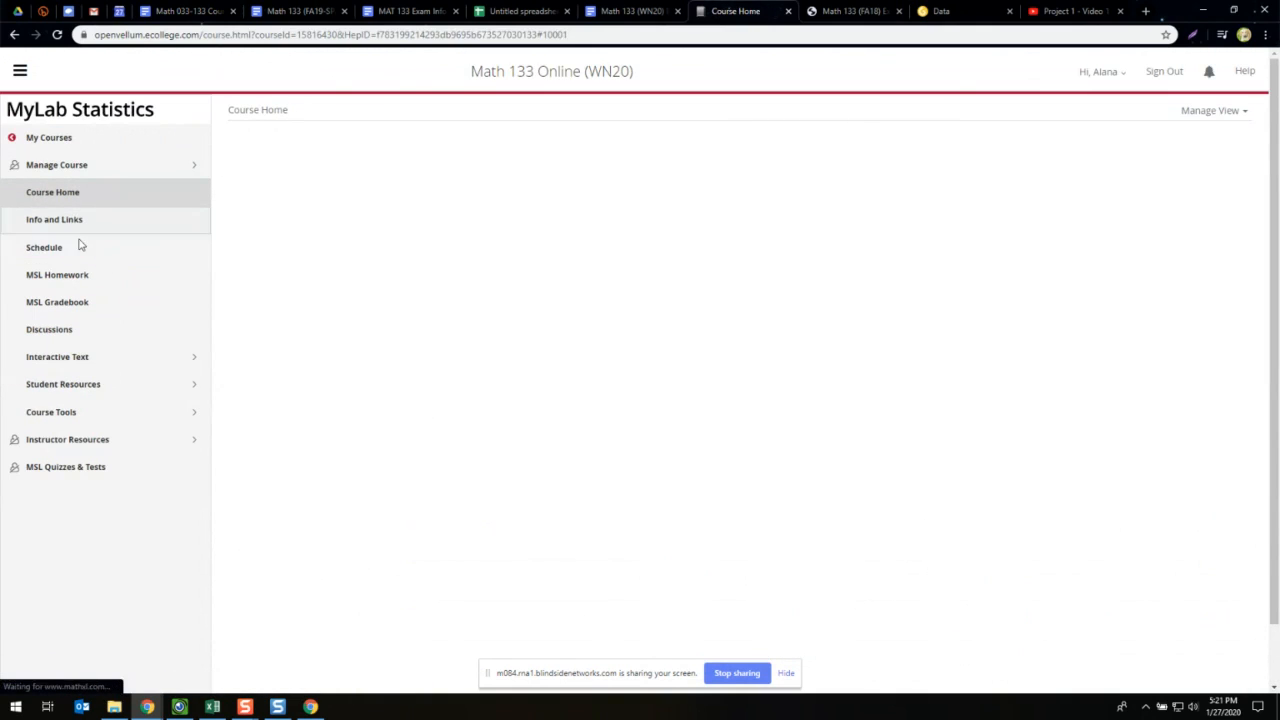
pyautogui.moveTo(66, 257)
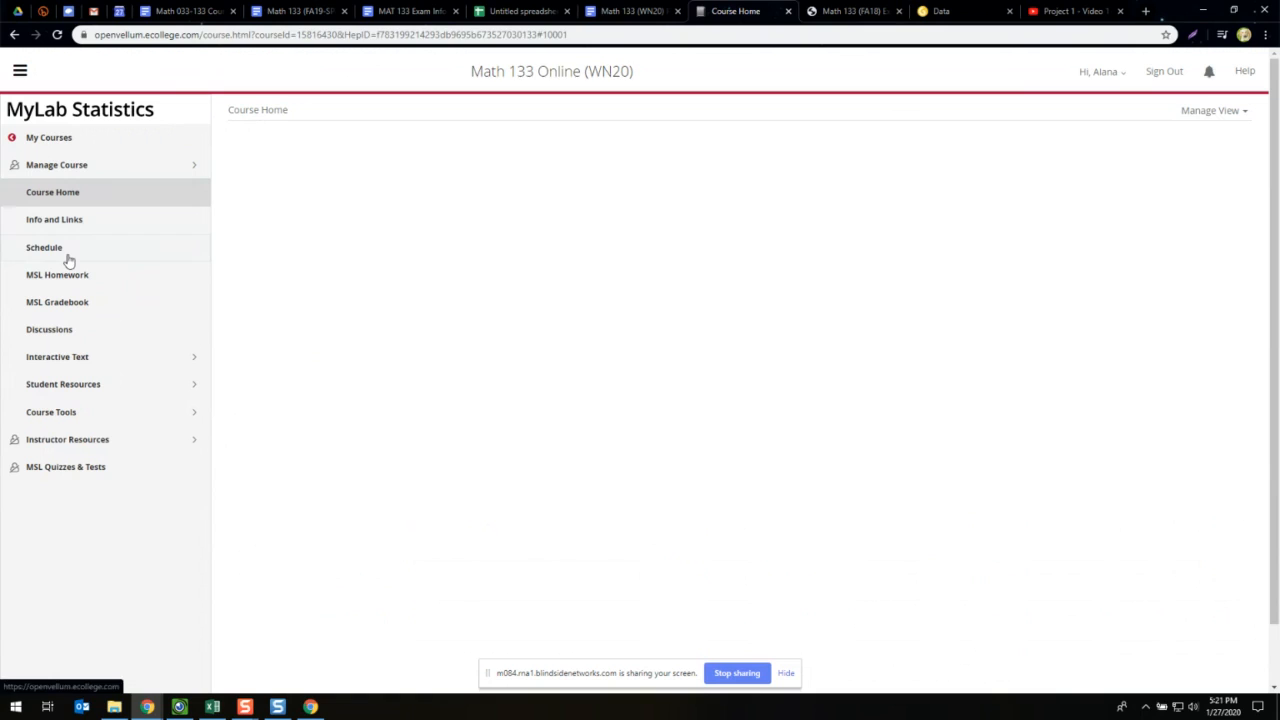
pyautogui.click(43, 247)
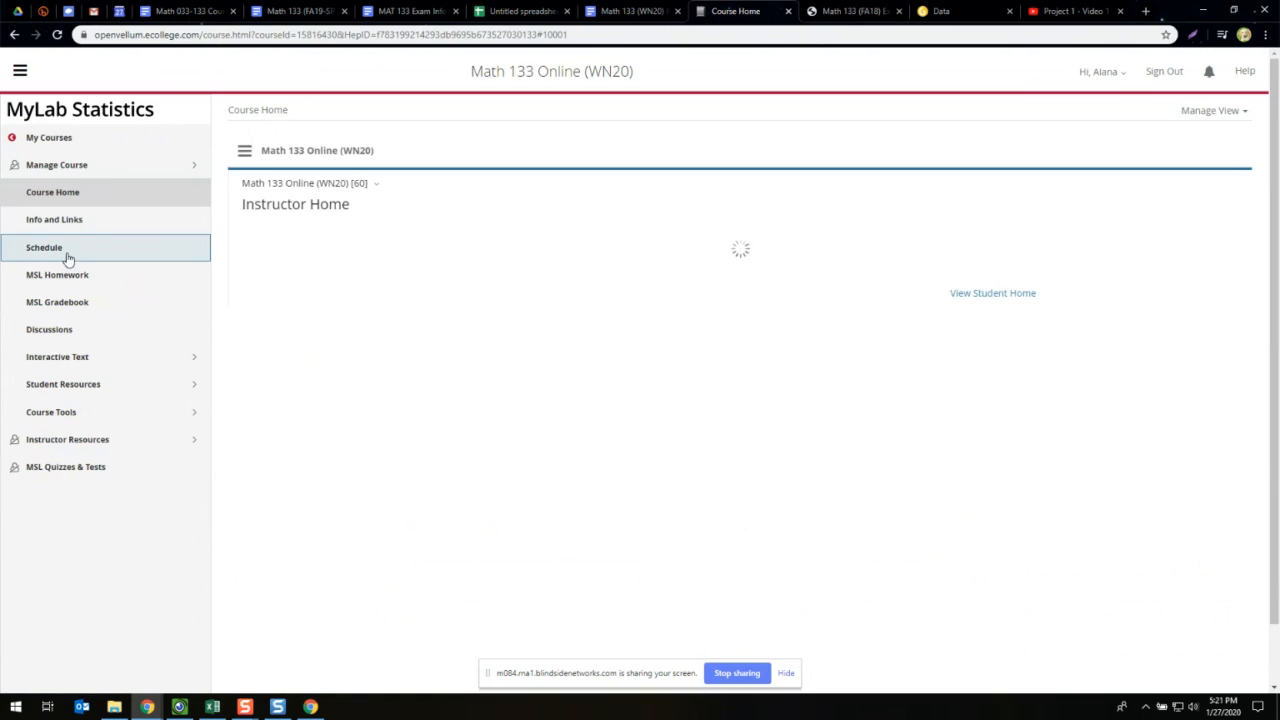
pyautogui.click(43, 247)
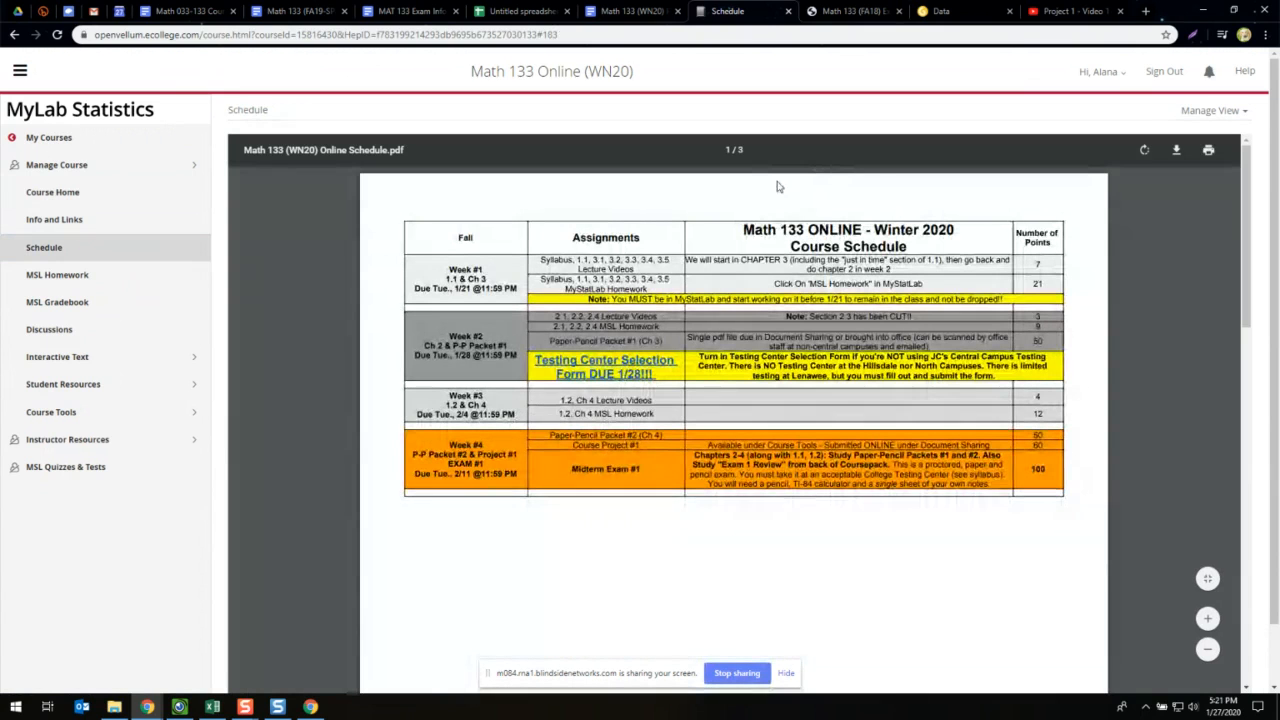
pyautogui.moveTo(415, 160)
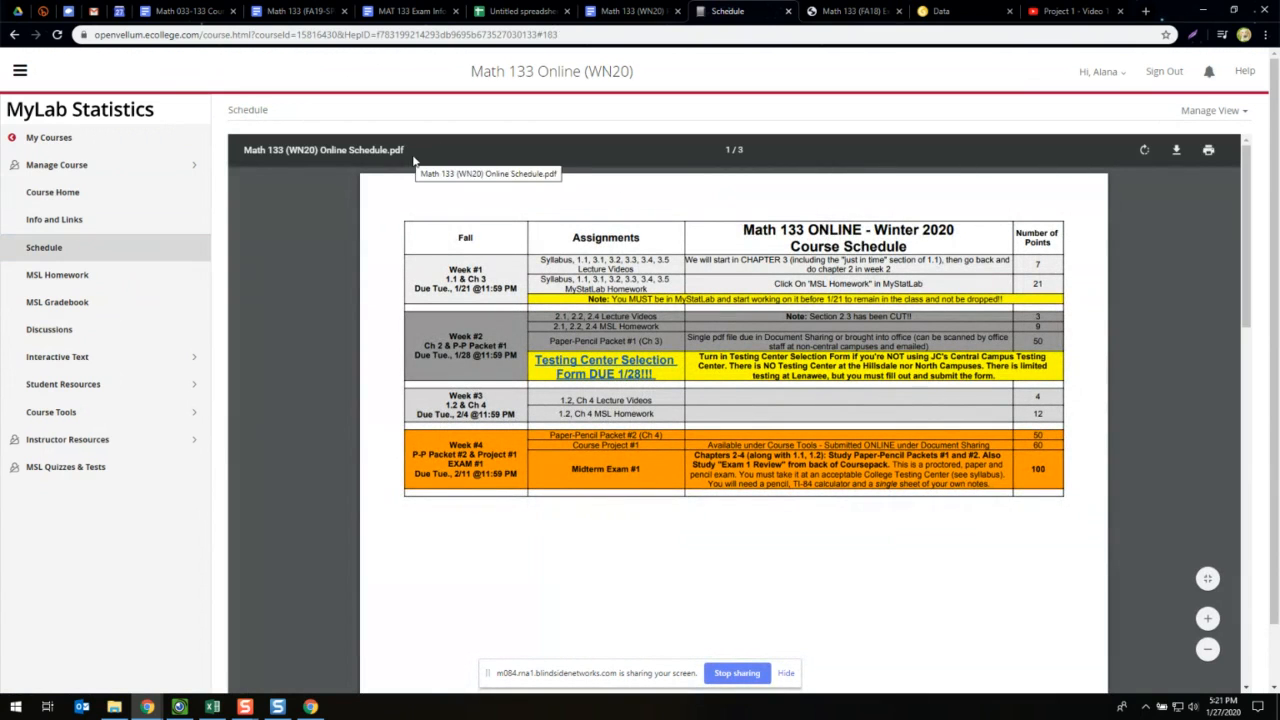
pyautogui.moveTo(143, 247)
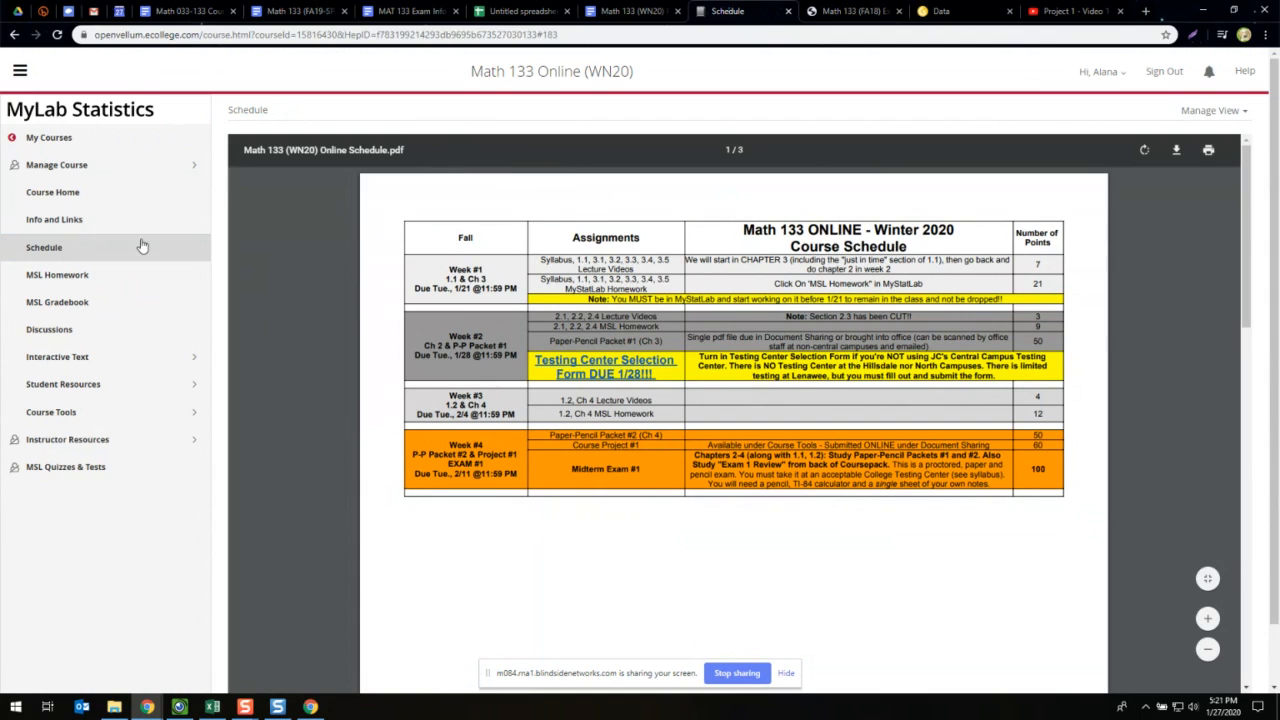
pyautogui.scroll(-3)
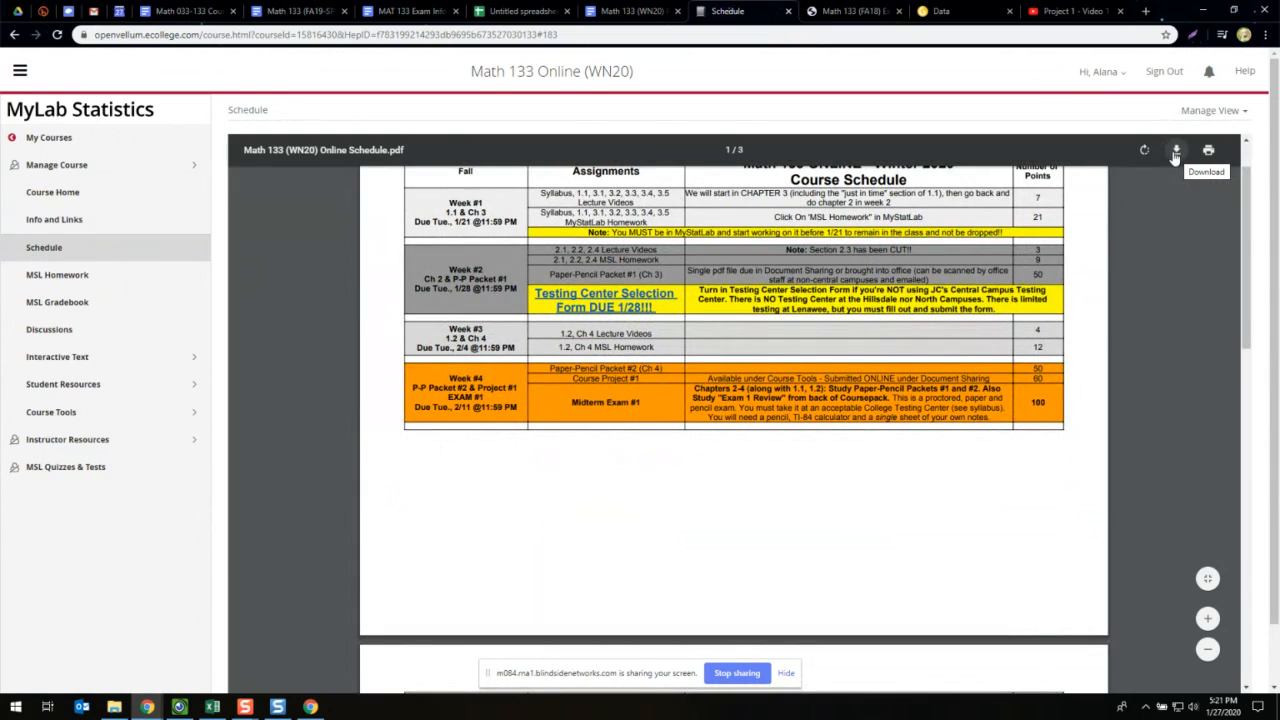
pyautogui.moveTo(978, 240)
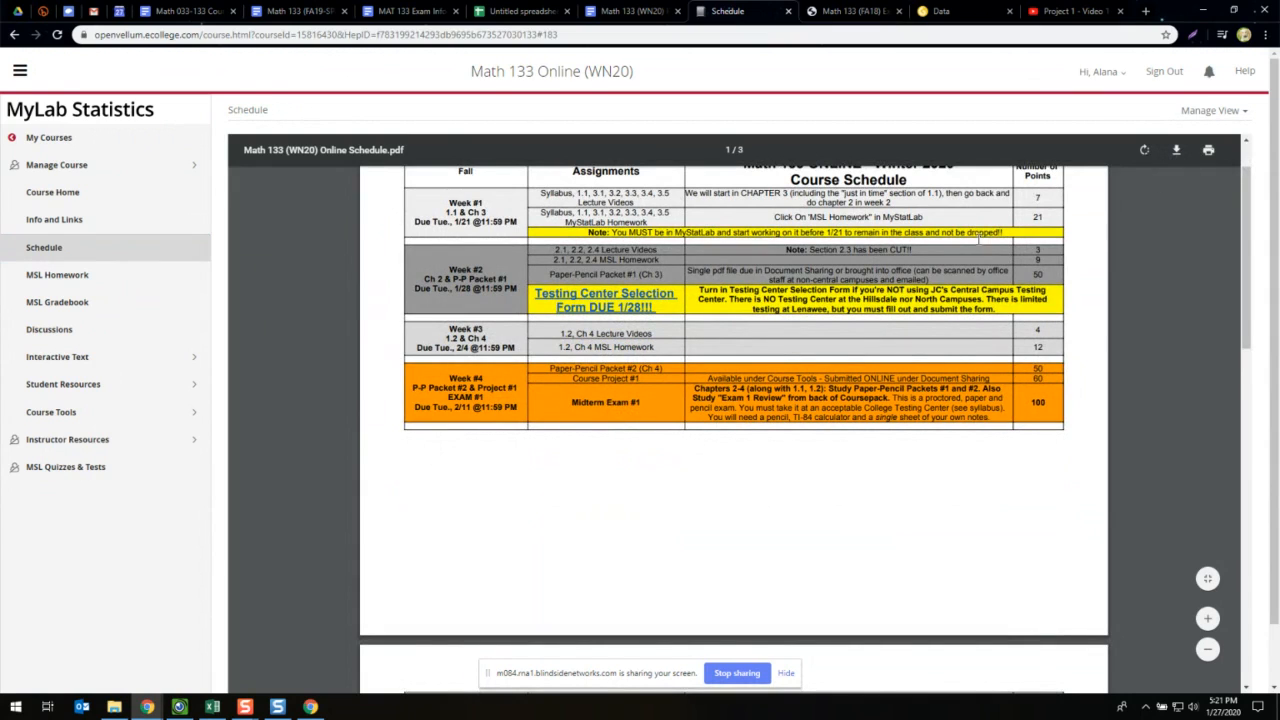
pyautogui.moveTo(812, 364)
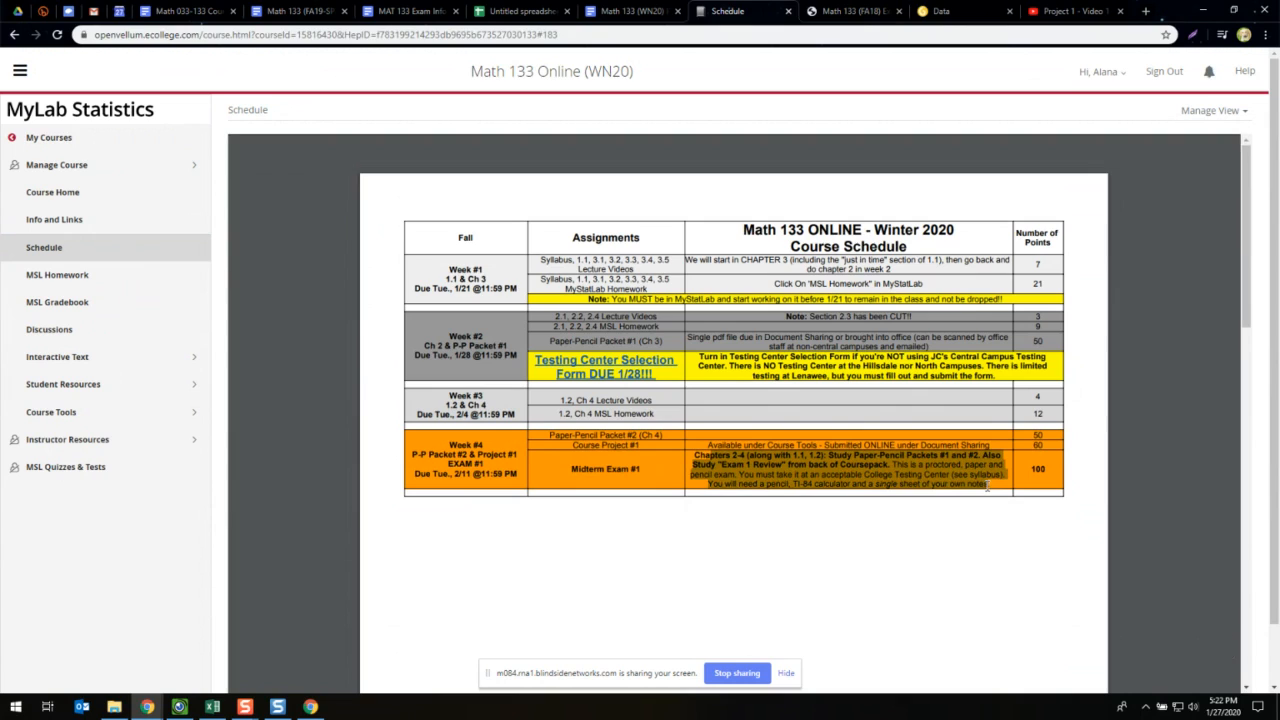
pyautogui.moveTo(988, 480)
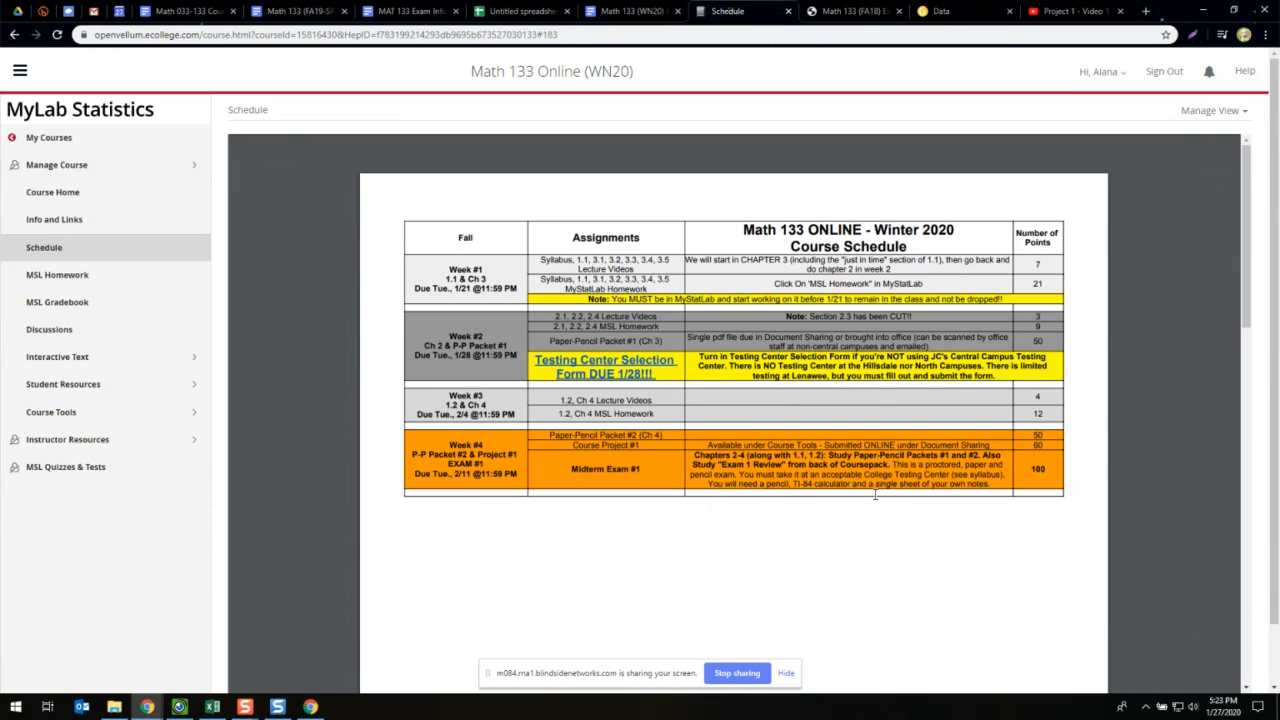
pyautogui.moveTo(873, 445)
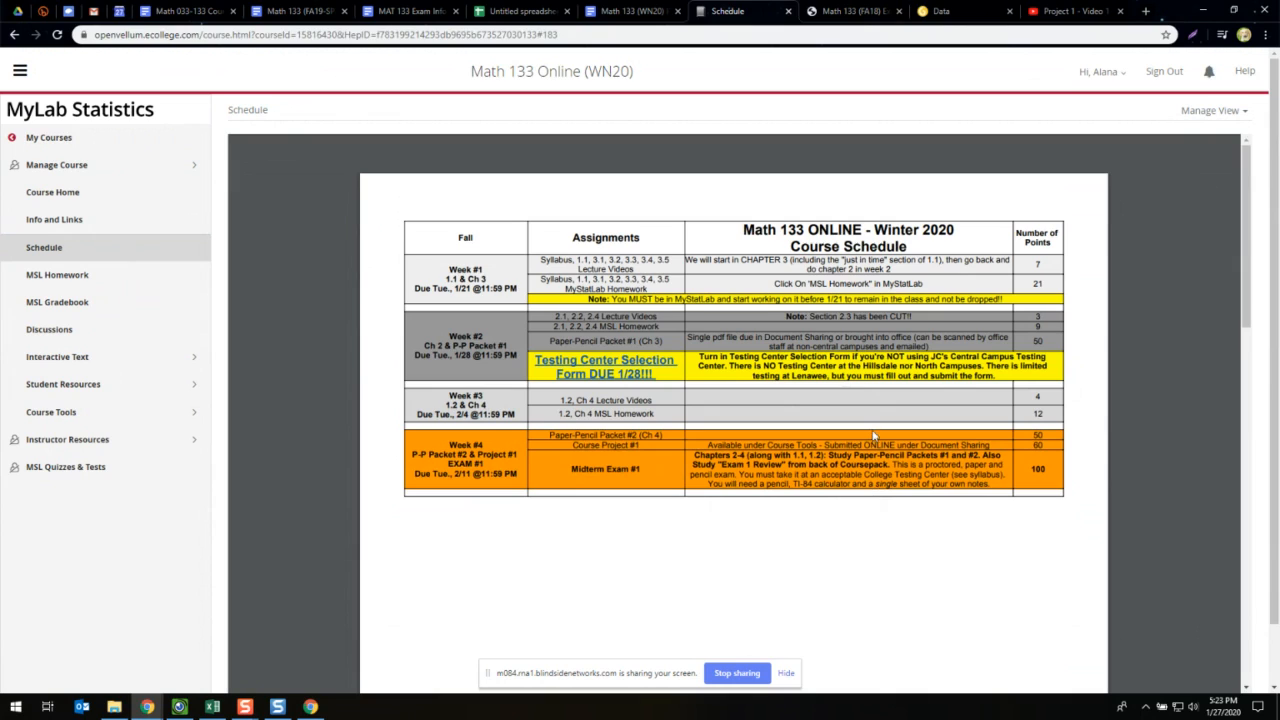
pyautogui.moveTo(864, 424)
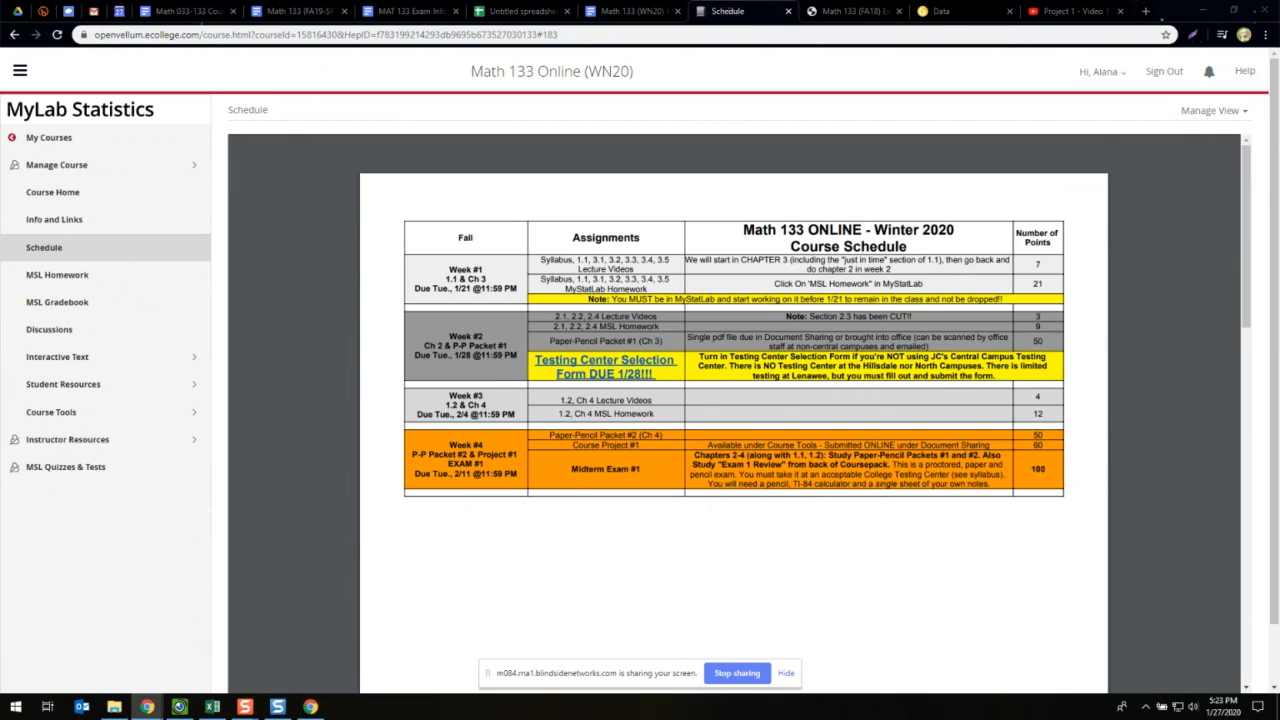
pyautogui.scroll(-3)
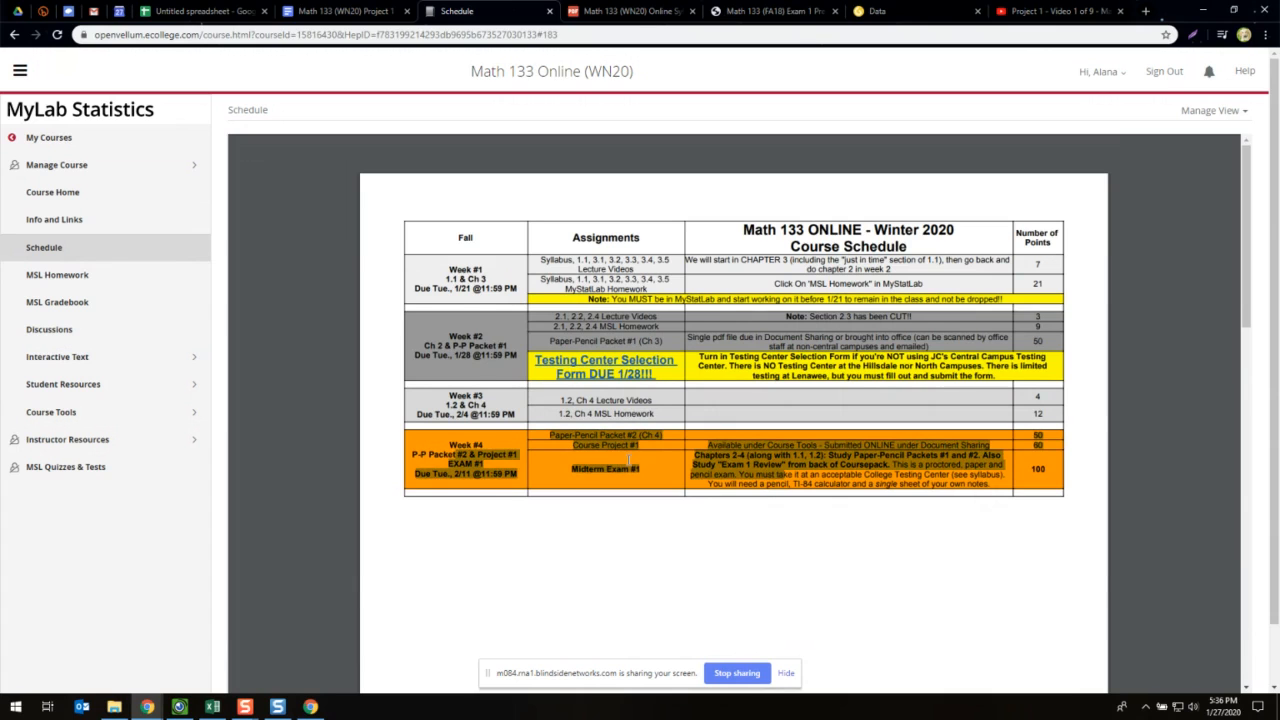
pyautogui.scroll(-3)
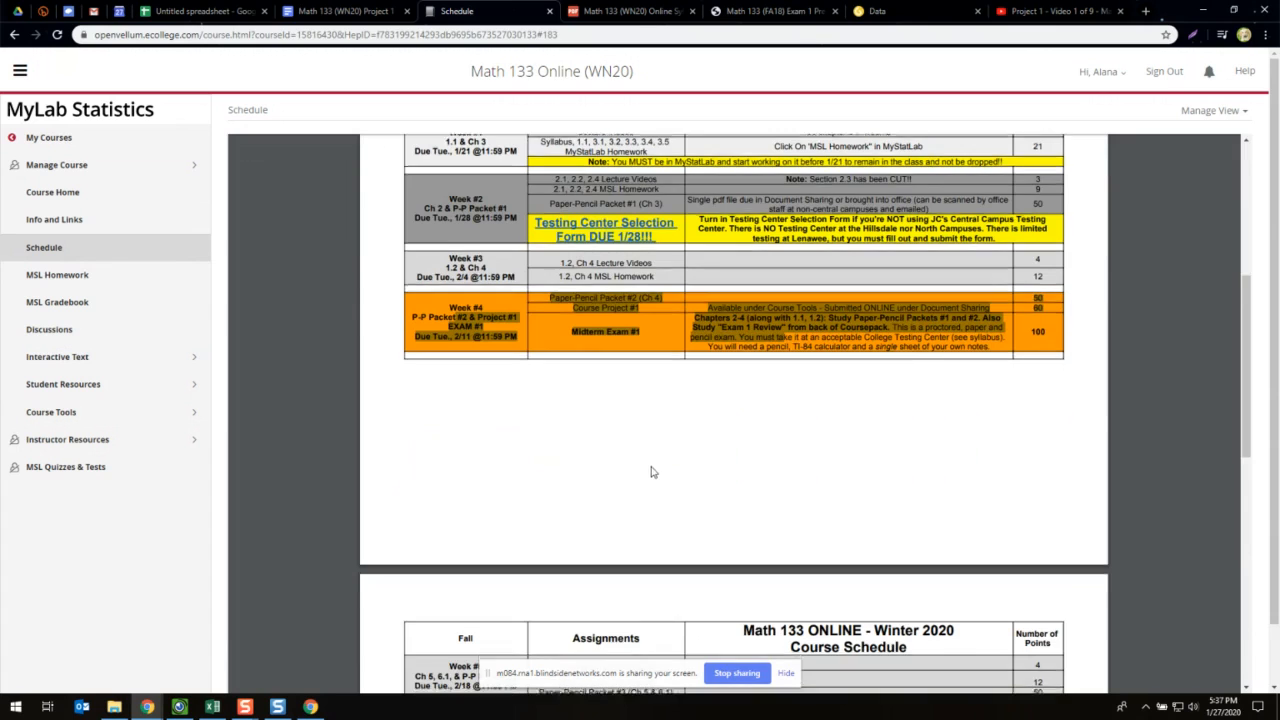
pyautogui.scroll(-3)
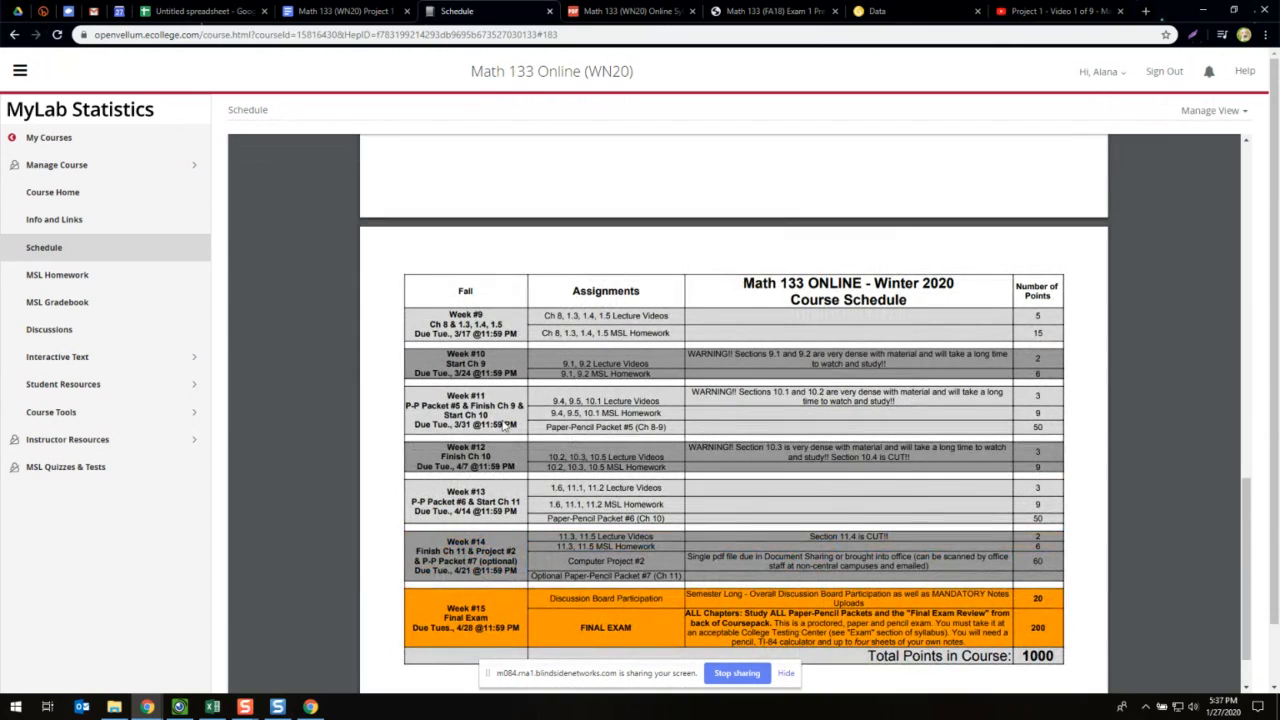
pyautogui.moveTo(396, 399)
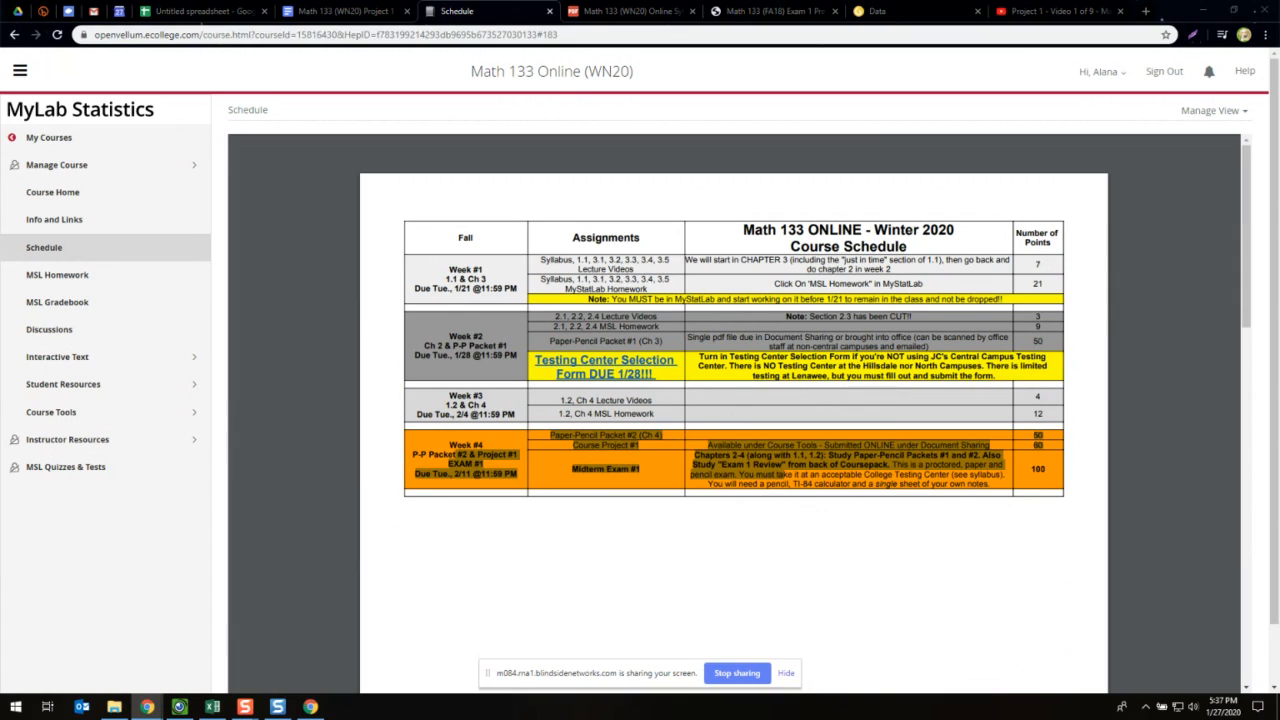
pyautogui.moveTo(38, 70)
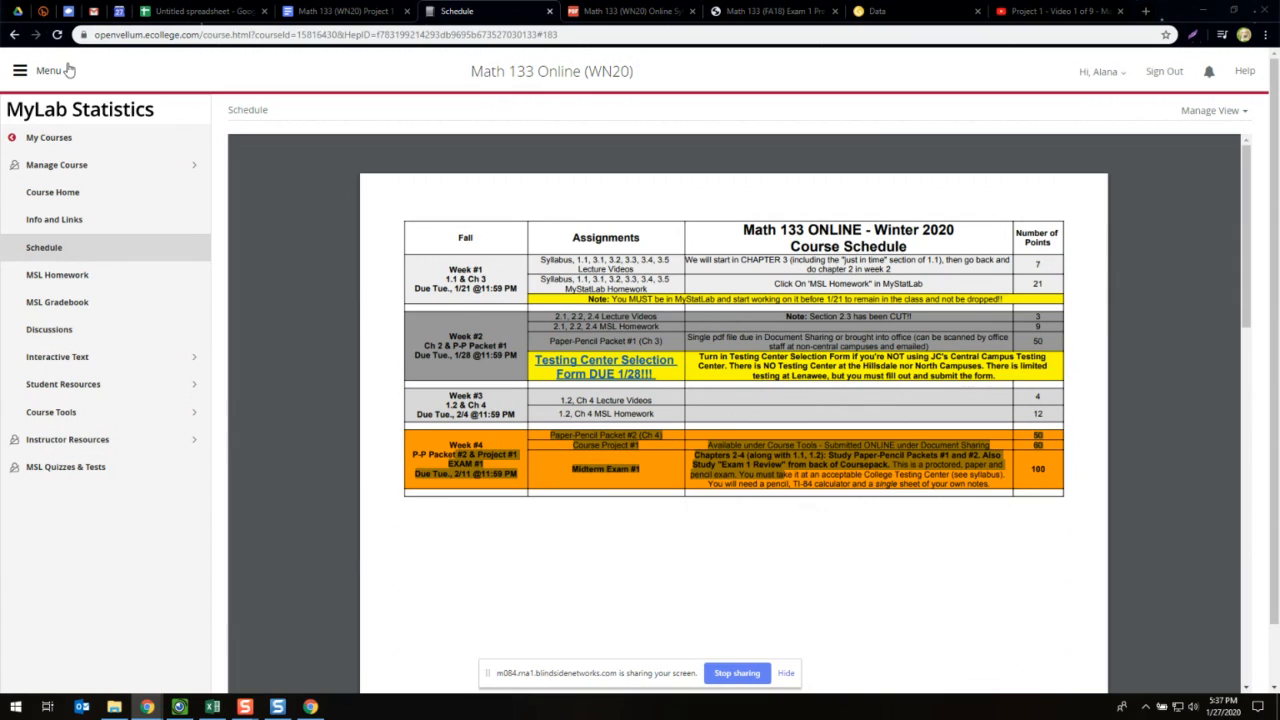
pyautogui.moveTo(100, 256)
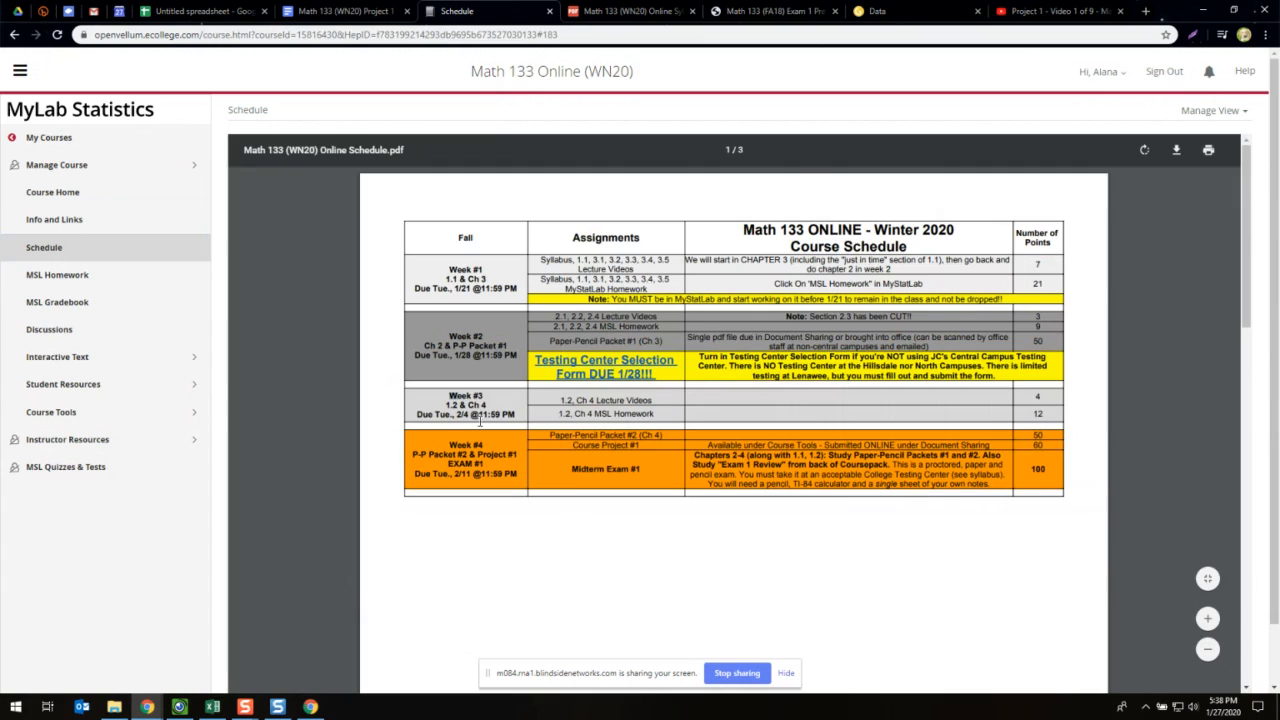
pyautogui.moveTo(90, 219)
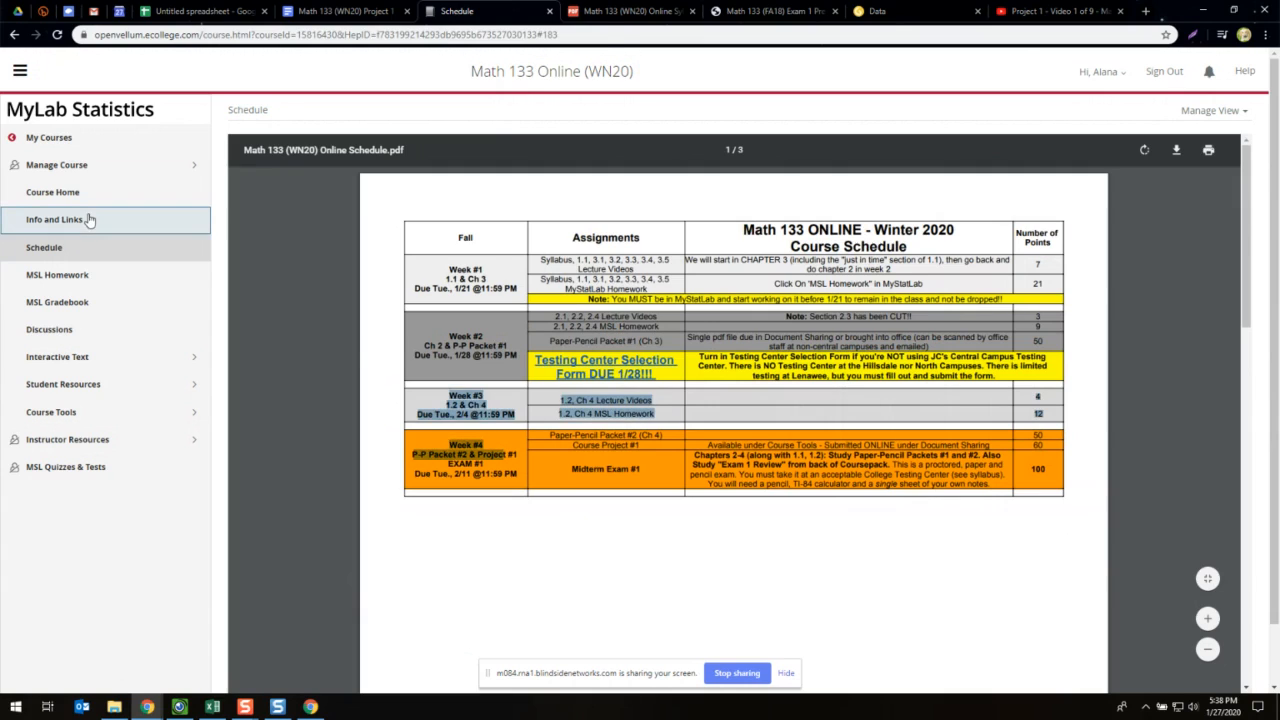
# - Go to Info and Links and follow the WN20 Syllabus link under Syllabus and Schedule
pyautogui.click(53, 219)
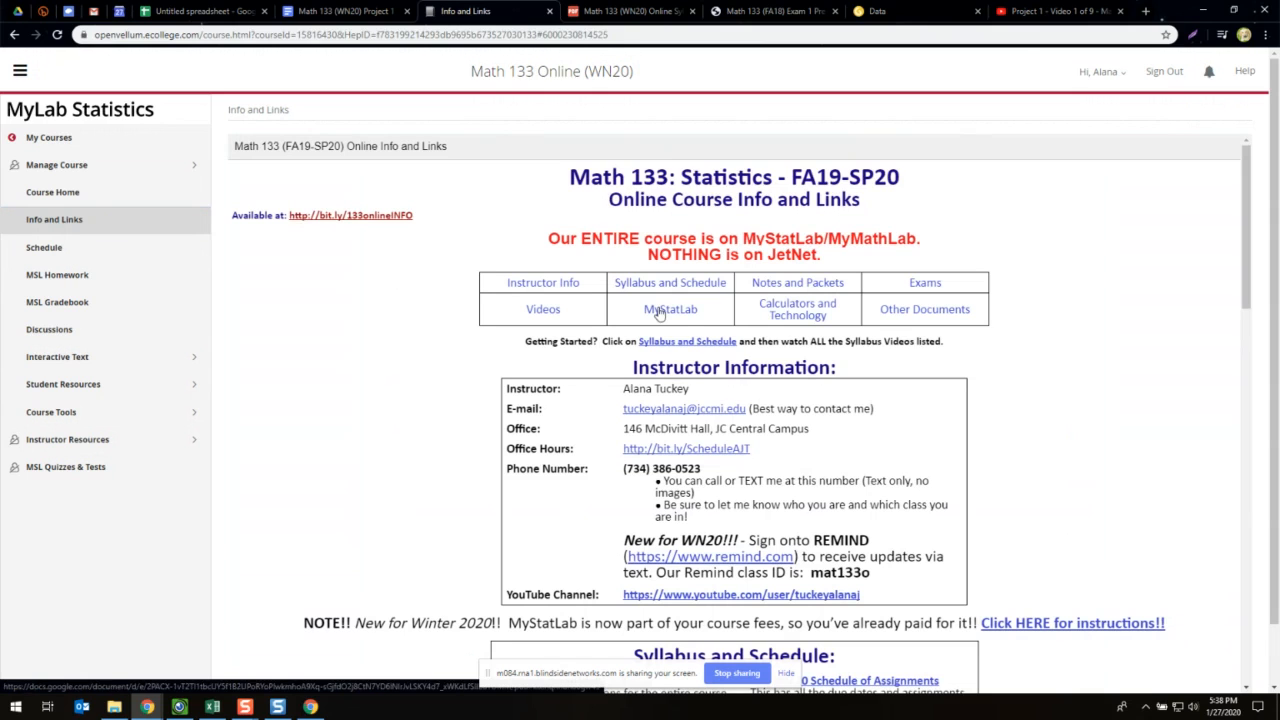
pyautogui.scroll(-3)
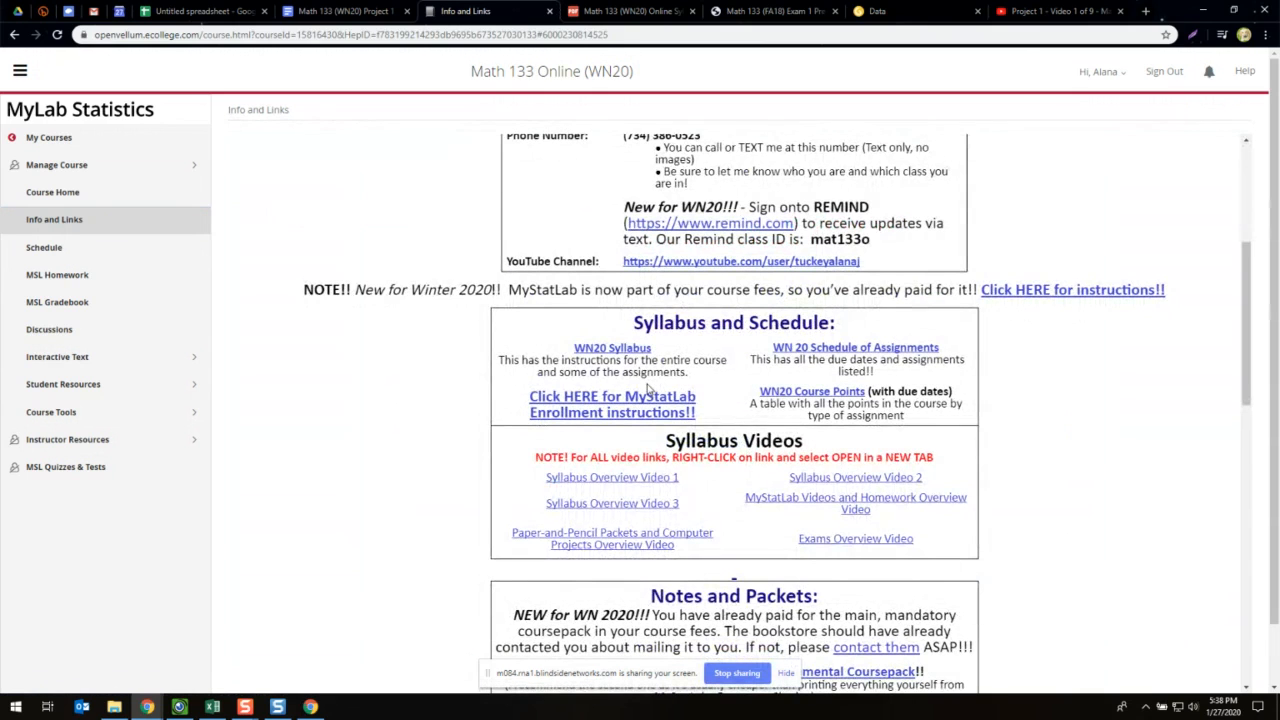
pyautogui.moveTo(637, 376)
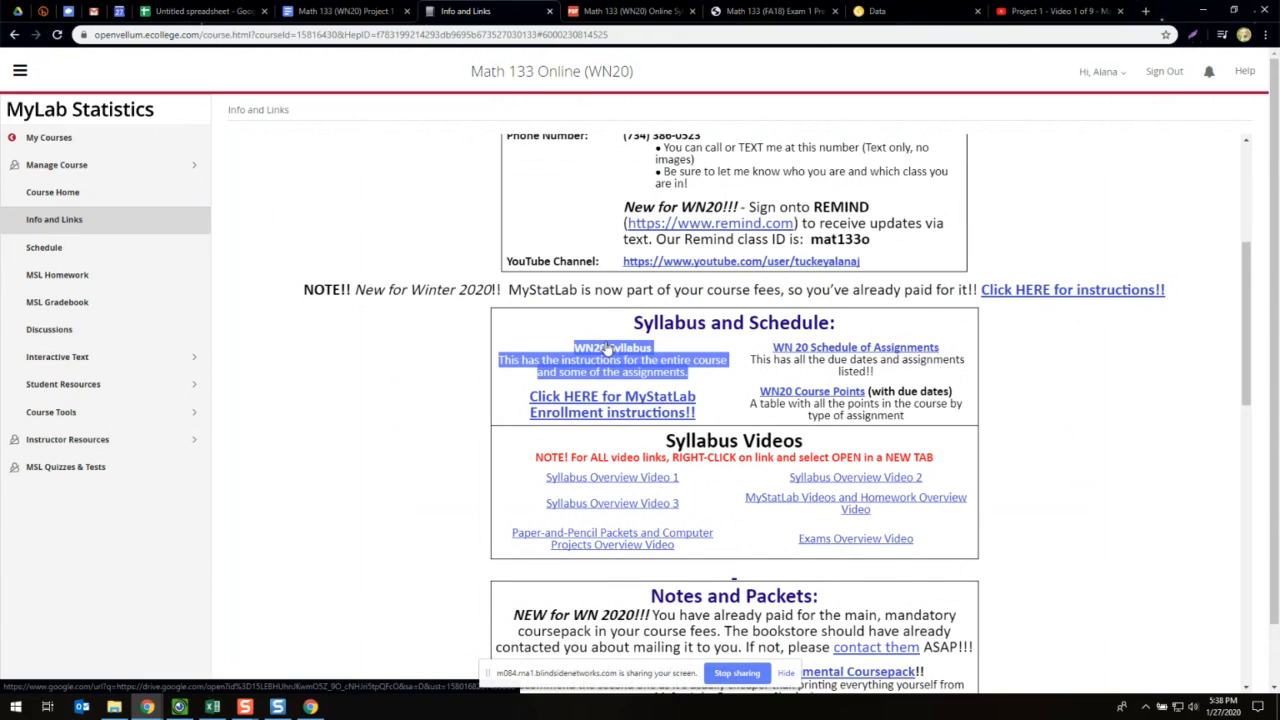
pyautogui.click(611, 347)
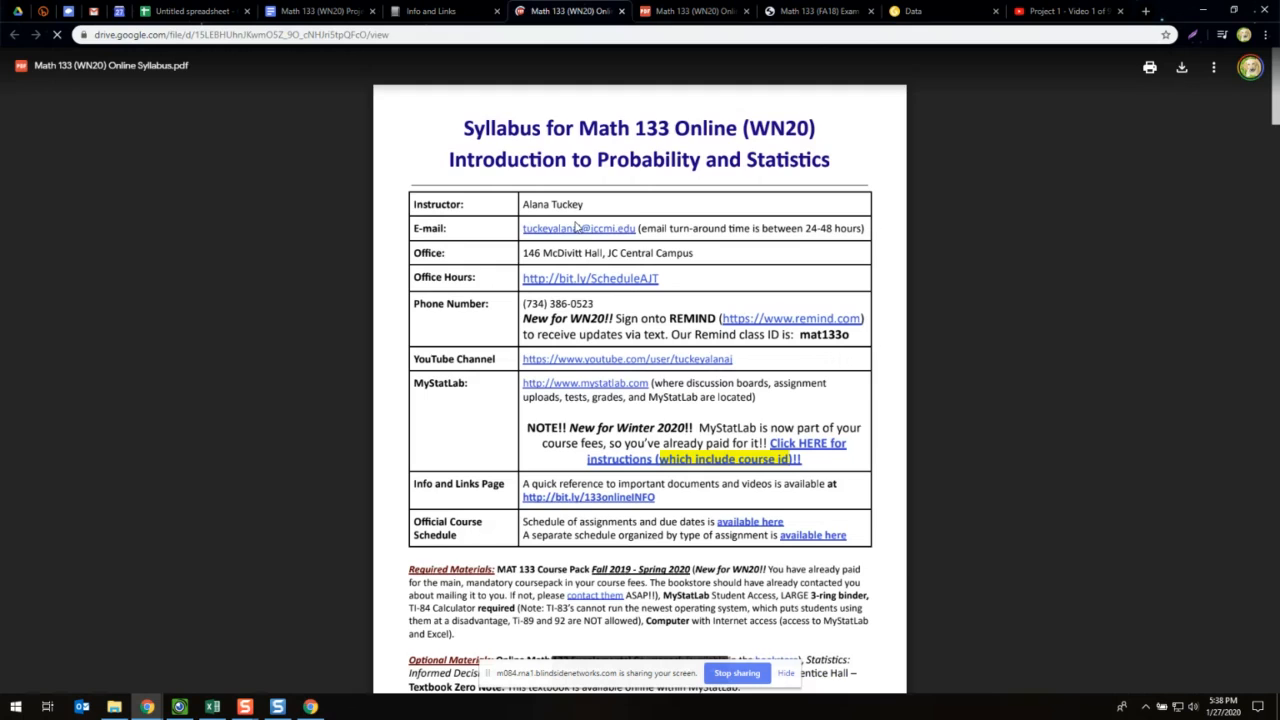
# - Scroll to the syllabus's page-2 grade scale and points table, then return to Info and Links
pyautogui.scroll(-3)
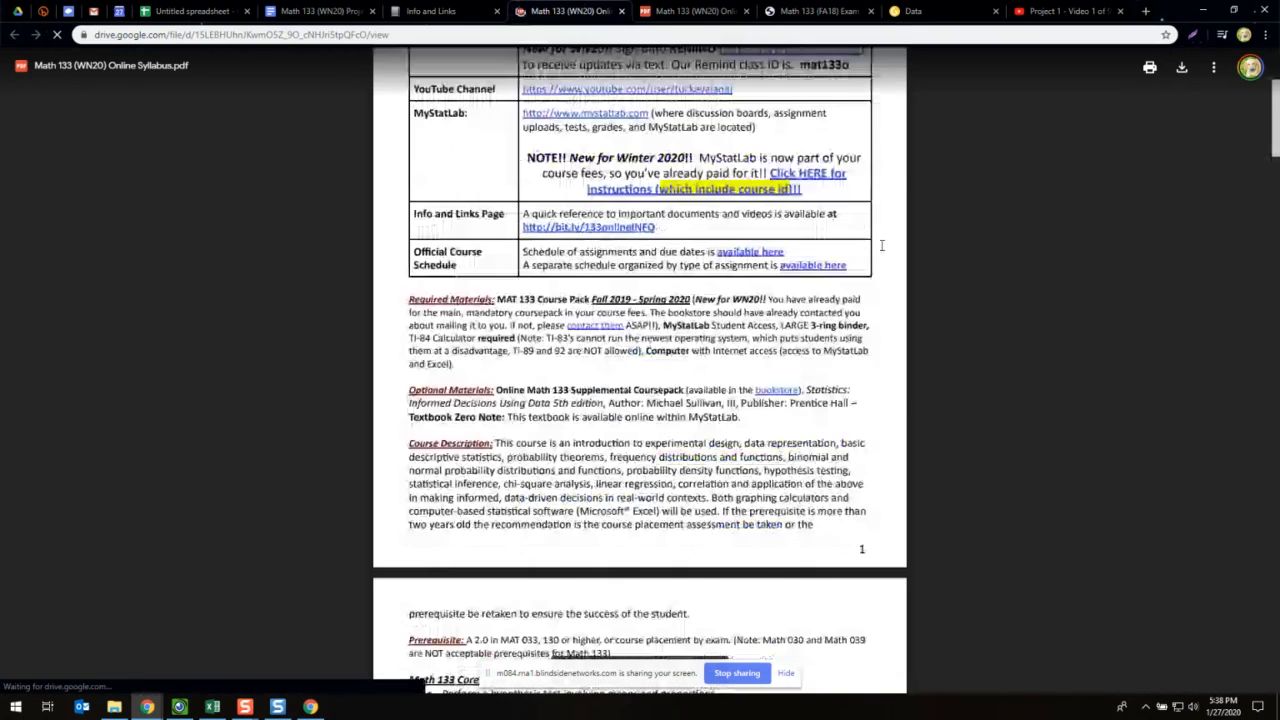
pyautogui.scroll(-3)
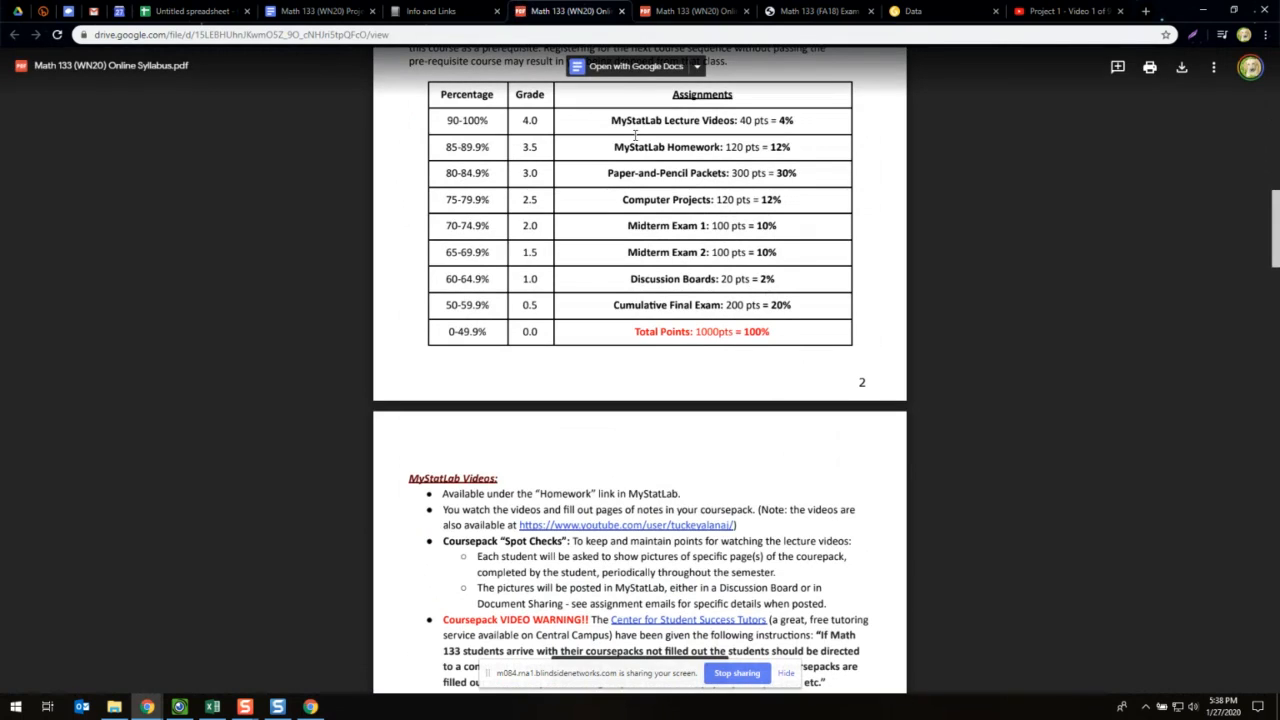
pyautogui.moveTo(631, 140)
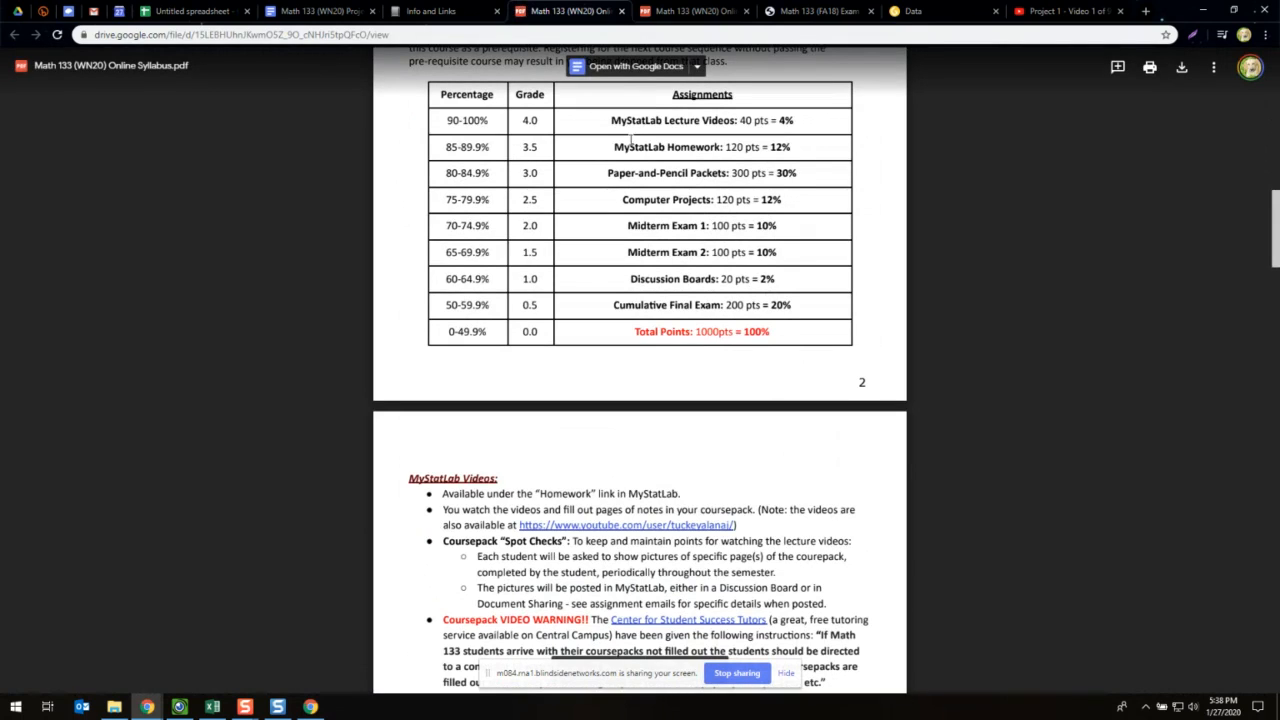
pyautogui.click(422, 11)
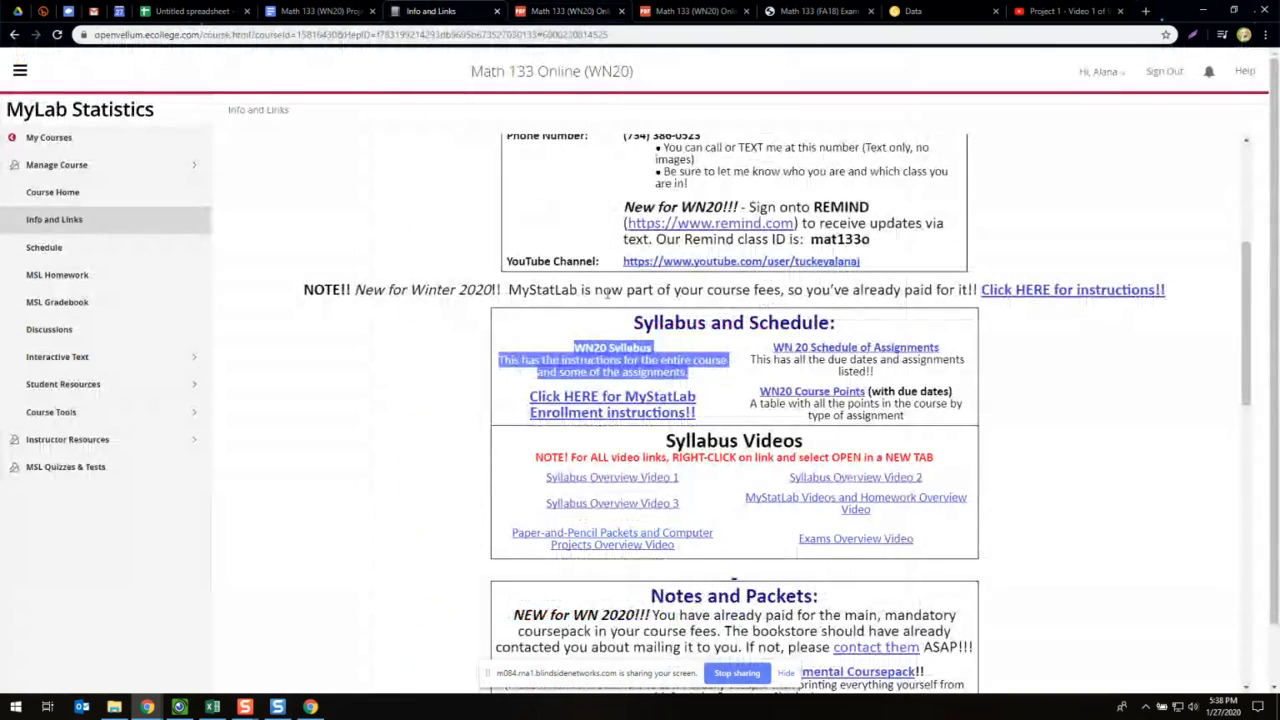
# - Go through Course Tools to Document Sharing and list the Sample Exams category files
pyautogui.scroll(-3)
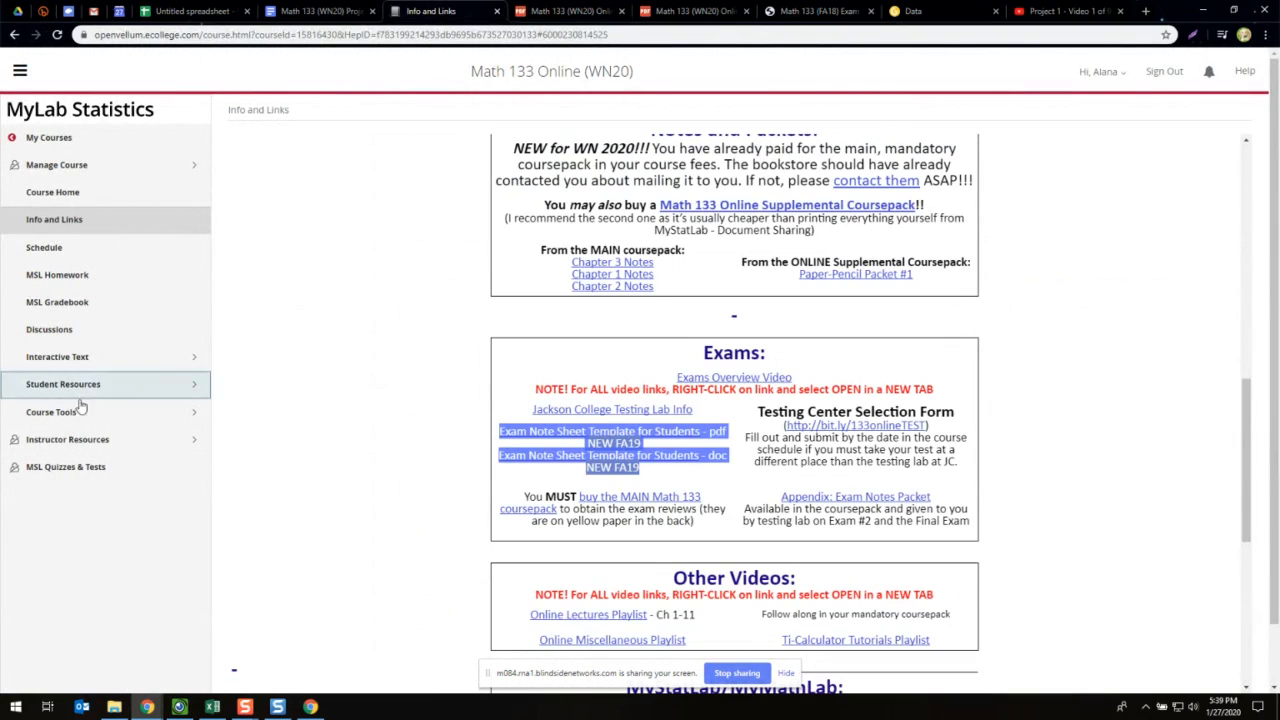
pyautogui.click(52, 406)
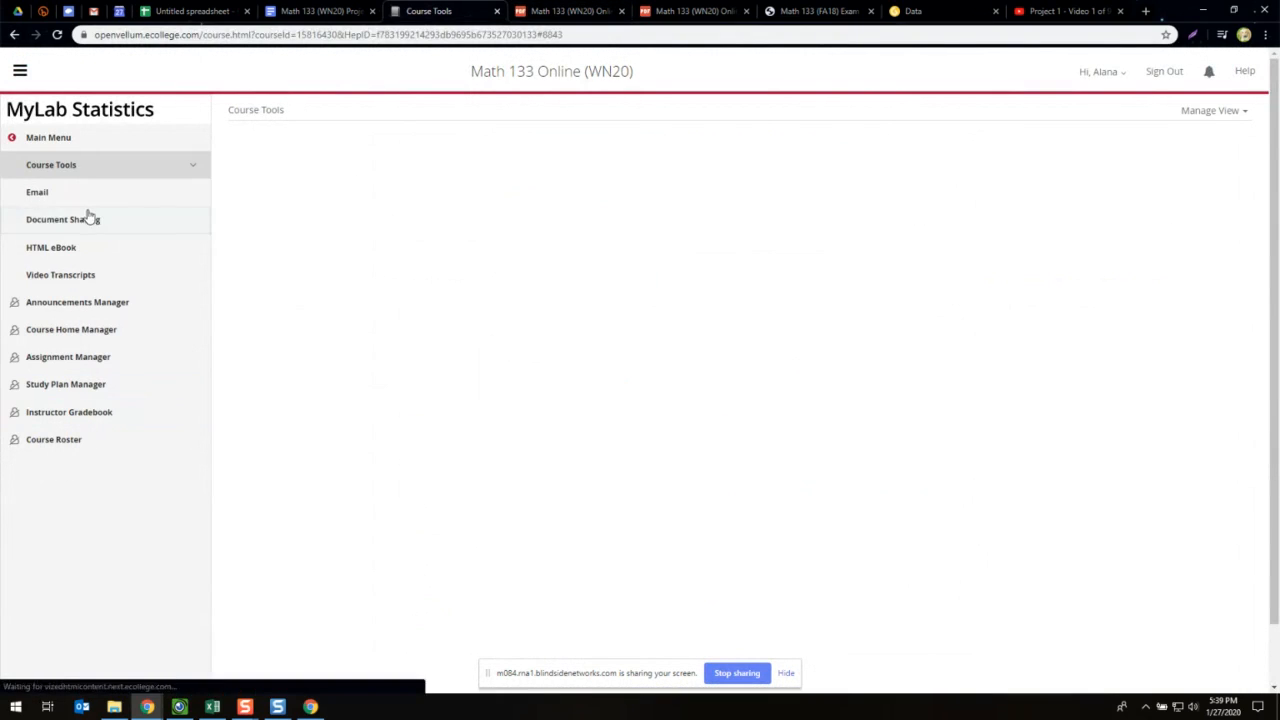
pyautogui.click(62, 219)
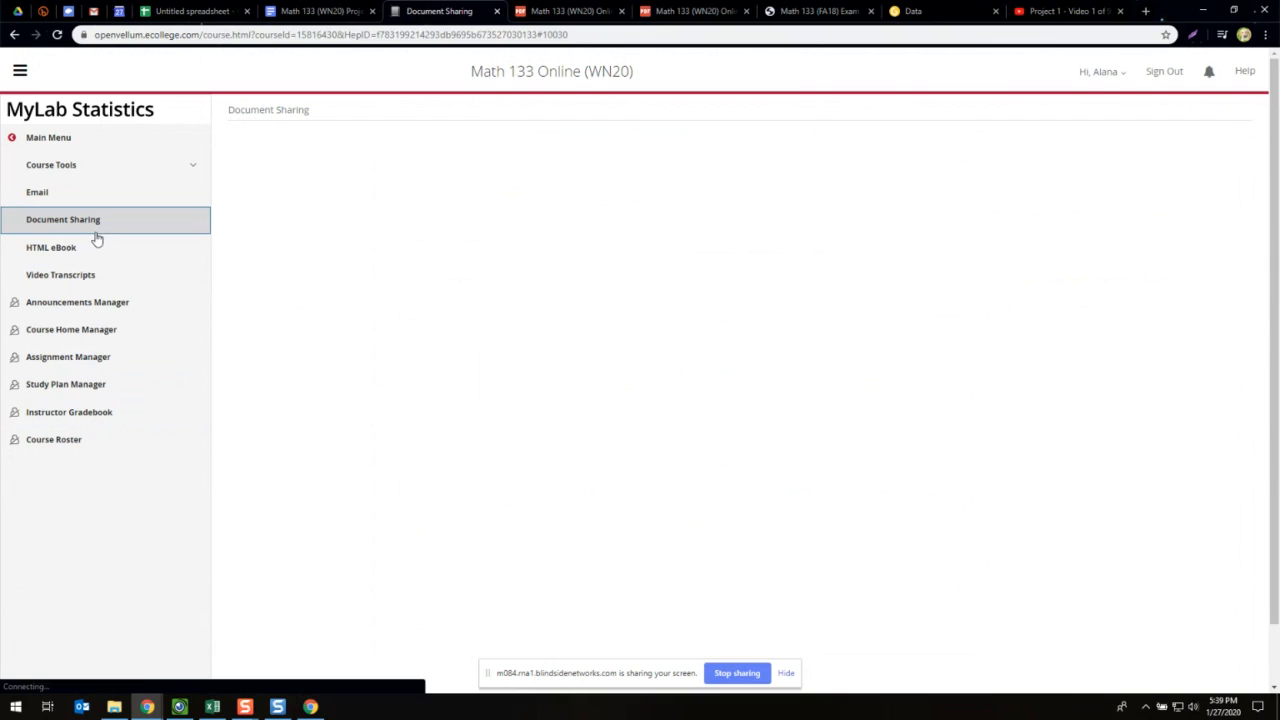
pyautogui.click(62, 219)
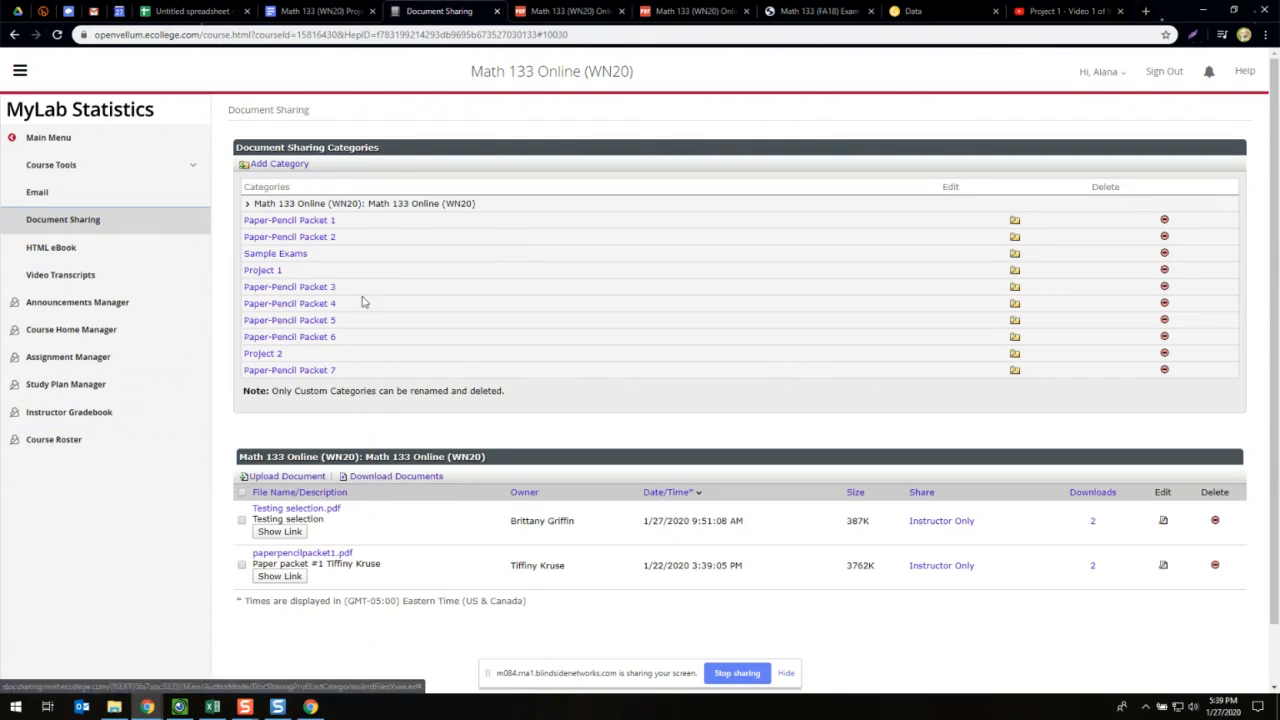
pyautogui.moveTo(299, 280)
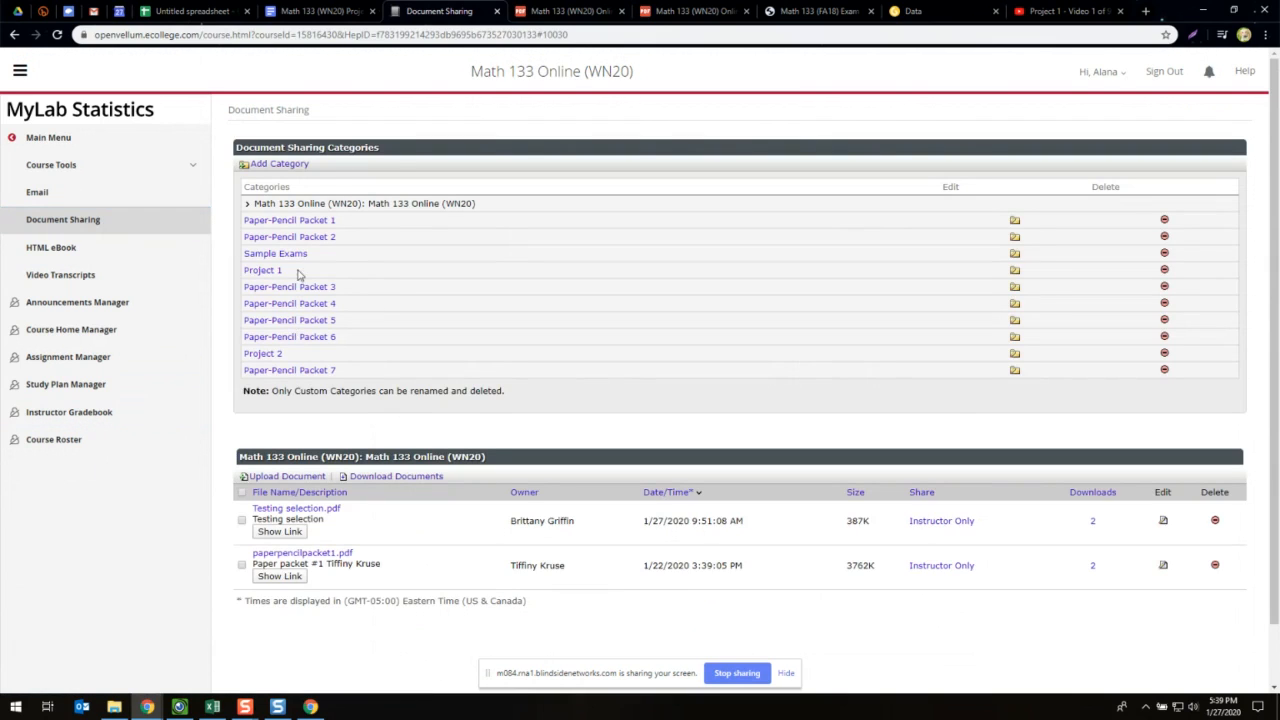
pyautogui.click(275, 253)
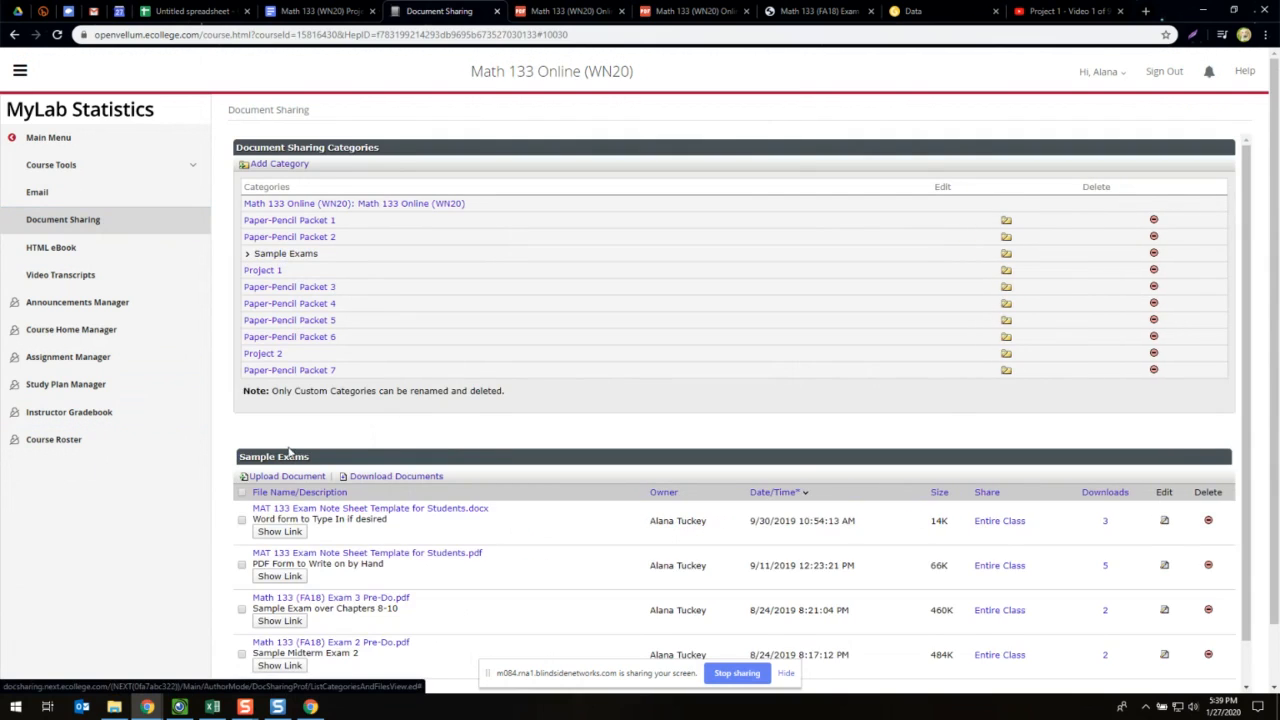
pyautogui.scroll(-3)
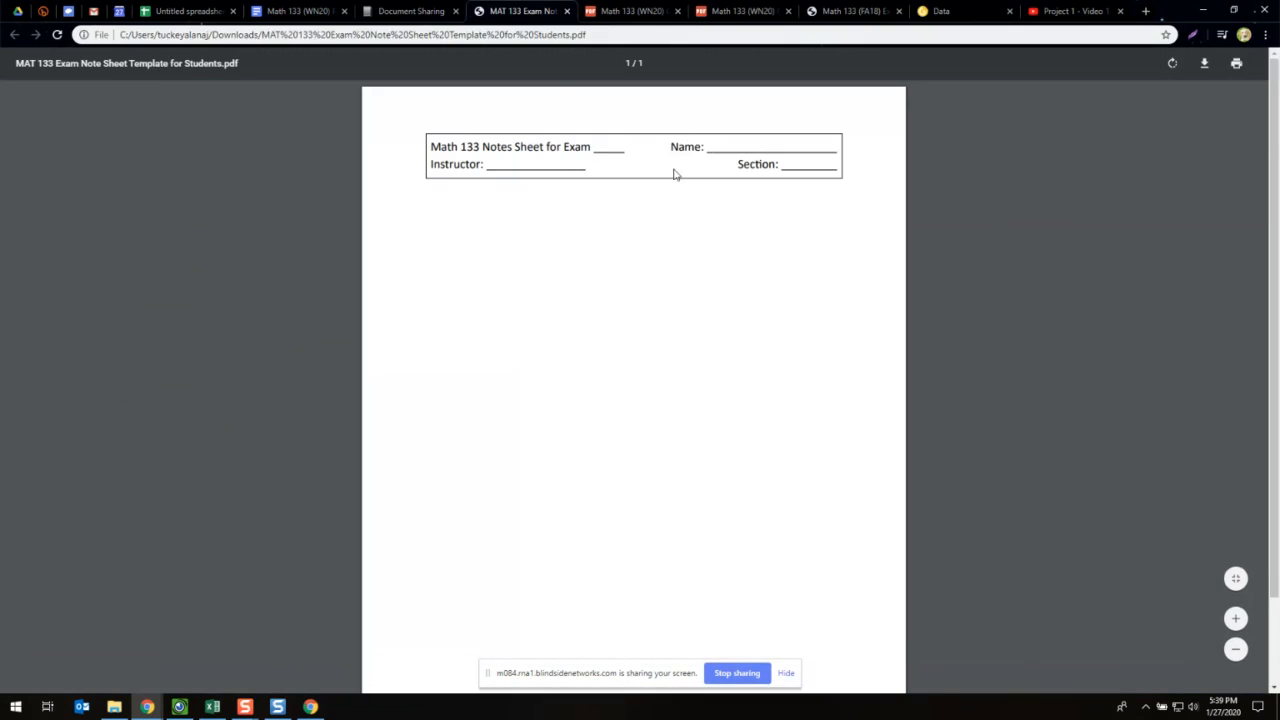
pyautogui.moveTo(544, 322)
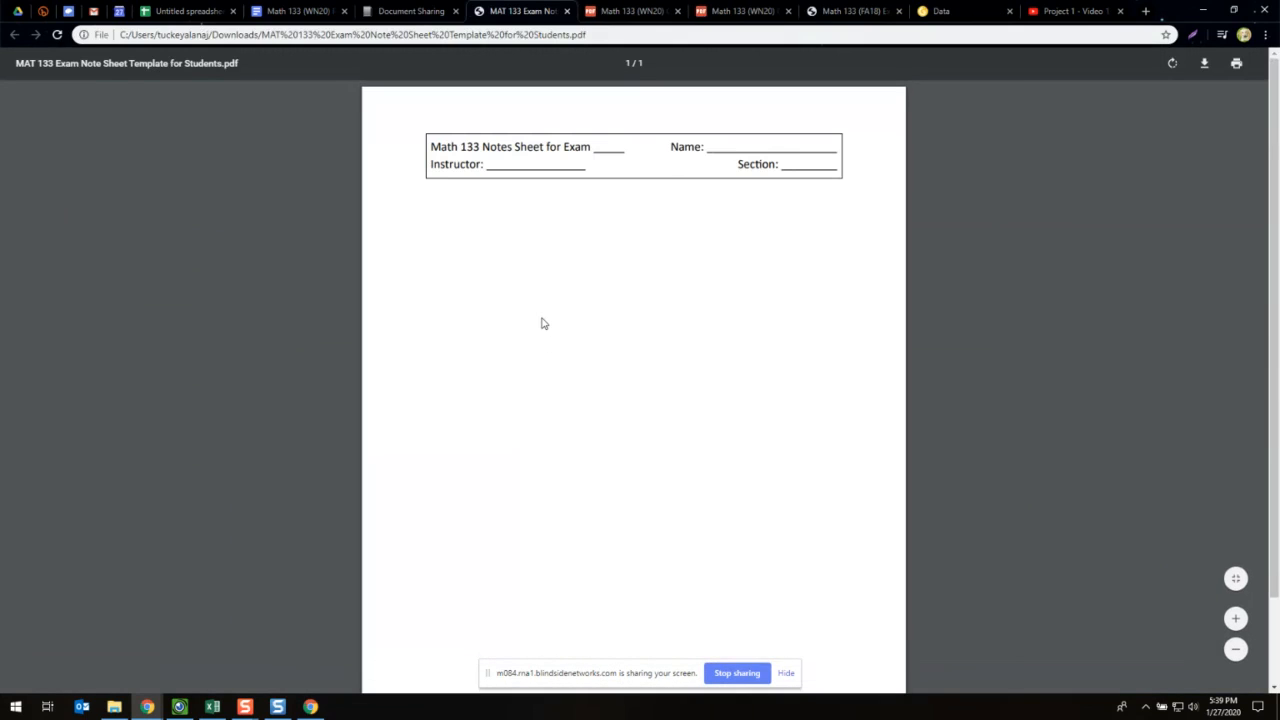
pyautogui.moveTo(603, 148)
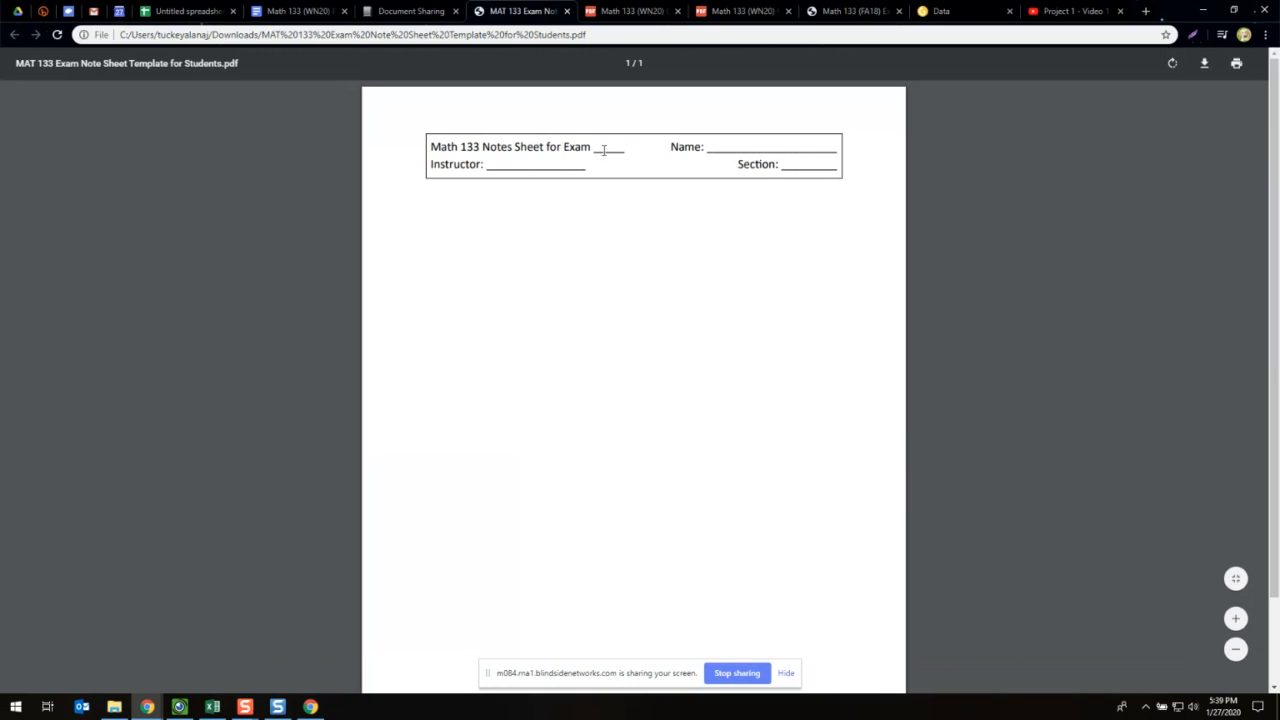
pyautogui.moveTo(530, 314)
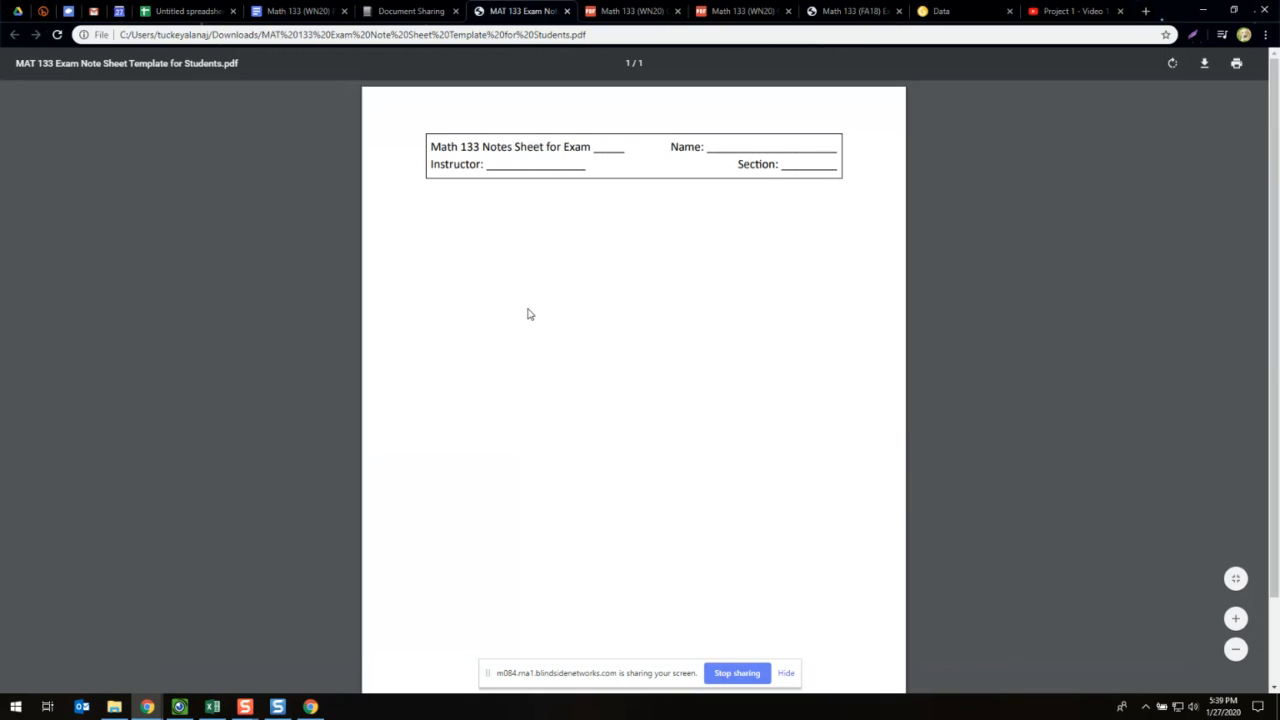
pyautogui.moveTo(467, 91)
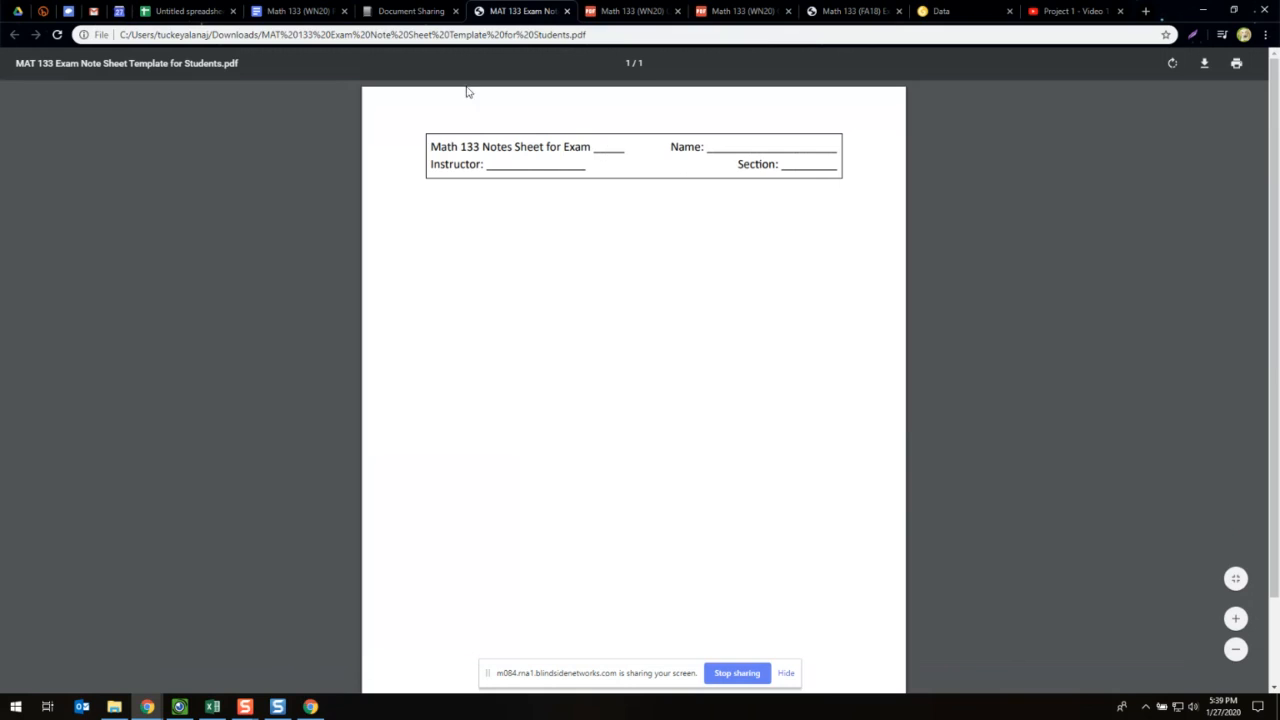
pyautogui.moveTo(488, 292)
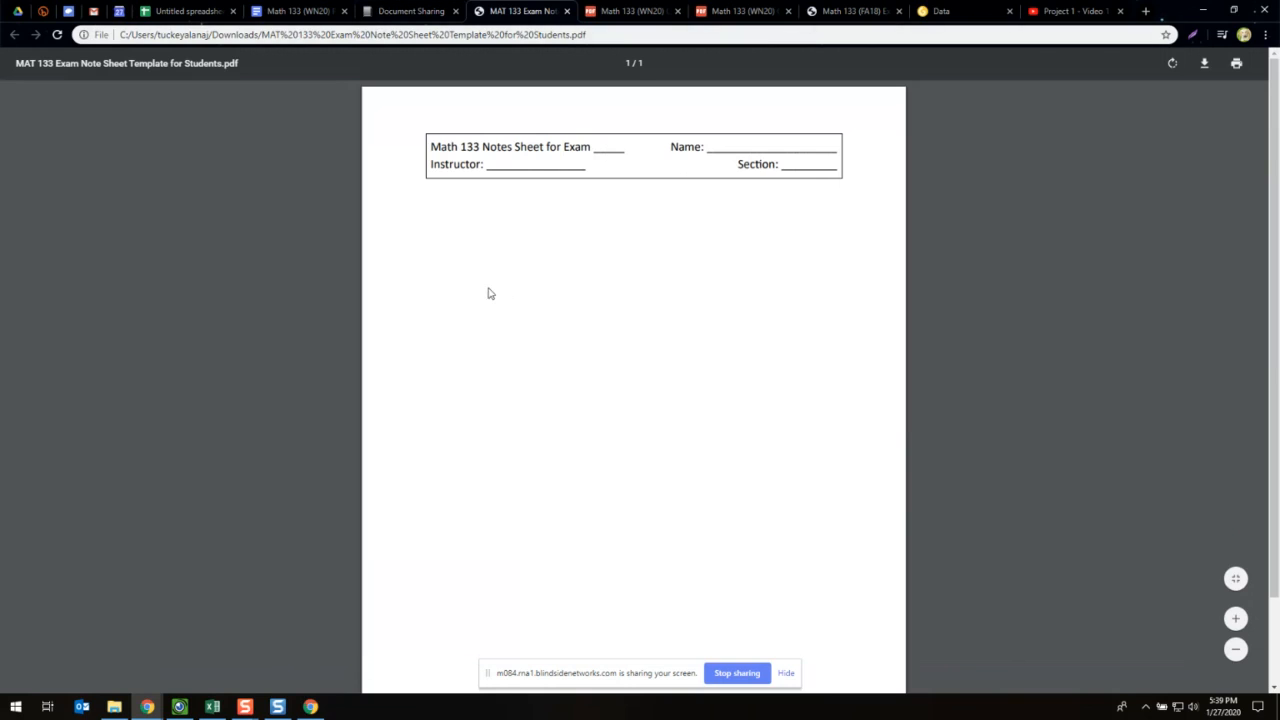
pyautogui.moveTo(541, 261)
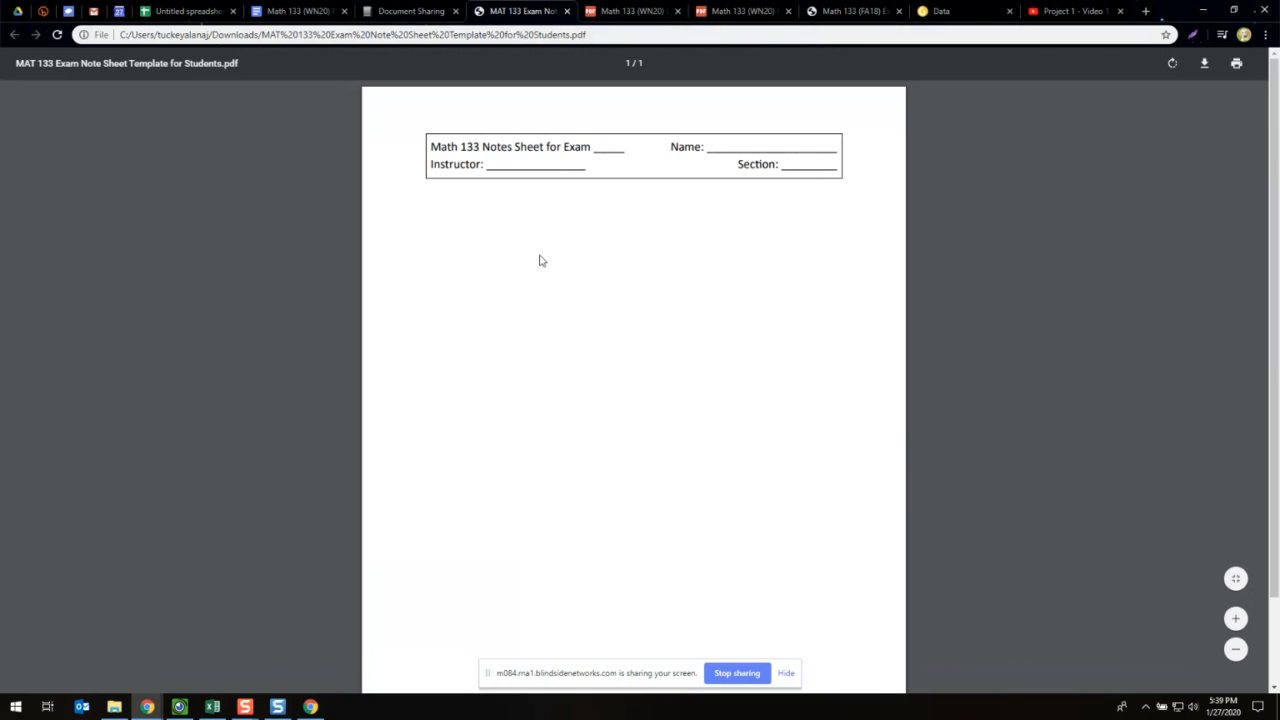
pyautogui.moveTo(638, 308)
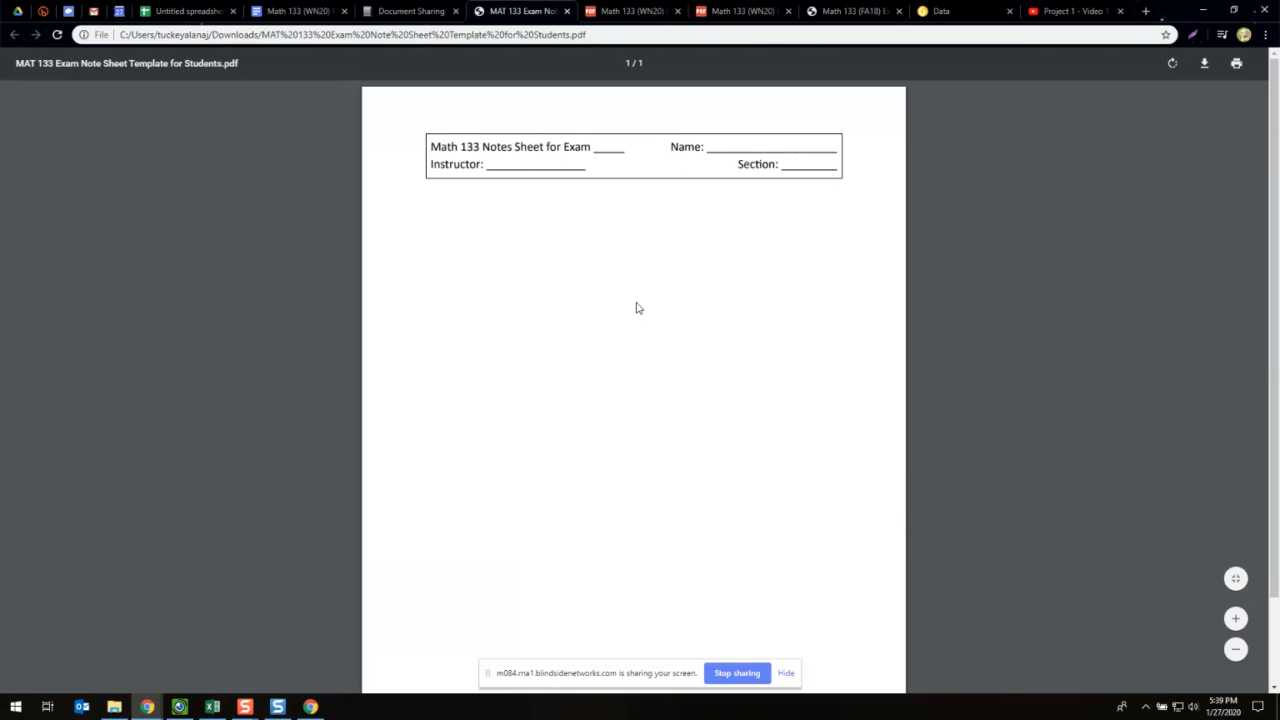
pyautogui.moveTo(548, 253)
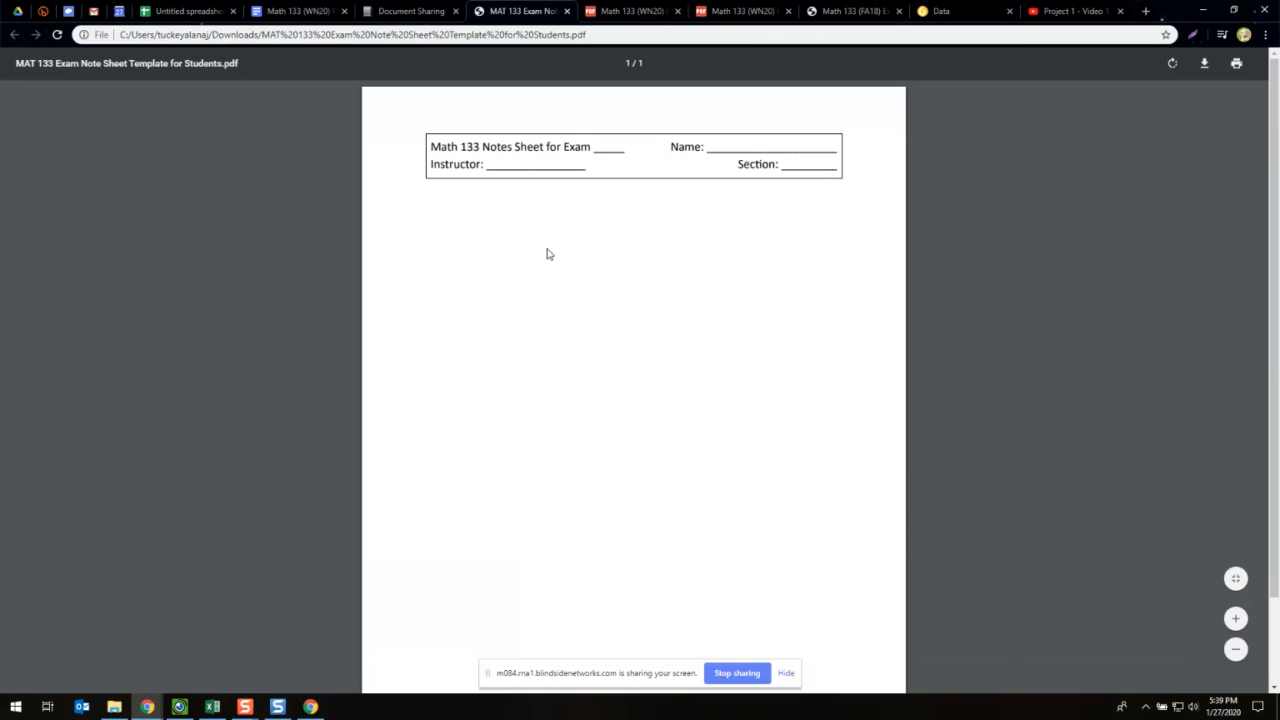
pyautogui.moveTo(550, 207)
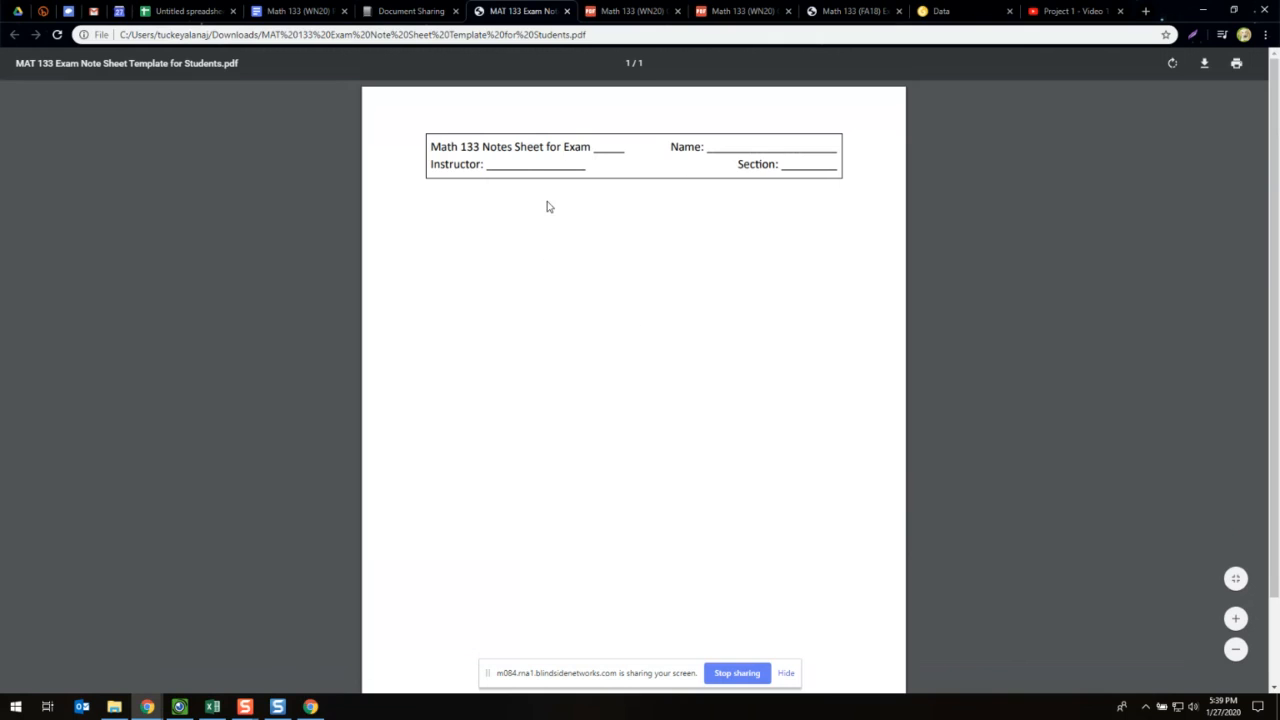
pyautogui.moveTo(545, 213)
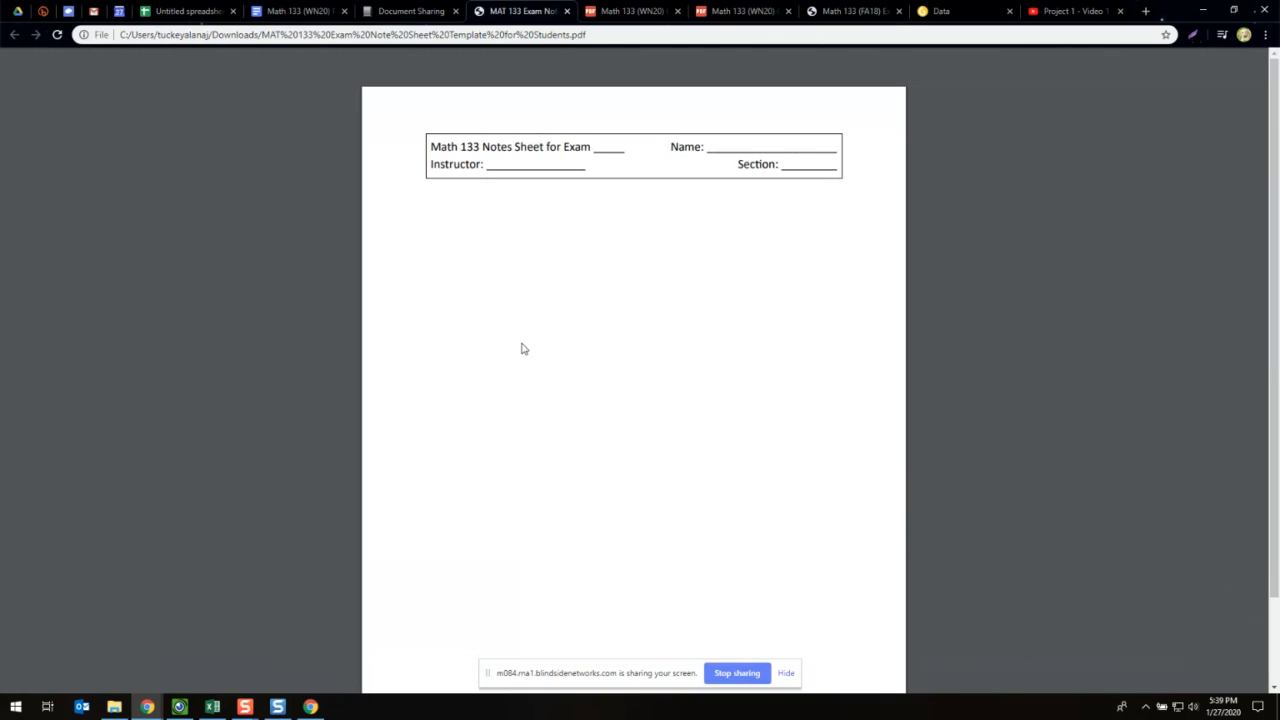
pyautogui.moveTo(514, 284)
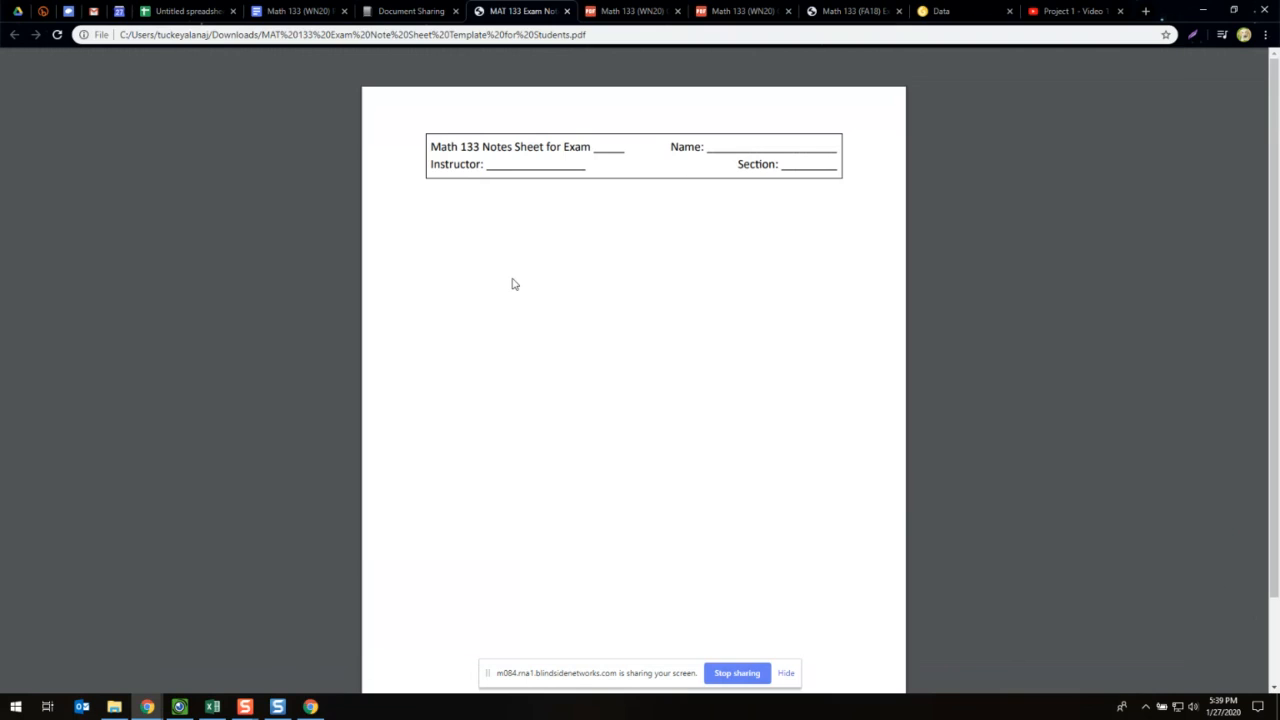
pyautogui.moveTo(515, 282)
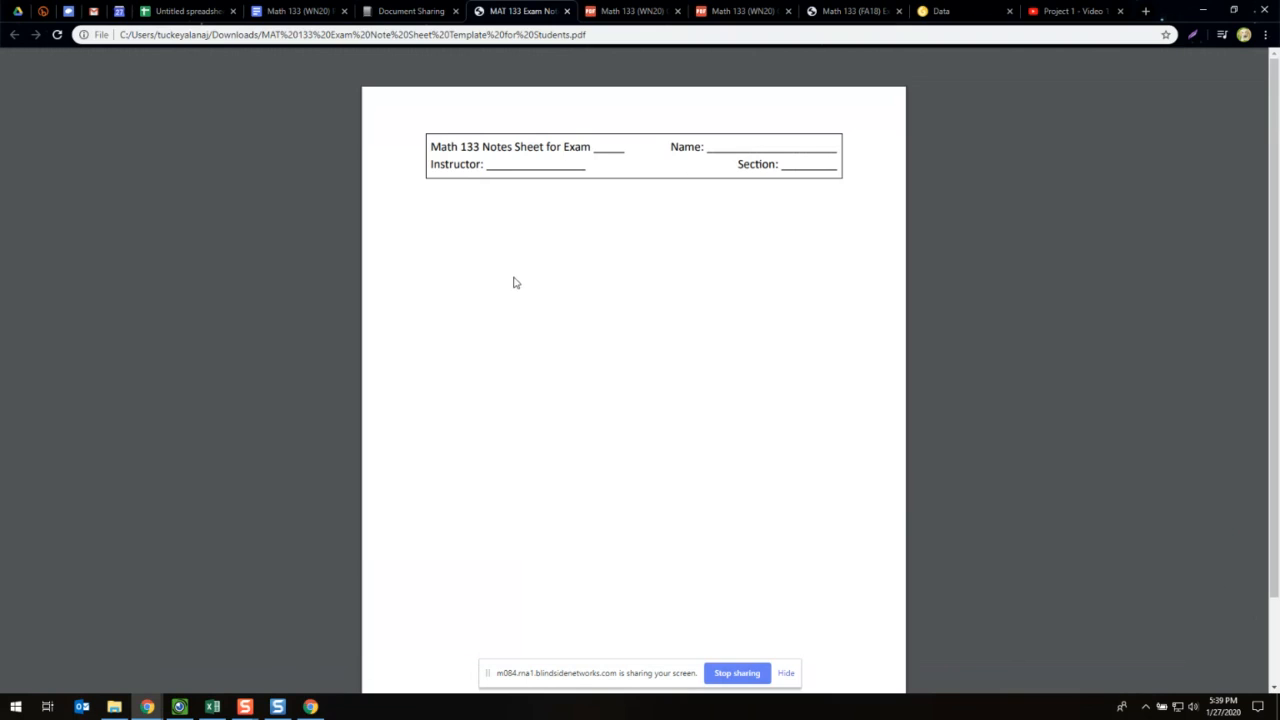
pyautogui.moveTo(334, 282)
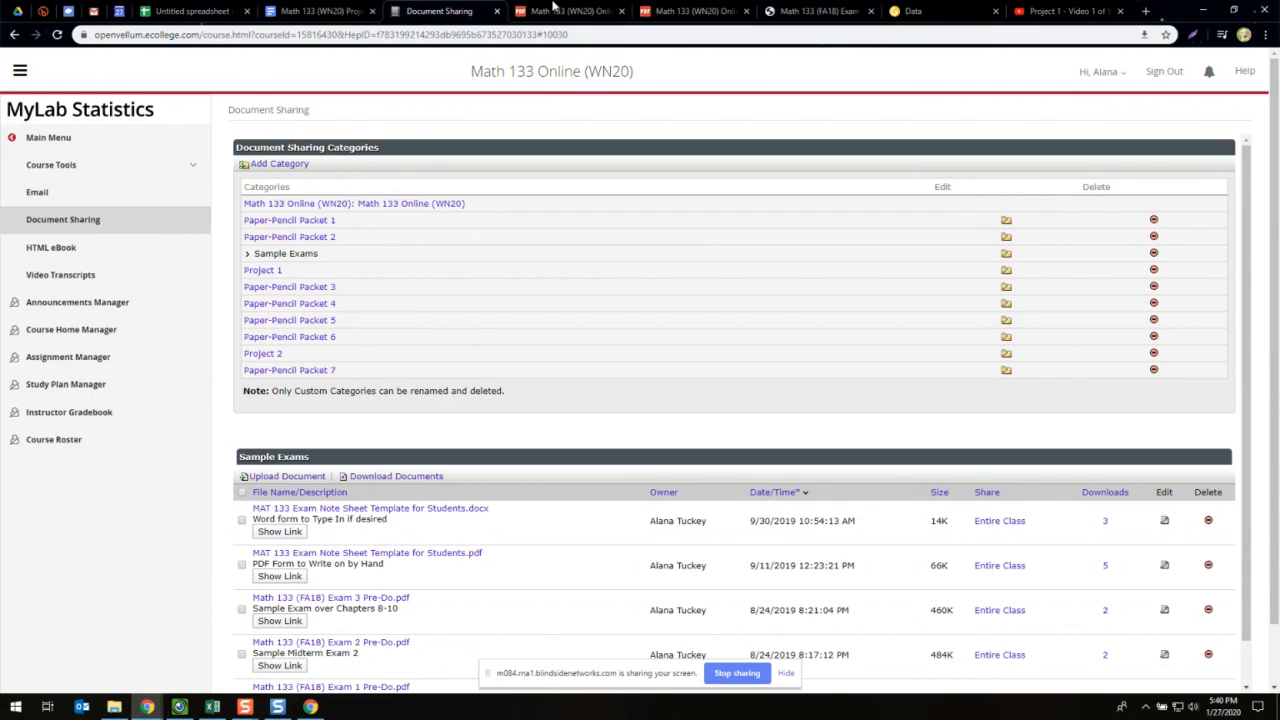
# - Switch to the Online Syllabus tab to follow its YouTube Channel link
pyautogui.click(1055, 13)
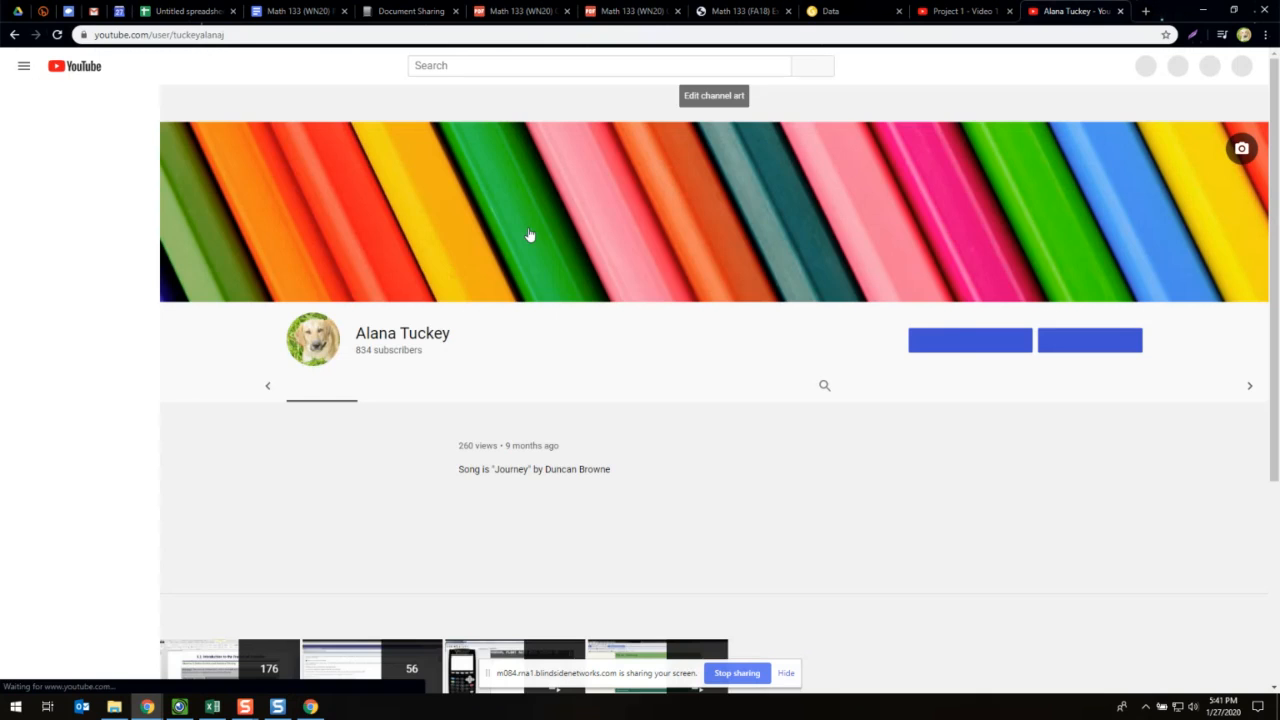
# - Play the Math 133 MyStatLab Tutorials playlist, browse its videos, then return to Document Sharing
pyautogui.scroll(-3)
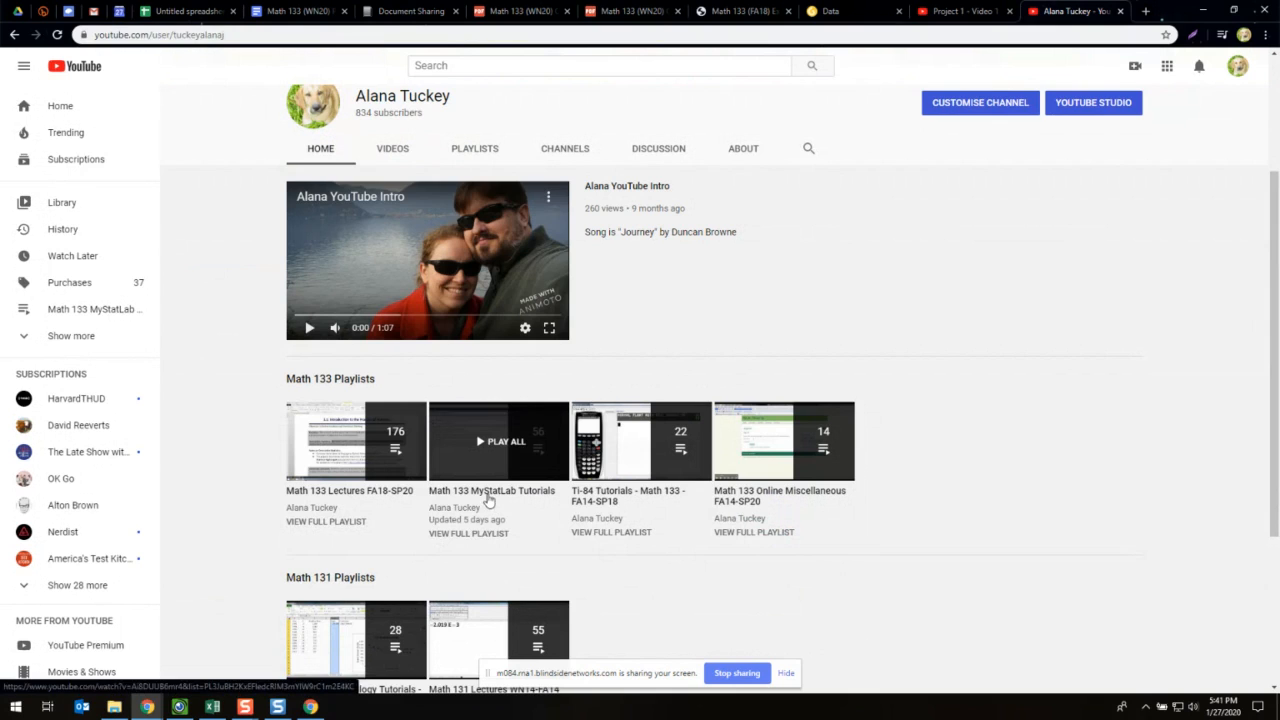
pyautogui.click(497, 441)
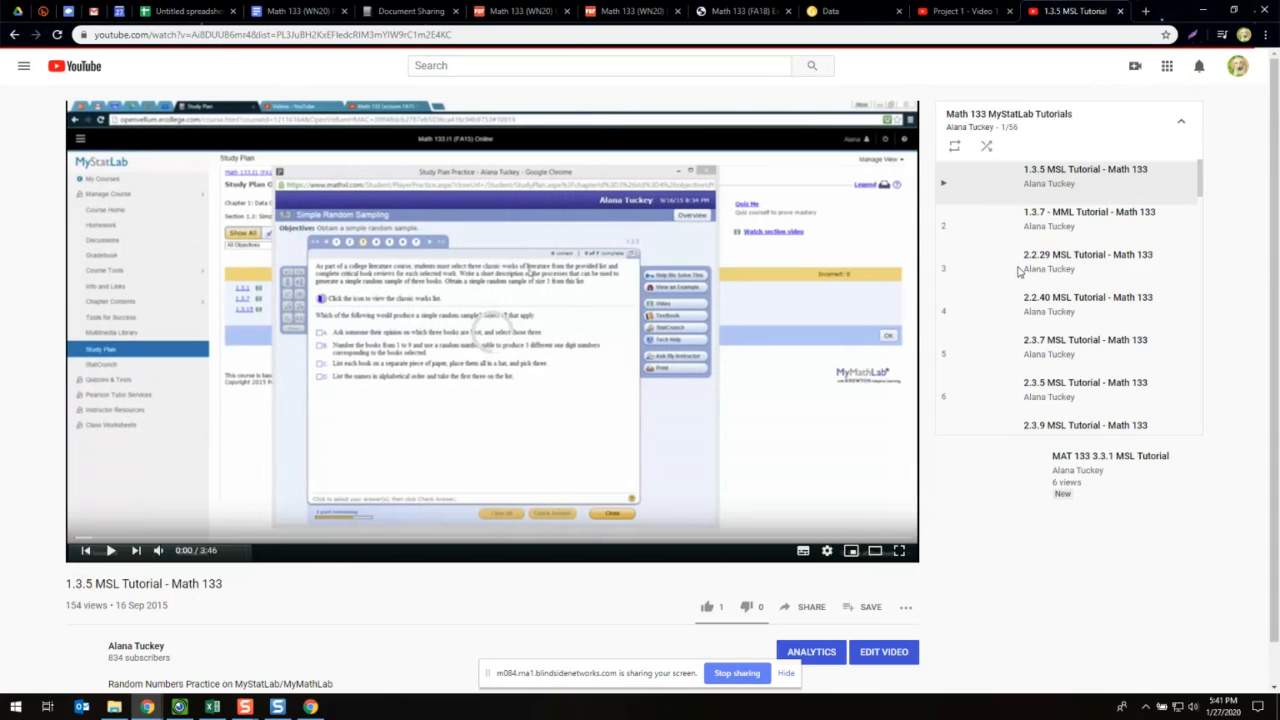
pyautogui.moveTo(1057, 268)
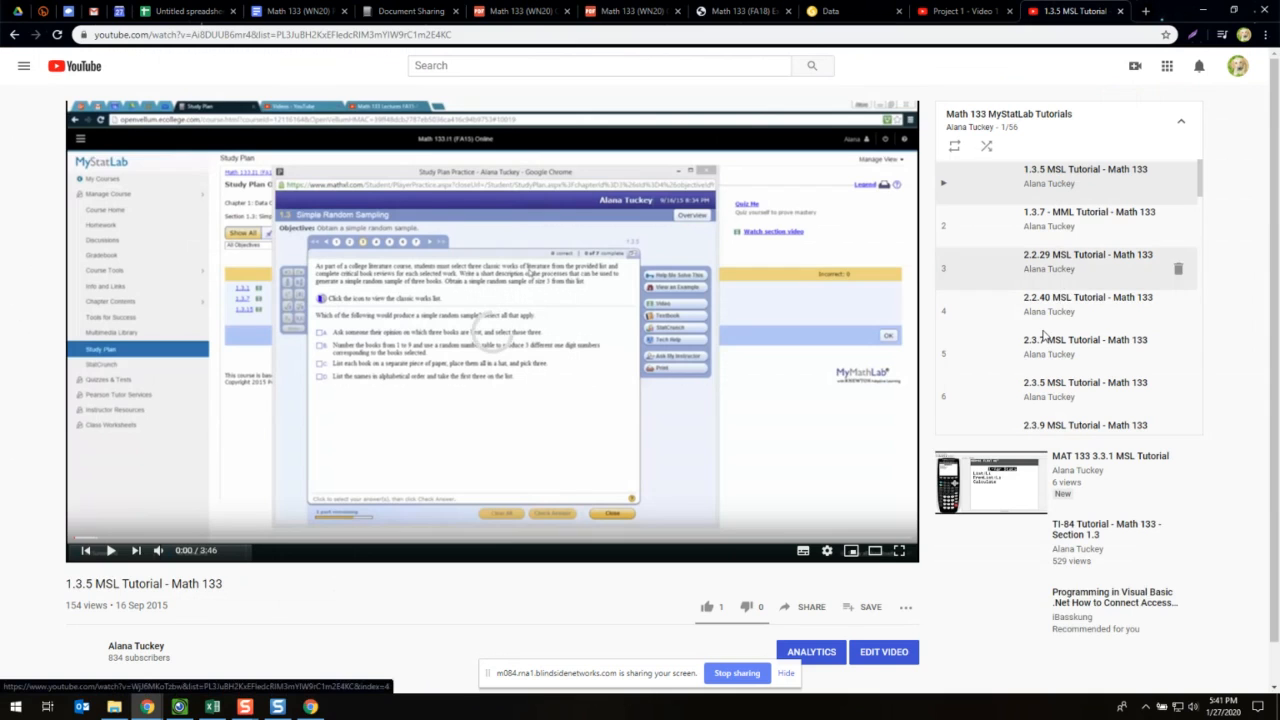
pyautogui.scroll(-3)
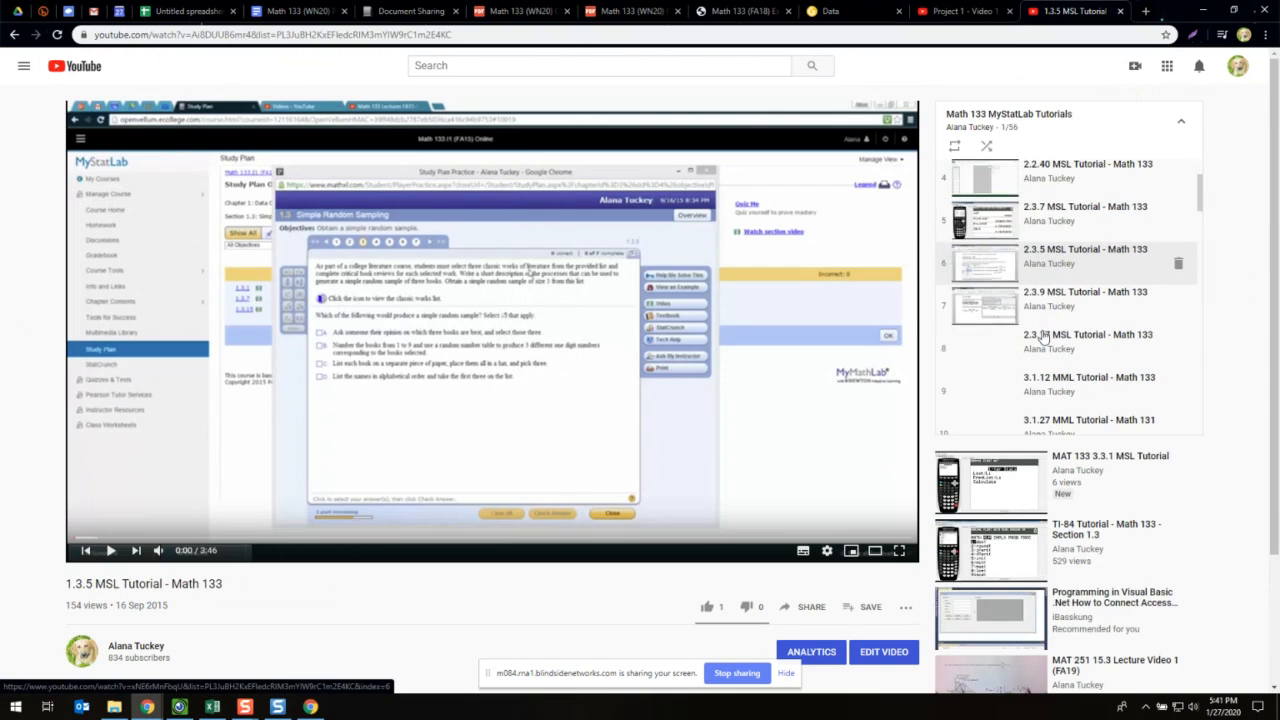
pyautogui.scroll(-3)
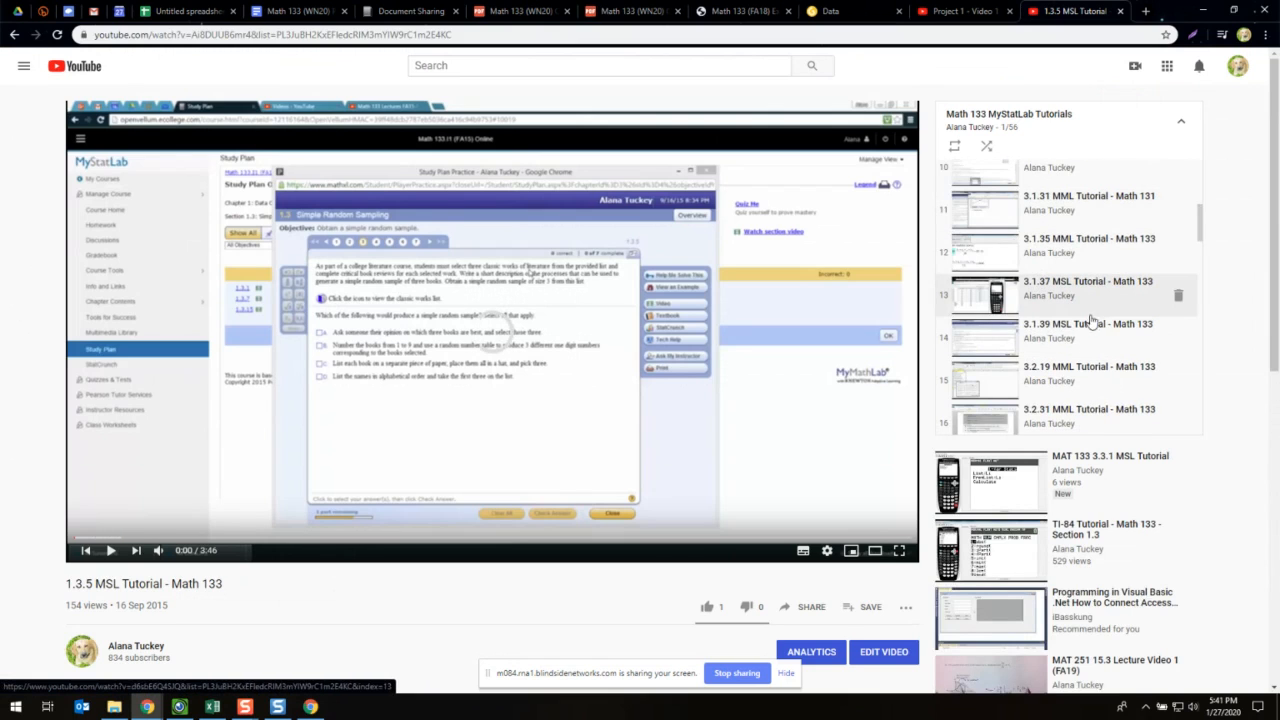
pyautogui.scroll(-3)
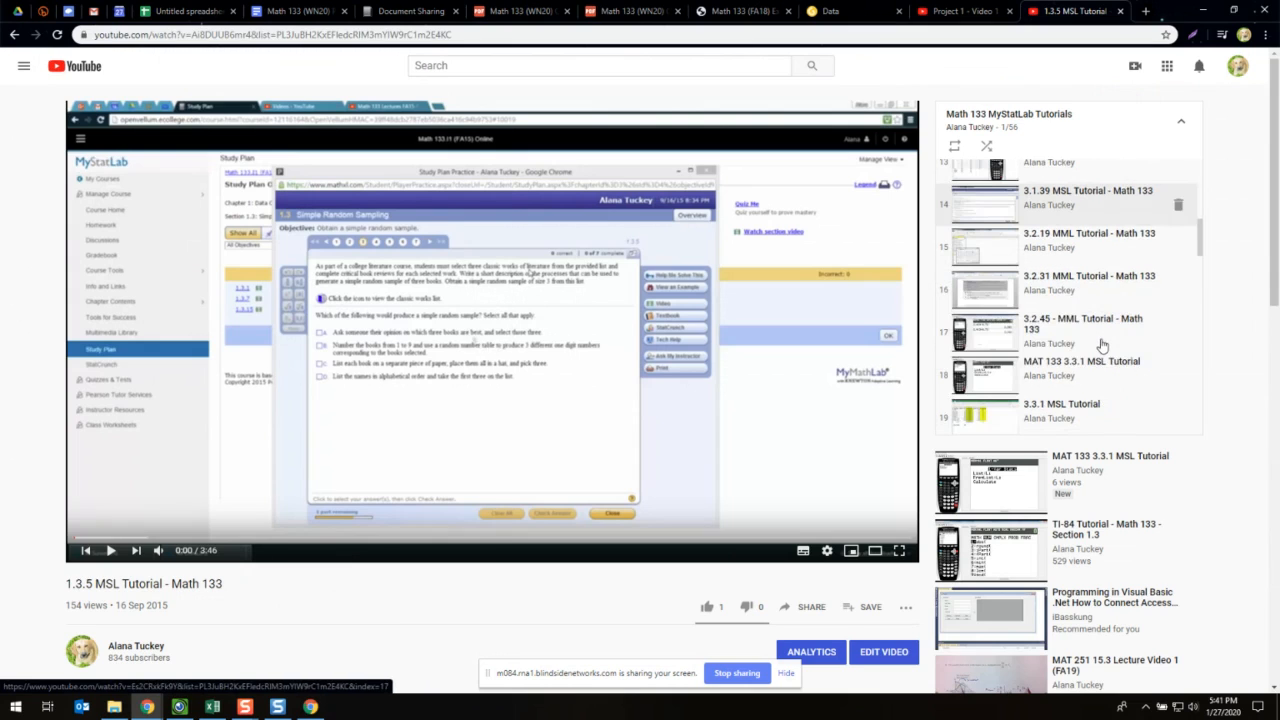
pyautogui.scroll(-3)
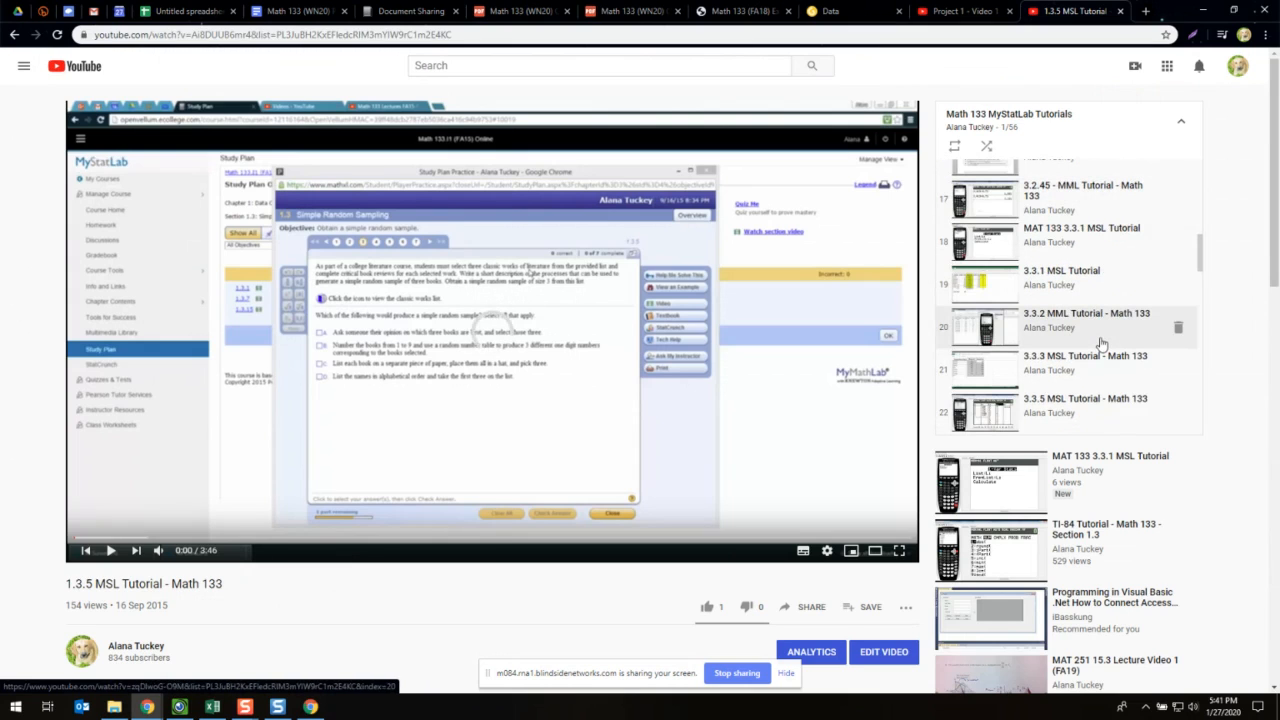
pyautogui.moveTo(1098, 340)
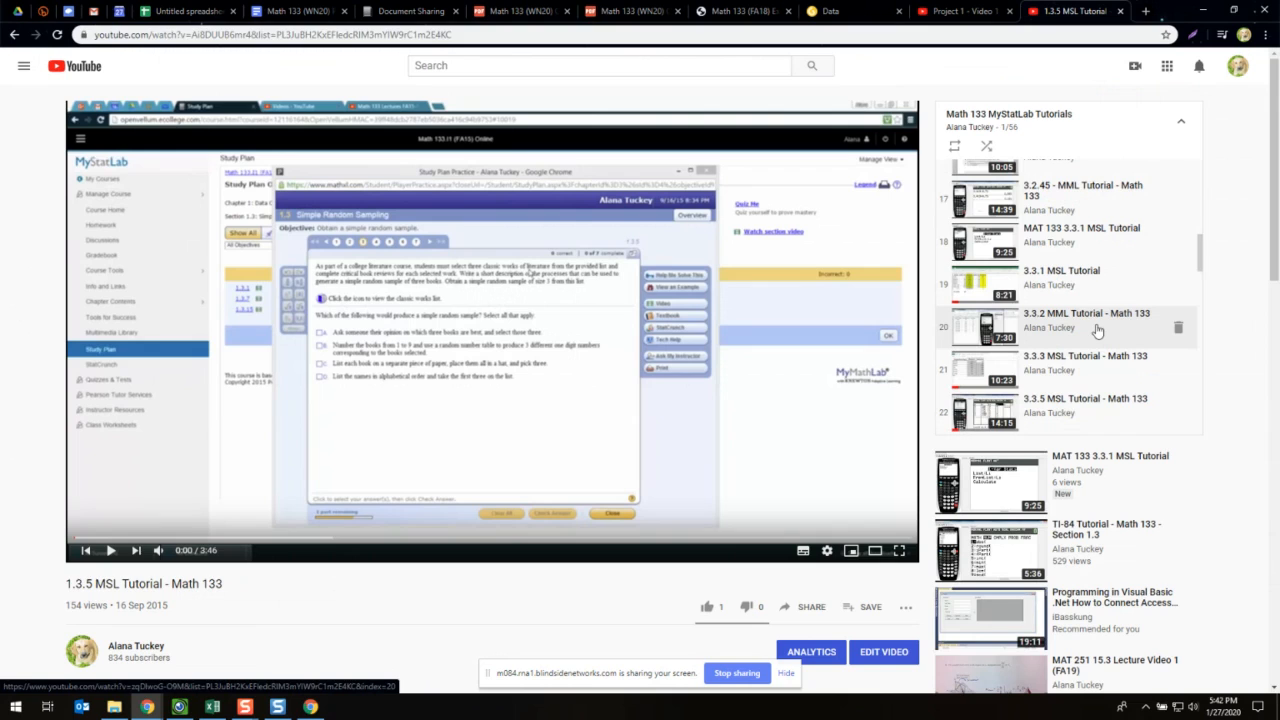
pyautogui.moveTo(1098, 328)
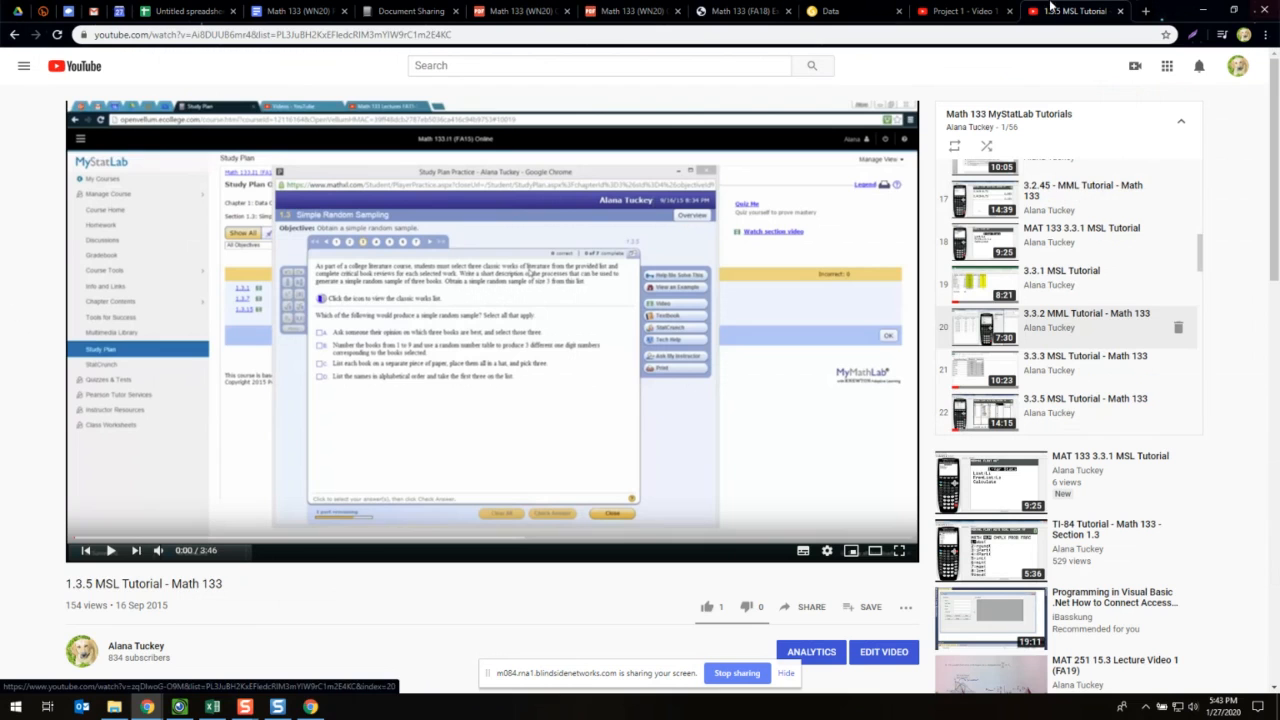
pyautogui.click(408, 11)
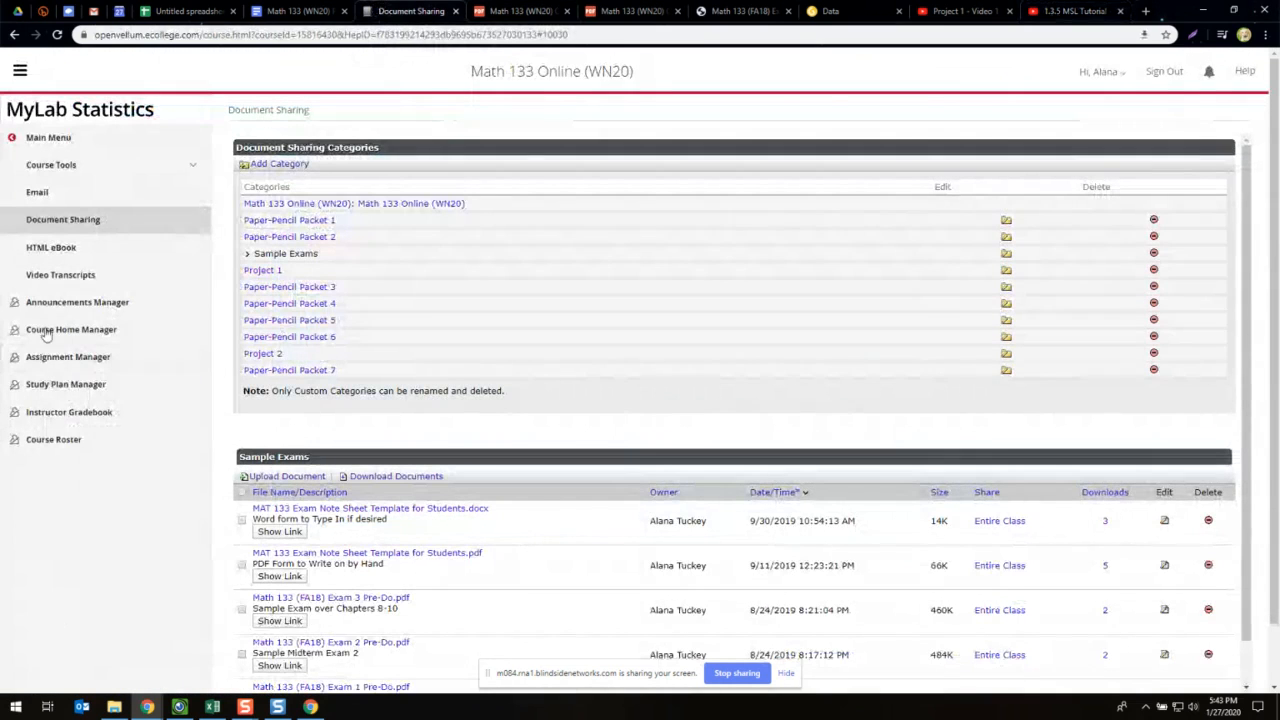
# - Go from Announcements Manager back to Course Home and open the 'Ways to Get Help!!' announcement
pyautogui.click(77, 301)
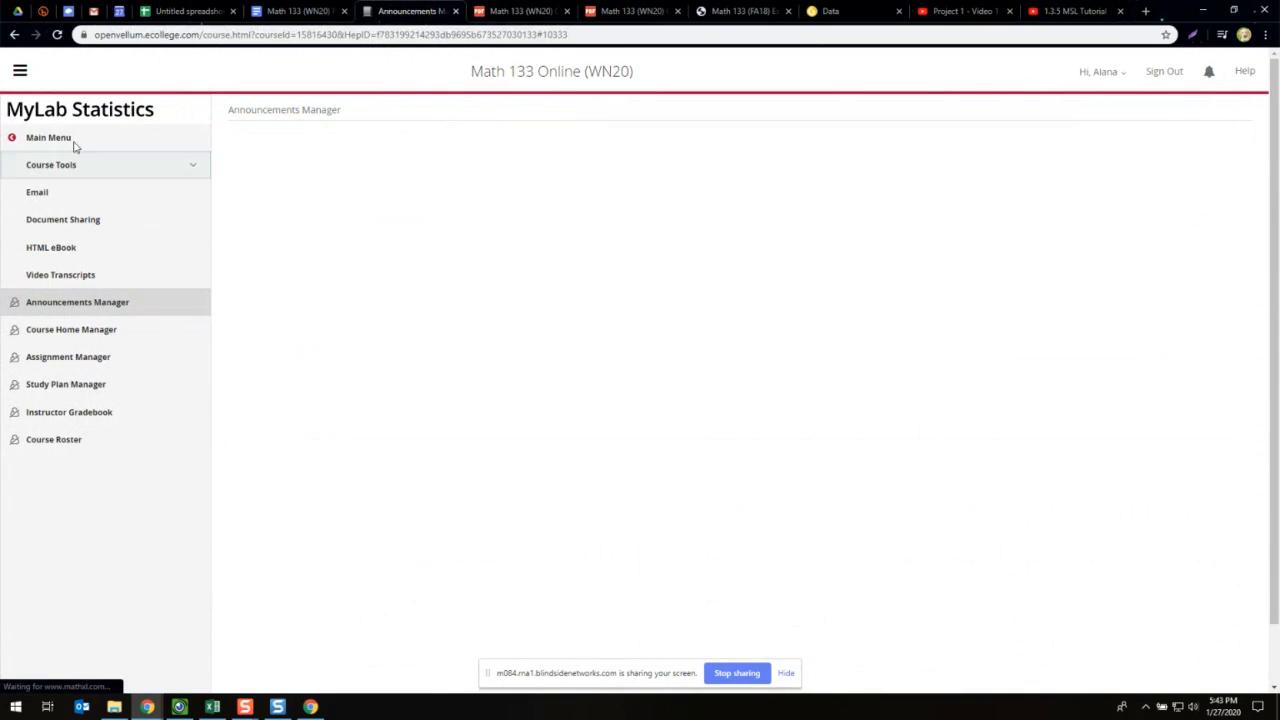
pyautogui.click(48, 137)
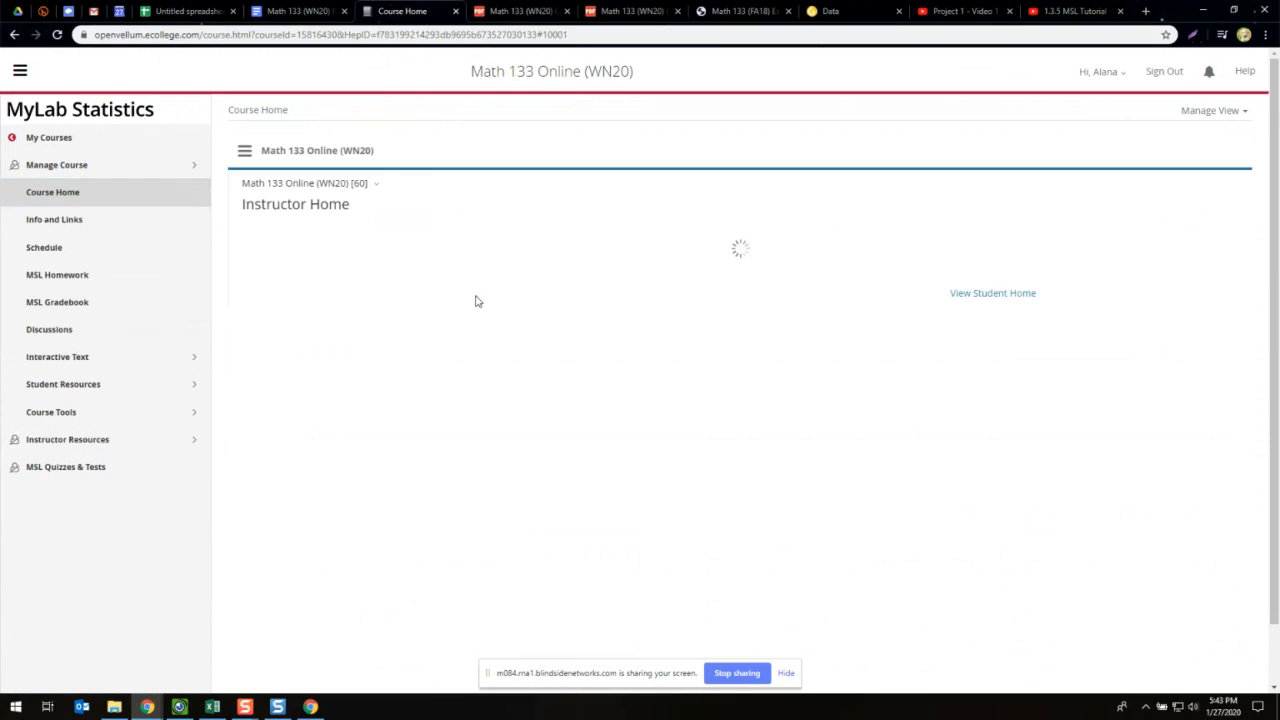
pyautogui.moveTo(536, 284)
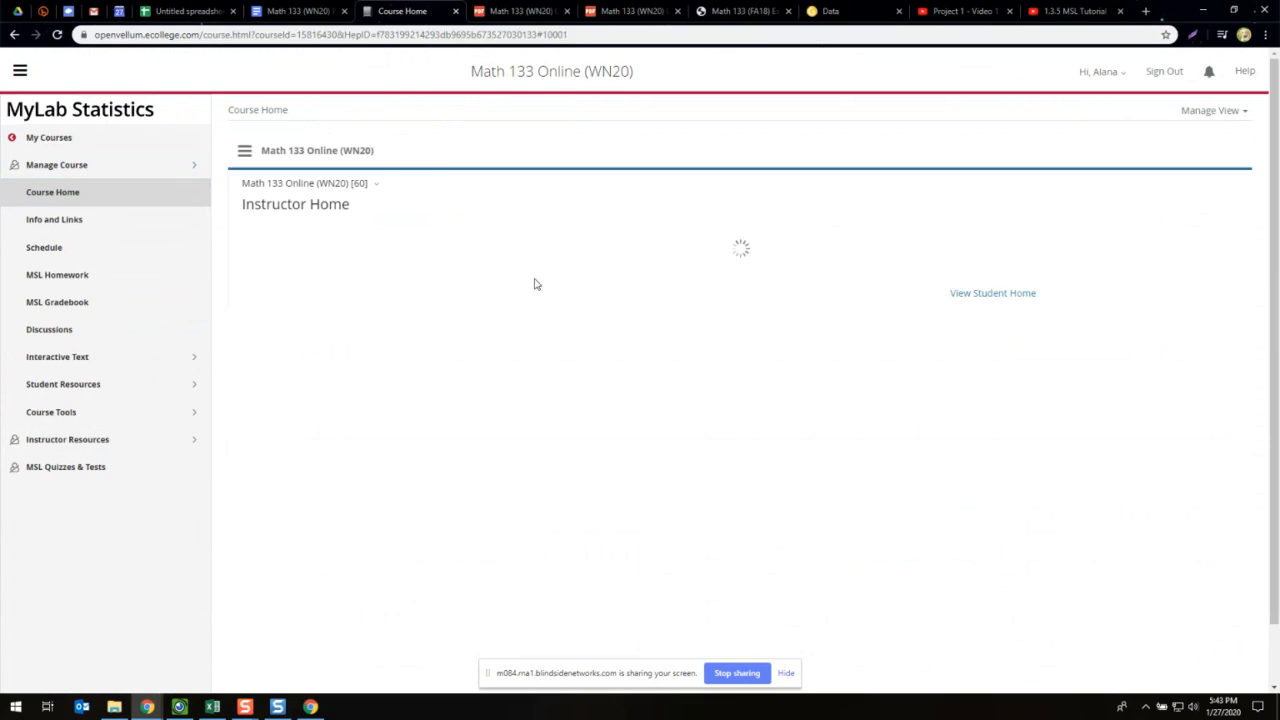
pyautogui.moveTo(990, 301)
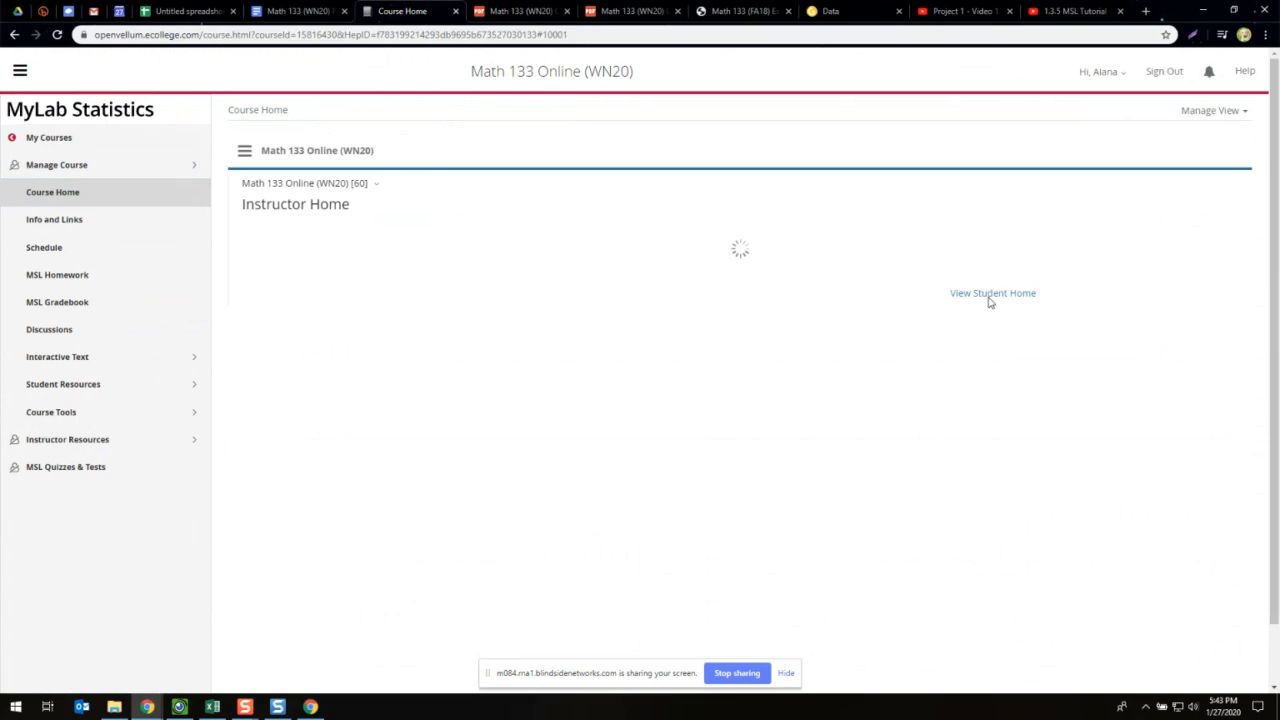
pyautogui.moveTo(993, 300)
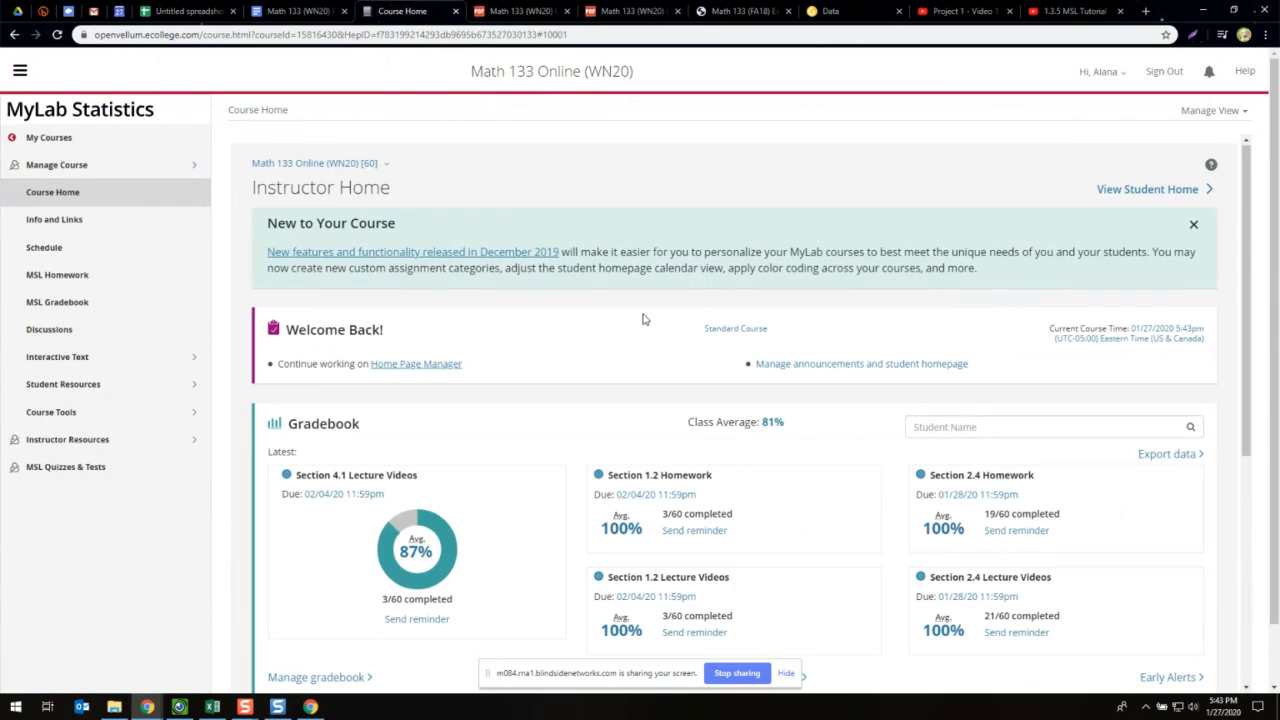
pyautogui.moveTo(1152, 188)
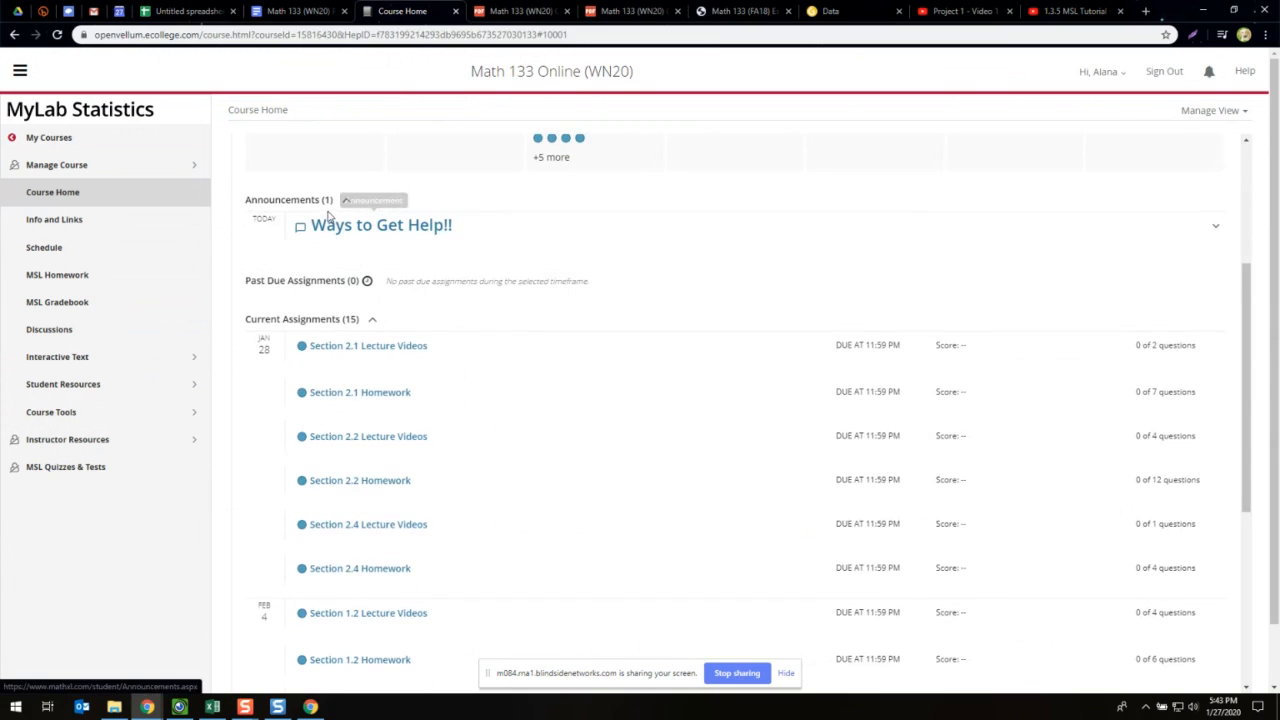
pyautogui.click(348, 200)
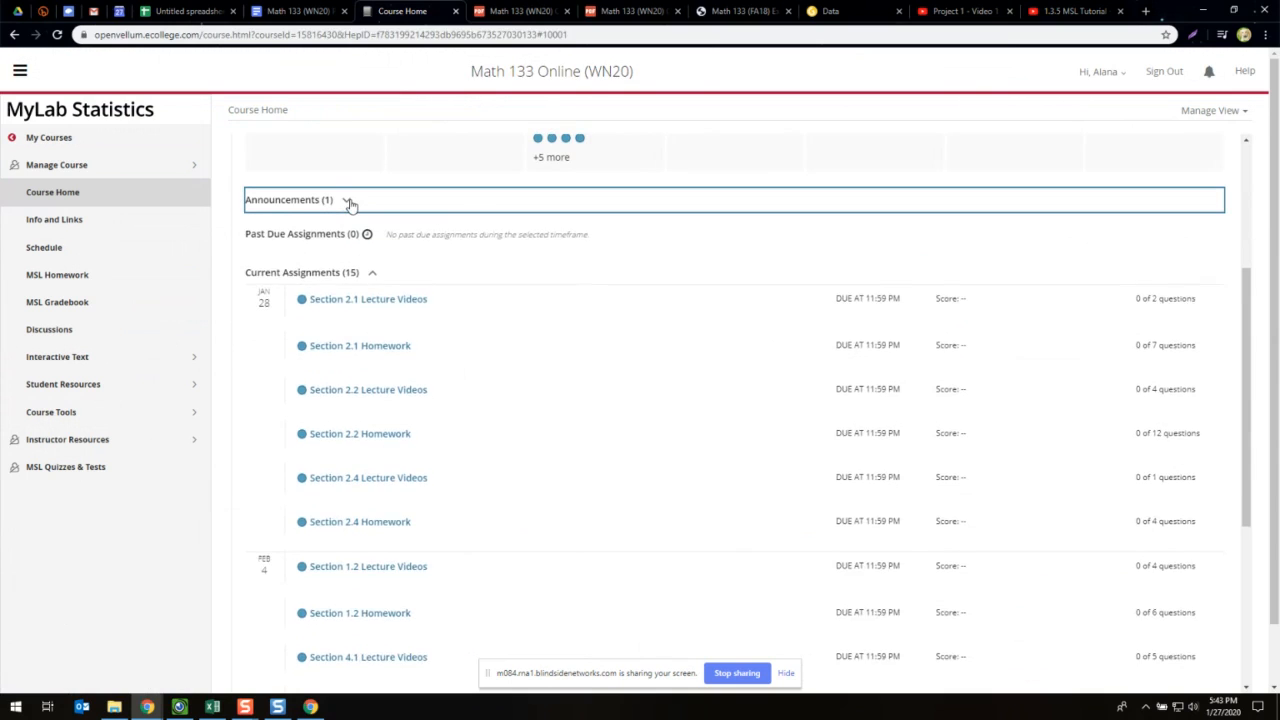
pyautogui.click(350, 201)
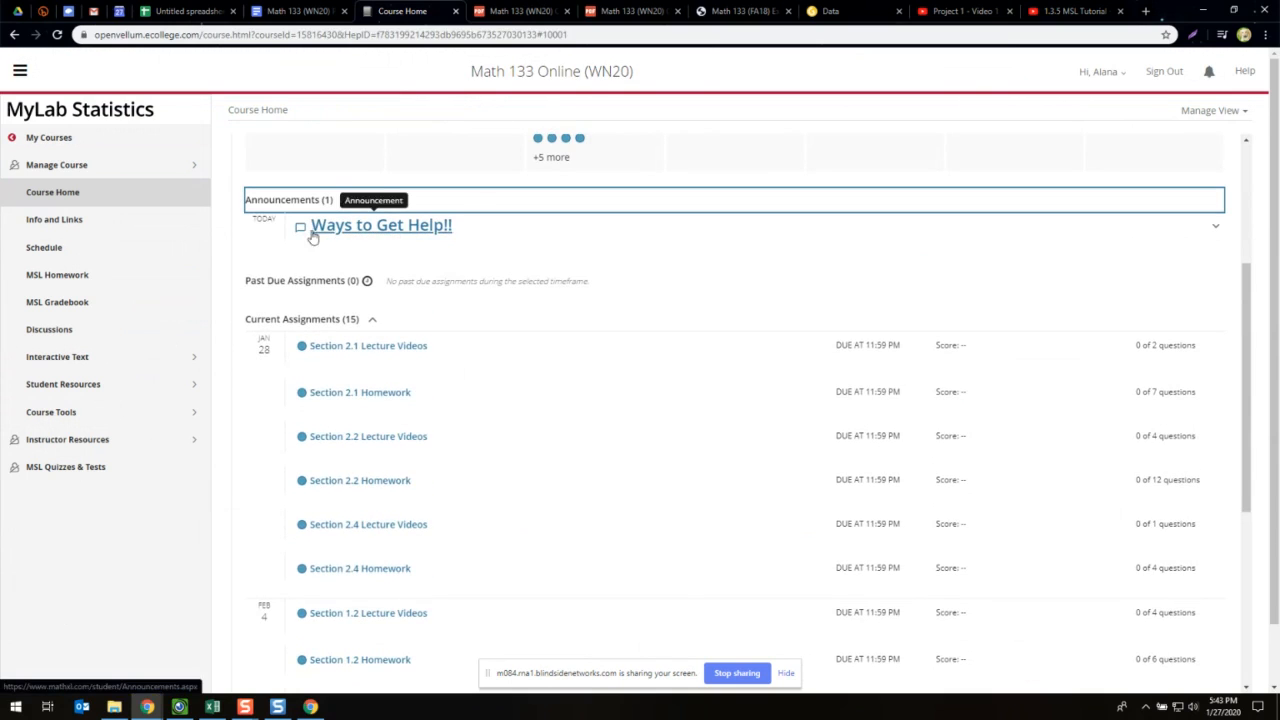
pyautogui.moveTo(333, 230)
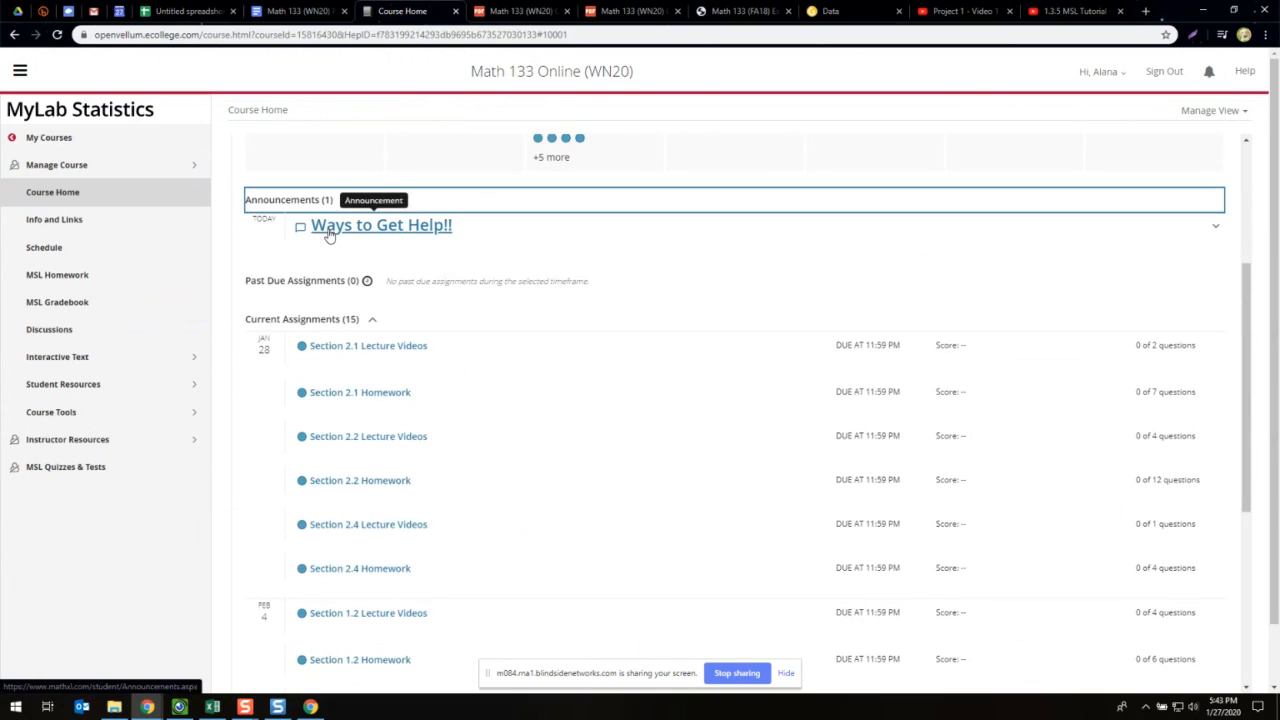
pyautogui.click(381, 224)
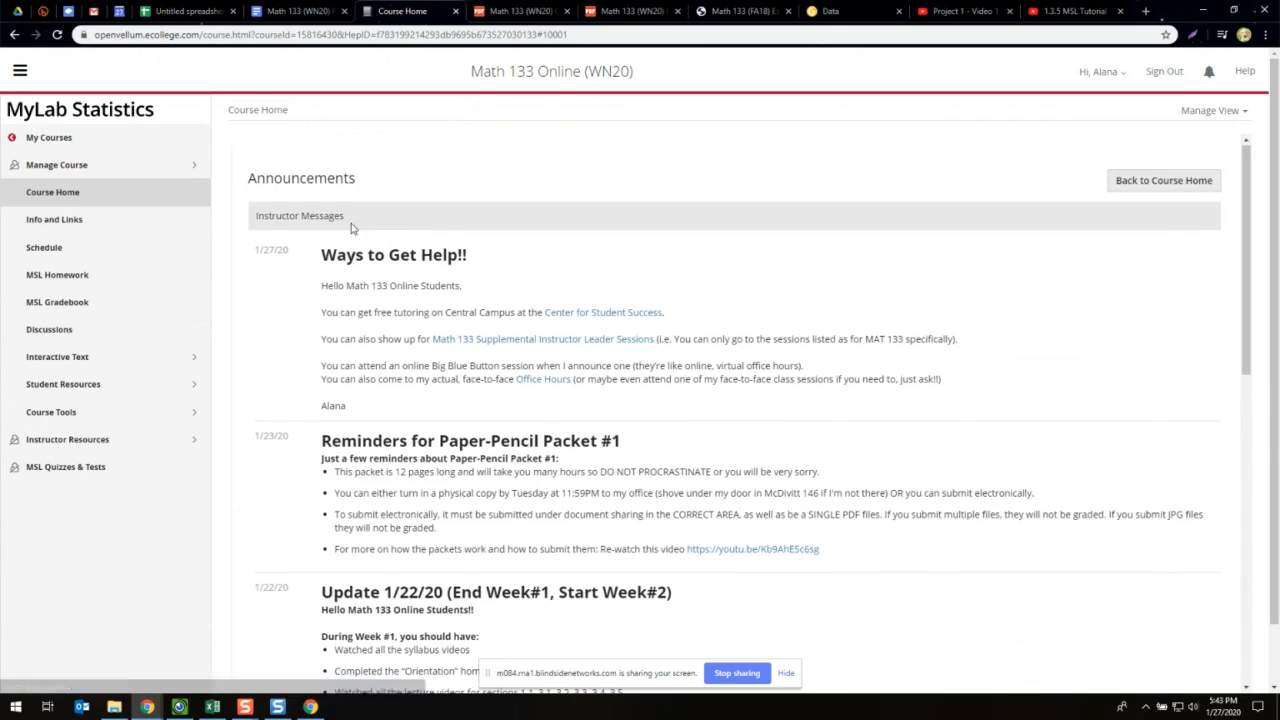
pyautogui.moveTo(367, 355)
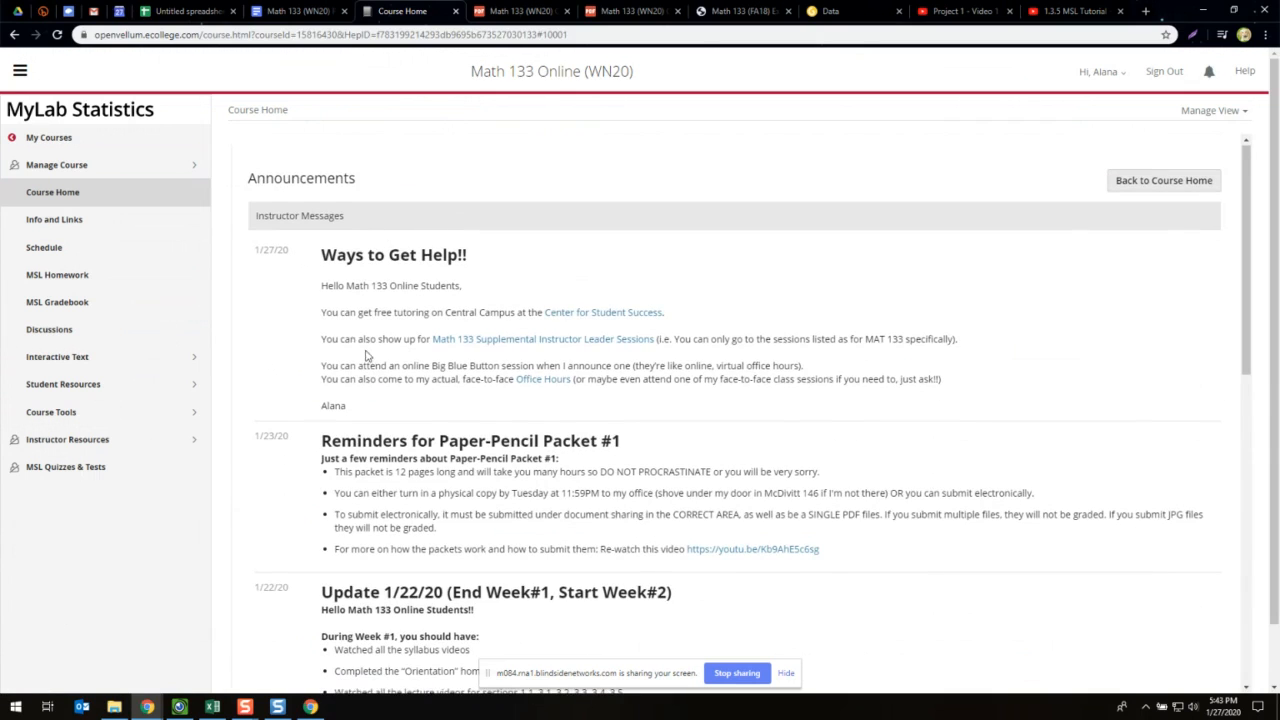
pyautogui.moveTo(343, 313)
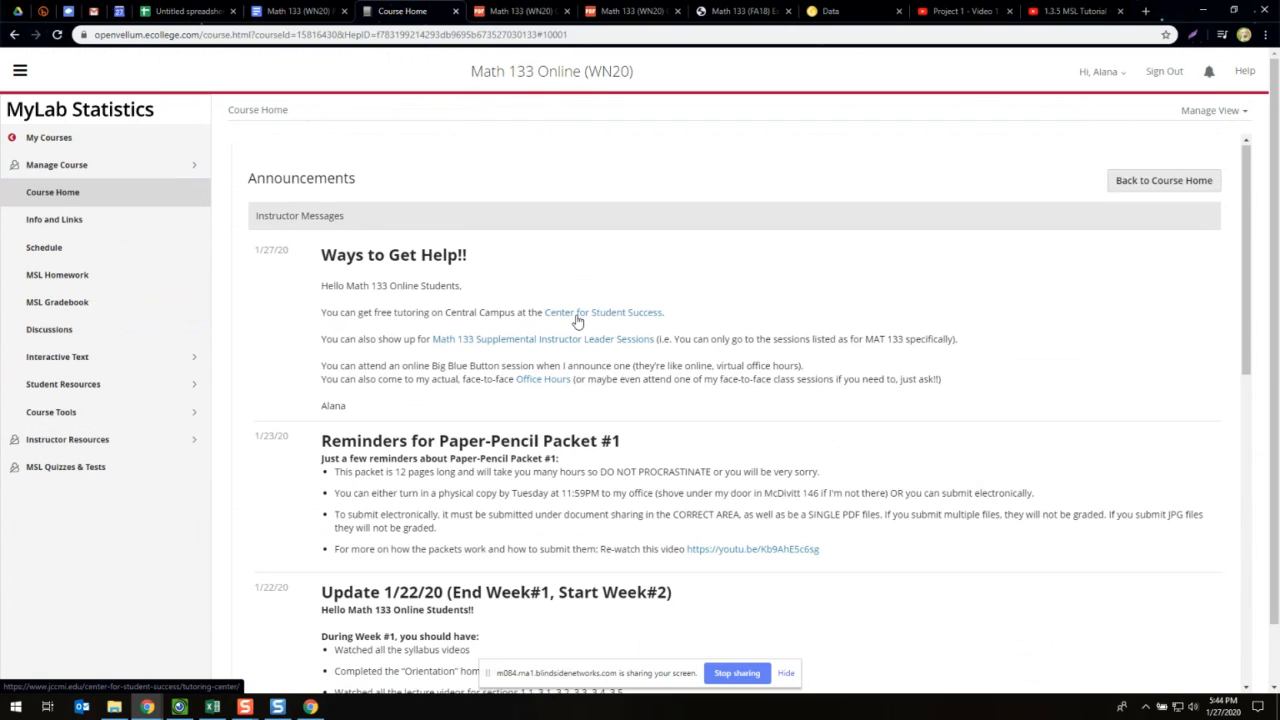
pyautogui.moveTo(588, 338)
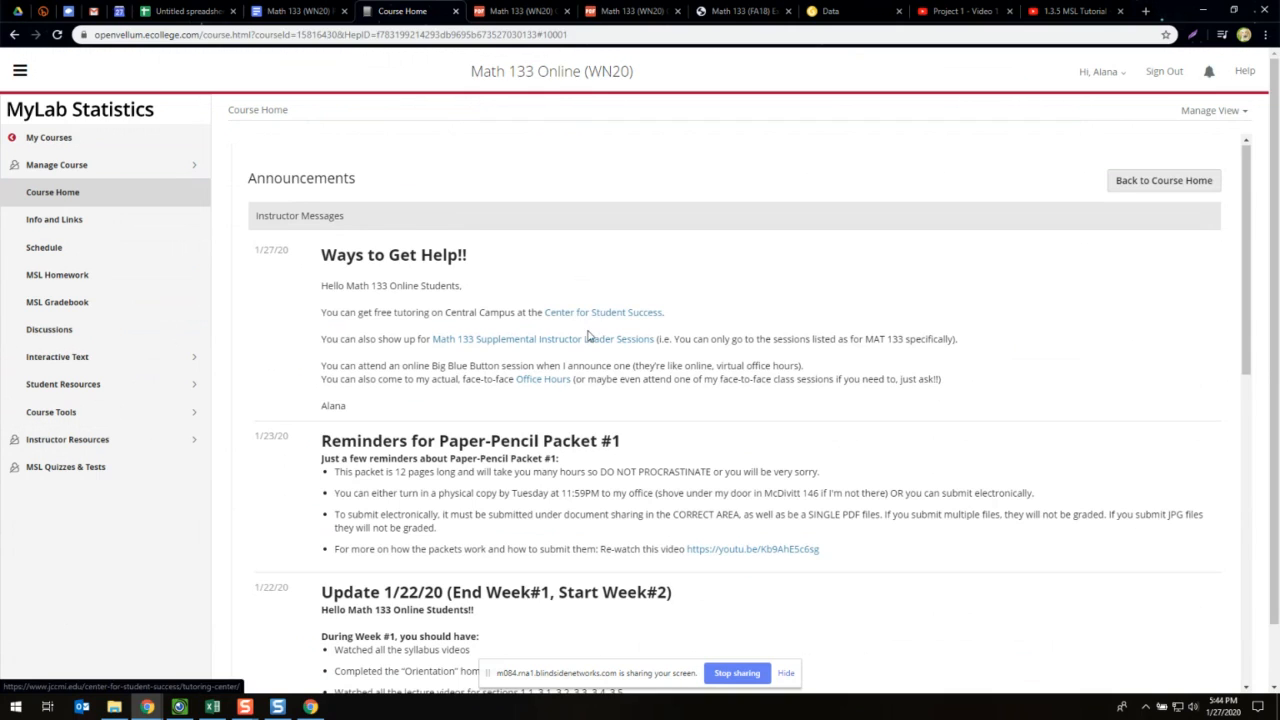
# - Highlight the Supplemental Instructor sessions and office hours lines, then switch to the 1.3.5 MSL Tutorial video
pyautogui.moveTo(399, 338); pyautogui.dragTo(703, 338)
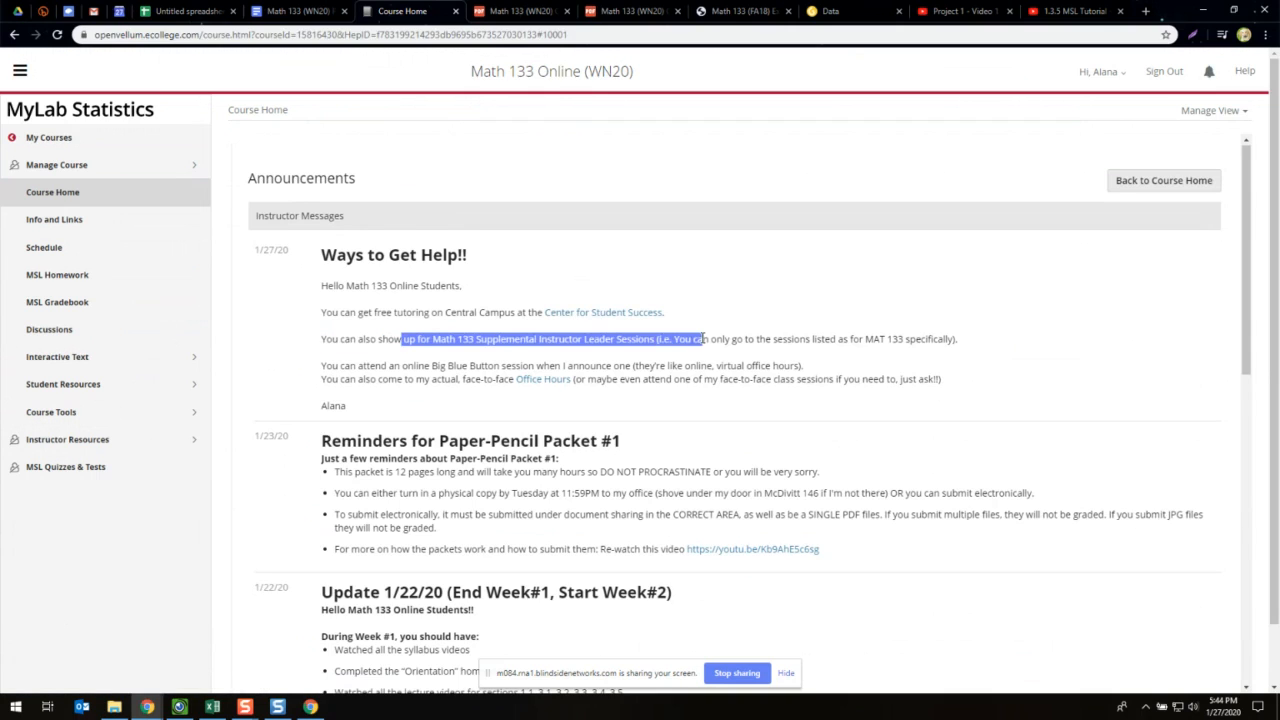
pyautogui.moveTo(660, 364)
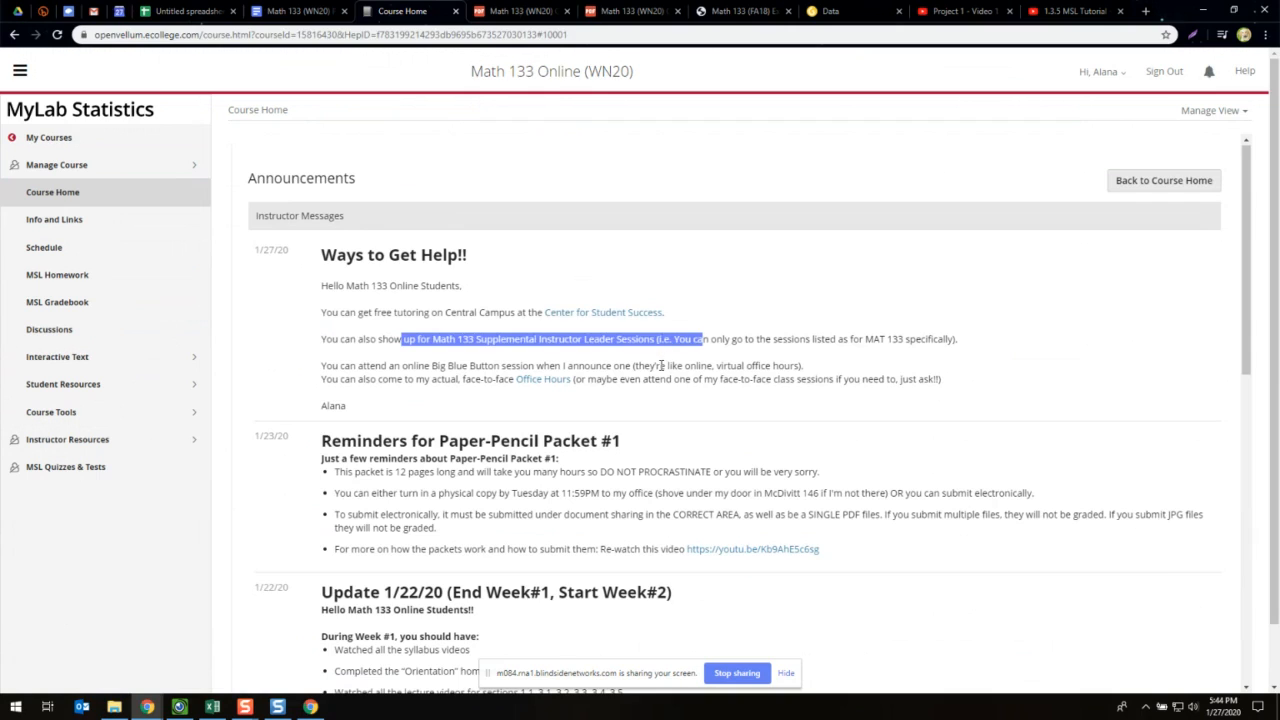
pyautogui.moveTo(679, 378)
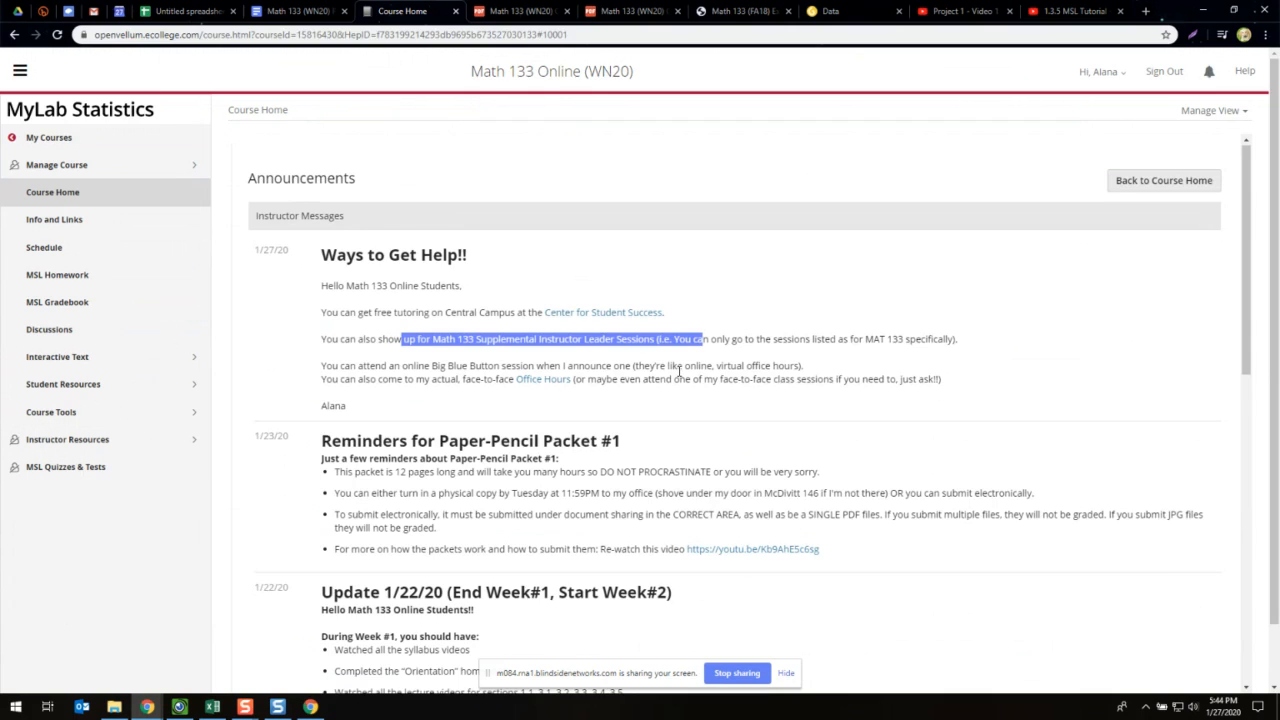
pyautogui.moveTo(738, 346)
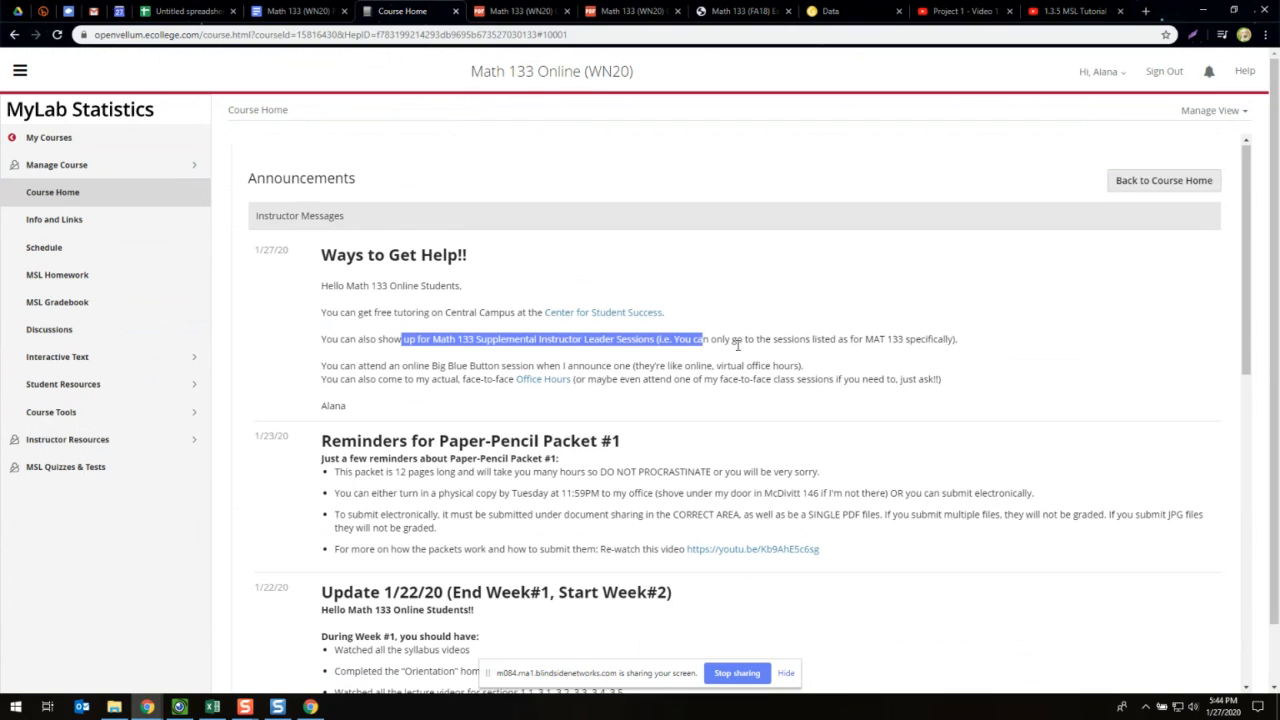
pyautogui.moveTo(578, 347)
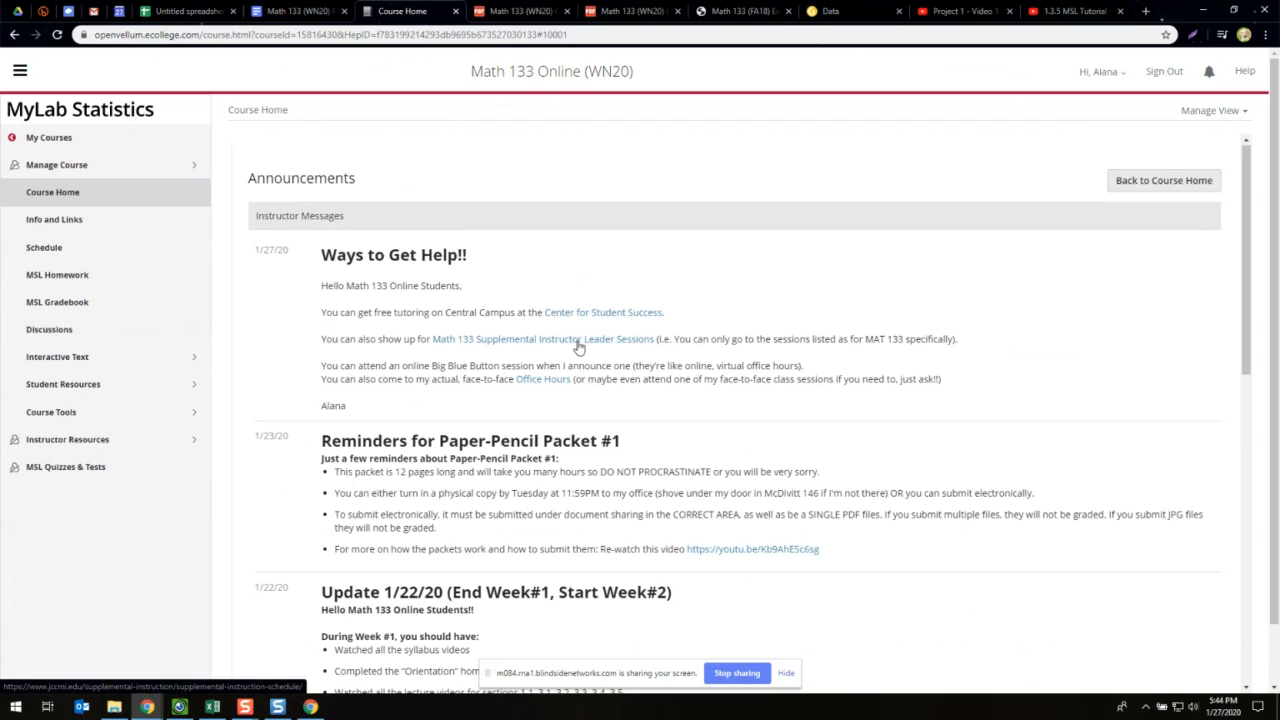
pyautogui.moveTo(535, 344)
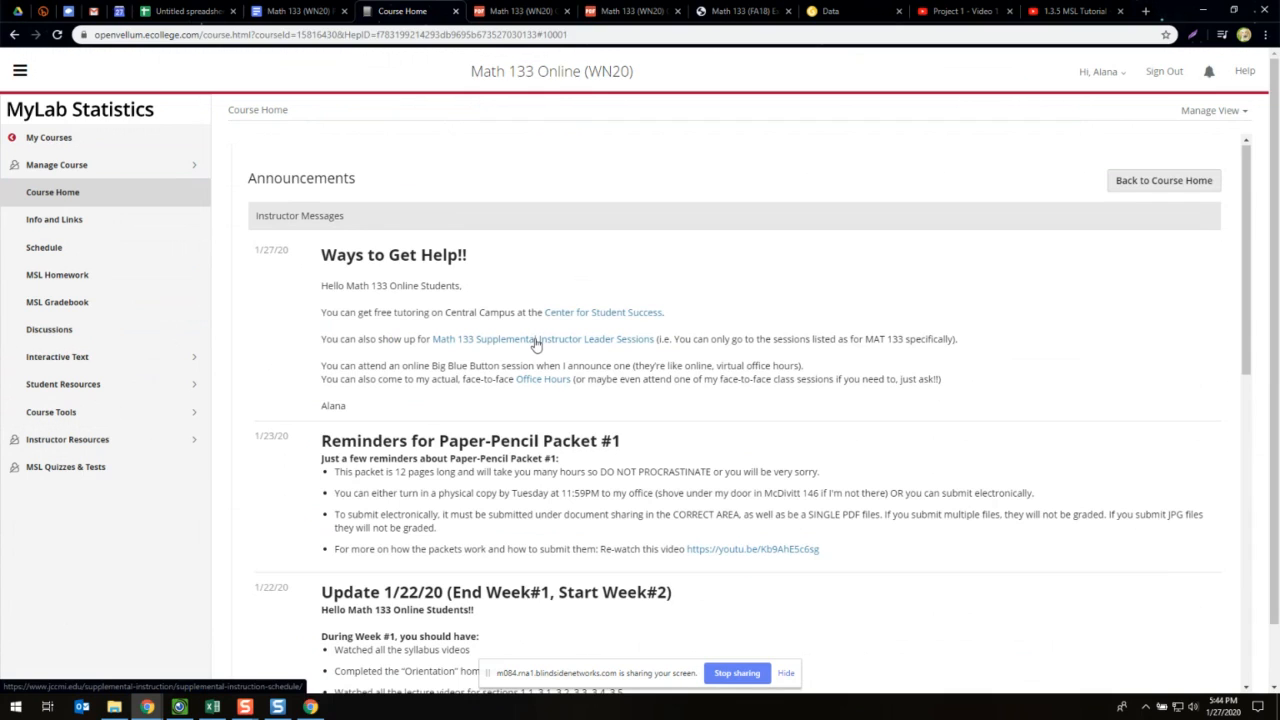
pyautogui.moveTo(902, 307)
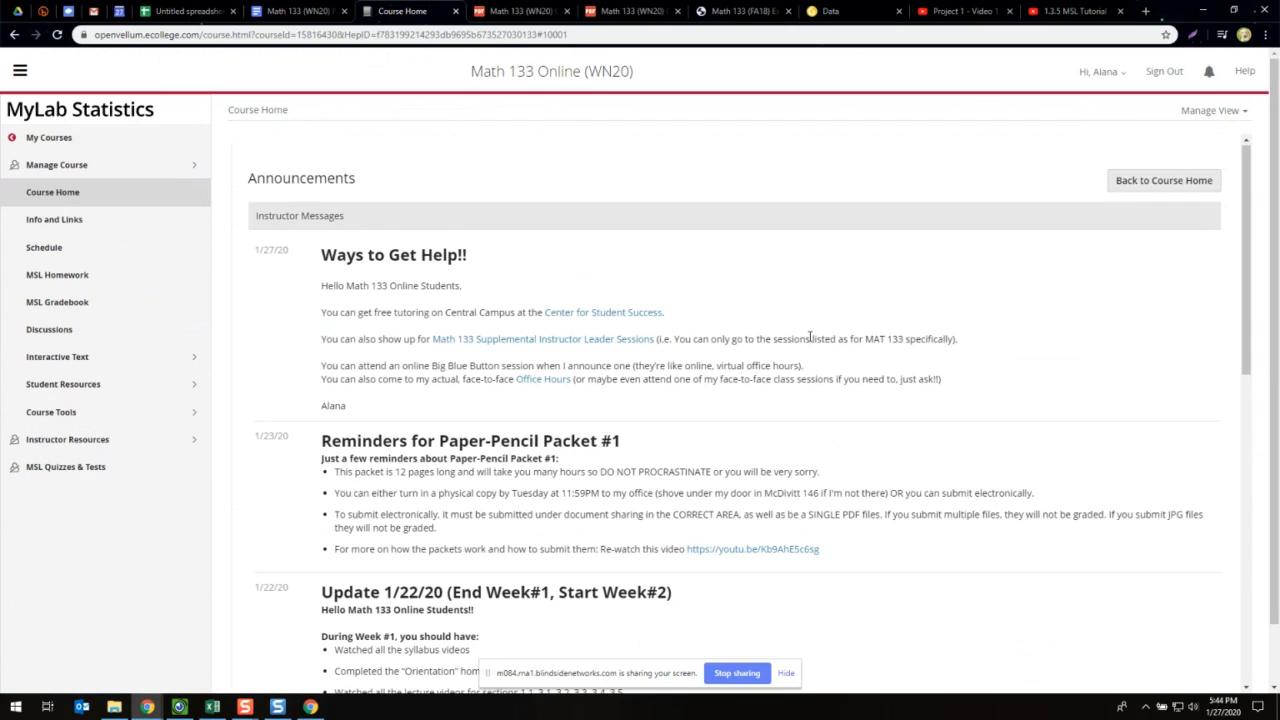
pyautogui.moveTo(829, 339)
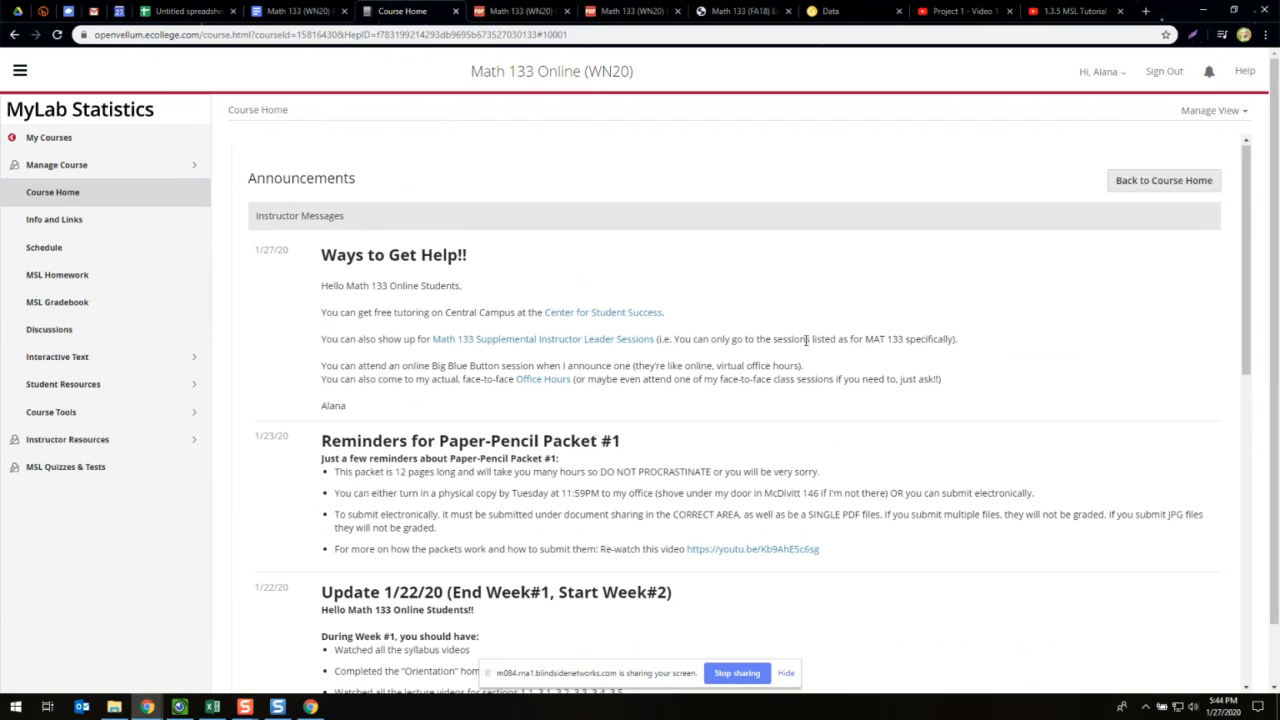
pyautogui.moveTo(486, 367)
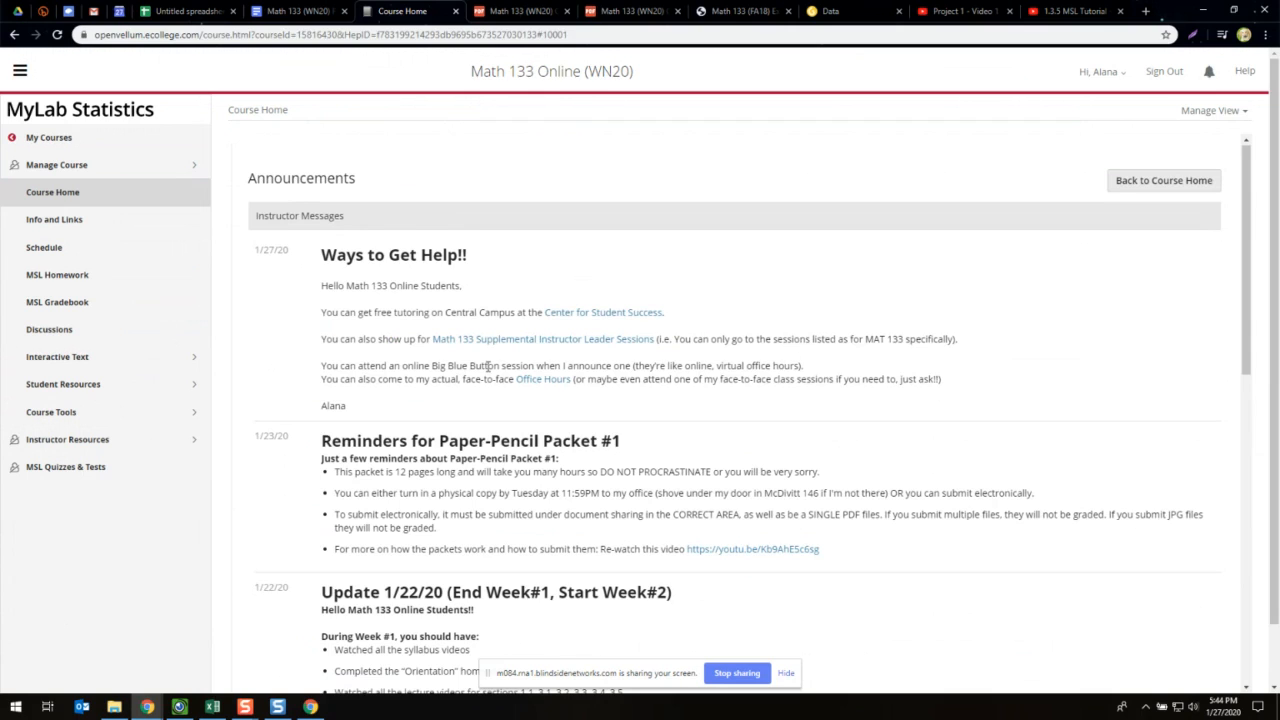
pyautogui.moveTo(321, 365); pyautogui.dragTo(595, 378)
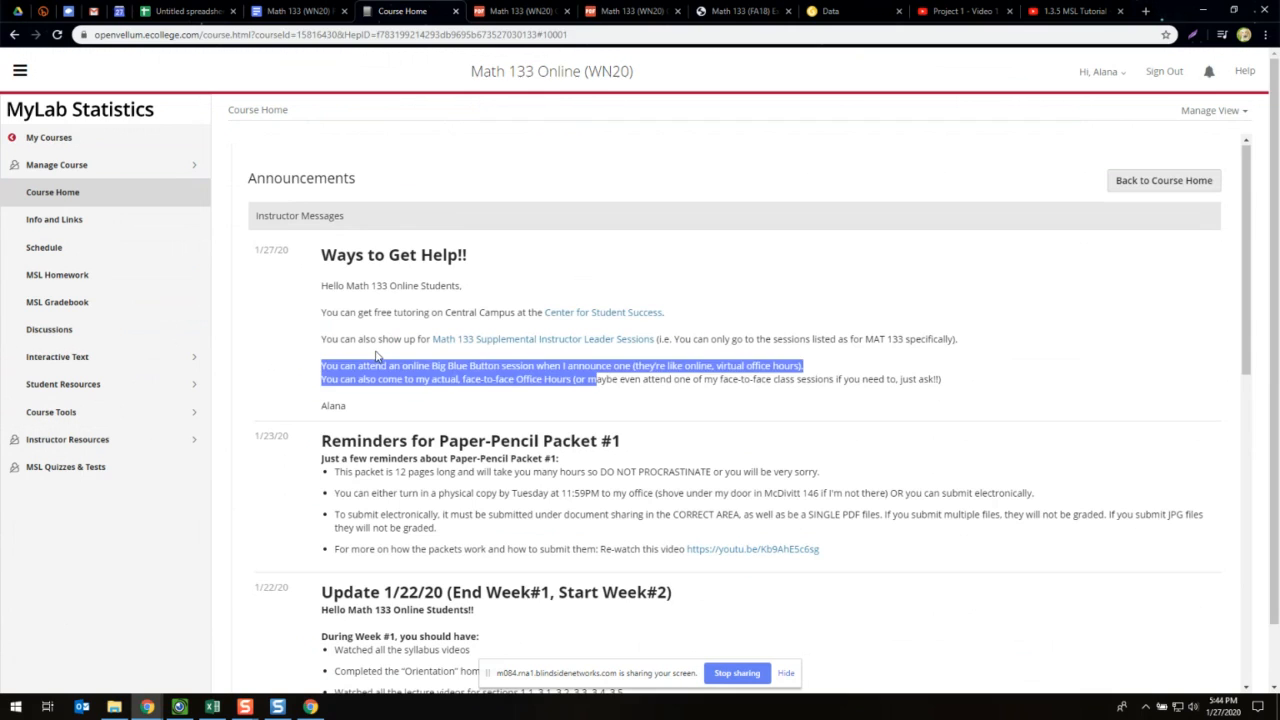
pyautogui.click(382, 359)
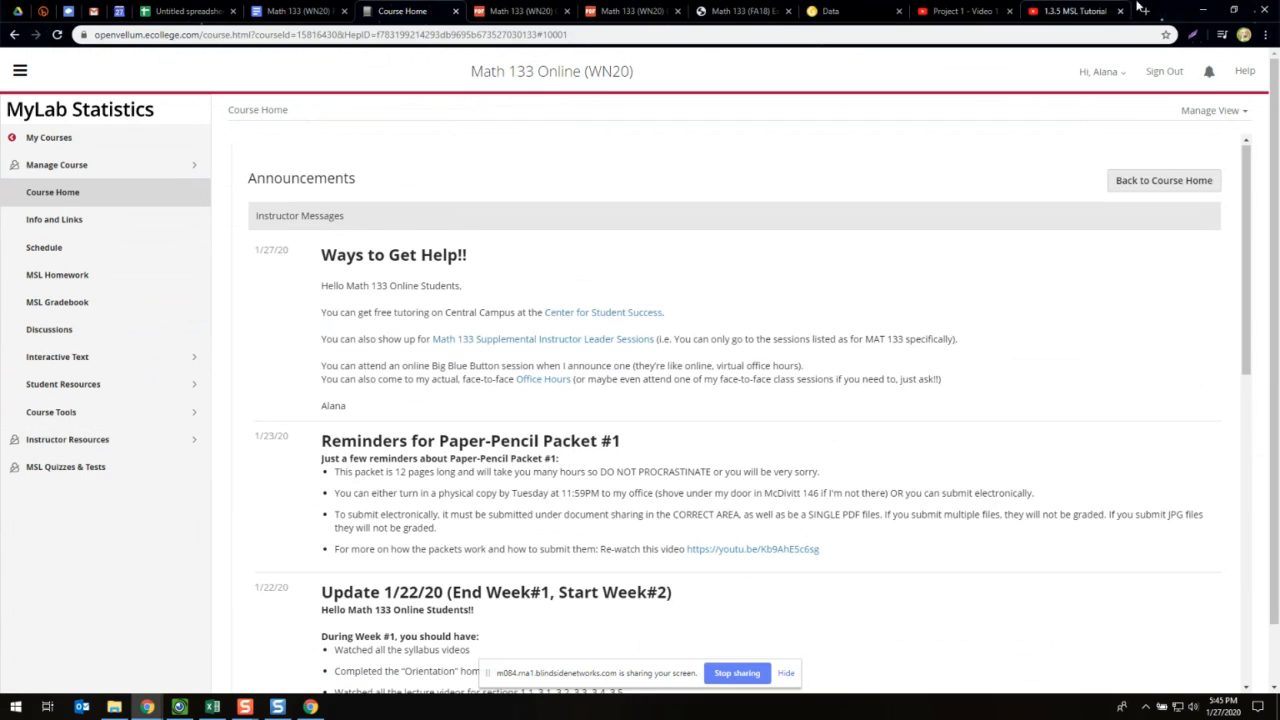
pyautogui.click(1073, 11)
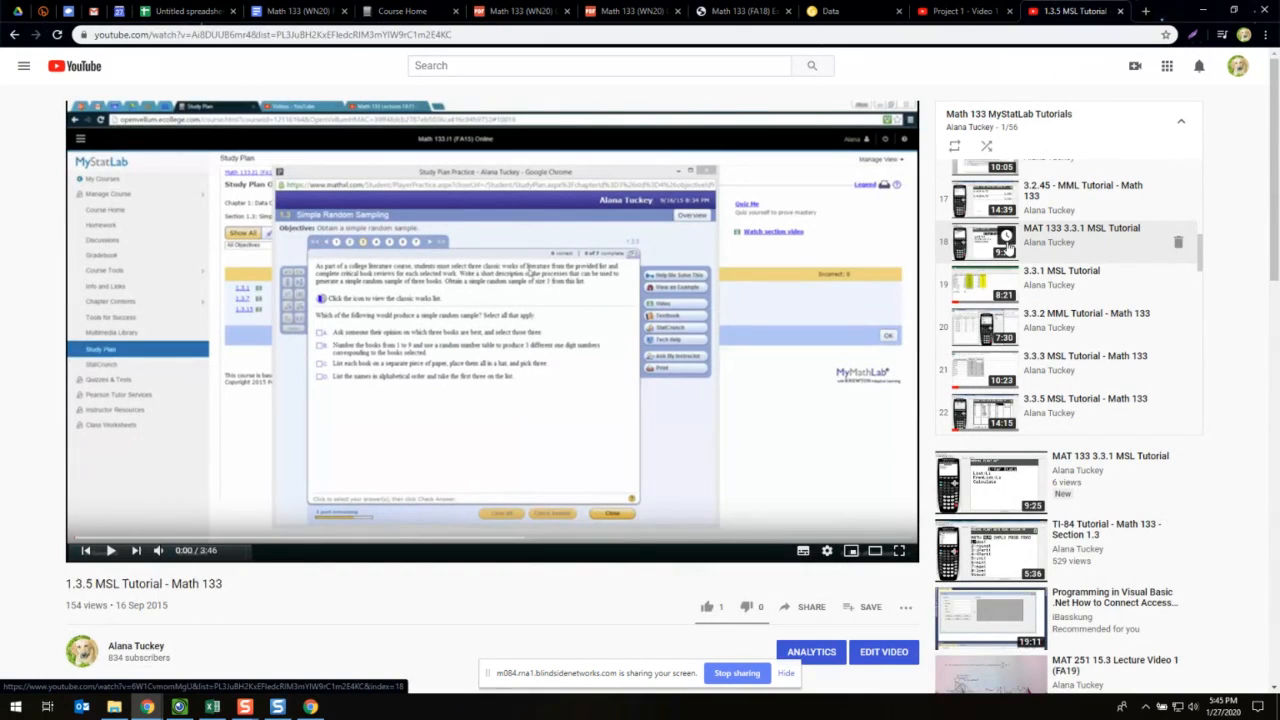
pyautogui.moveTo(727, 287)
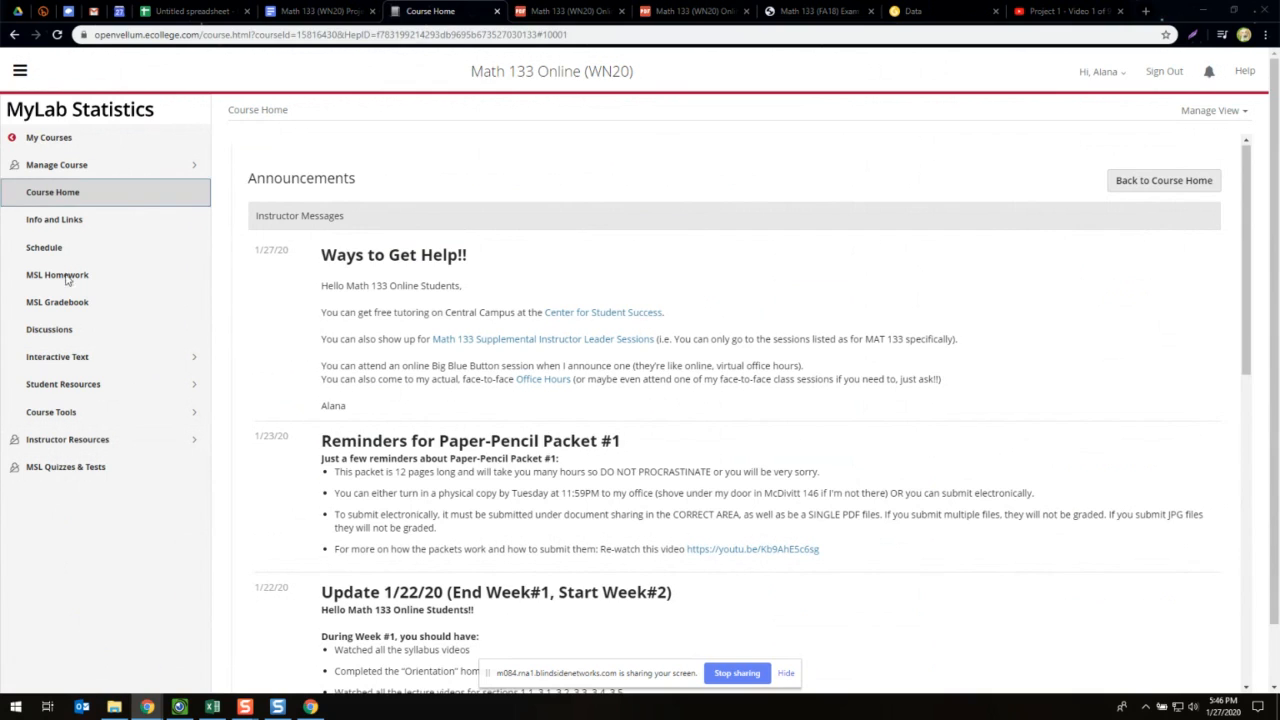
# - Back on Course Home, open MSL Gradebook from the left menu
pyautogui.click(57, 301)
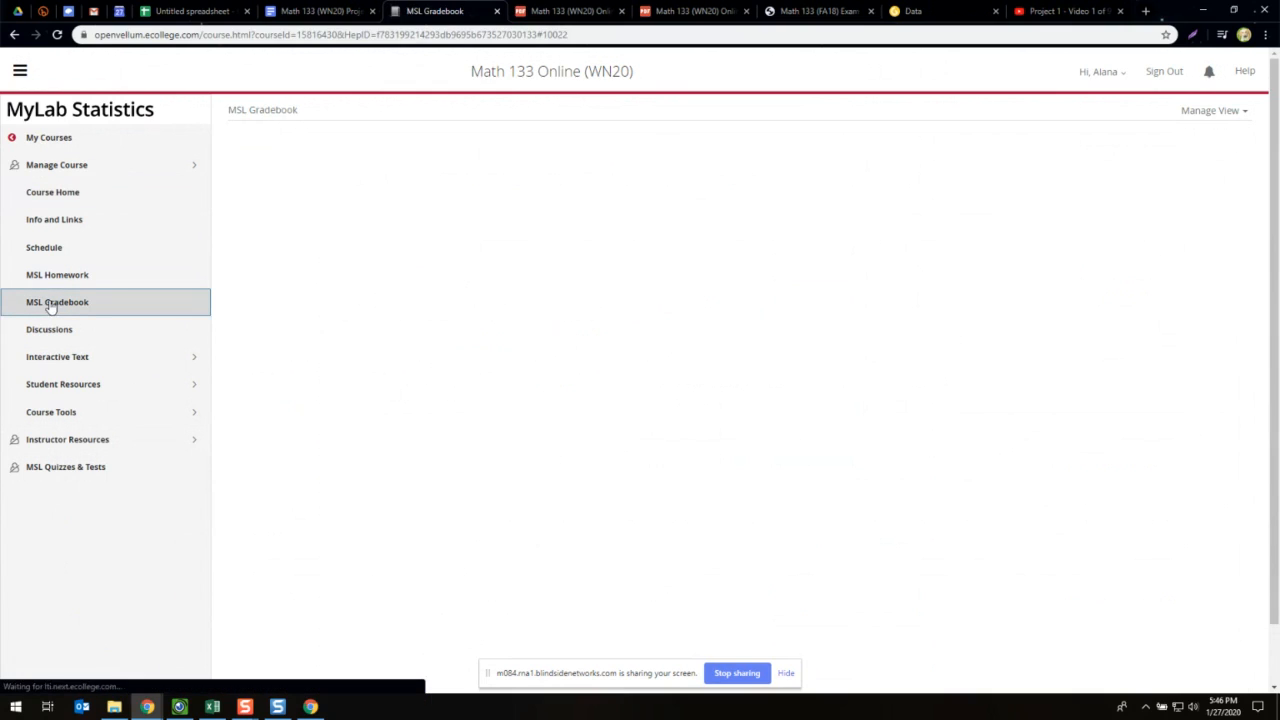
pyautogui.moveTo(63, 302)
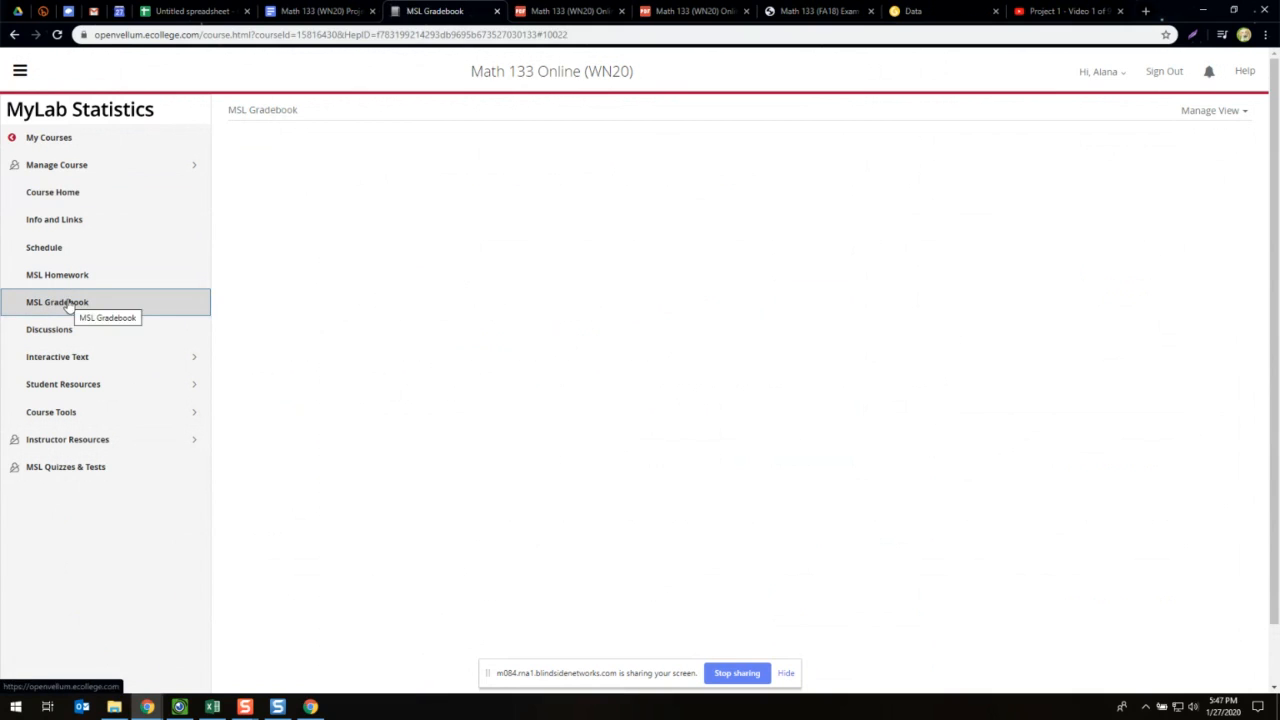
# - Show the overall score and its calculation, highlighting the Projects weight of 120 pts
pyautogui.click(57, 301)
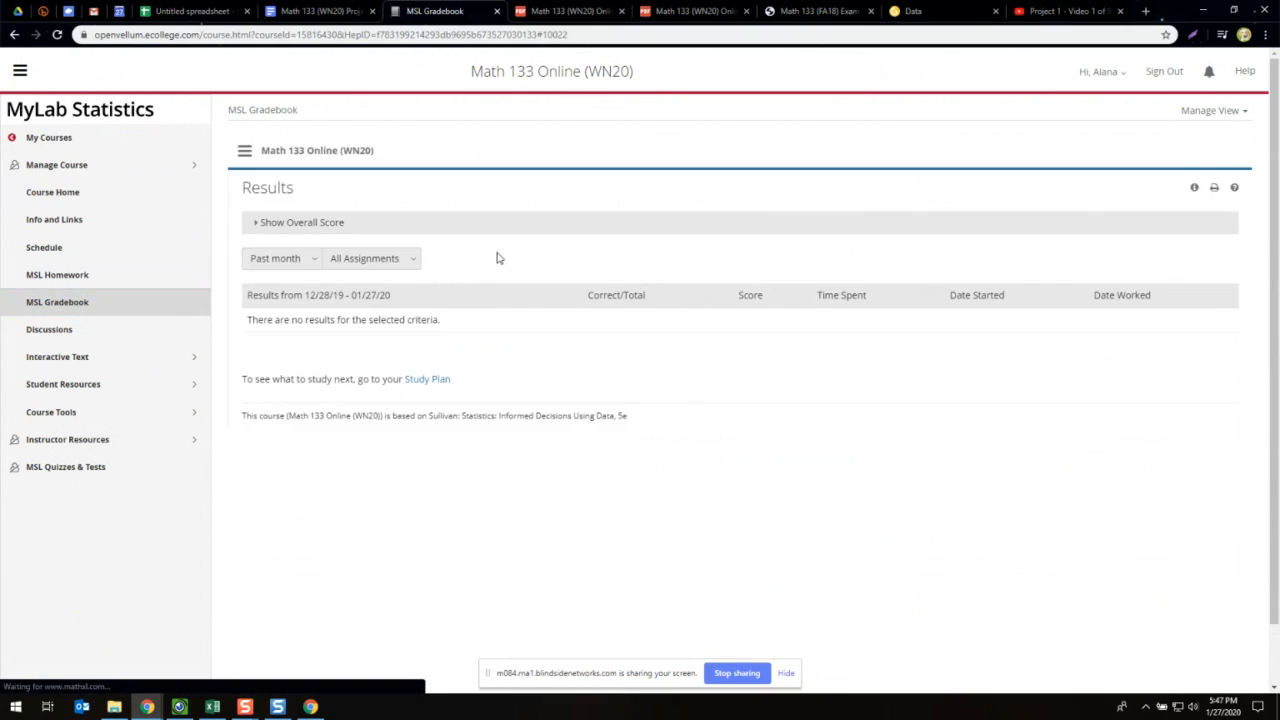
pyautogui.click(300, 222)
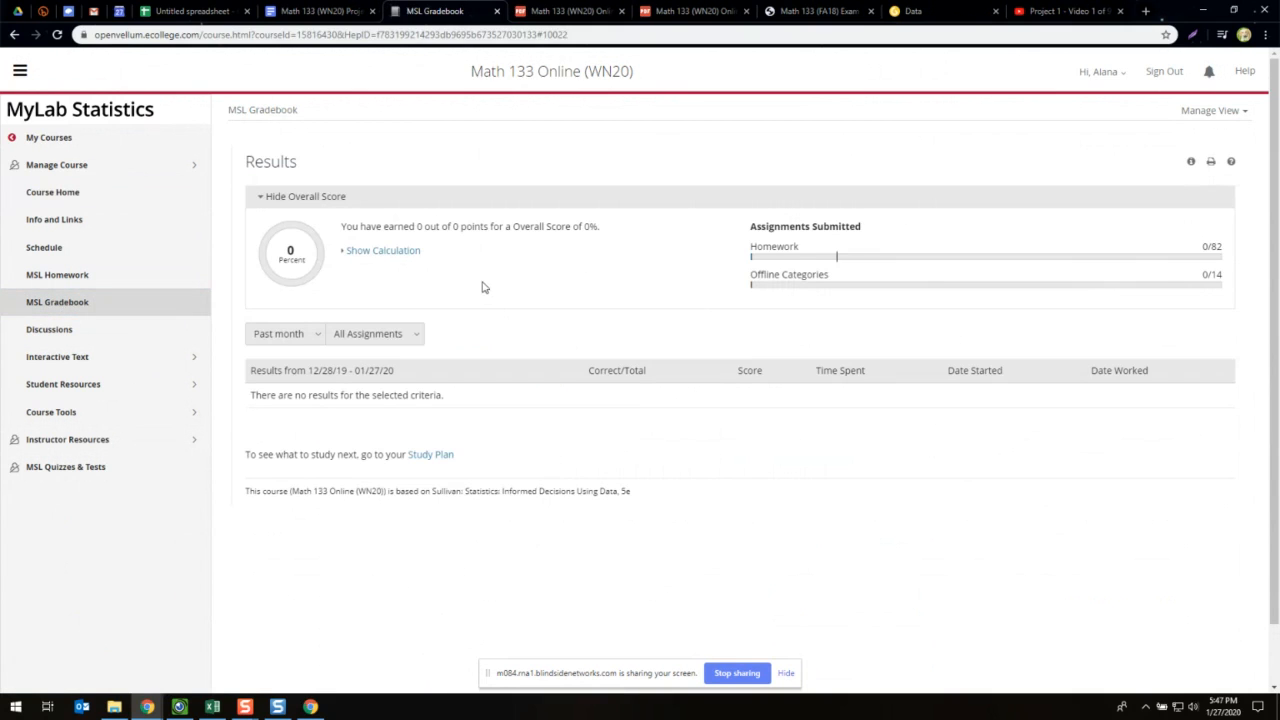
pyautogui.moveTo(407, 259)
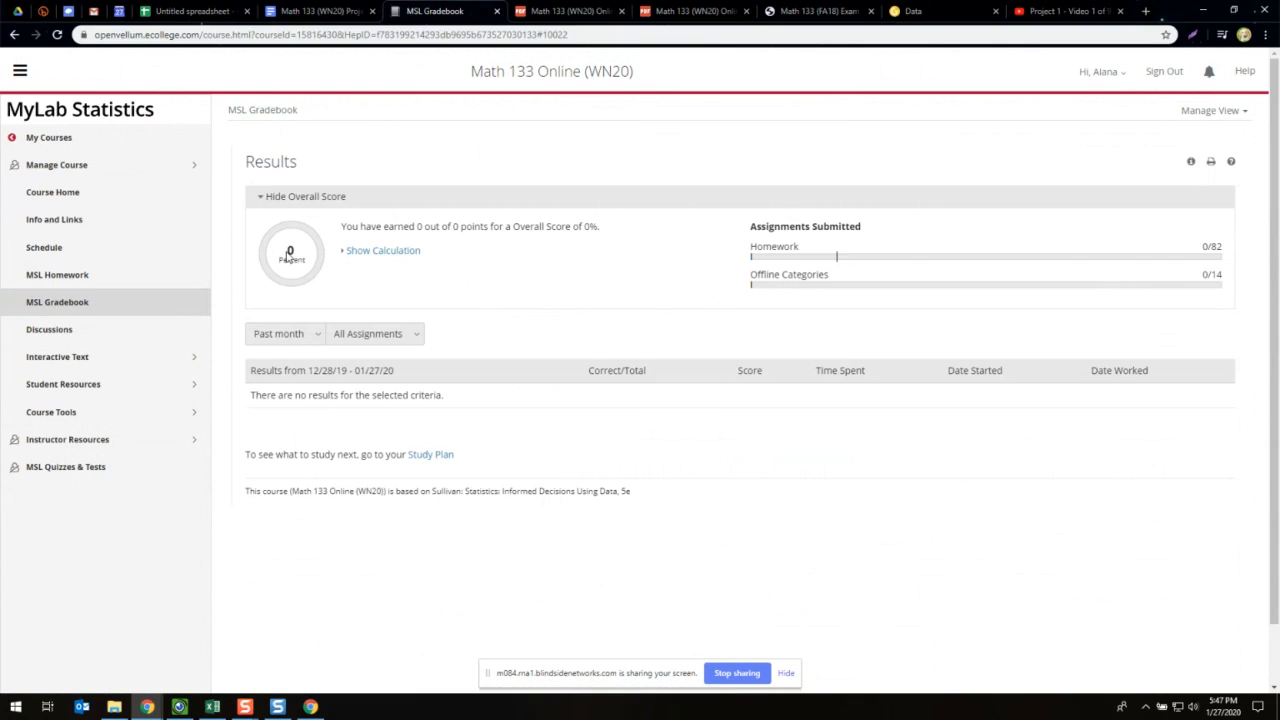
pyautogui.click(382, 250)
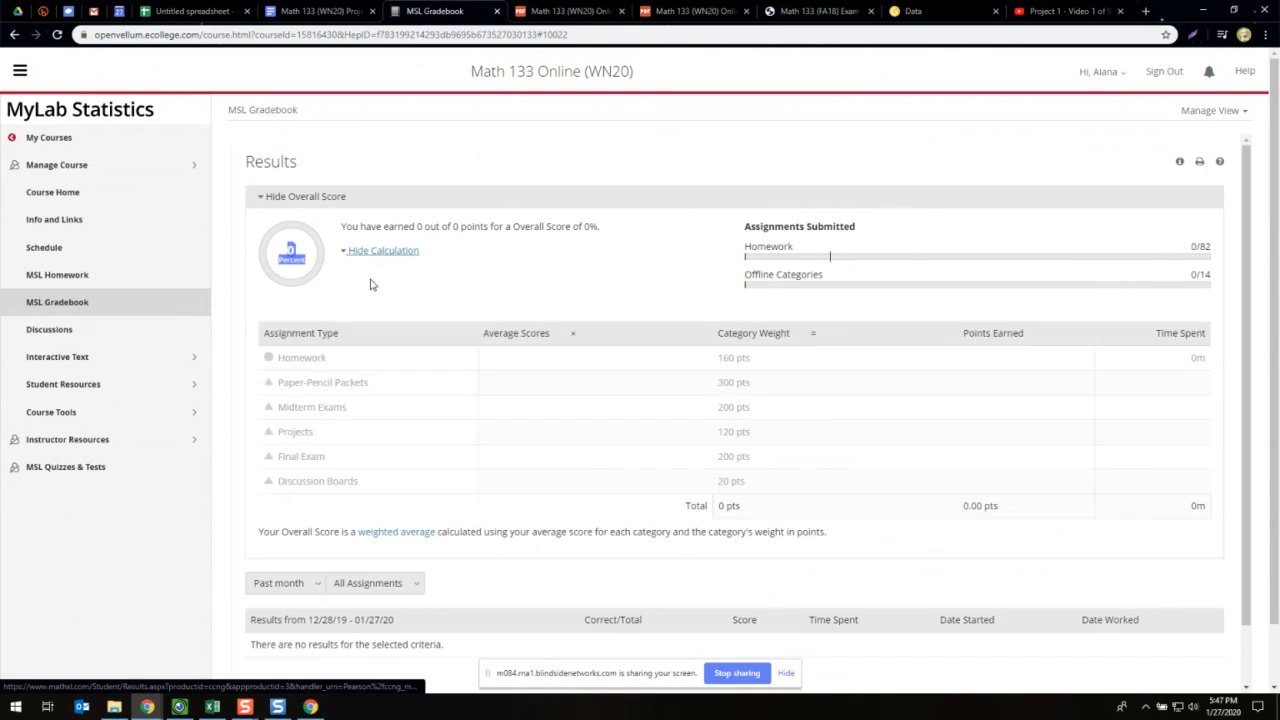
pyautogui.moveTo(661, 339)
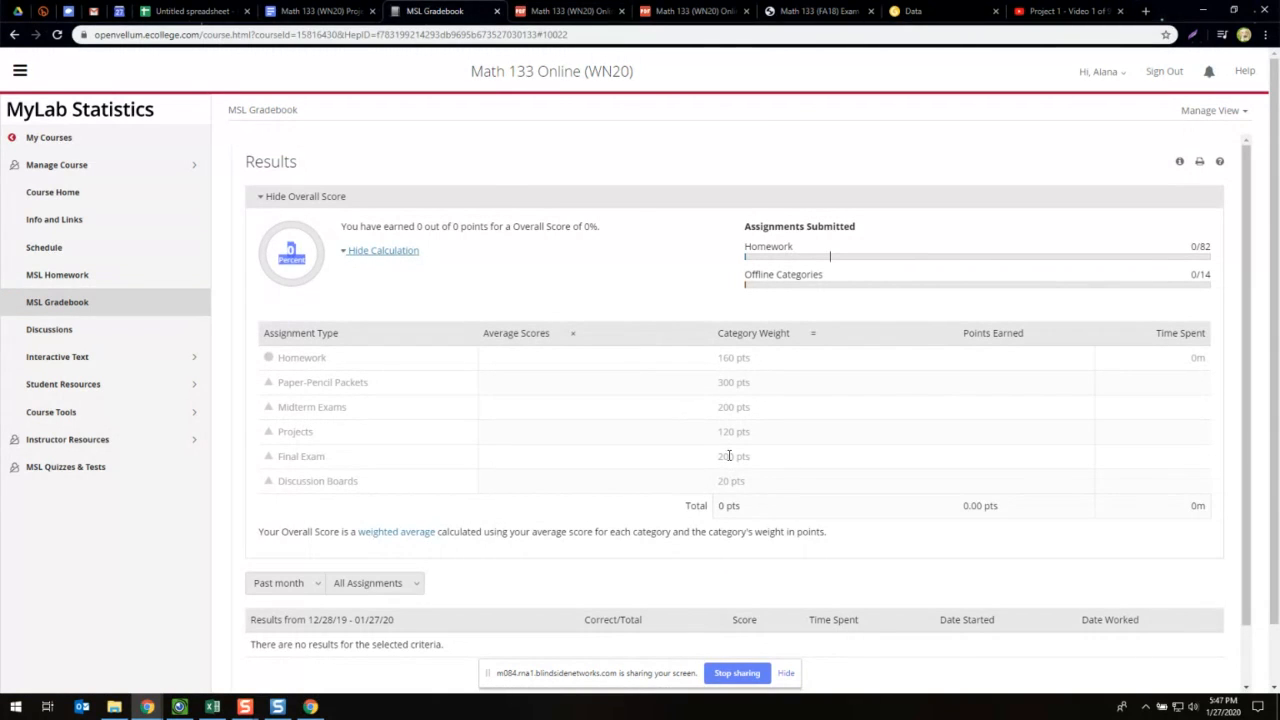
pyautogui.moveTo(330, 467)
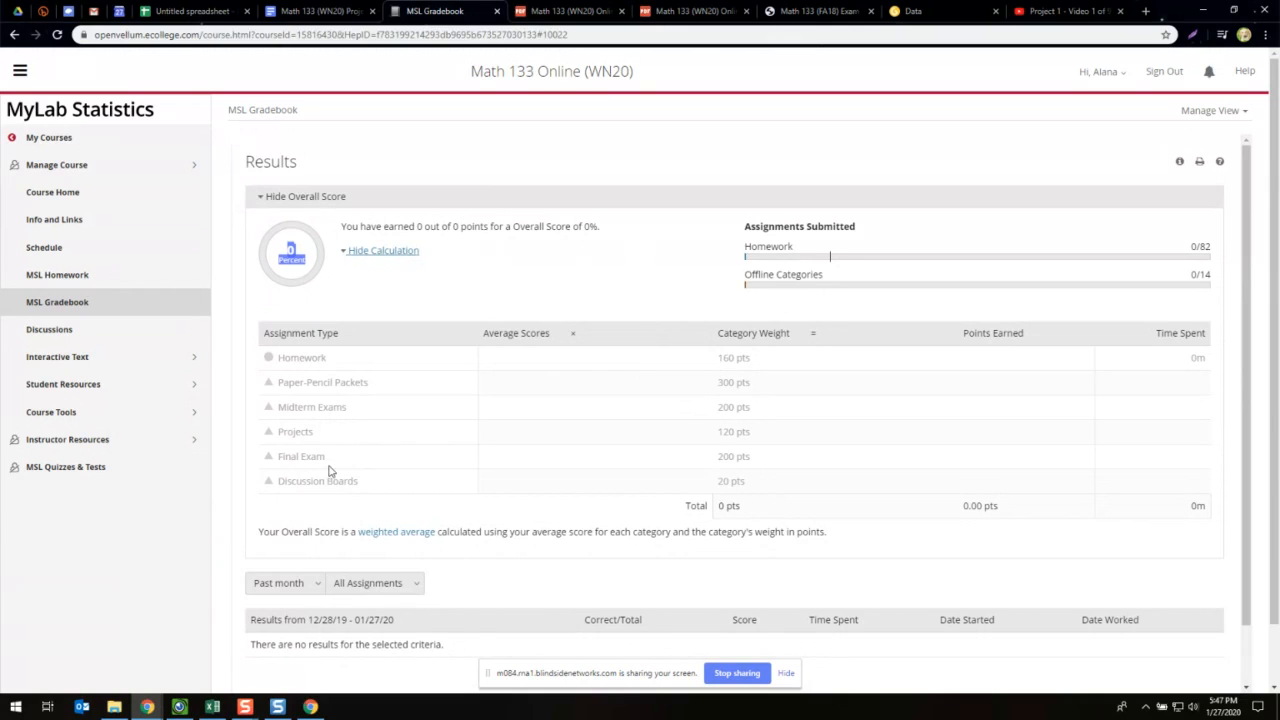
pyautogui.doubleClick(731, 456)
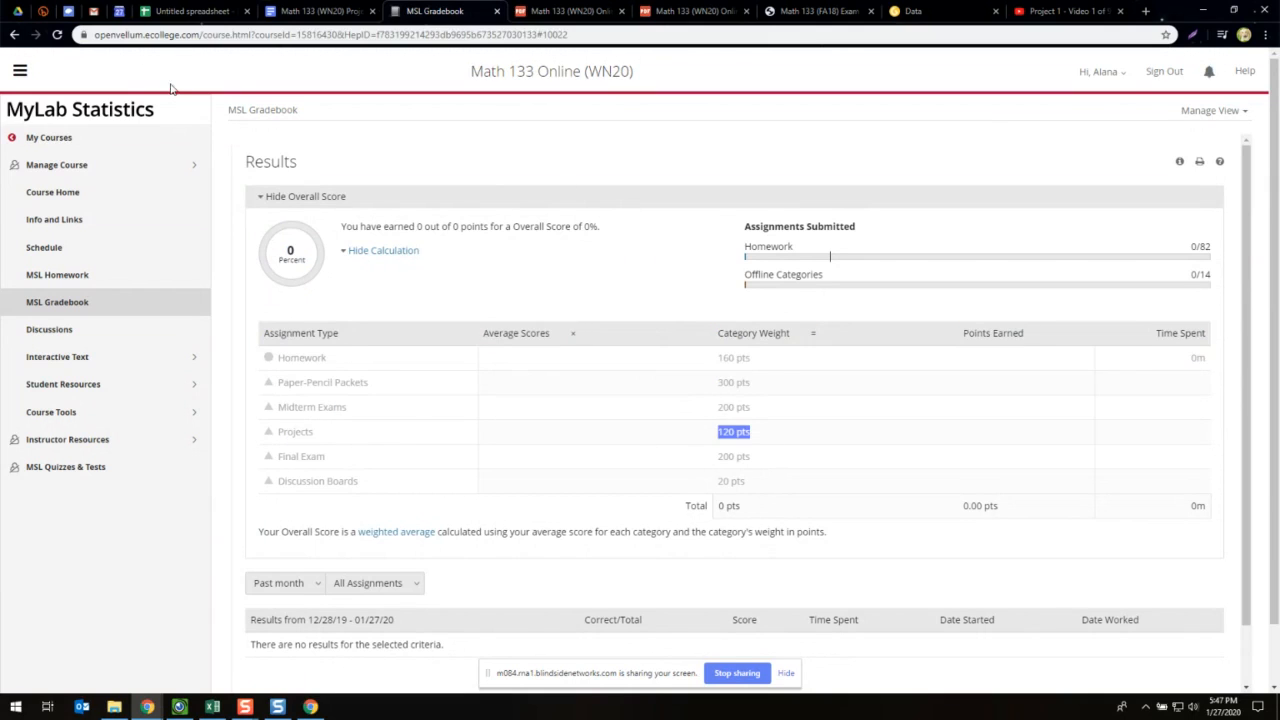
pyautogui.moveTo(85, 170)
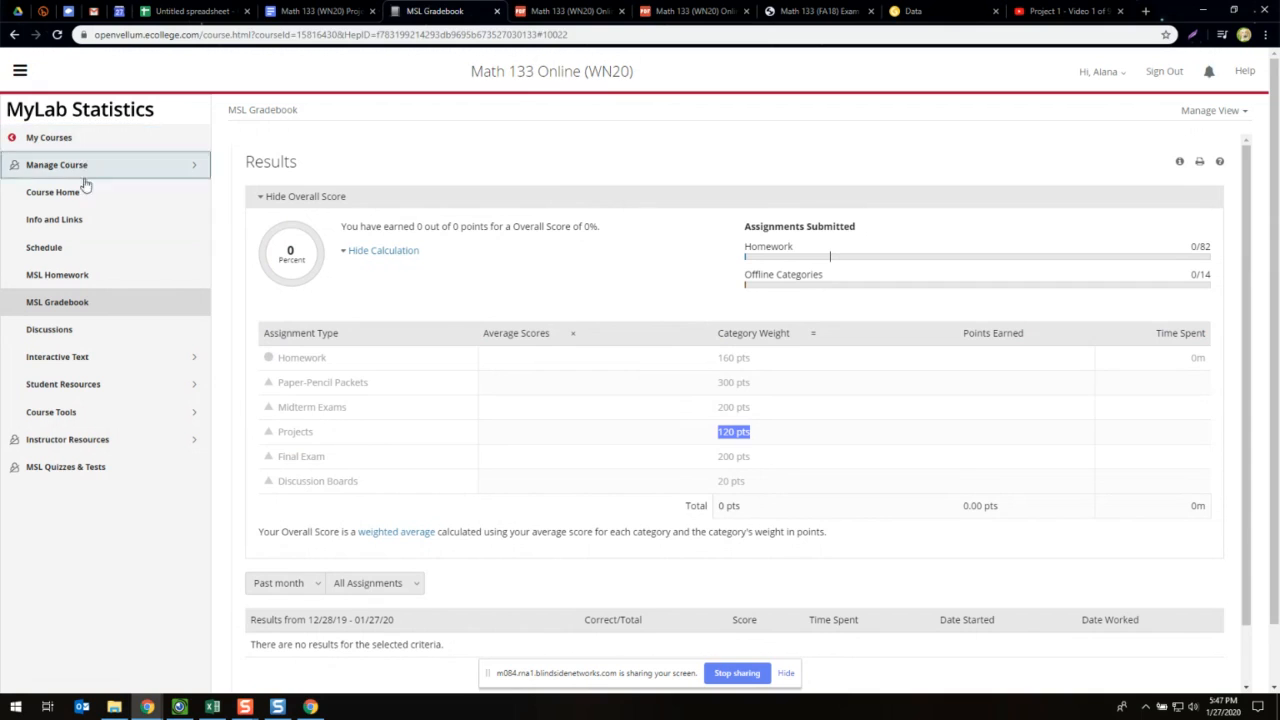
pyautogui.moveTo(652, 351)
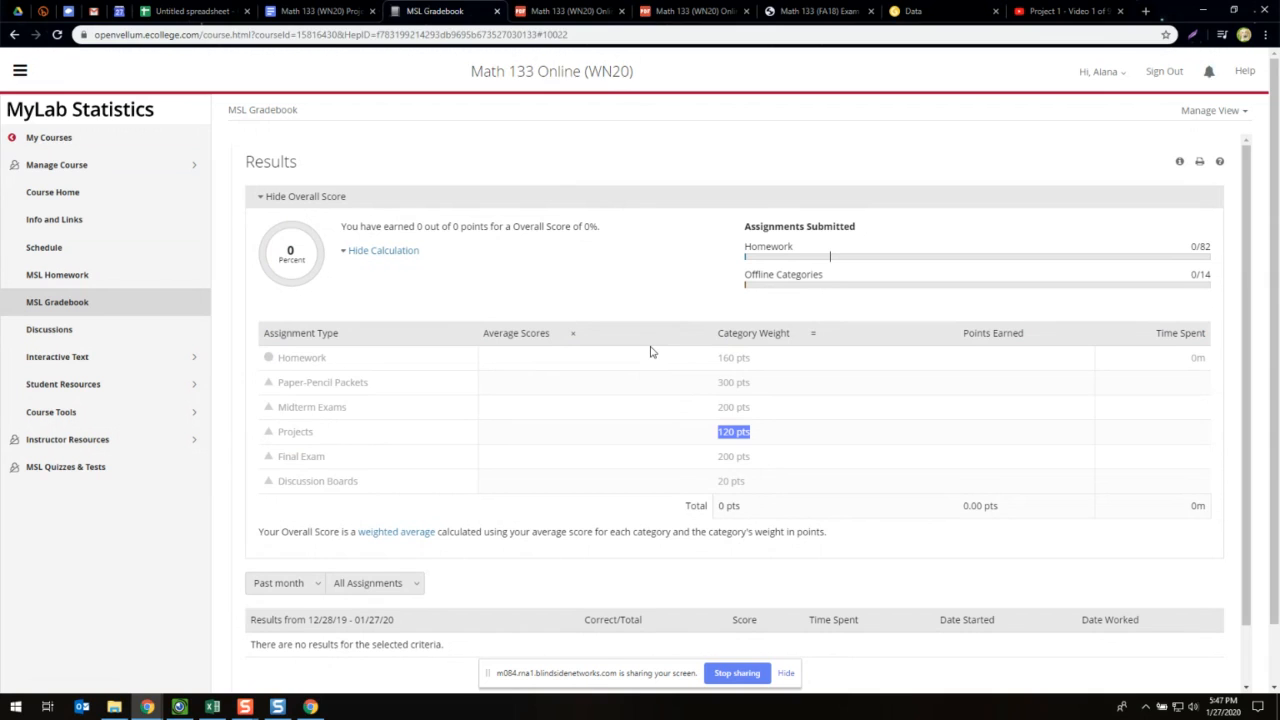
pyautogui.scroll(-3)
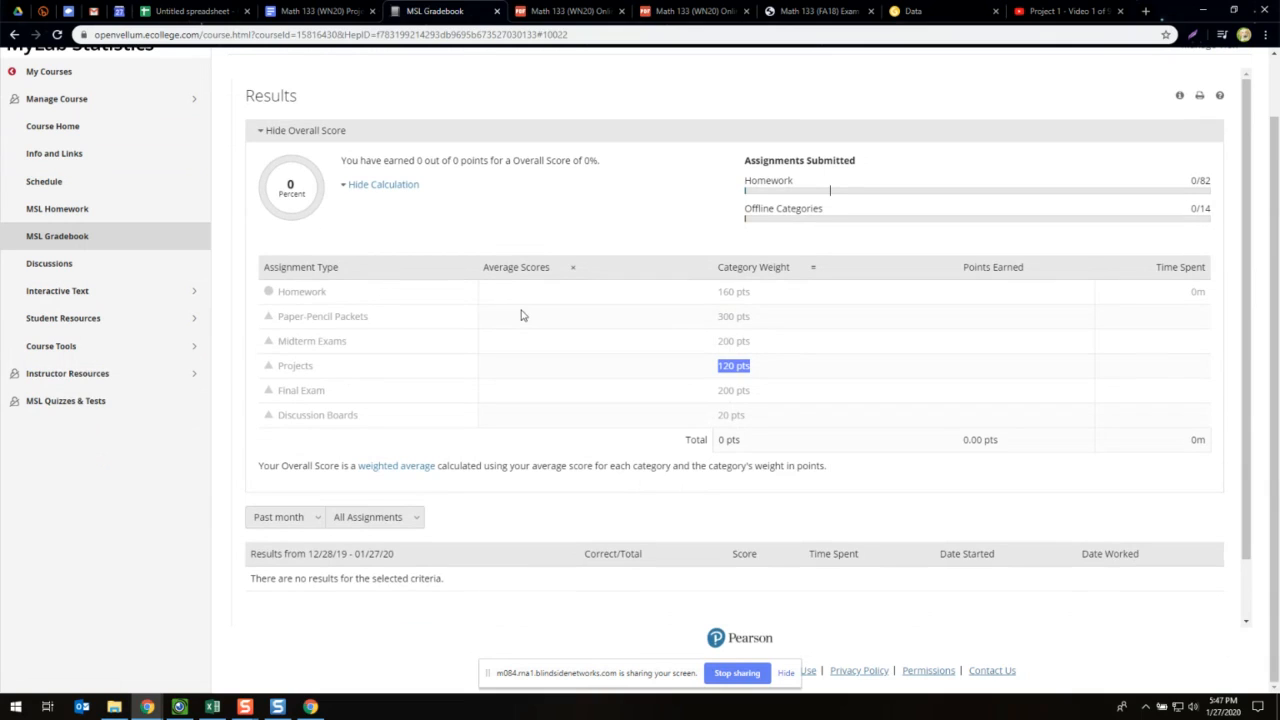
pyautogui.moveTo(517, 298)
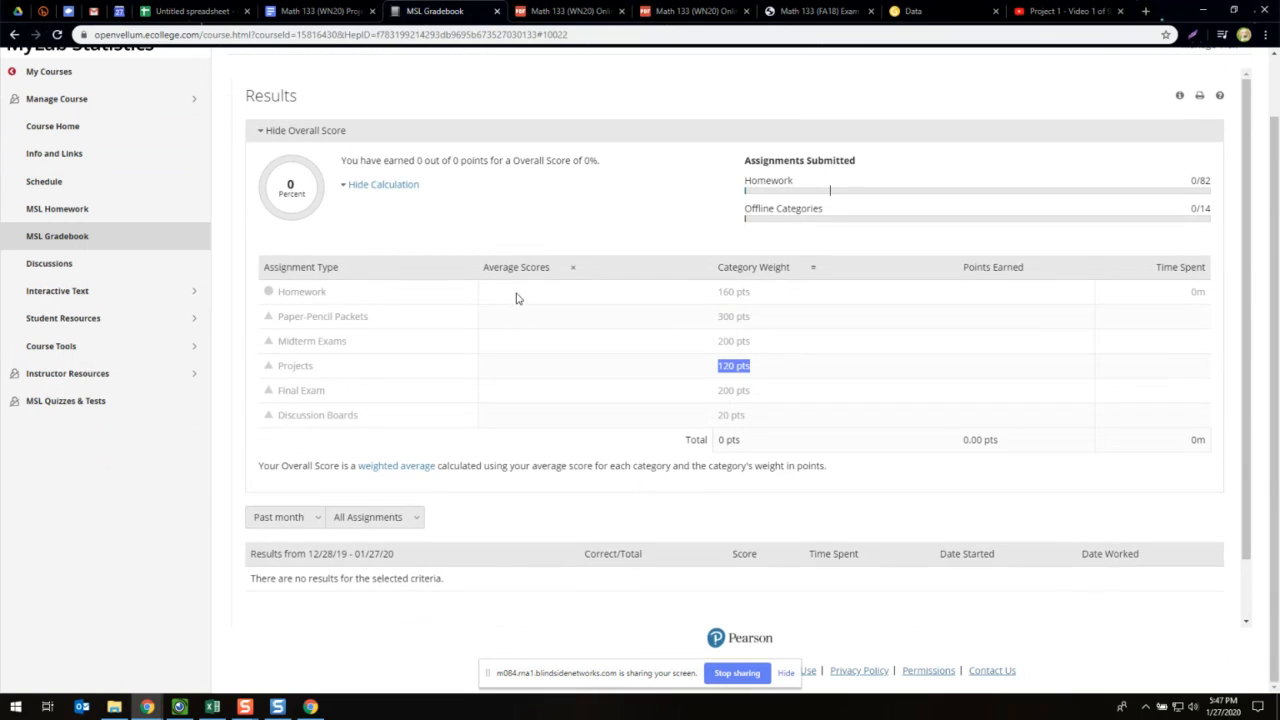
pyautogui.moveTo(494, 280)
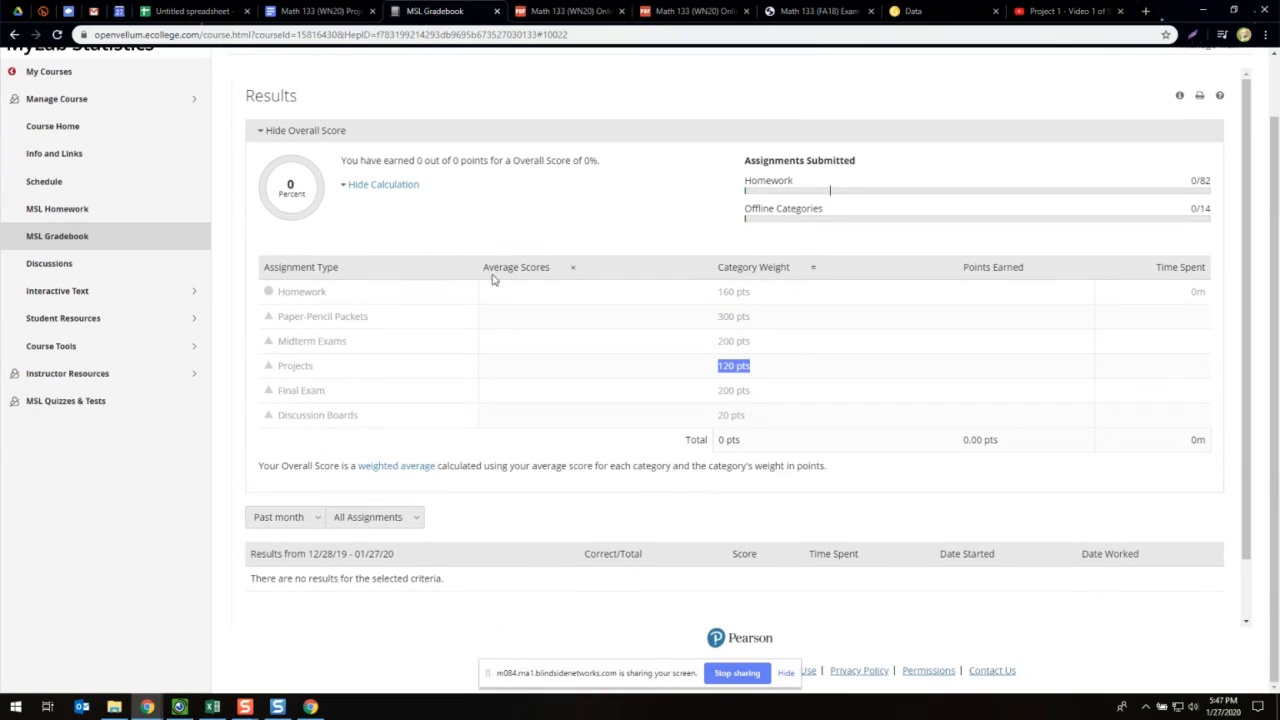
pyautogui.moveTo(470, 268)
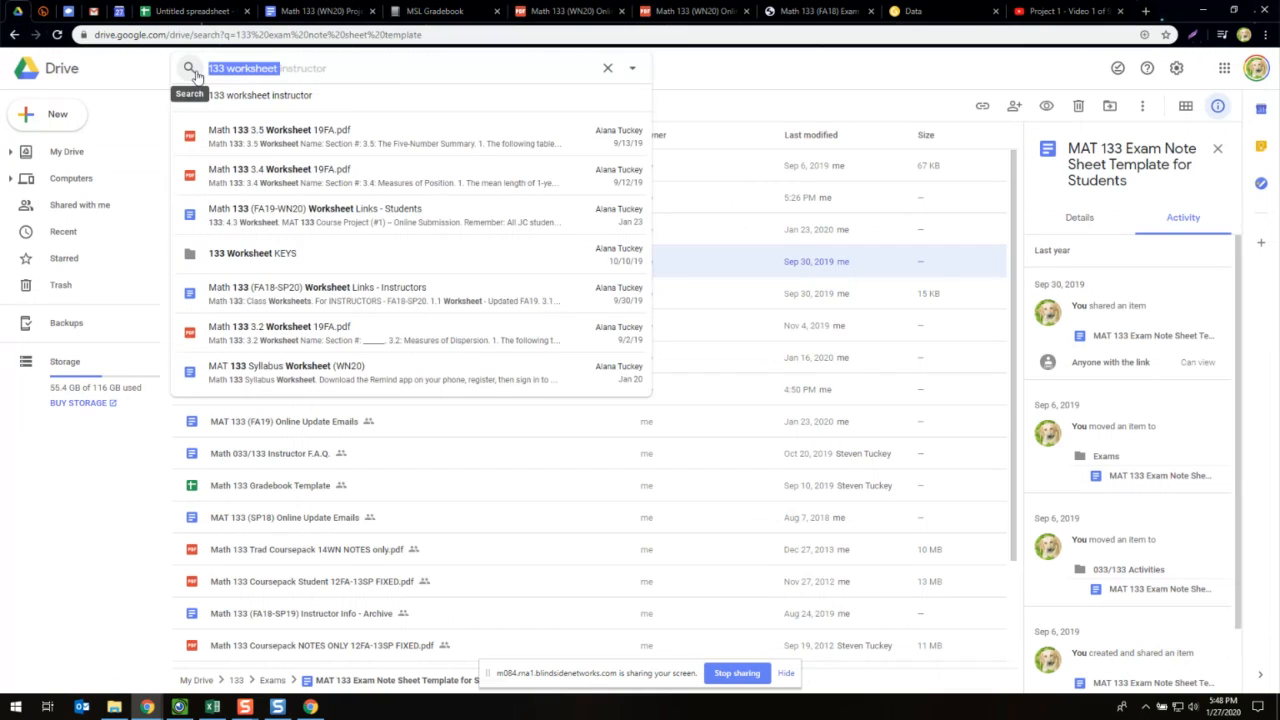
# - Search Drive for '133 on', then view the Project 1 doc, untitled spreadsheet and gradebook tabs
pyautogui.write('133 online up')
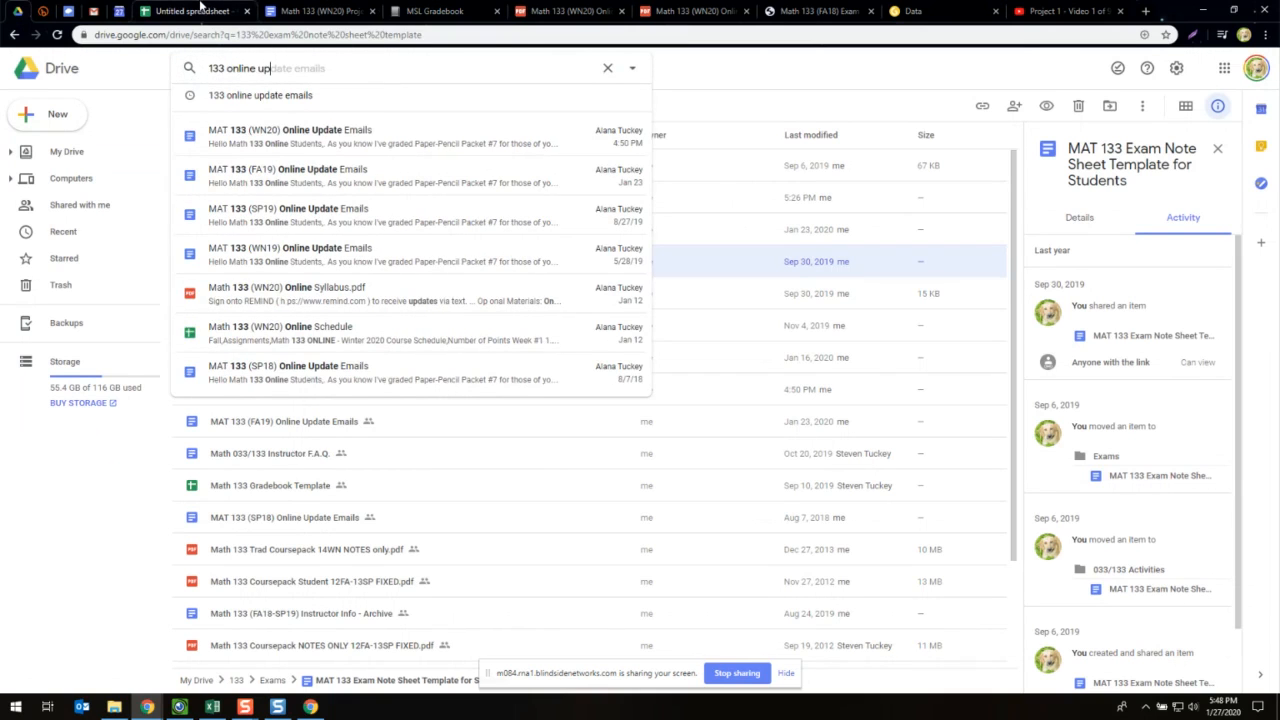
pyautogui.click(320, 11)
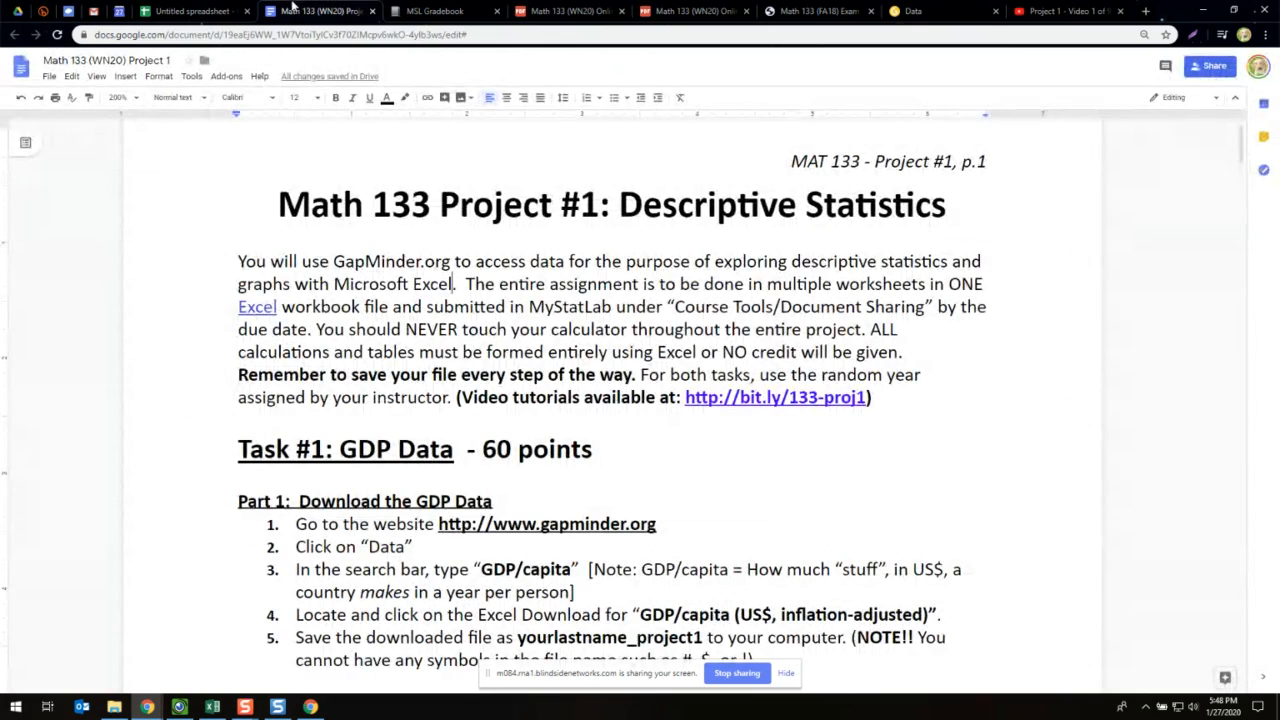
pyautogui.click(190, 11)
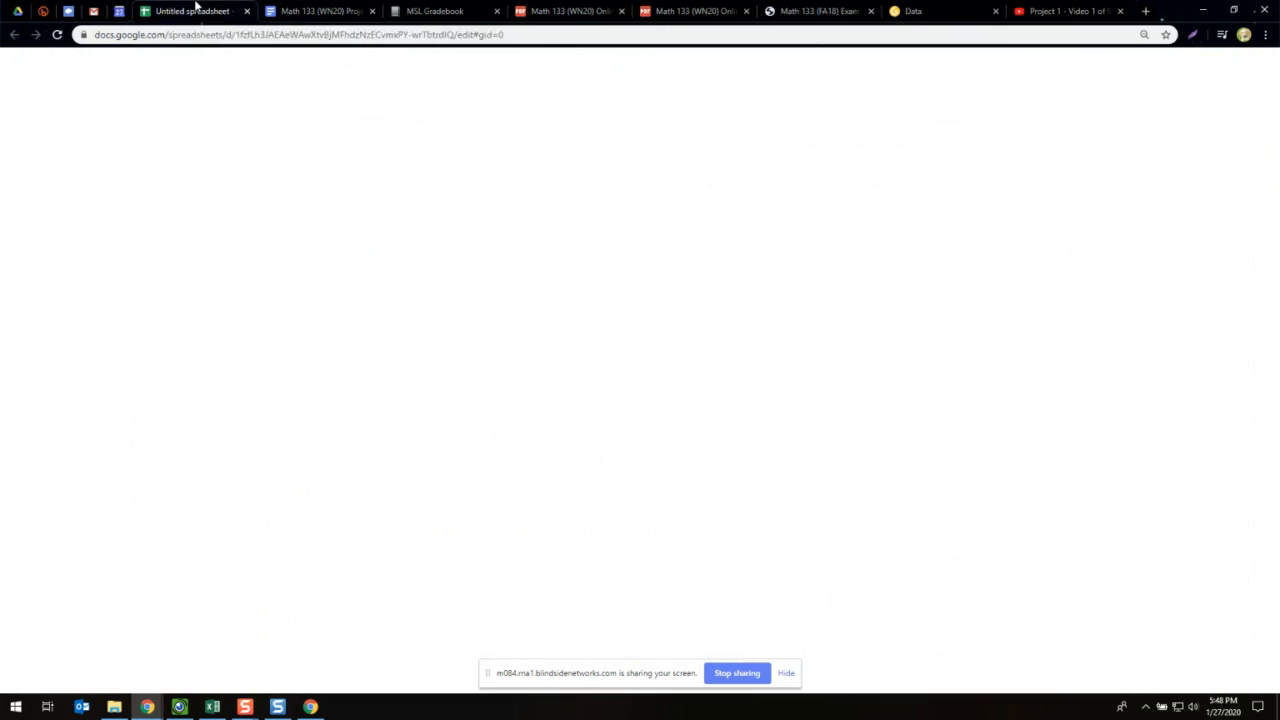
pyautogui.click(432, 11)
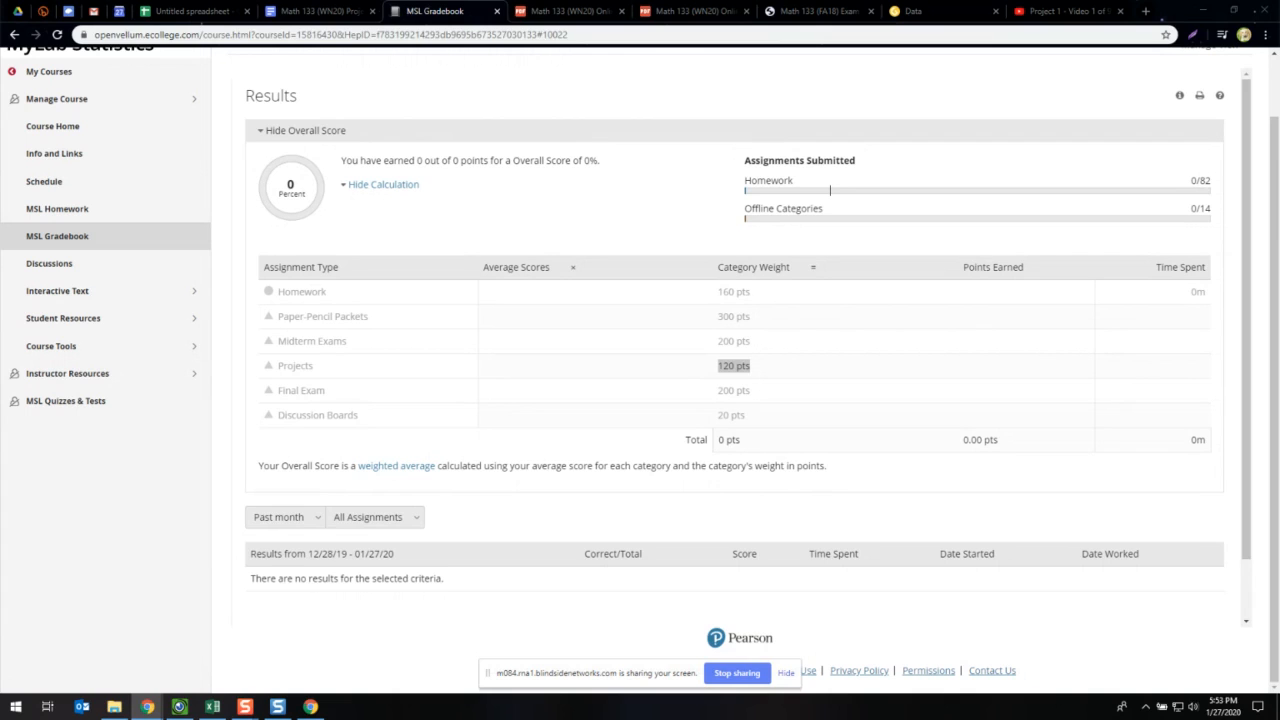
pyautogui.moveTo(118, 352)
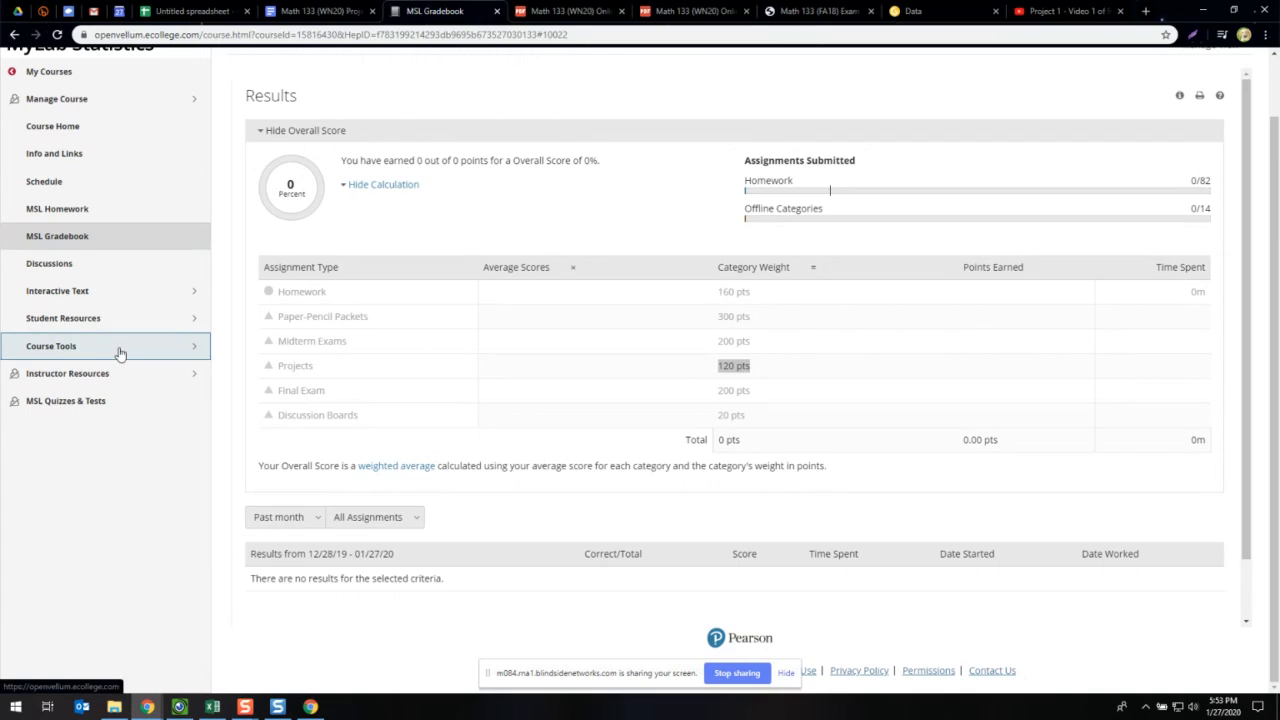
# - Open Document Sharing under Course Tools, enter Paper-Pencil Packet 1, and start a document upload
pyautogui.click(51, 345)
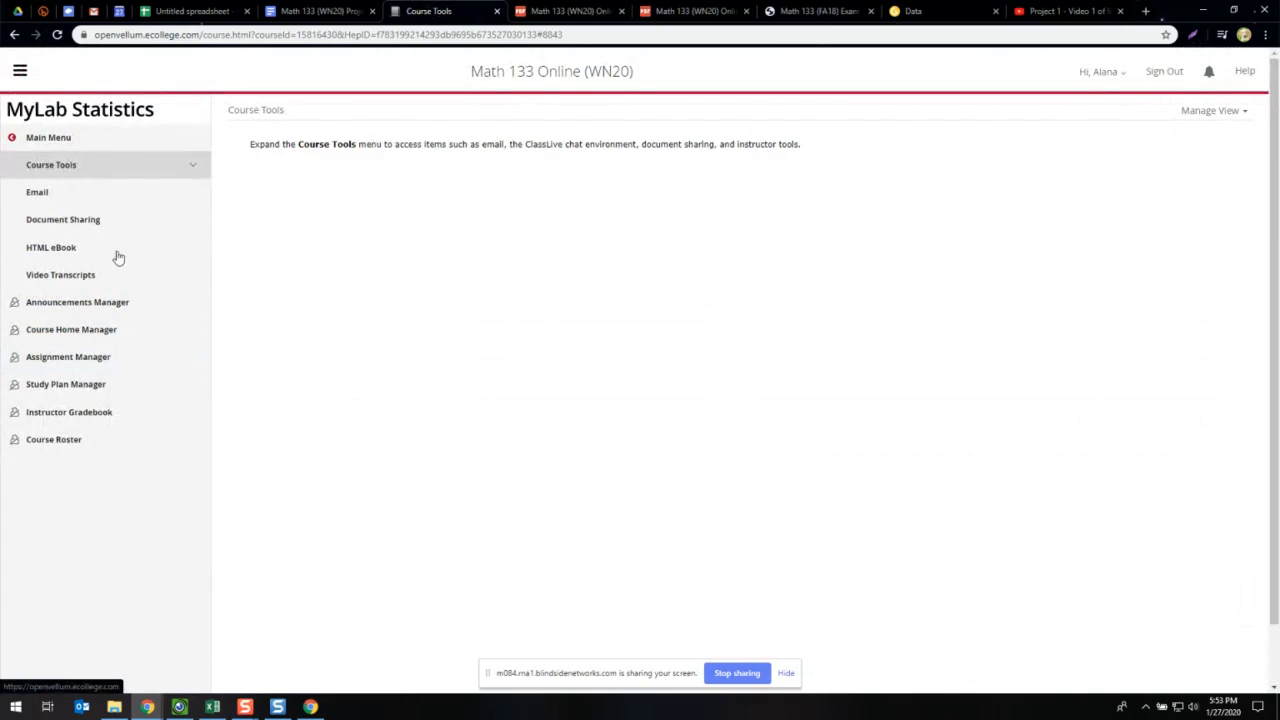
pyautogui.click(62, 219)
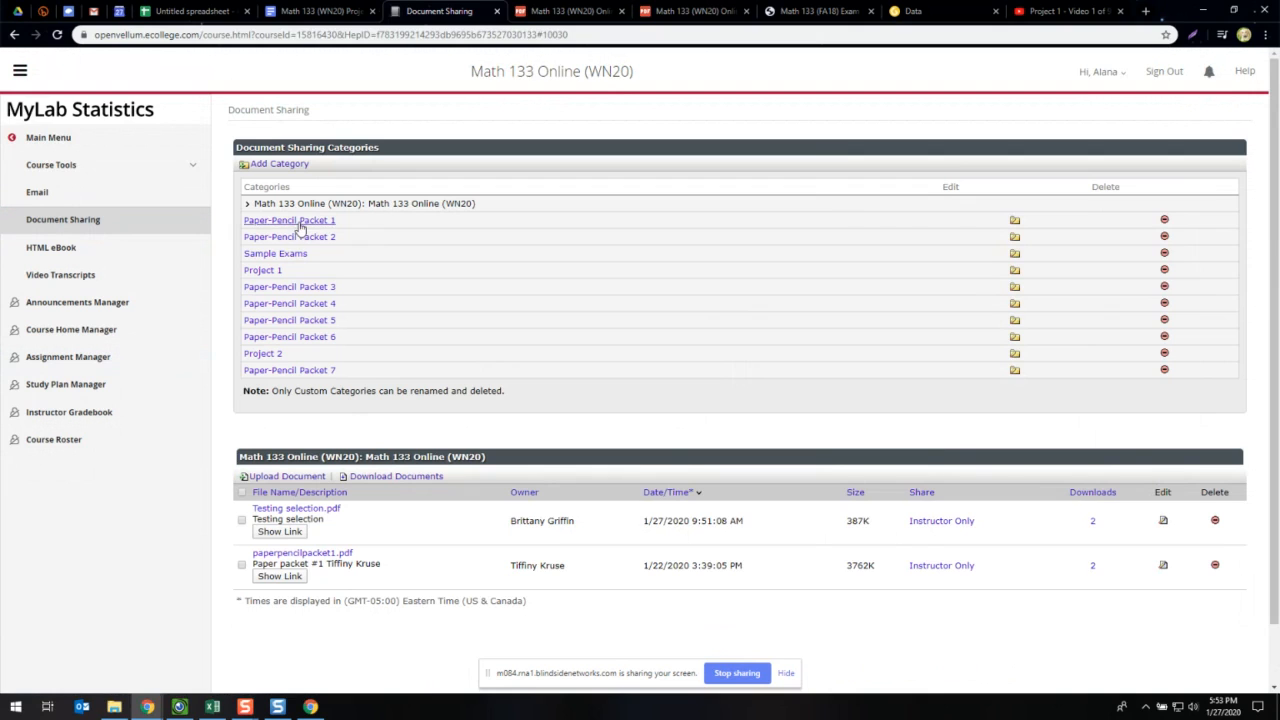
pyautogui.click(289, 219)
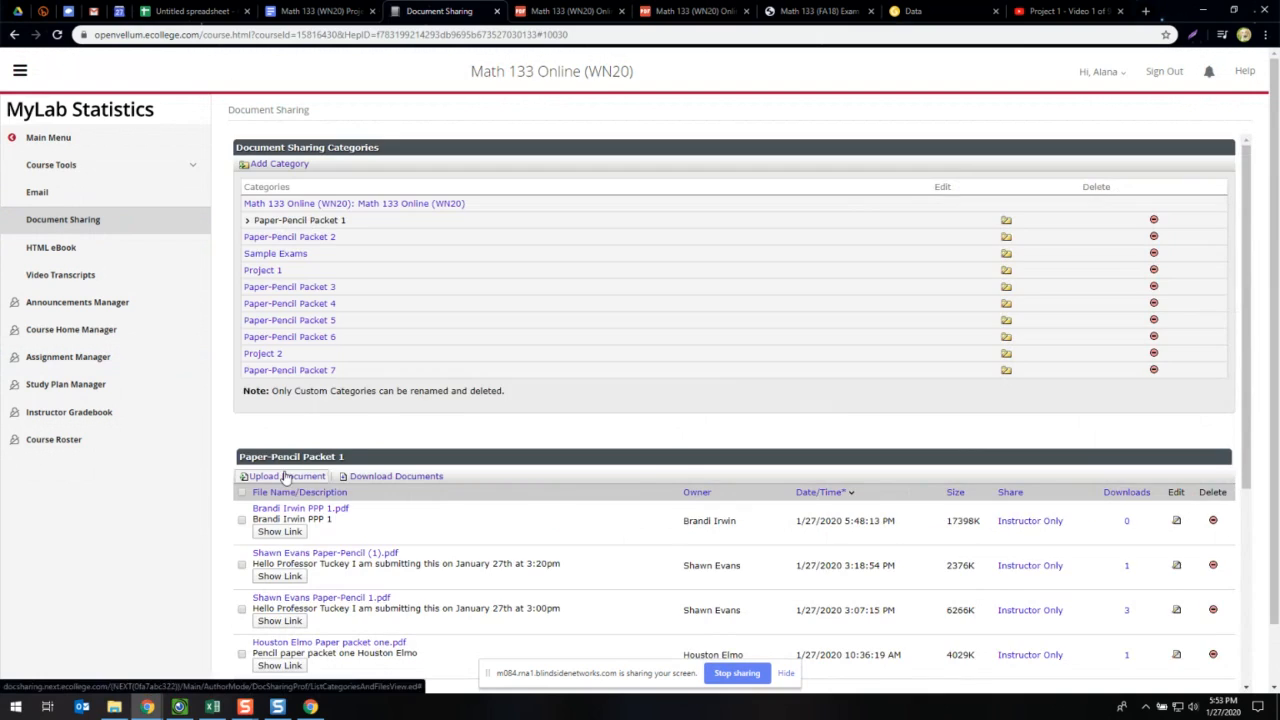
pyautogui.click(283, 476)
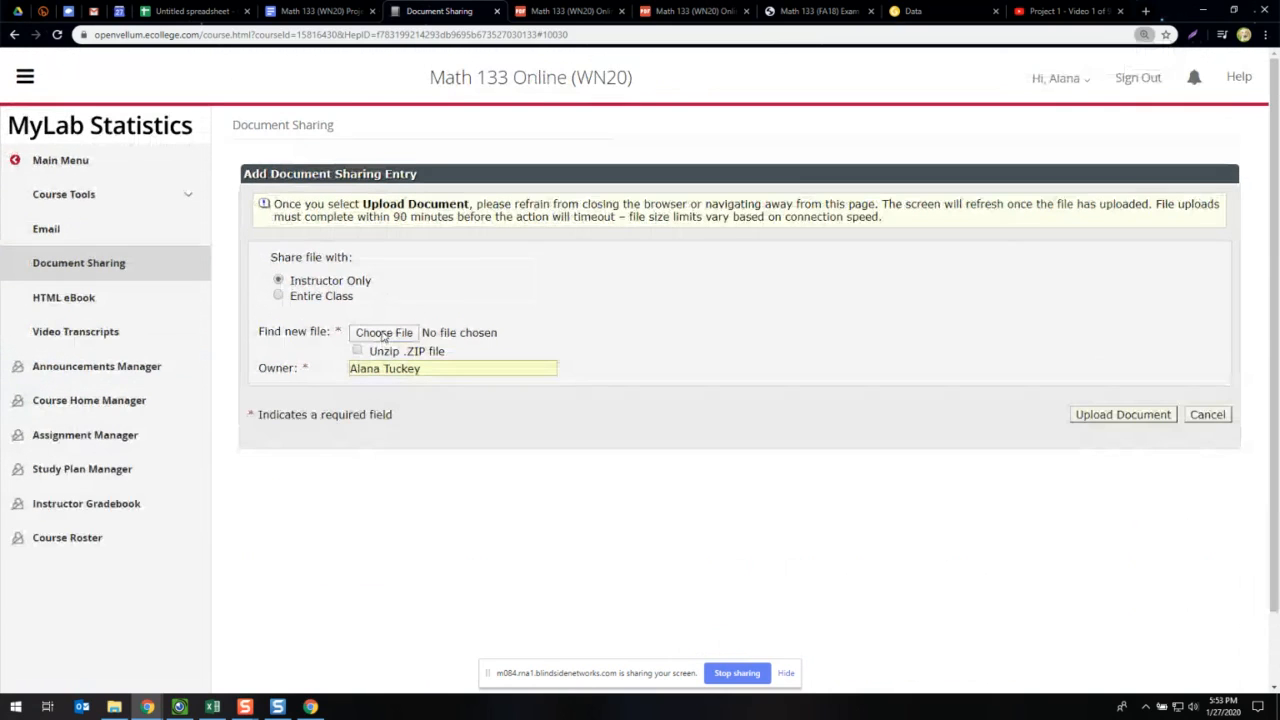
pyautogui.moveTo(383, 340)
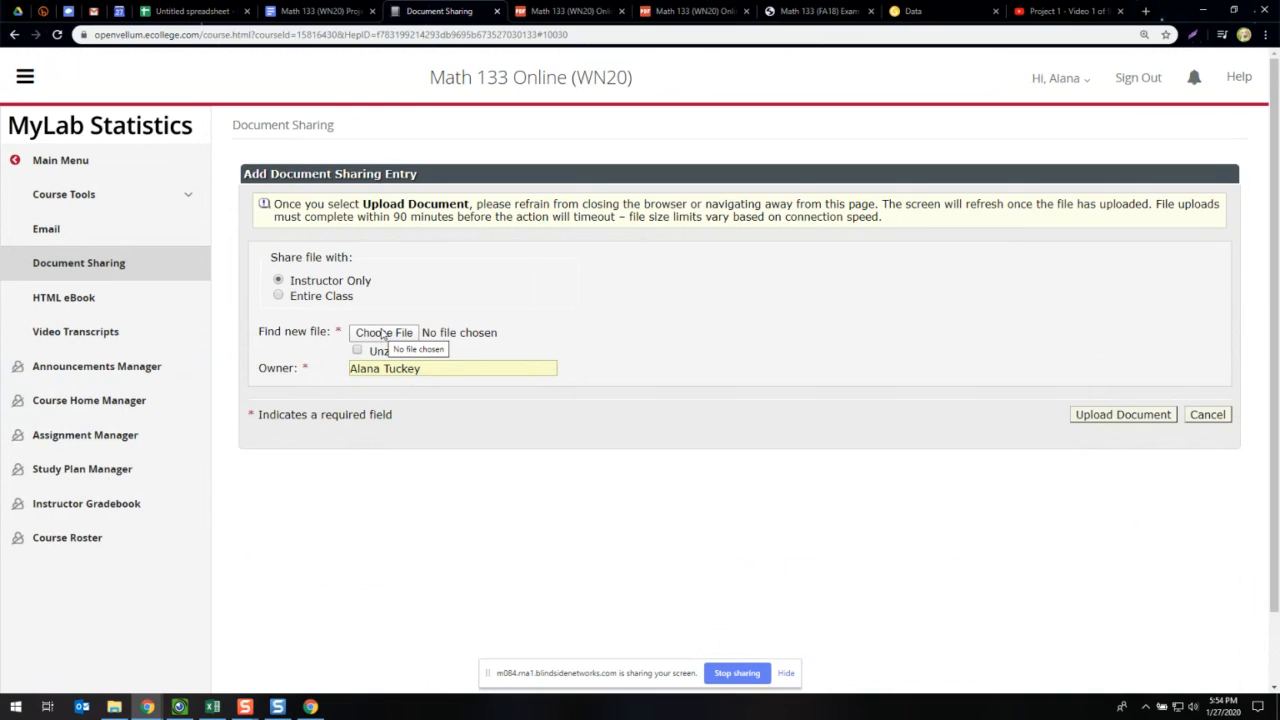
pyautogui.moveTo(471, 382)
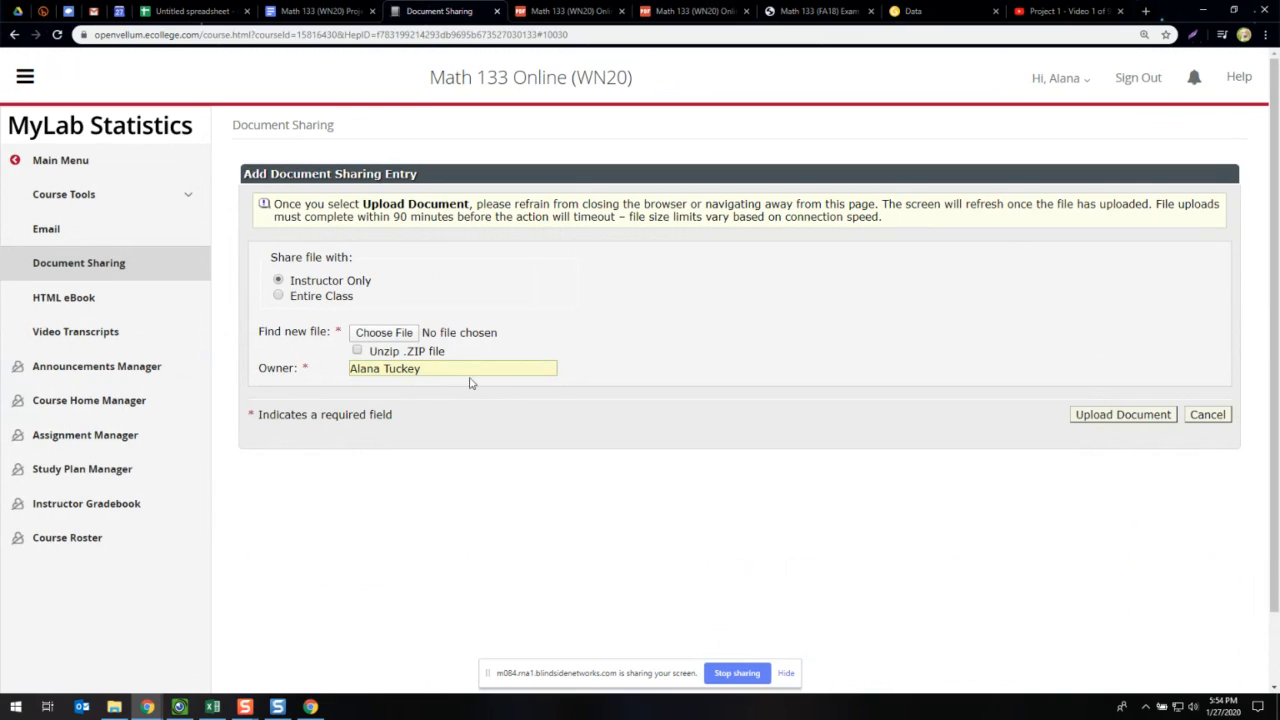
pyautogui.moveTo(174, 455)
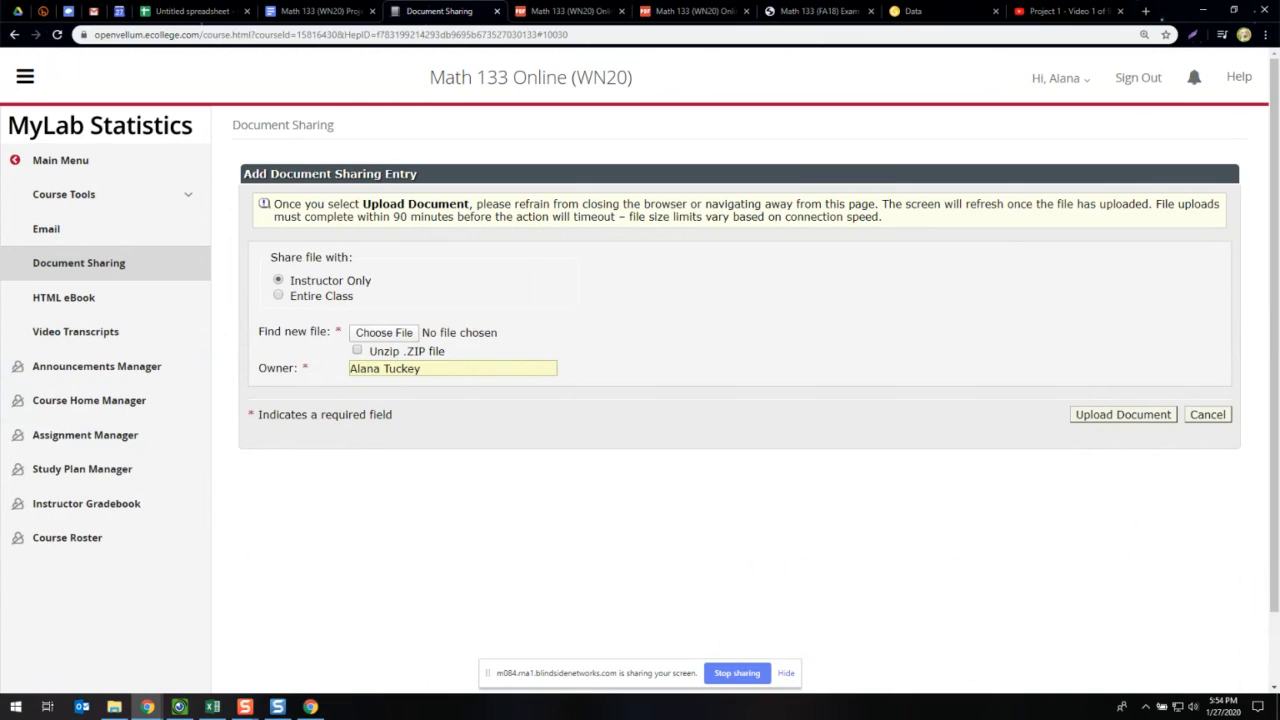
# - Cancel the Add Document Sharing Entry form without adding any file
pyautogui.click(1206, 415)
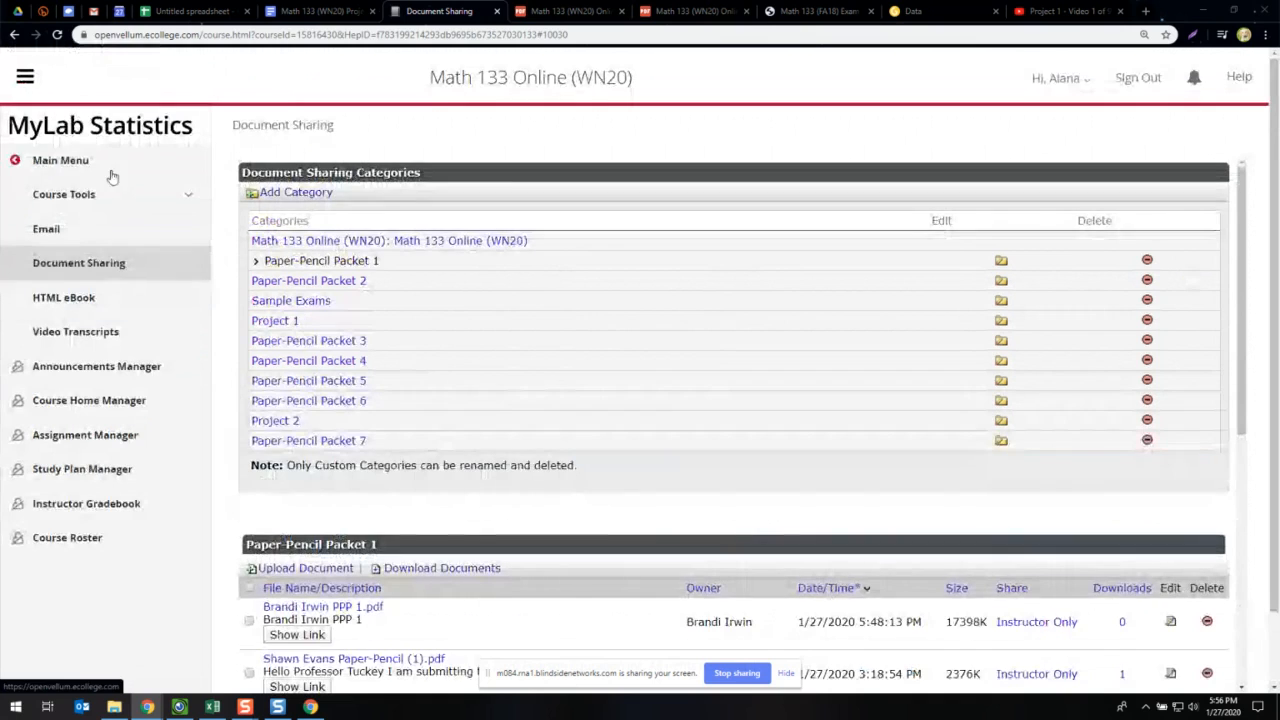
pyautogui.moveTo(107, 196)
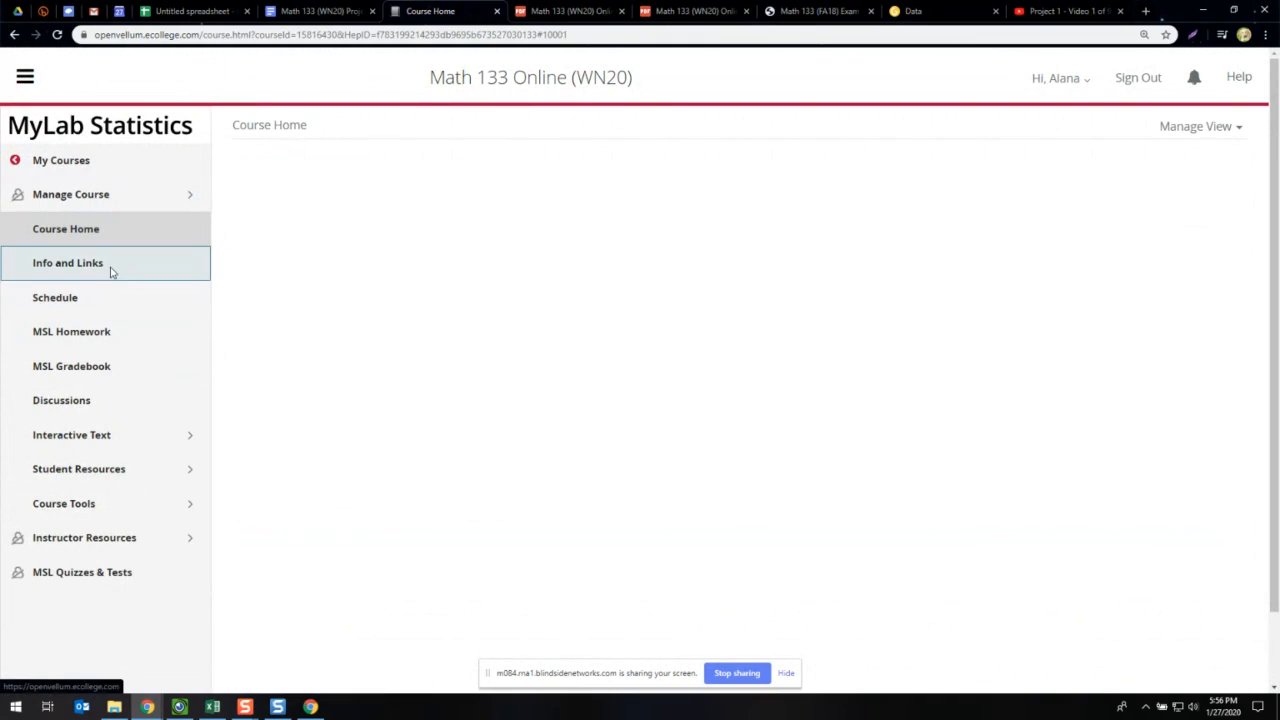
# - Open Info and Links from the left menu and scroll through its resources
pyautogui.click(67, 262)
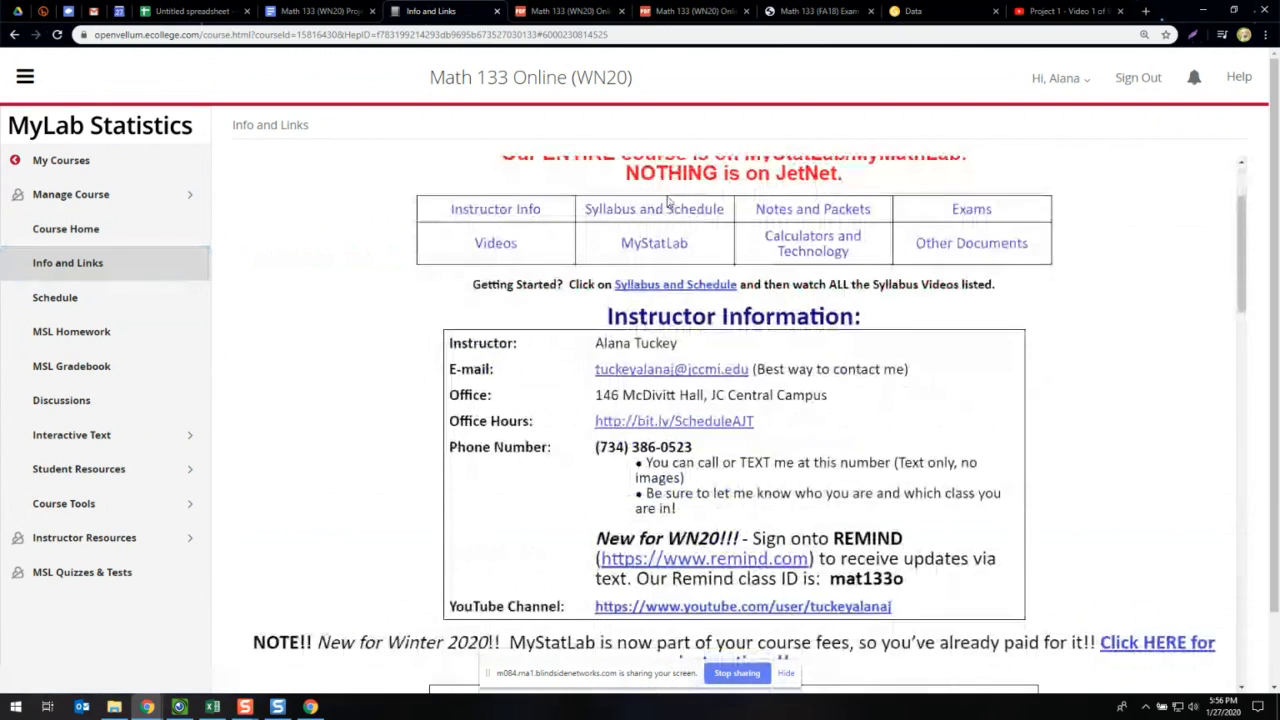
pyautogui.scroll(-3)
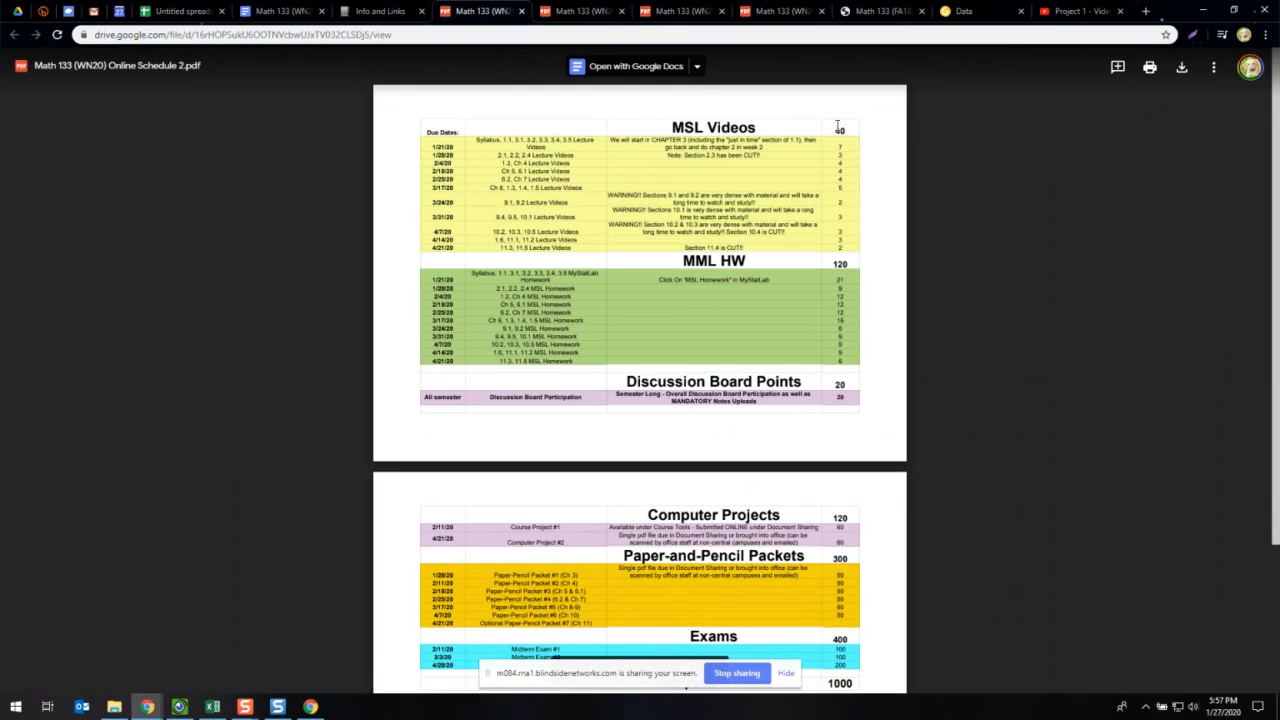
# - Scroll the Online Schedule 2 PDF to its 1000-point total, then bring up the syllabus PDF
pyautogui.scroll(-3)
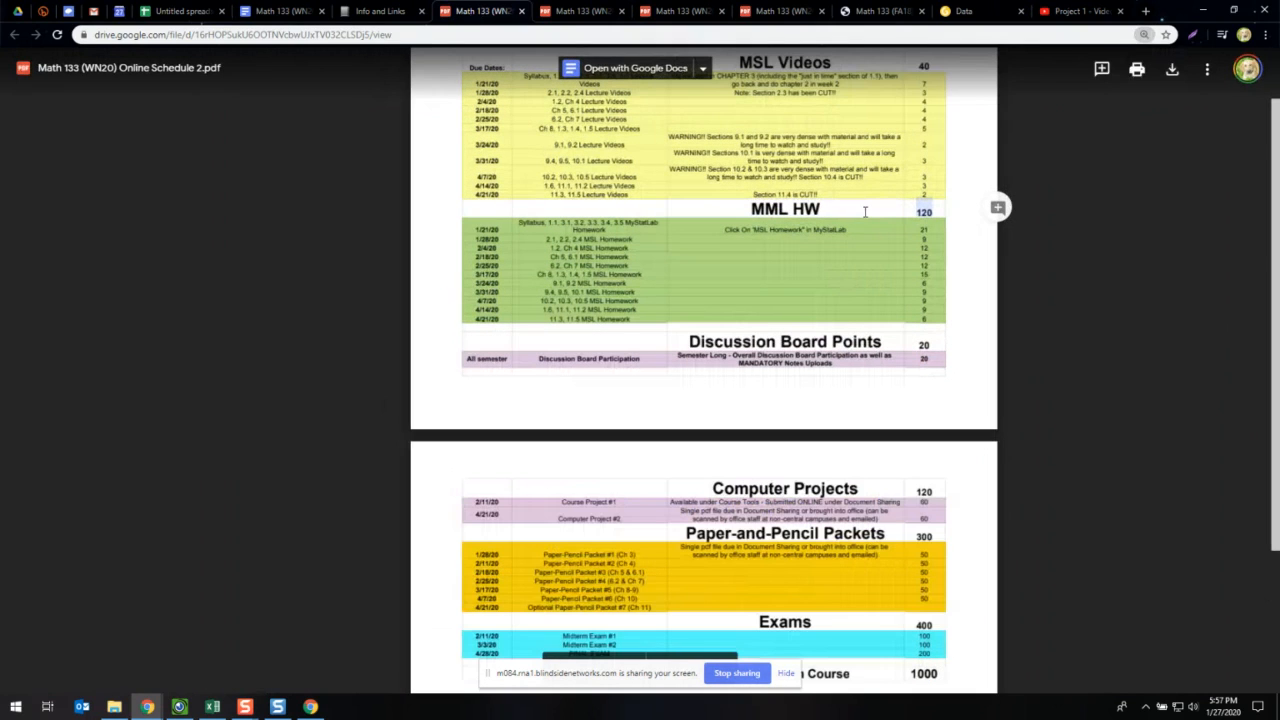
pyautogui.moveTo(862, 244)
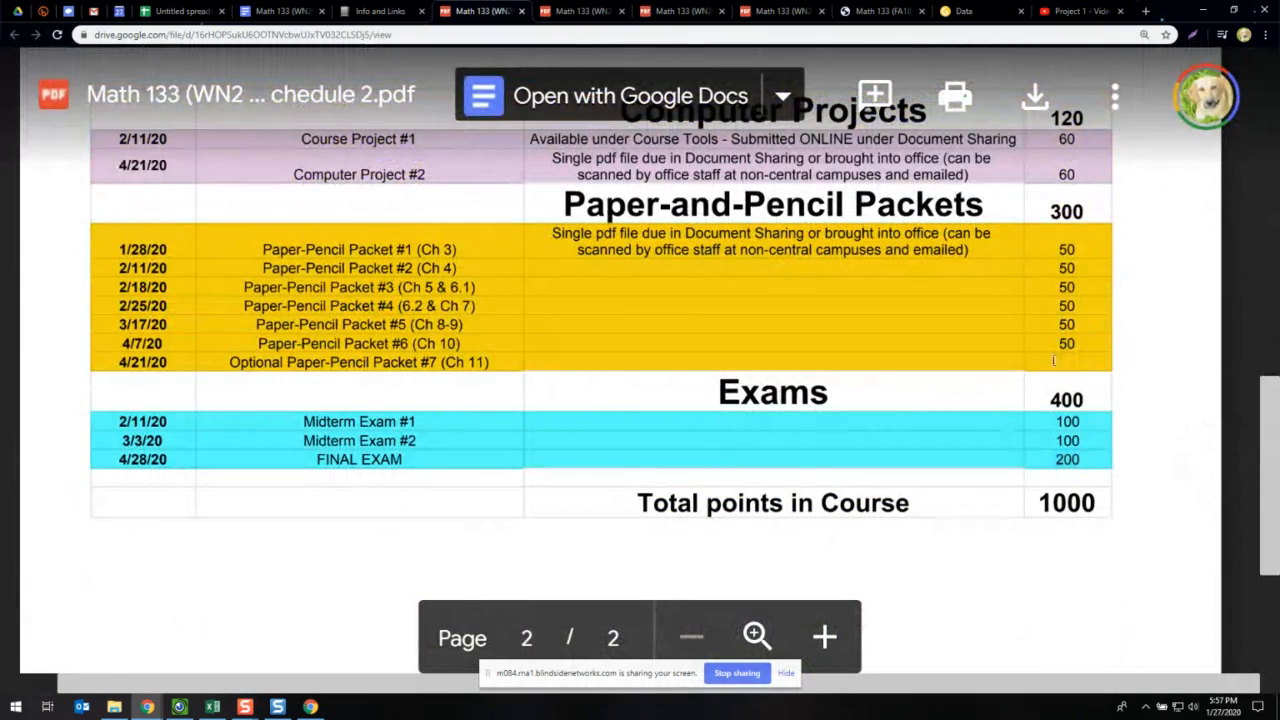
pyautogui.click(385, 11)
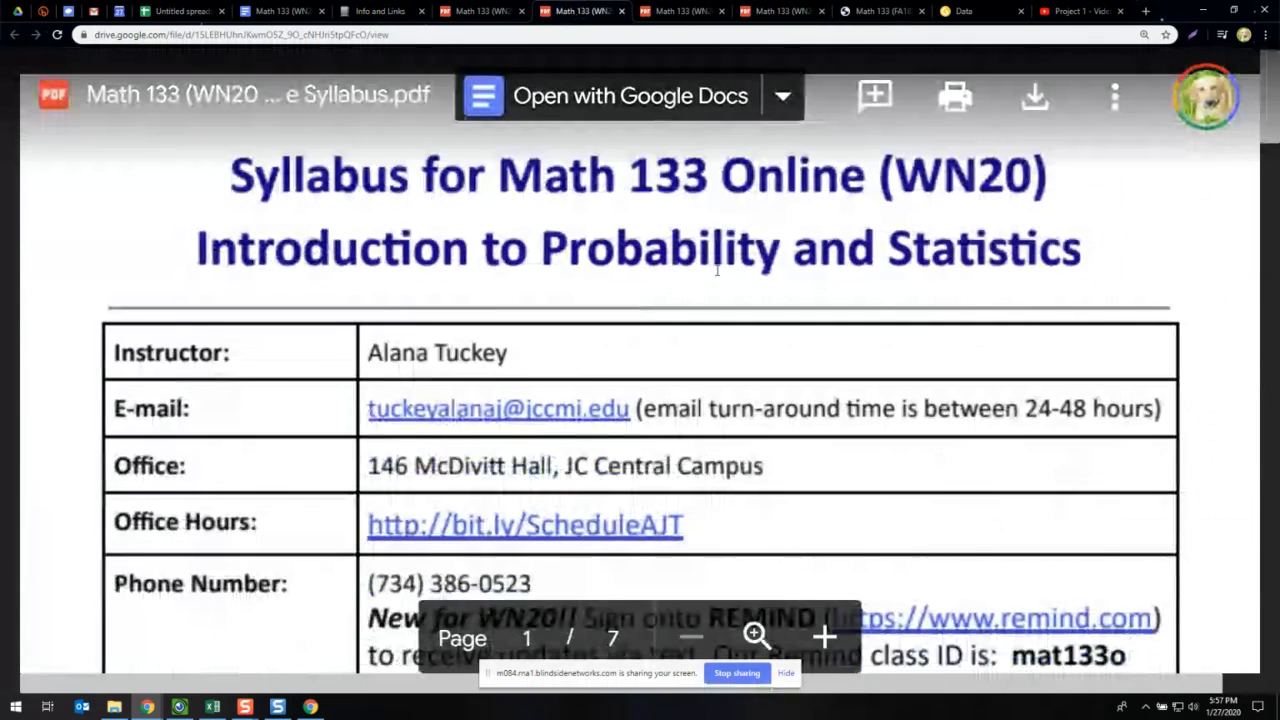
# - Scroll the Online Syllabus PDF to page 2's grading table and highlight 70-74.9%
pyautogui.scroll(-3)
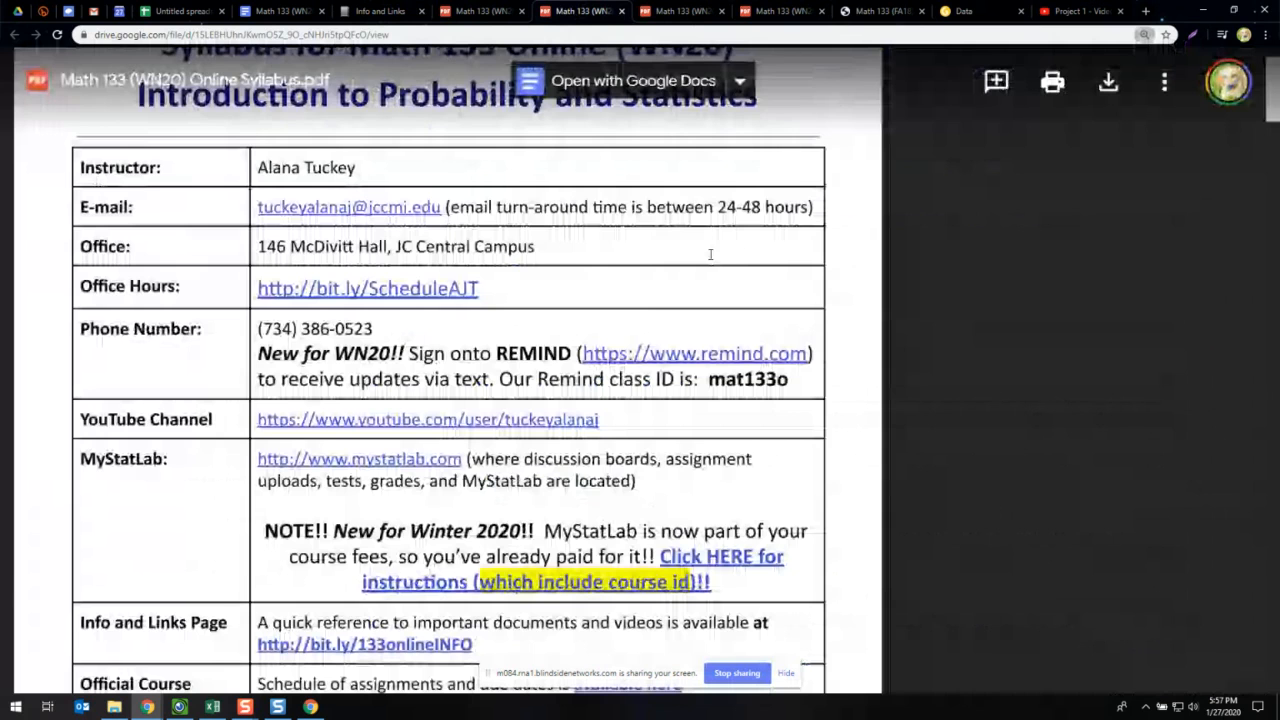
pyautogui.scroll(-3)
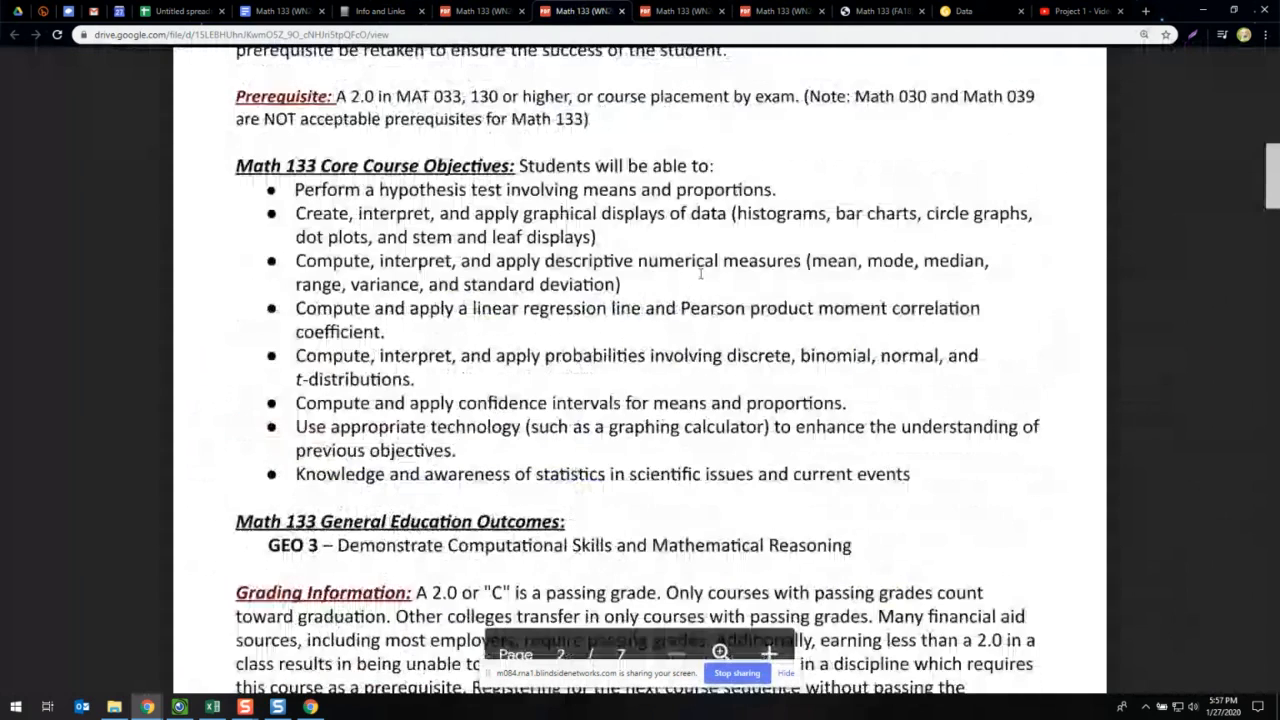
pyautogui.scroll(-3)
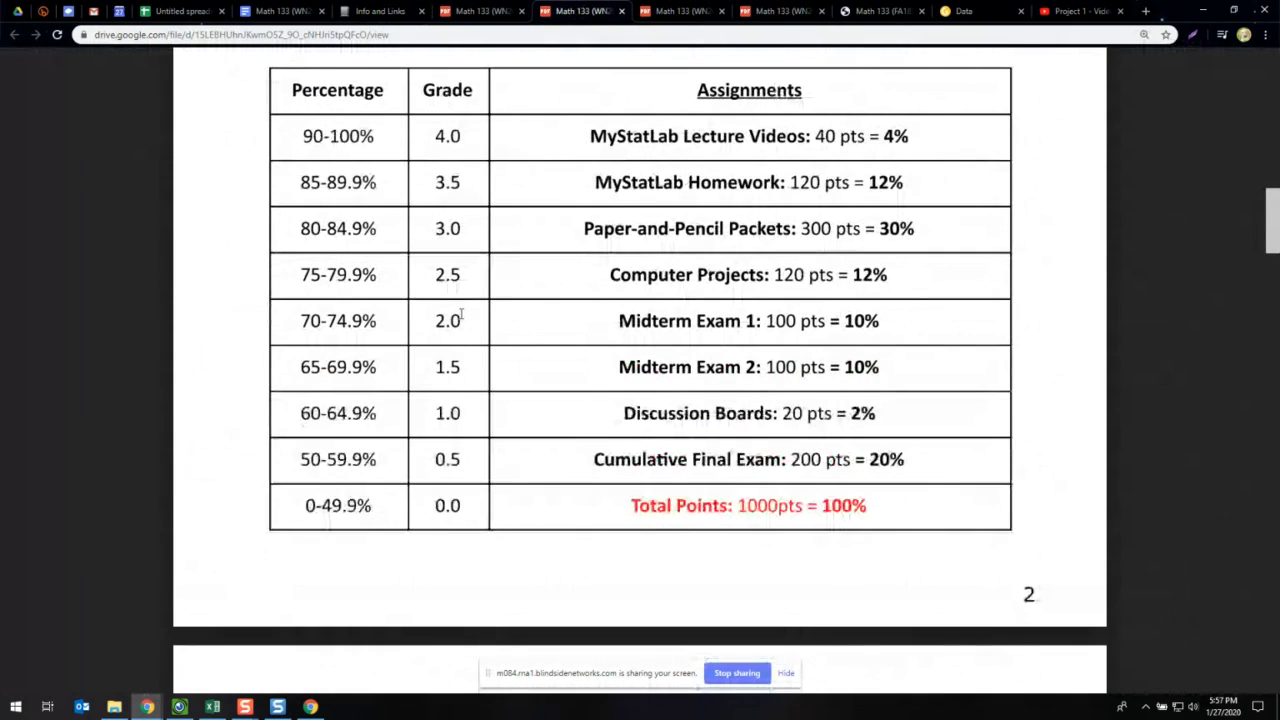
pyautogui.moveTo(300, 320); pyautogui.dragTo(460, 320)
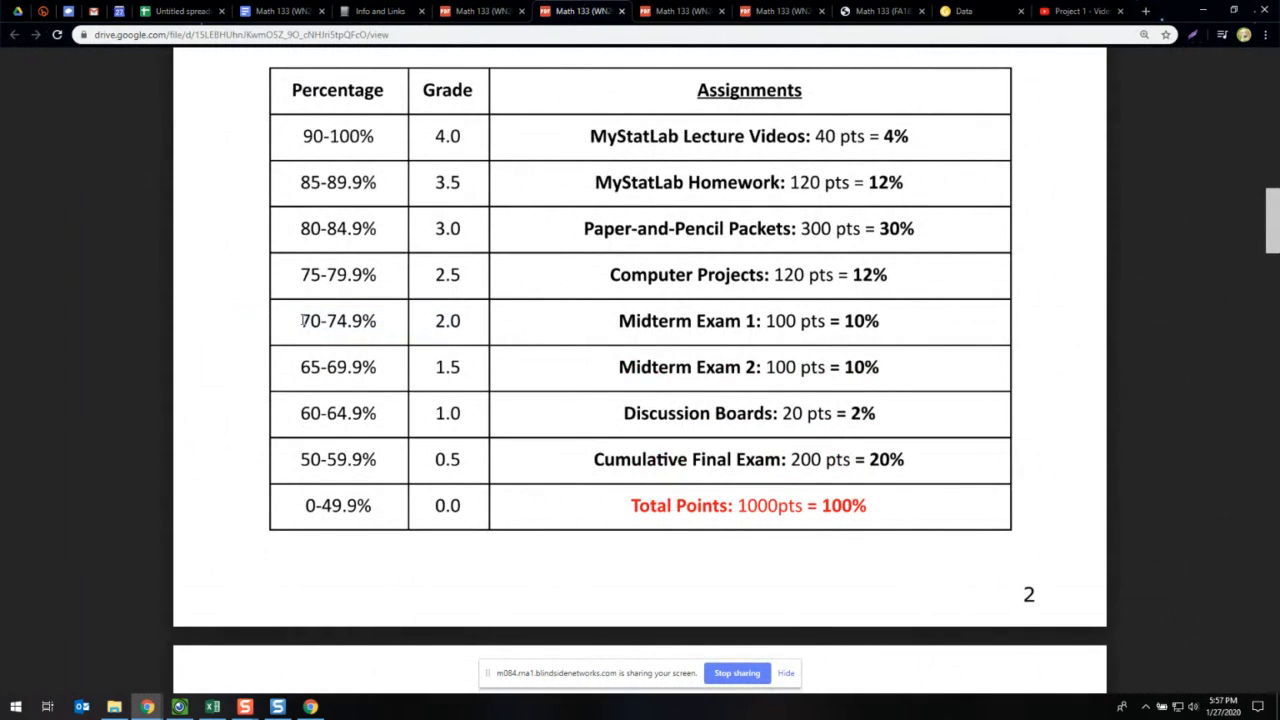
pyautogui.doubleClick(337, 320)
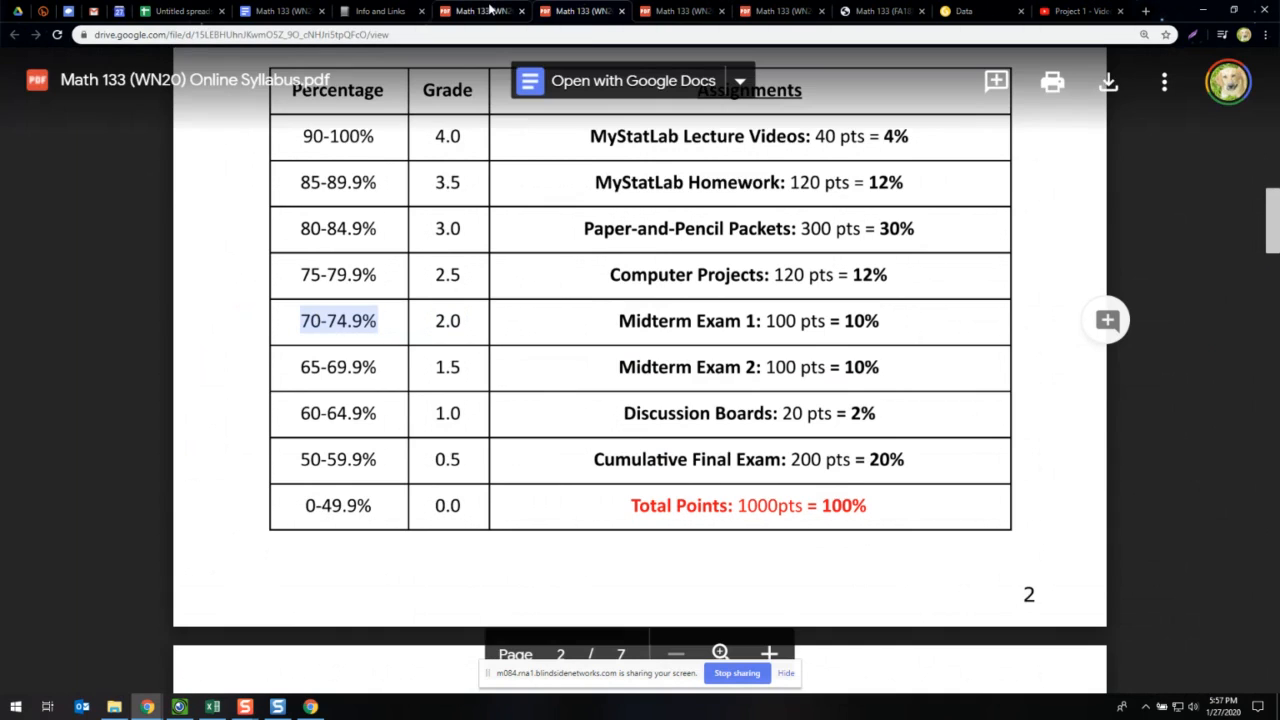
pyautogui.moveTo(489, 8)
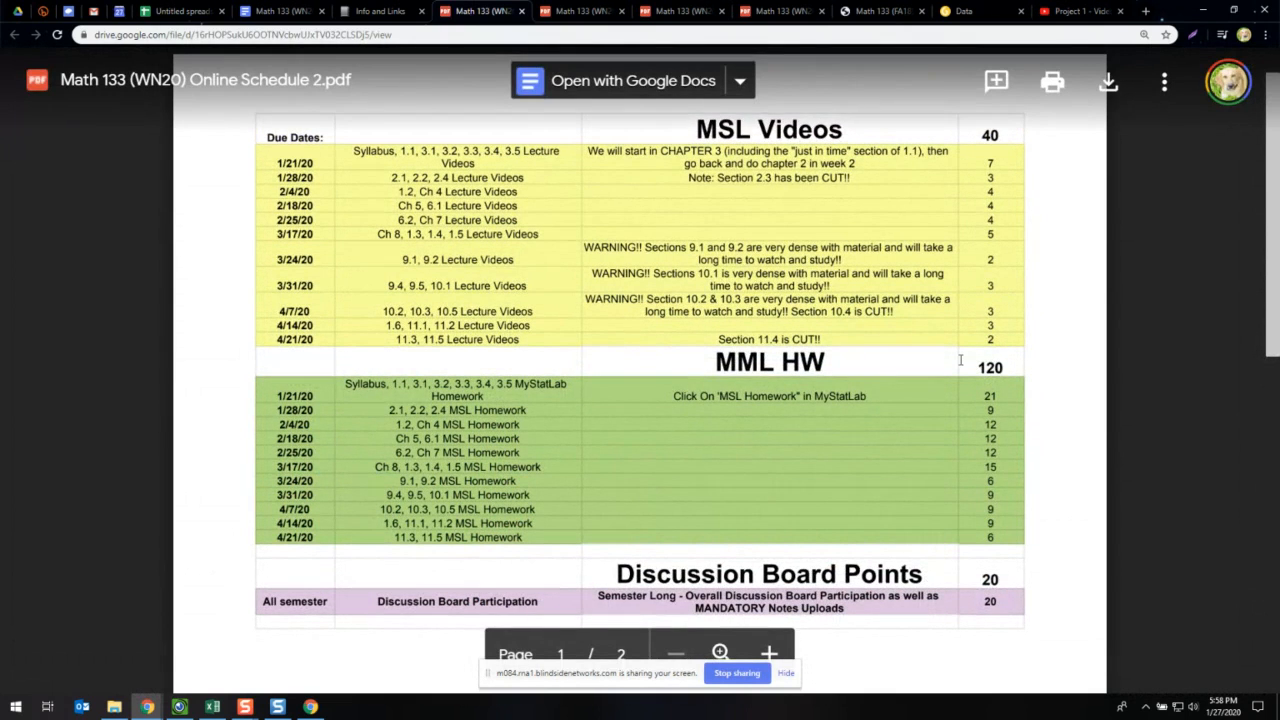
# - Scroll the Online Schedule PDF to page 2's point totals and course total
pyautogui.scroll(-3)
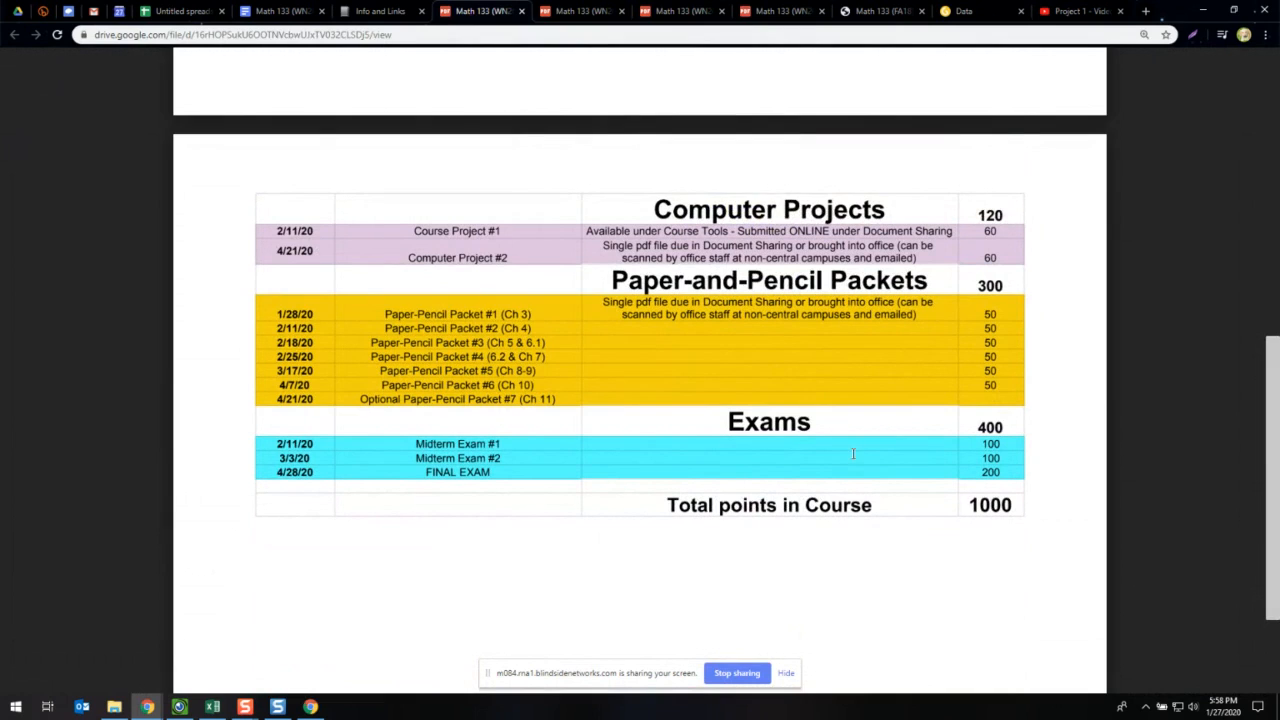
pyautogui.moveTo(946, 221)
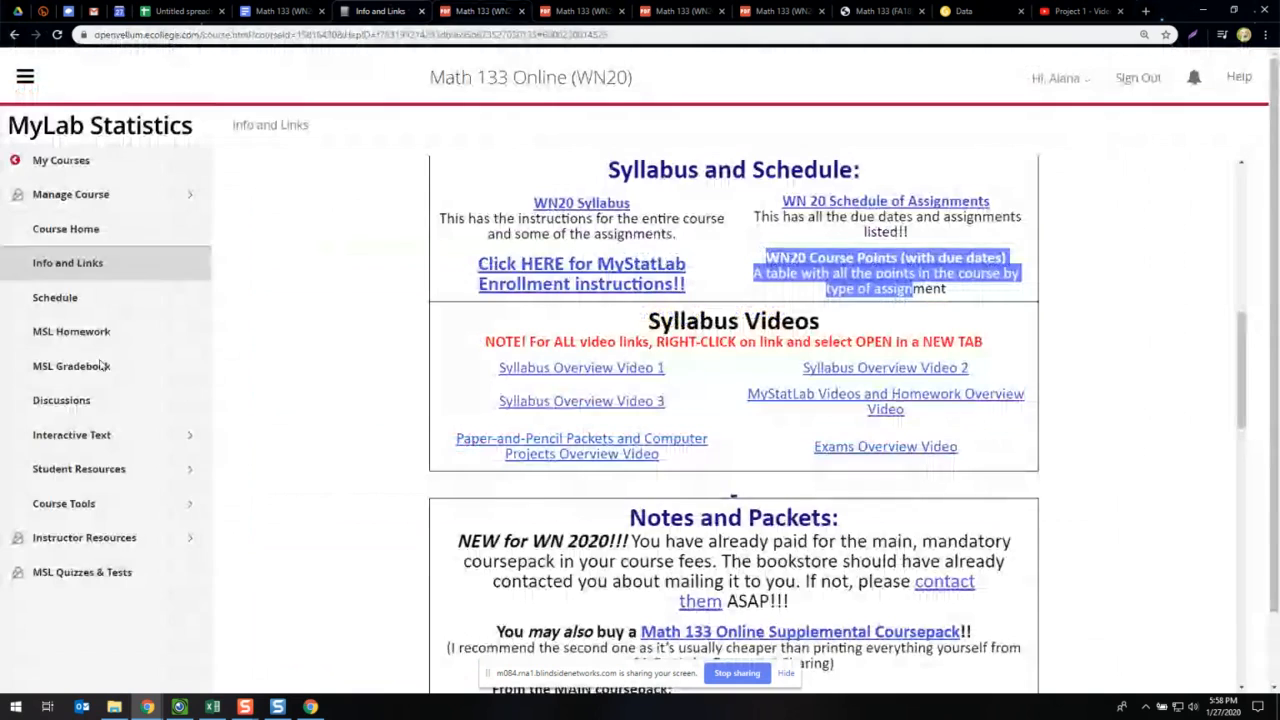
# - Reveal the gradebook's overall score calculation, mark the 160-pt Homework weight, then view the schedule PDF
pyautogui.click(71, 366)
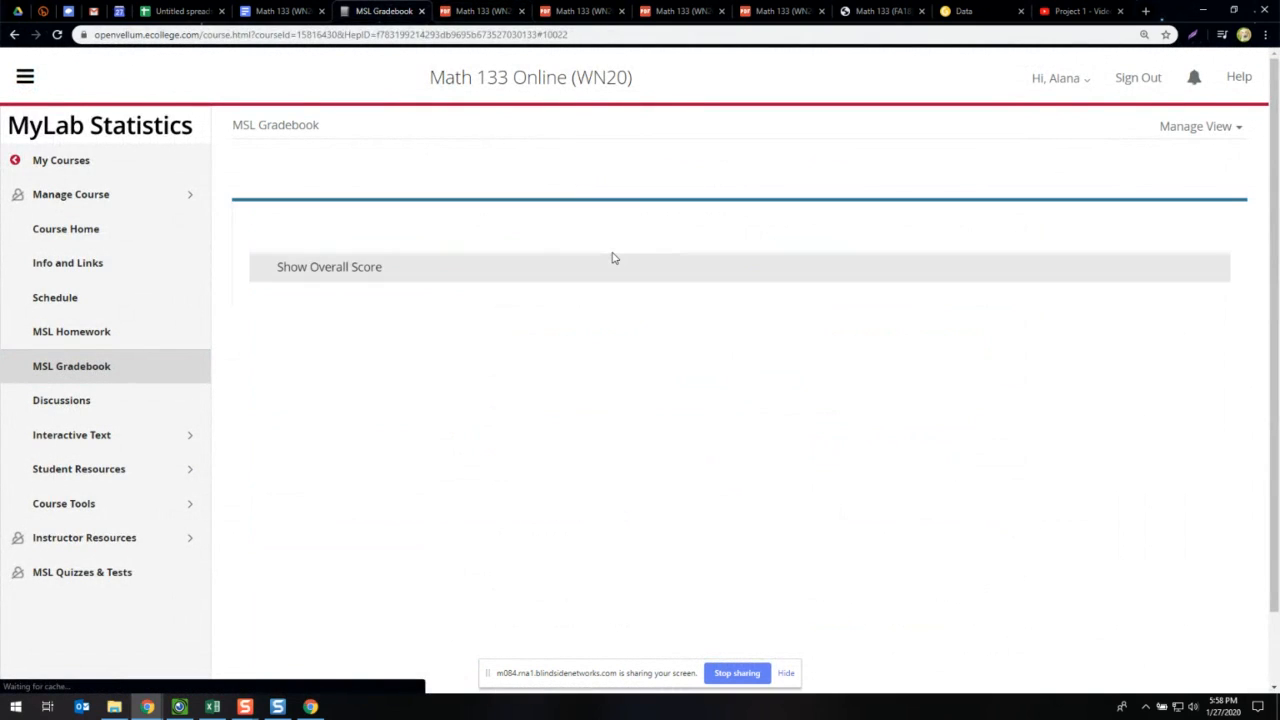
pyautogui.click(329, 266)
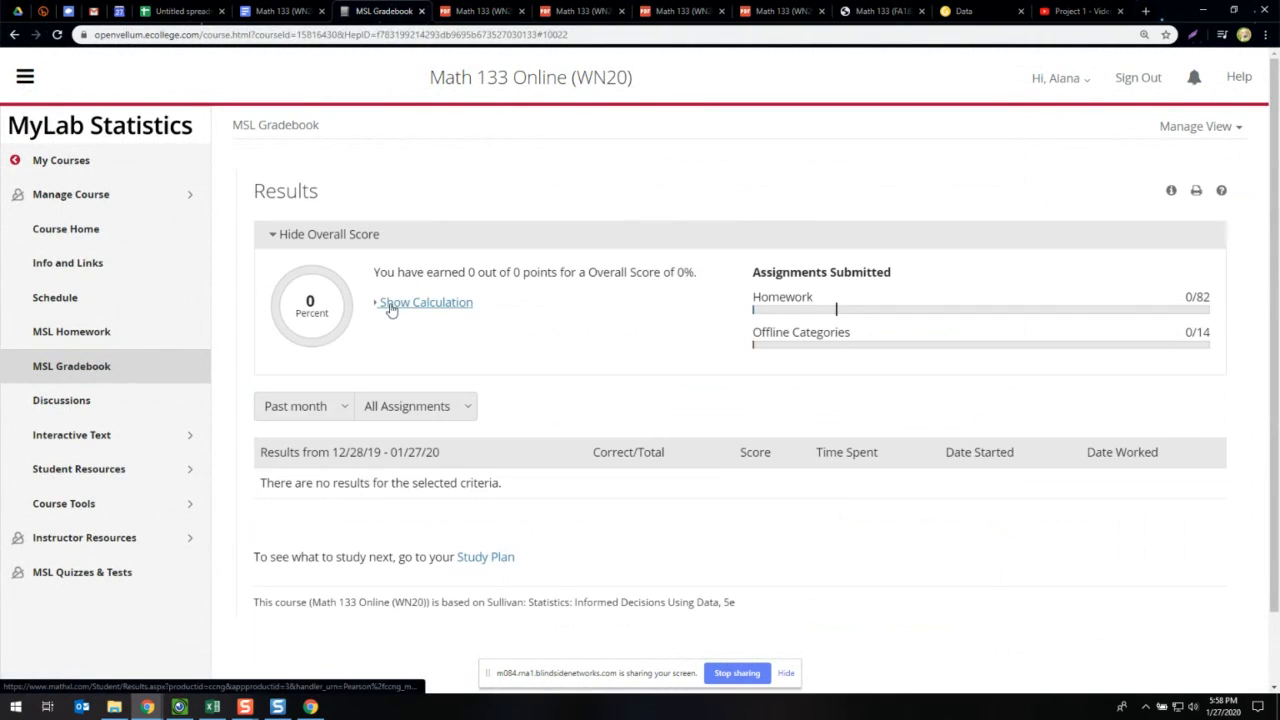
pyautogui.click(426, 302)
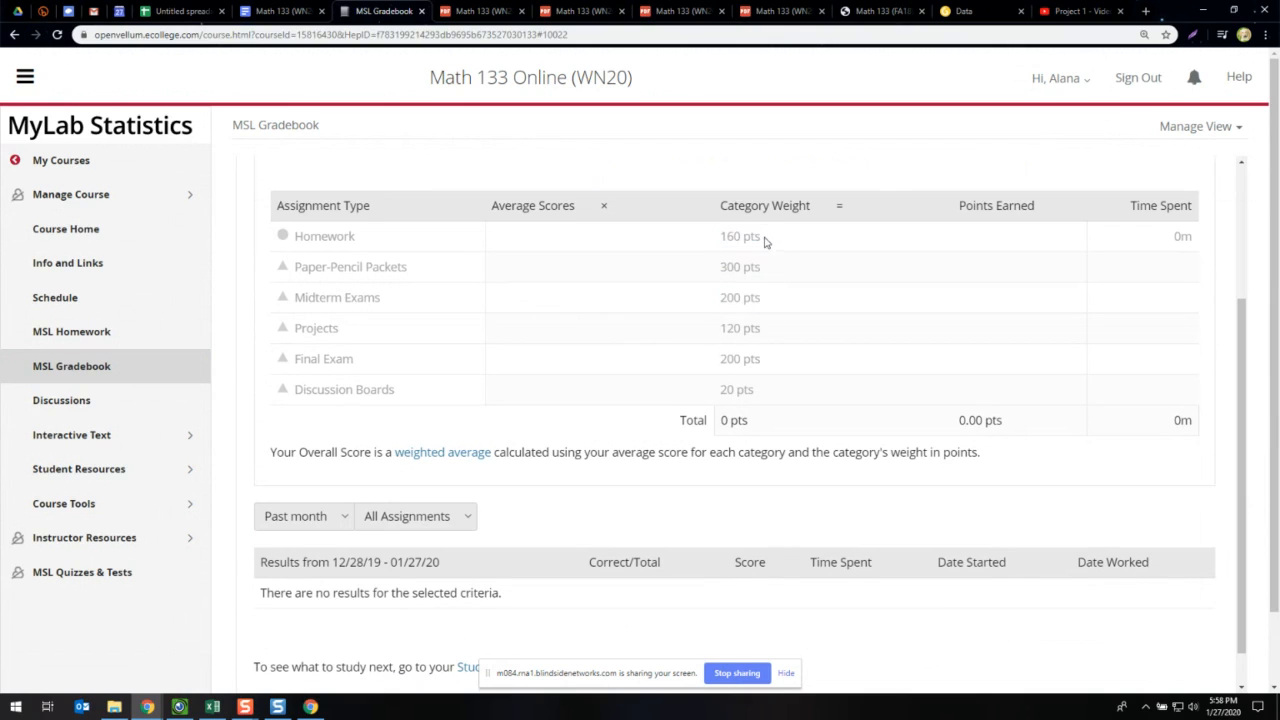
pyautogui.doubleClick(739, 236)
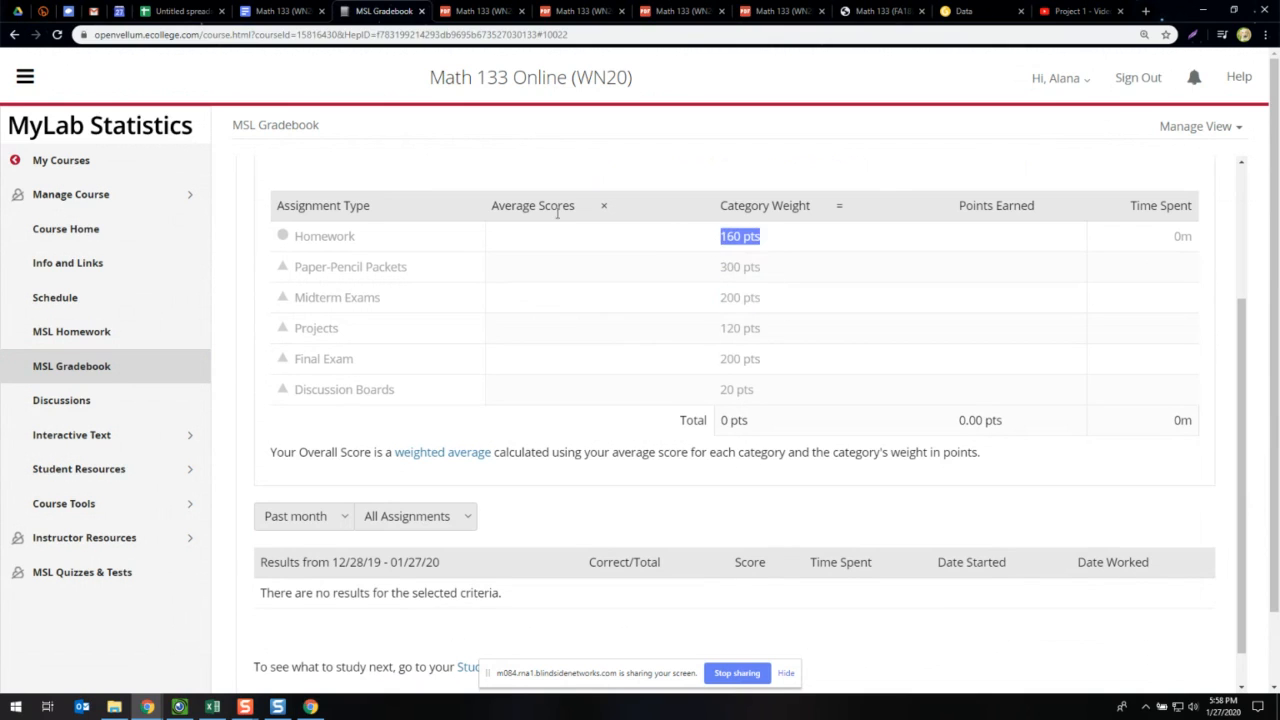
pyautogui.moveTo(290, 11)
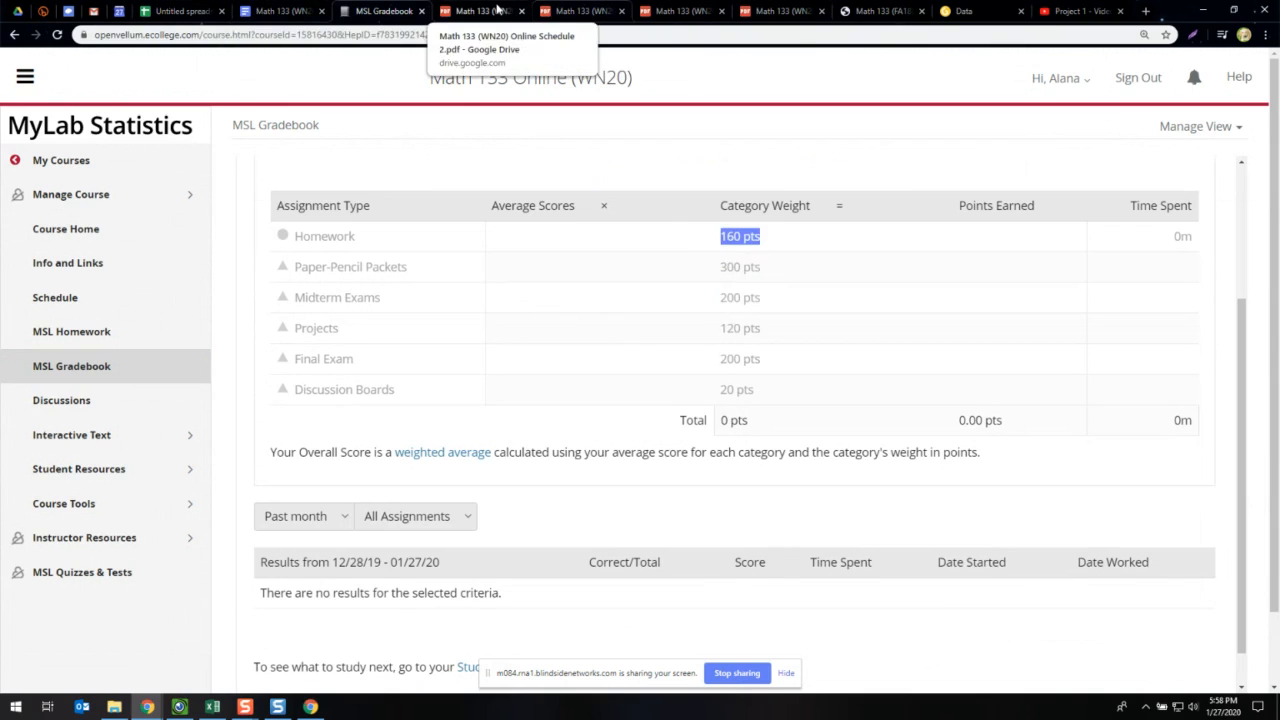
pyautogui.click(495, 11)
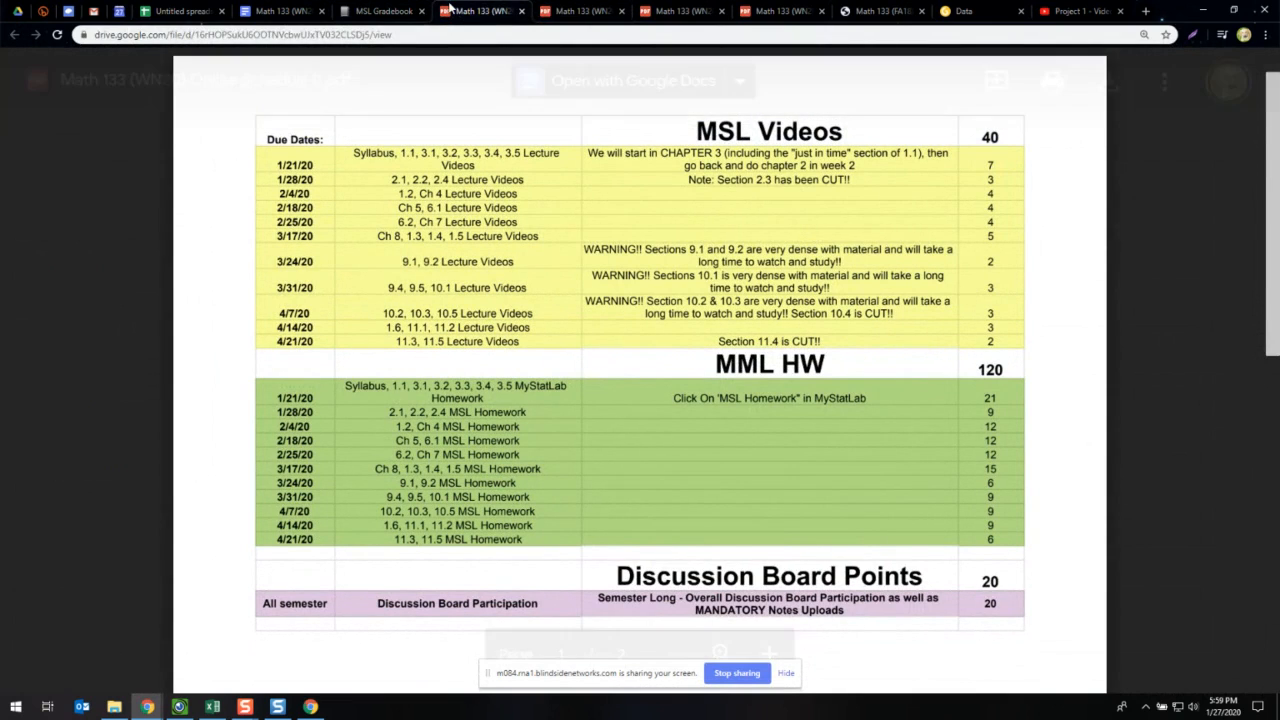
# - Return to the gradebook's category weight calculation table
pyautogui.click(375, 11)
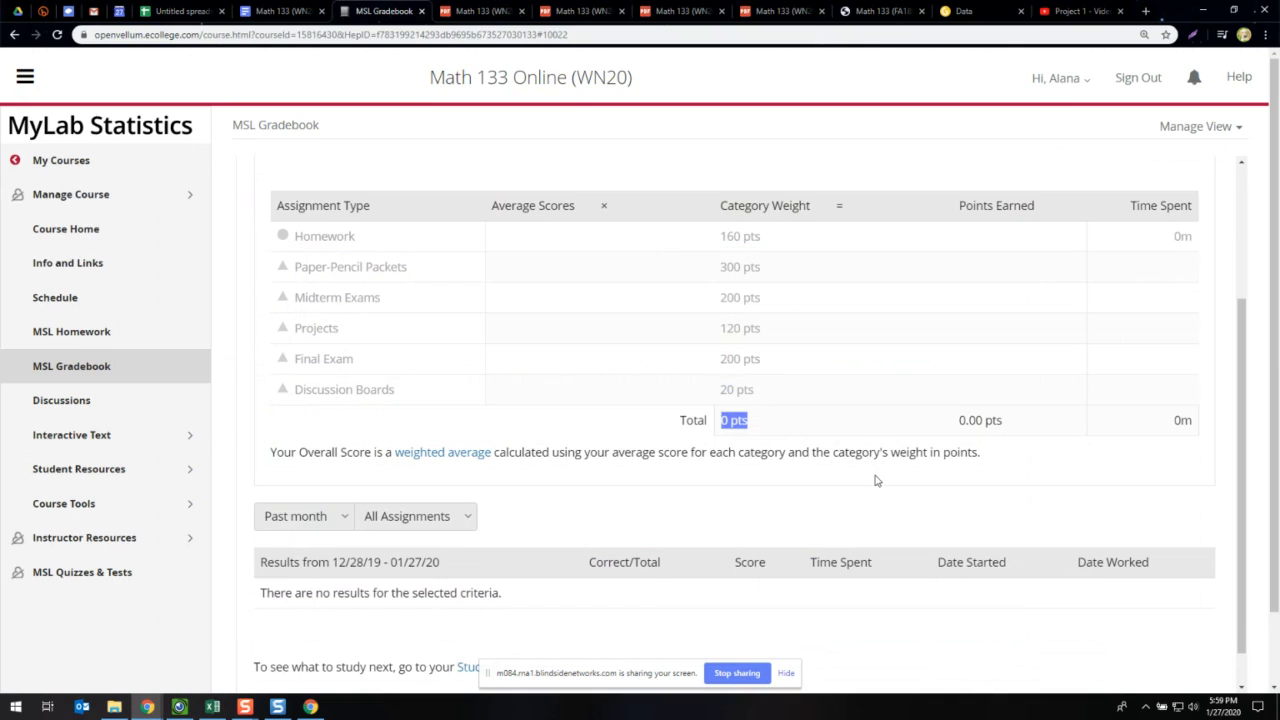
pyautogui.moveTo(870, 476)
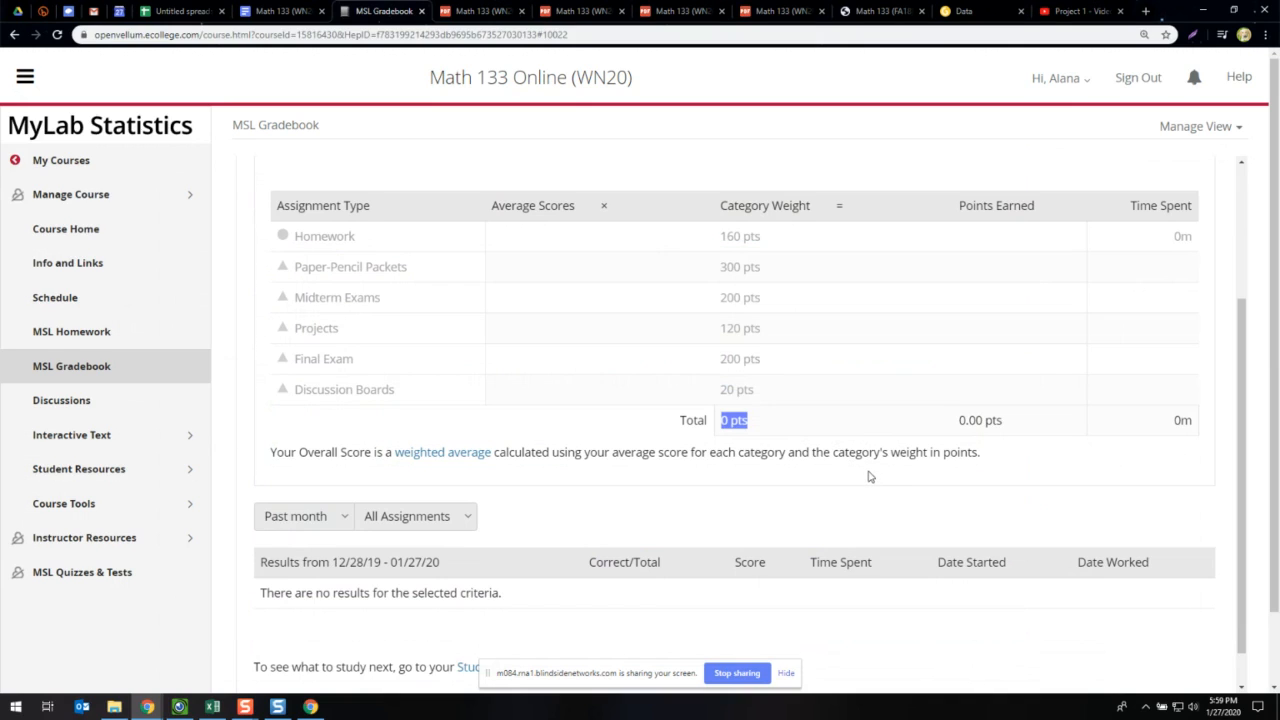
pyautogui.moveTo(869, 475)
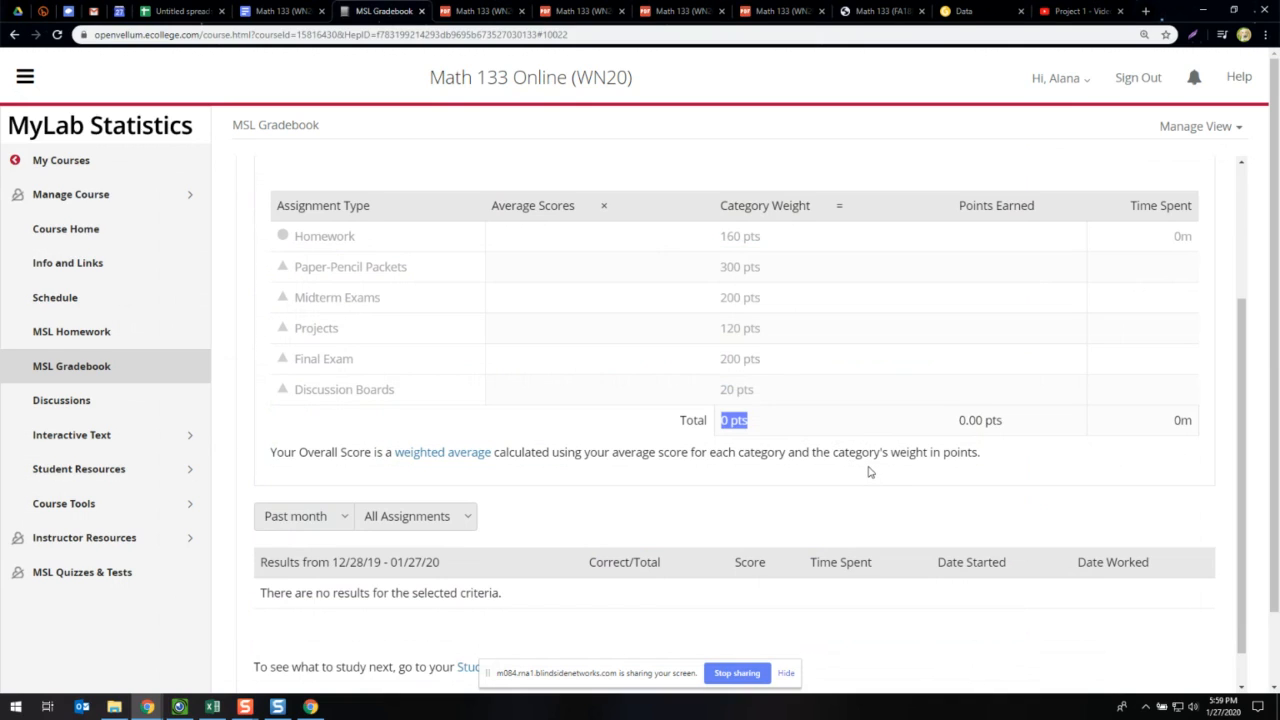